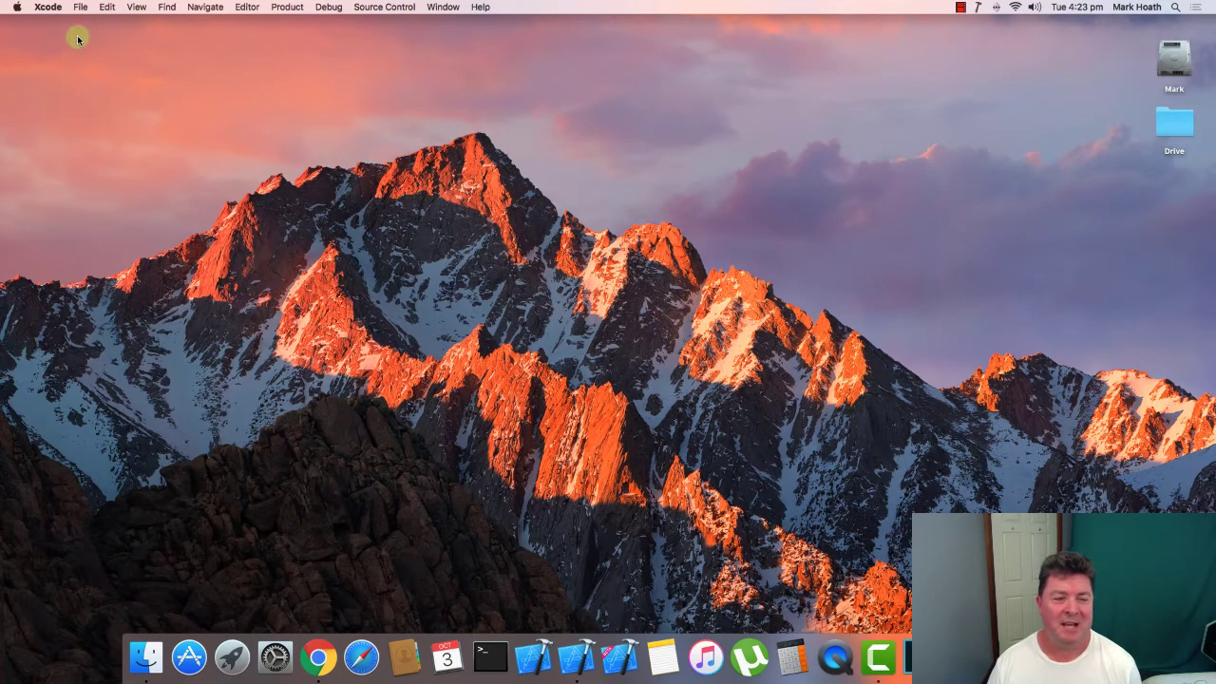
mouse_move(365, 285)
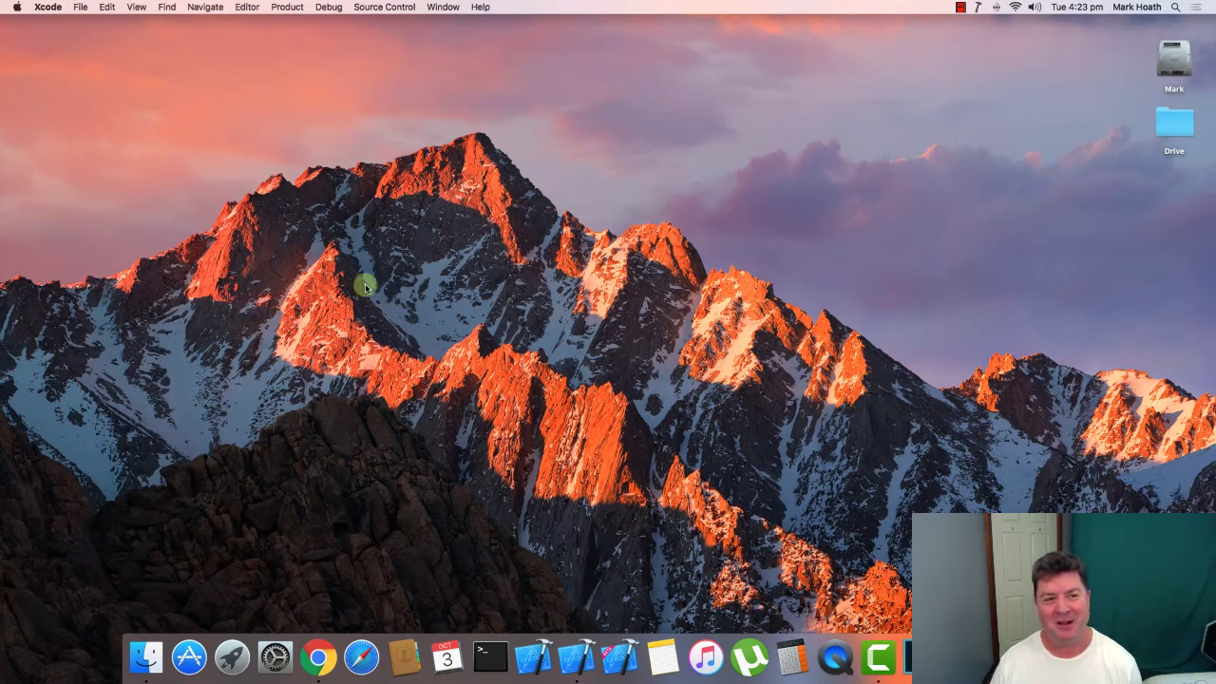
Start a new Xcode project from File > New > Project so the template chooser appears
click(80, 7)
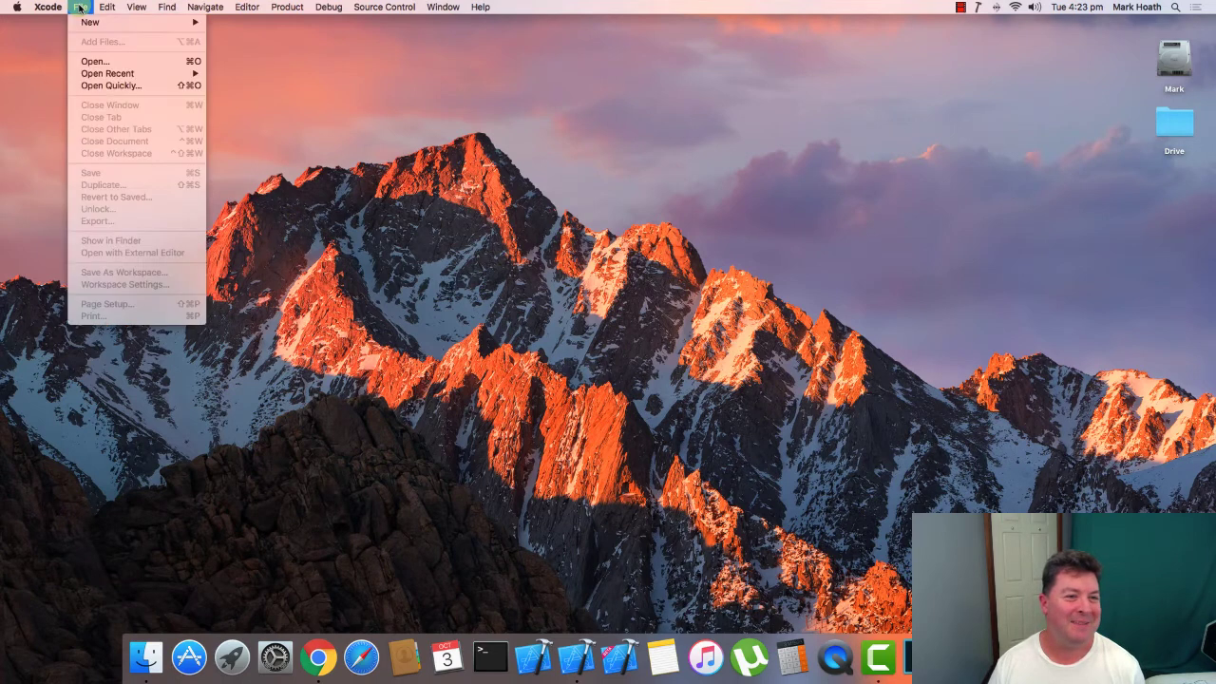
mouse_move(89, 23)
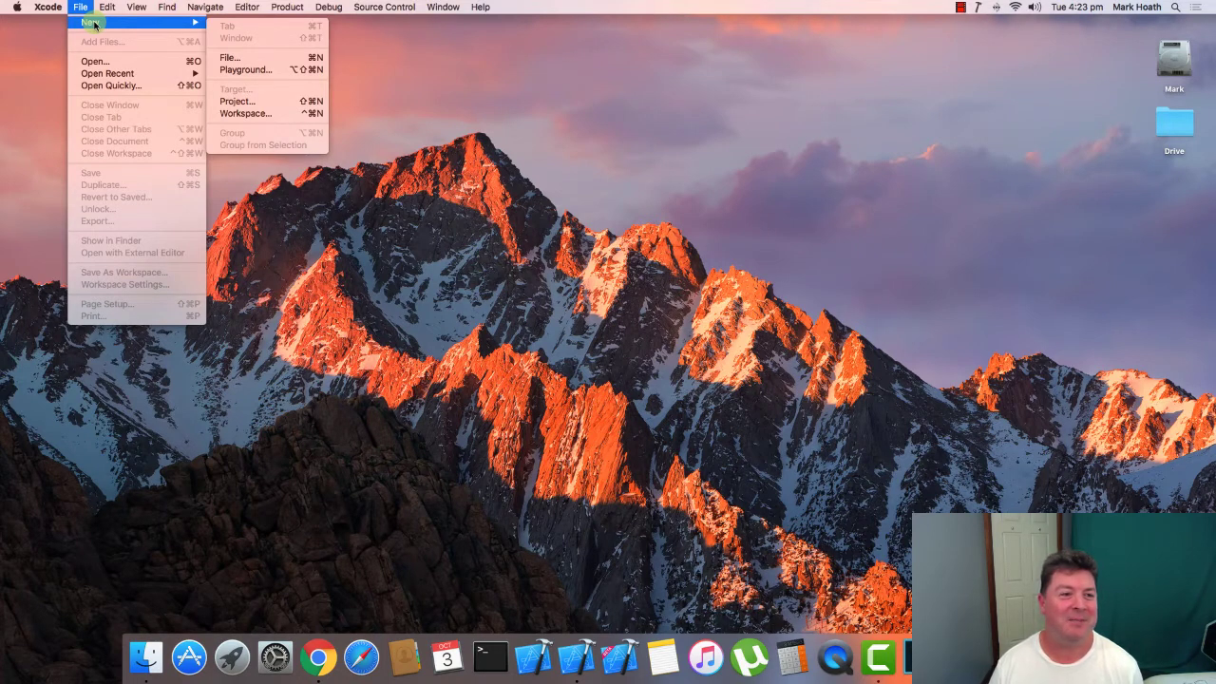
mouse_move(237, 103)
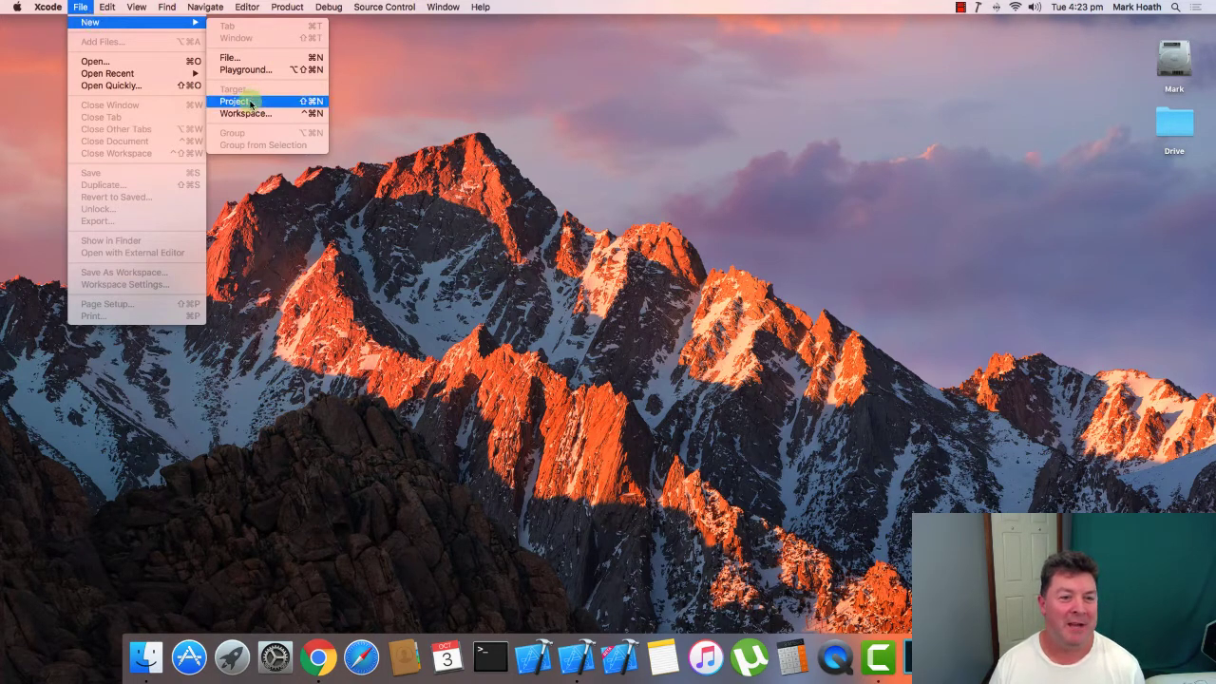
click(235, 103)
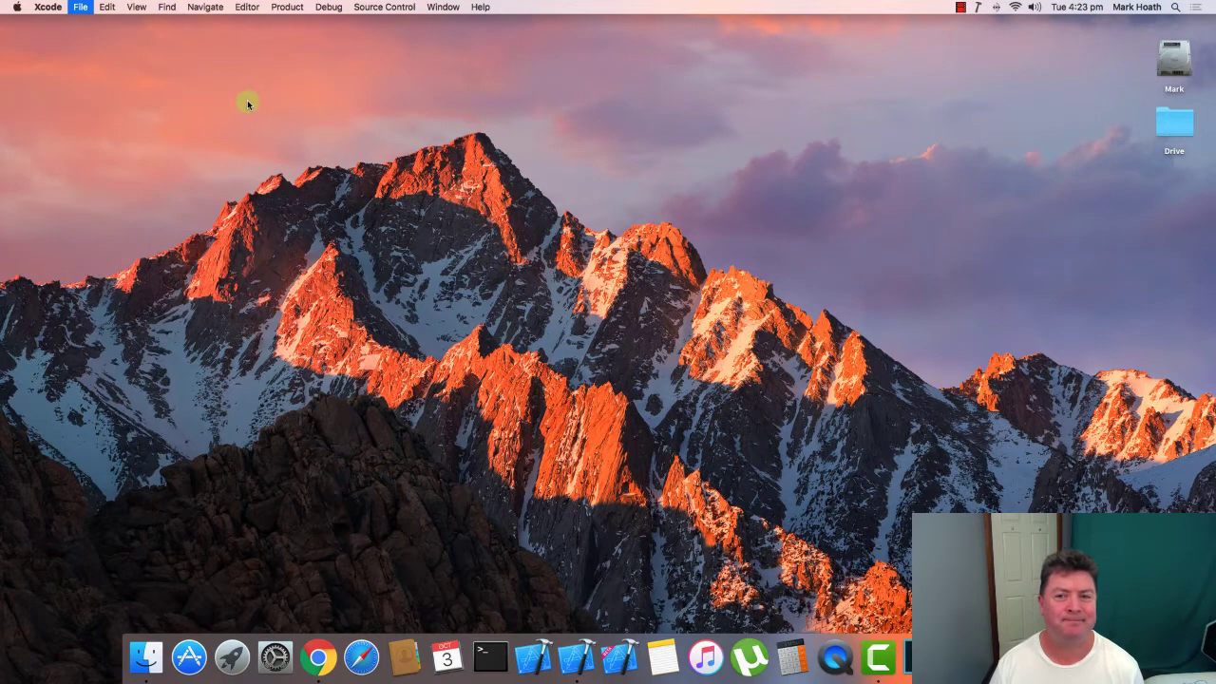
Create a Single View App named 'tabviewcontroller' and save it to the Desktop
click(80, 7)
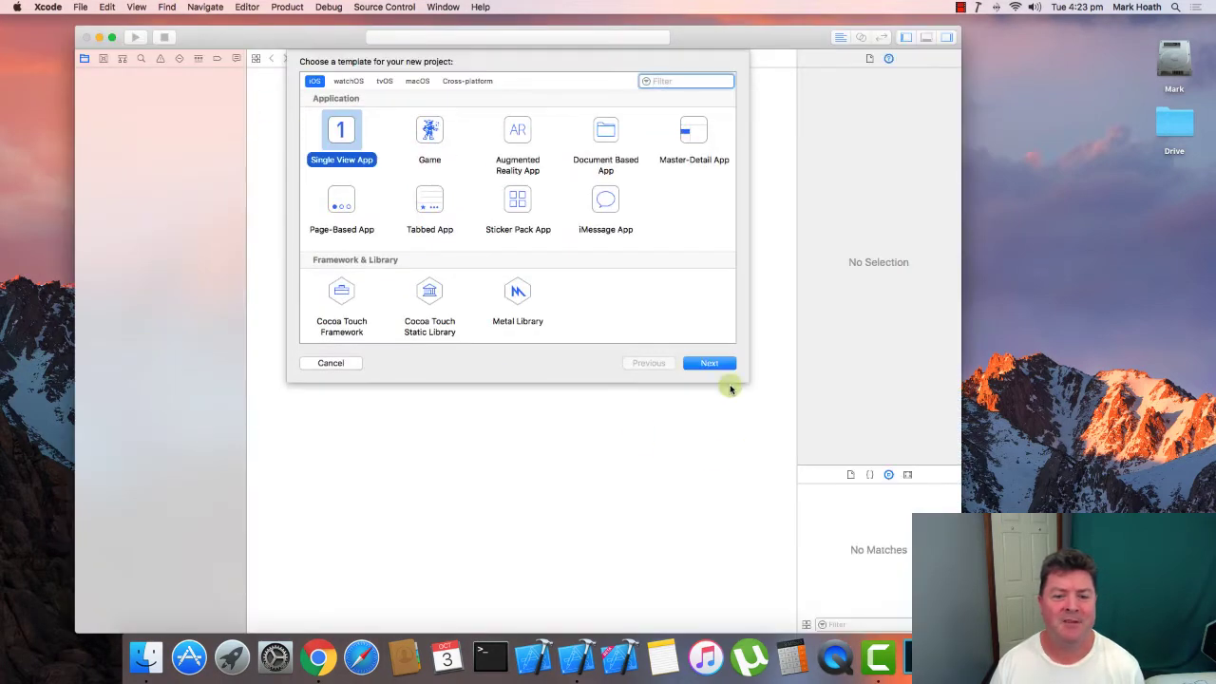
click(709, 363)
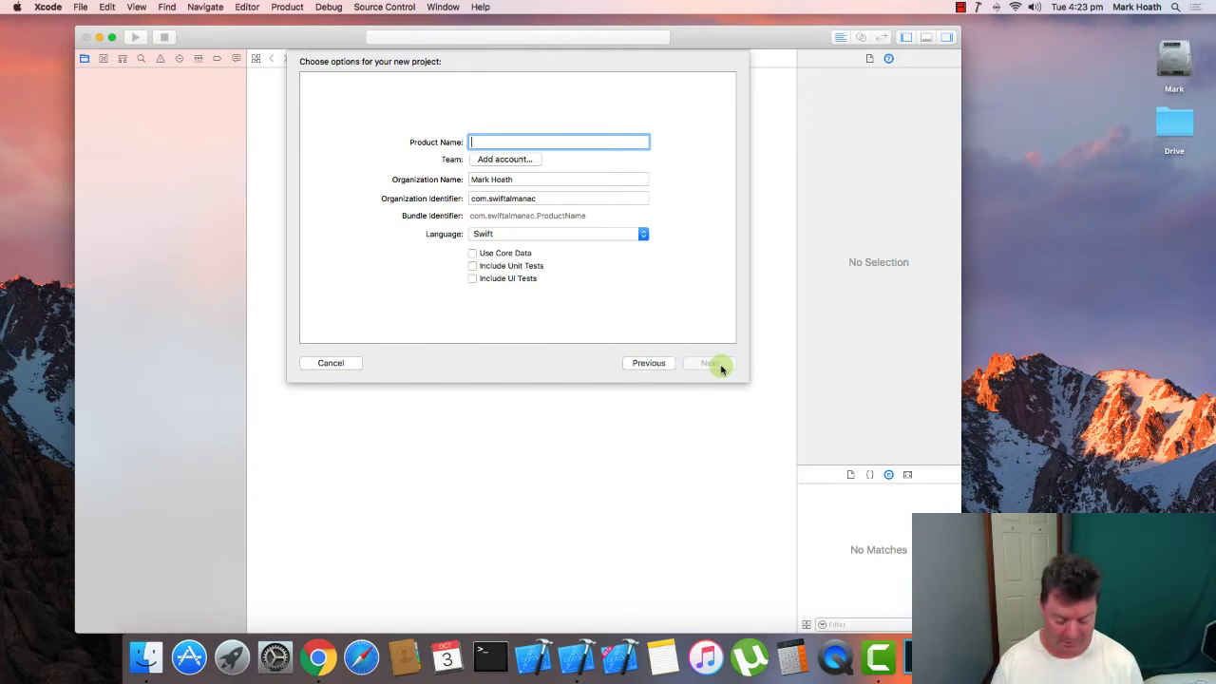
text(tabviewcontr)
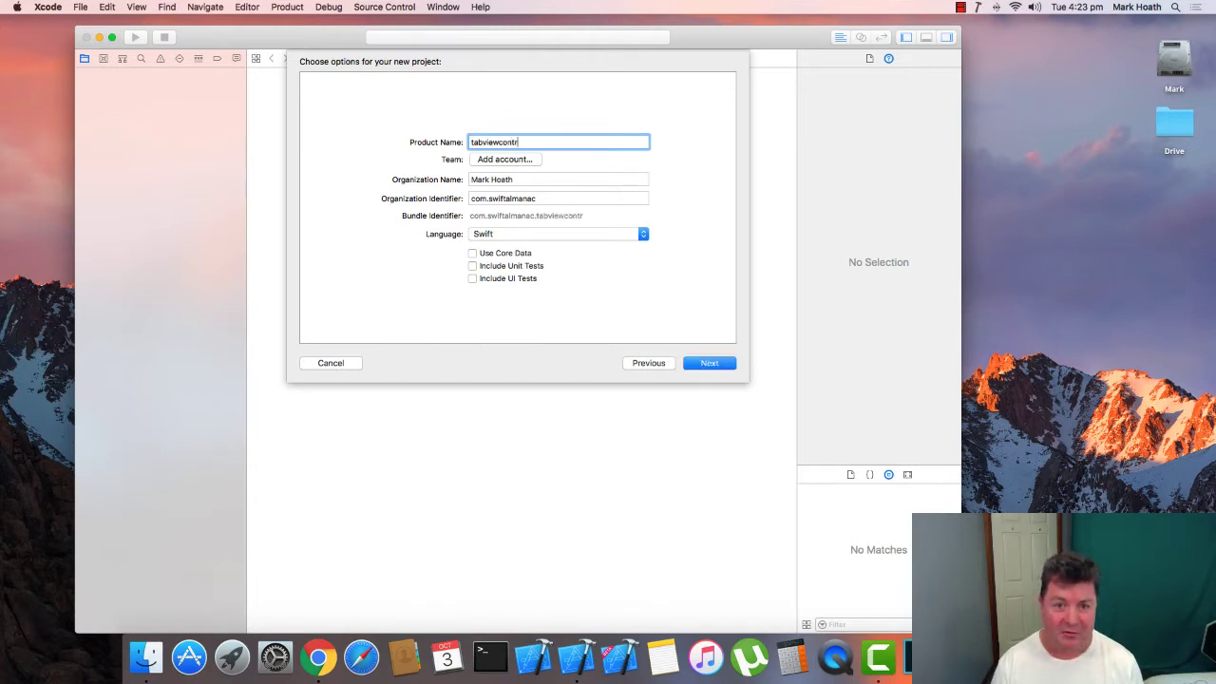
text(oller)
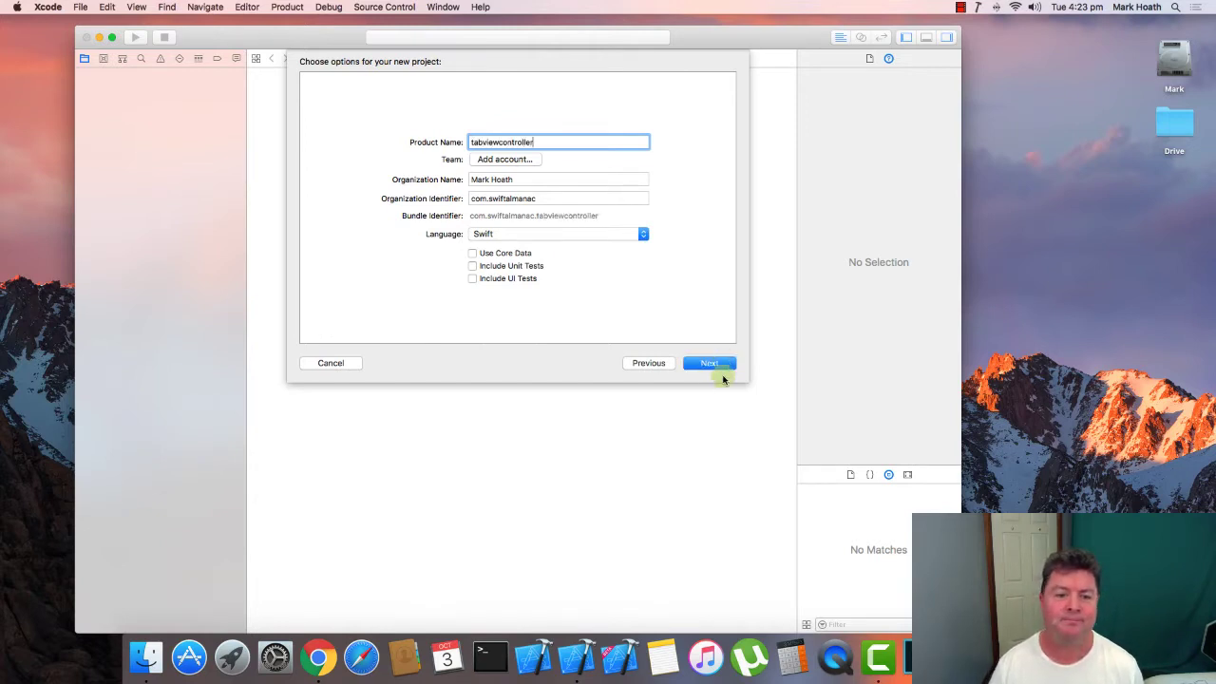
click(709, 363)
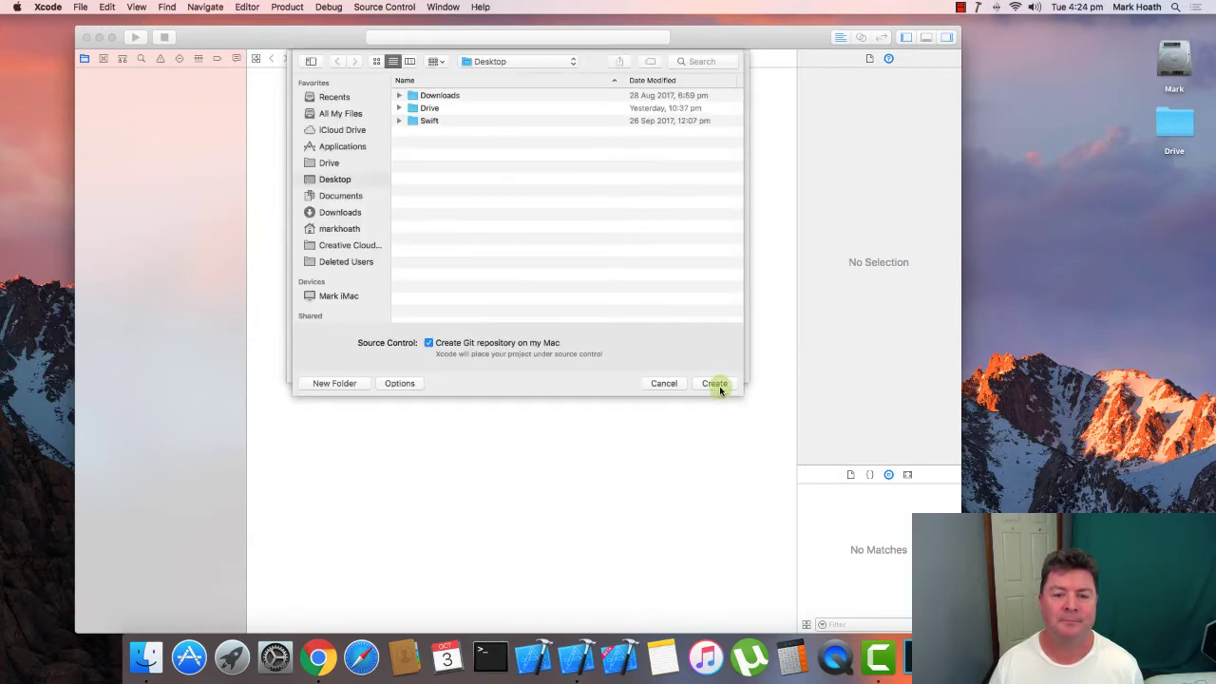
click(715, 384)
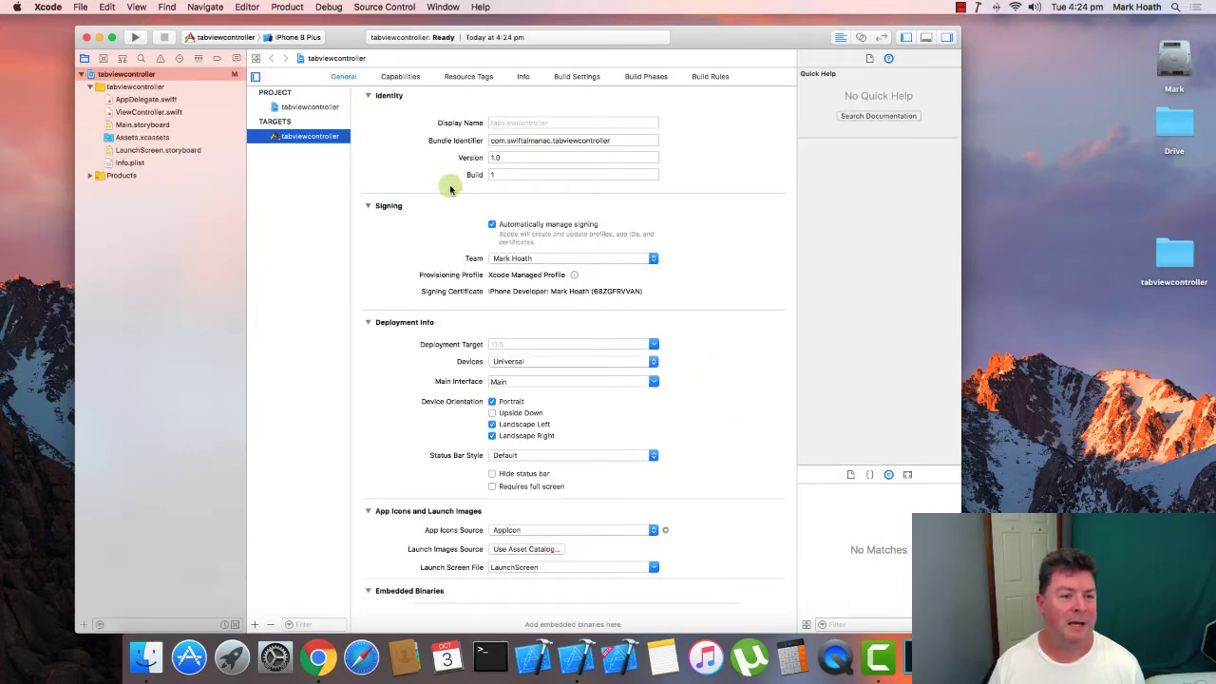
Set up ViewControllers and Models groups with First–Sixth view controller files, then show Main.storyboard
click(160, 150)
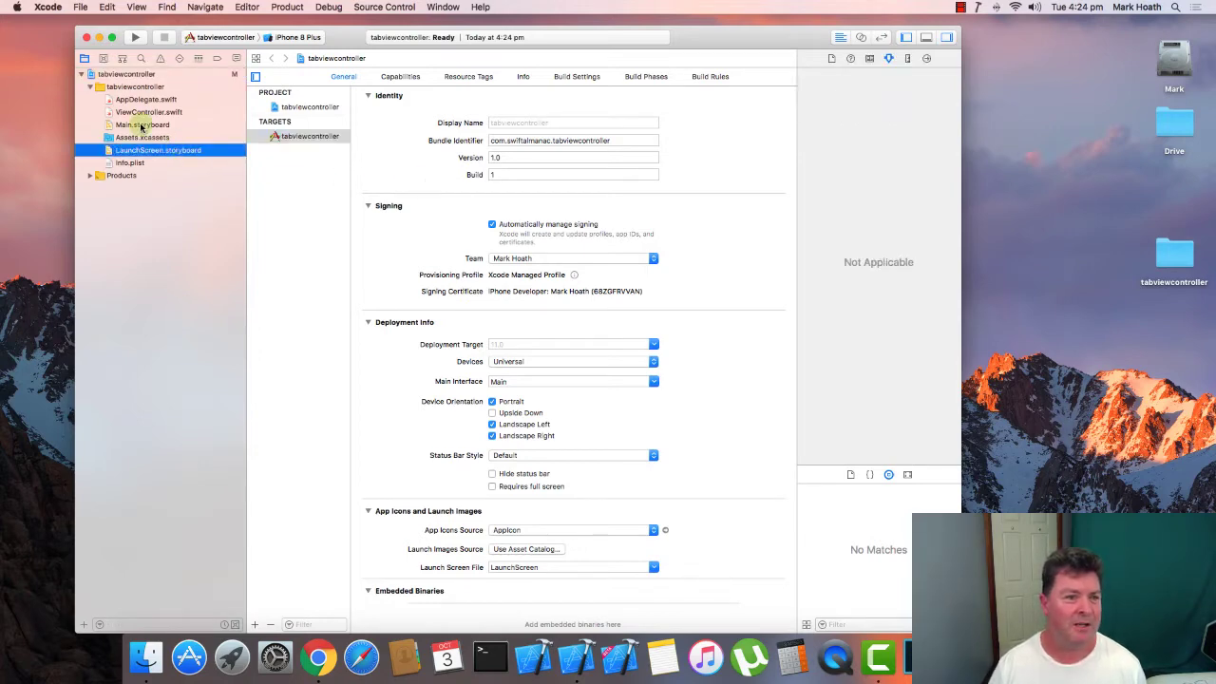
click(158, 150)
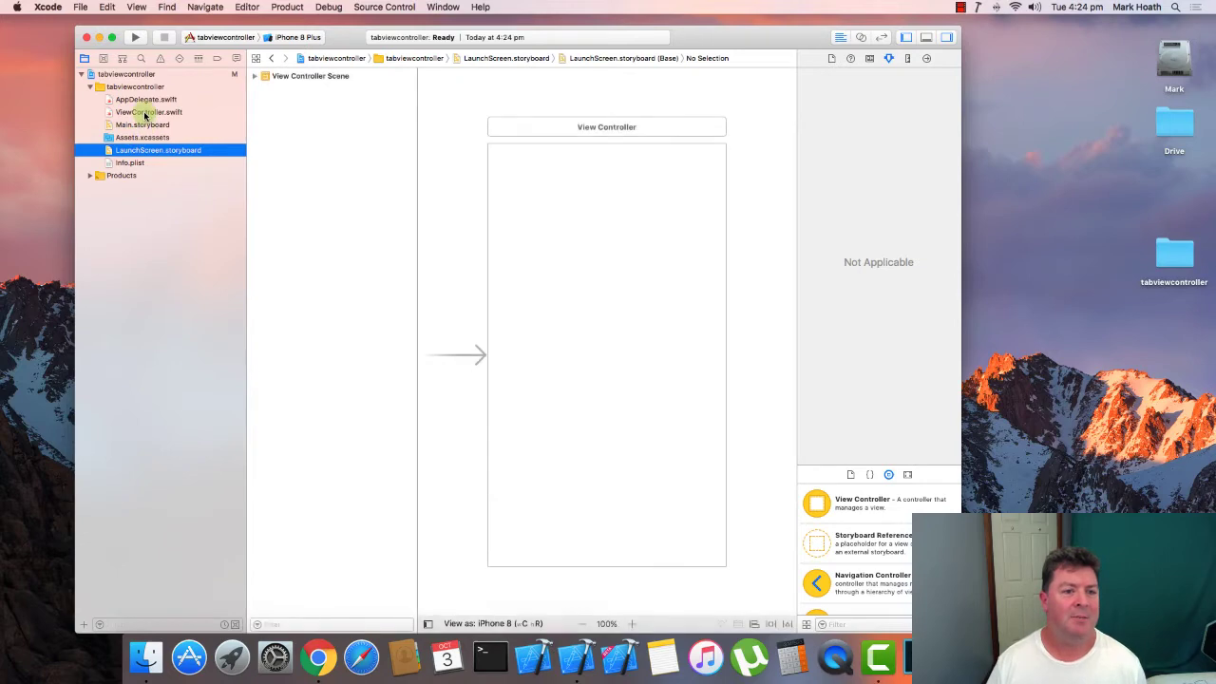
right_click(148, 112)
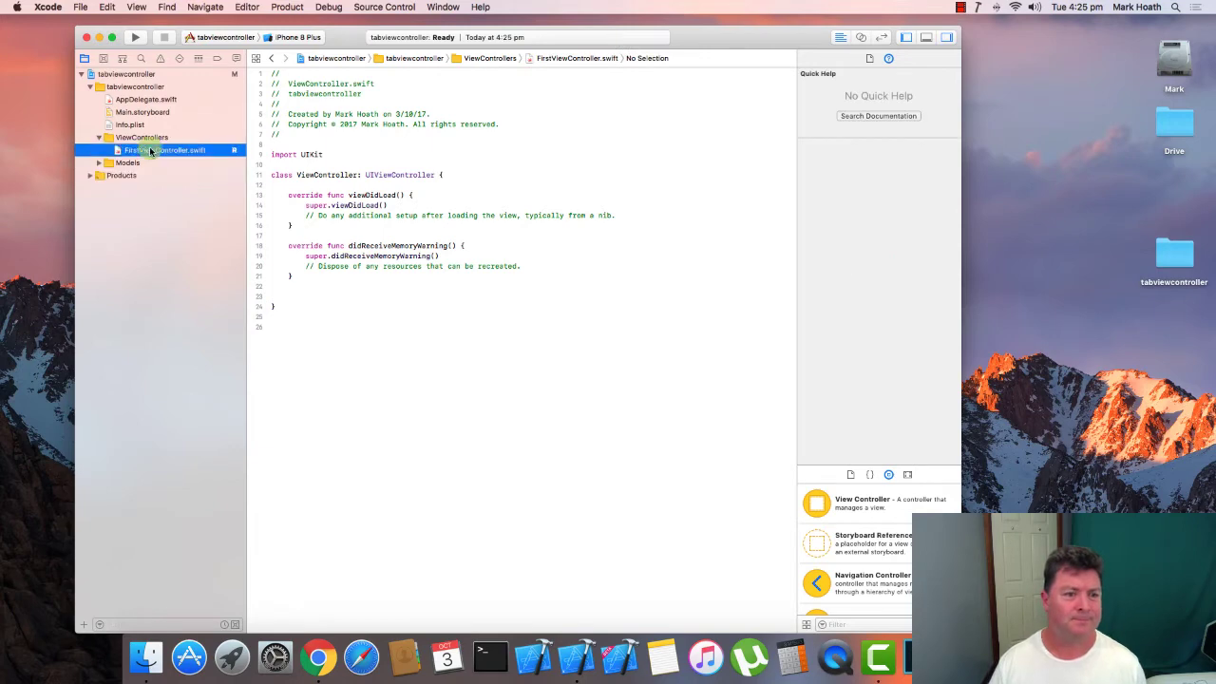
click(167, 213)
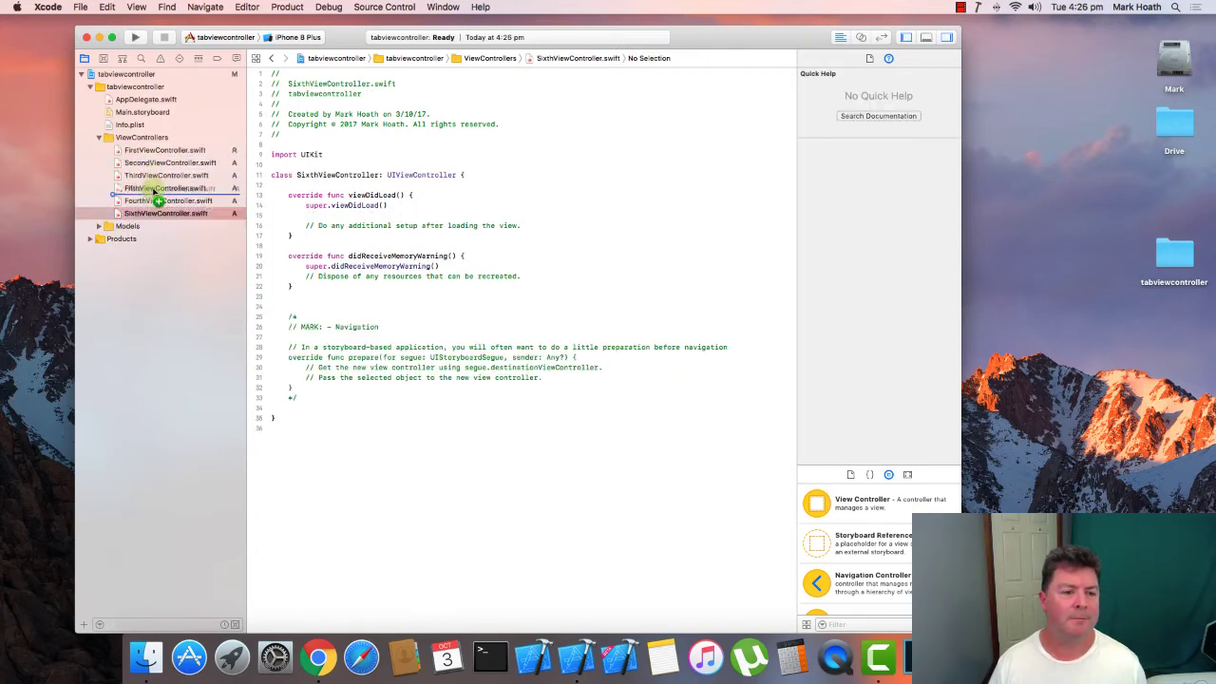
click(167, 213)
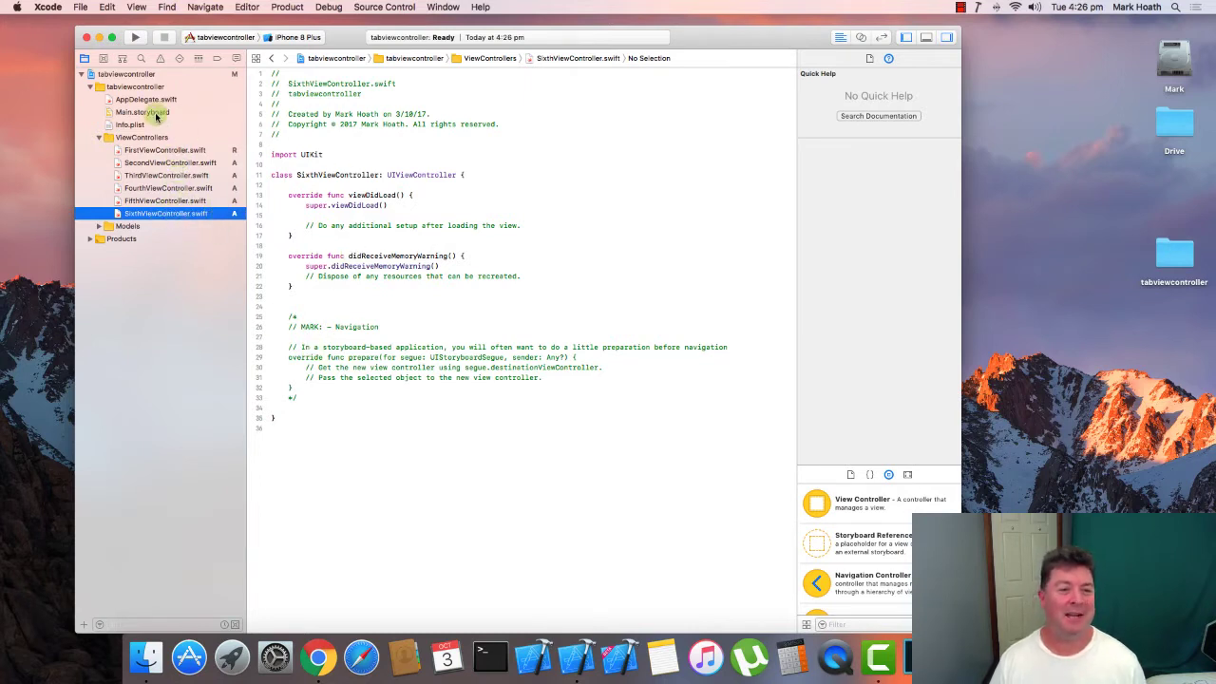
click(143, 112)
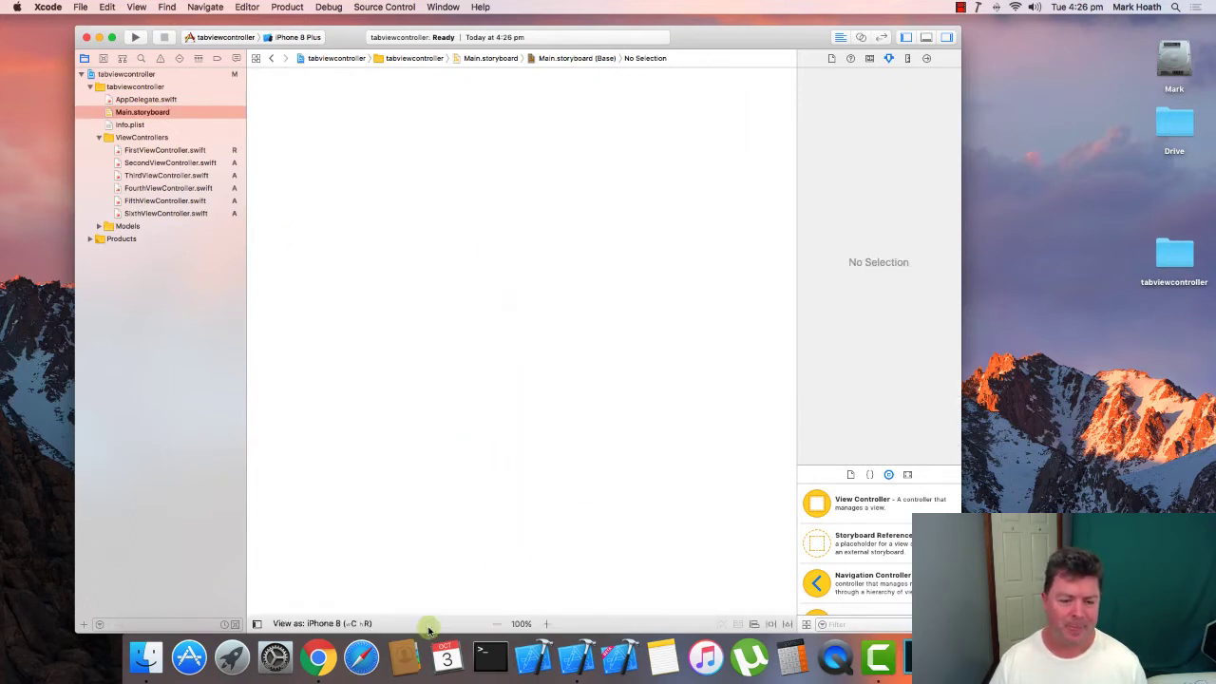
Add a Tab Bar Controller with Item 1 and Item 2 scenes as the storyboard entry point
scroll(down, 3)
text(Tab)
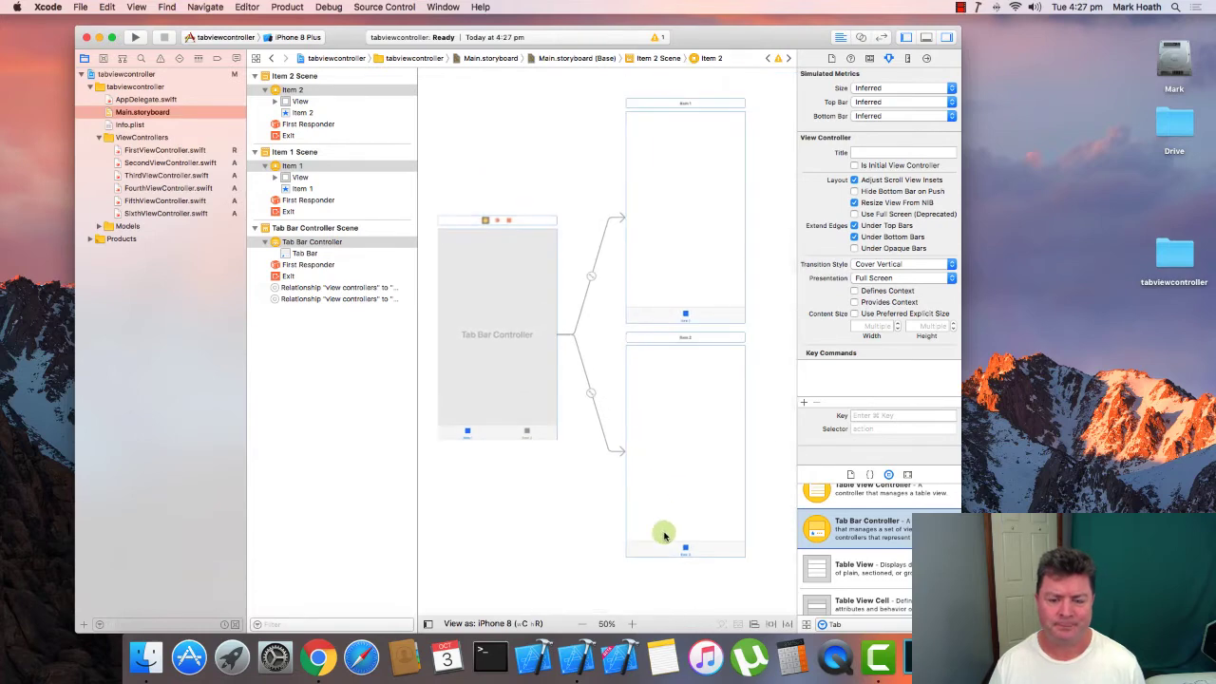
mouse_move(654, 475)
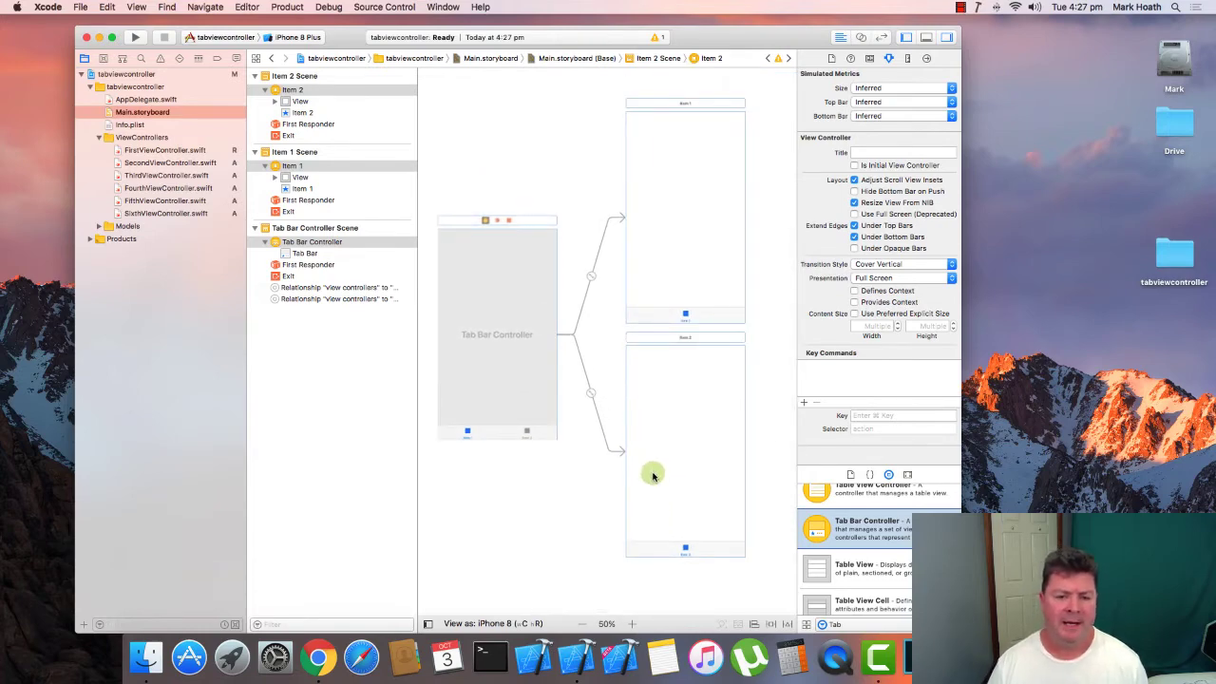
mouse_move(699, 338)
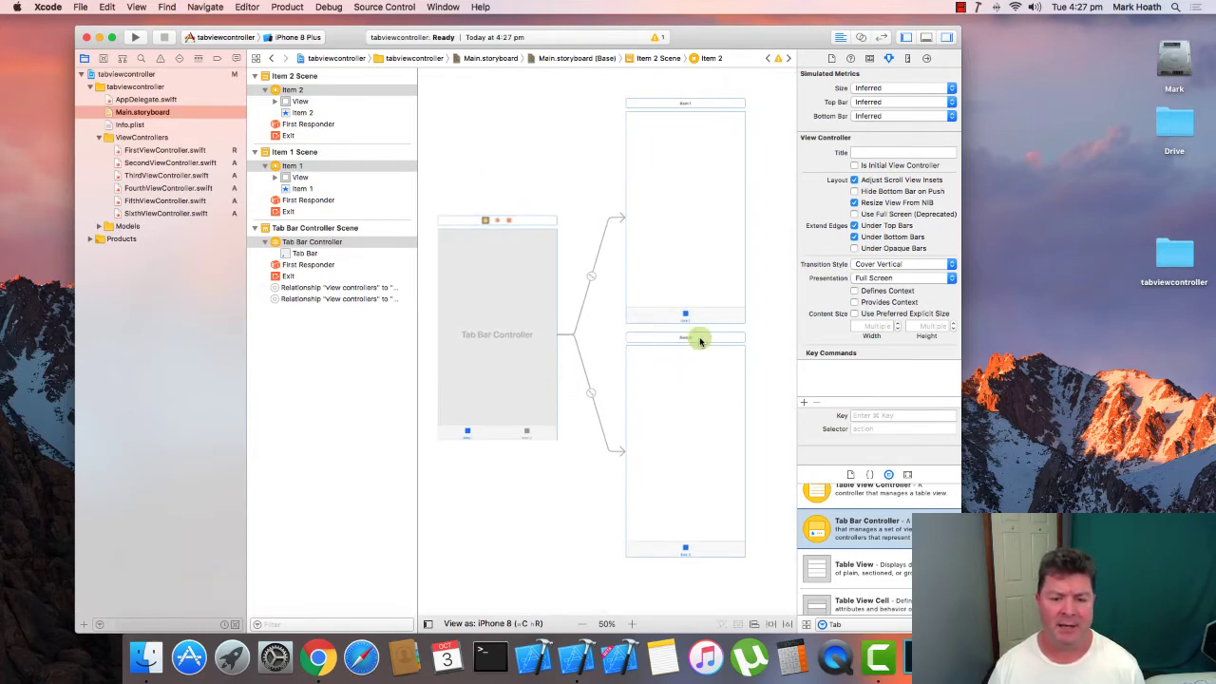
click(684, 338)
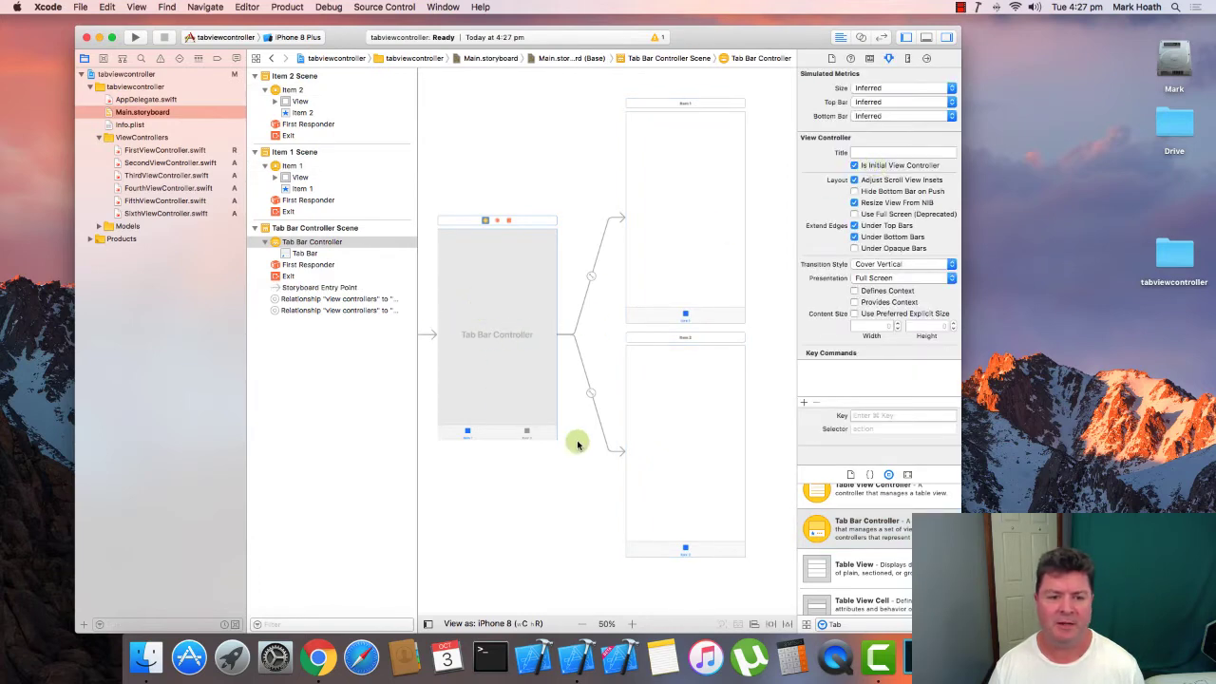
mouse_move(703, 566)
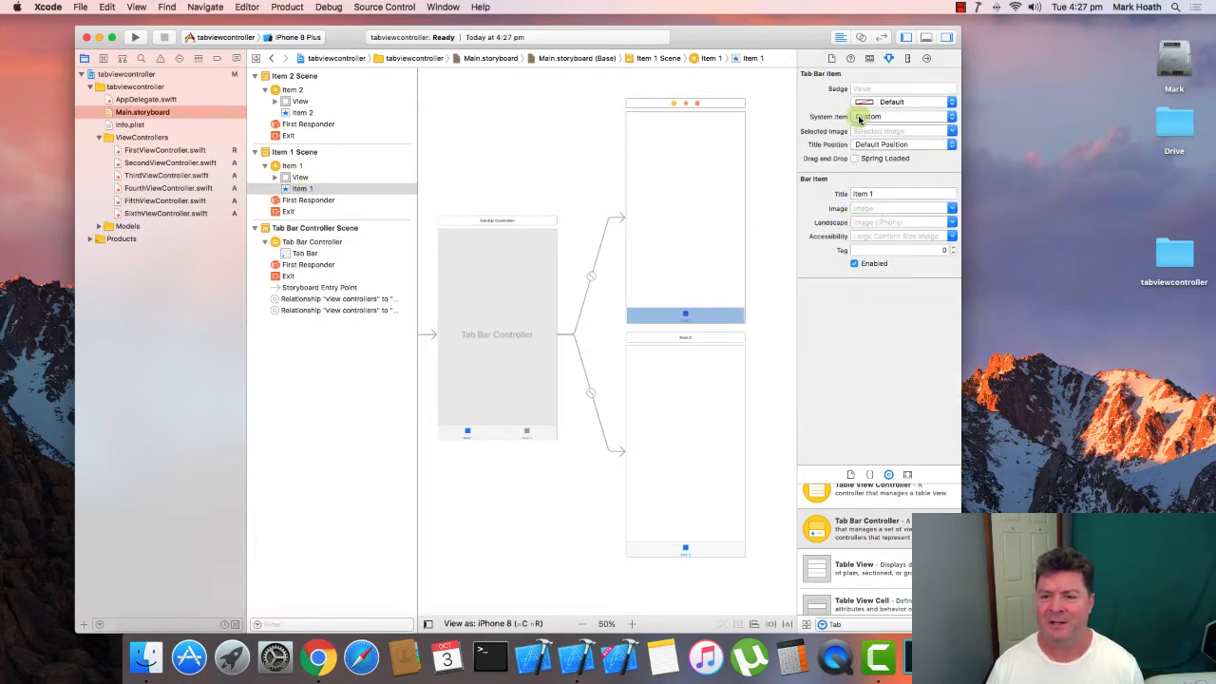
Make the first tab the Bookmarks system item and the second the Search system item
click(903, 116)
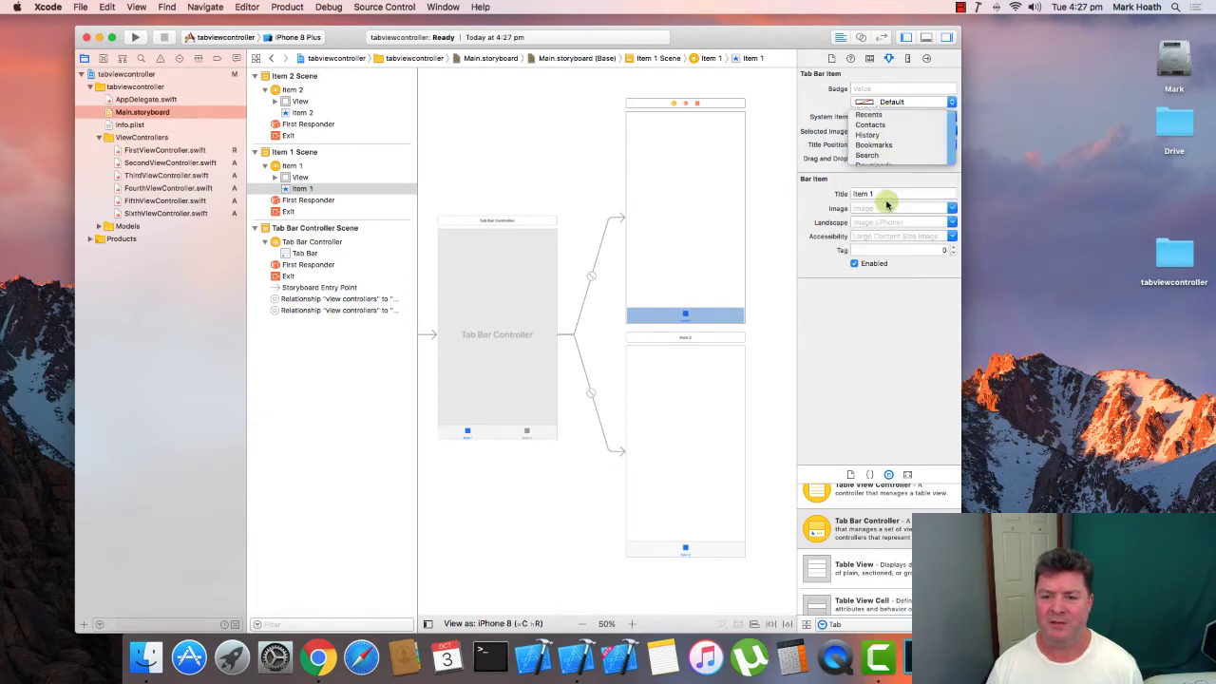
click(874, 145)
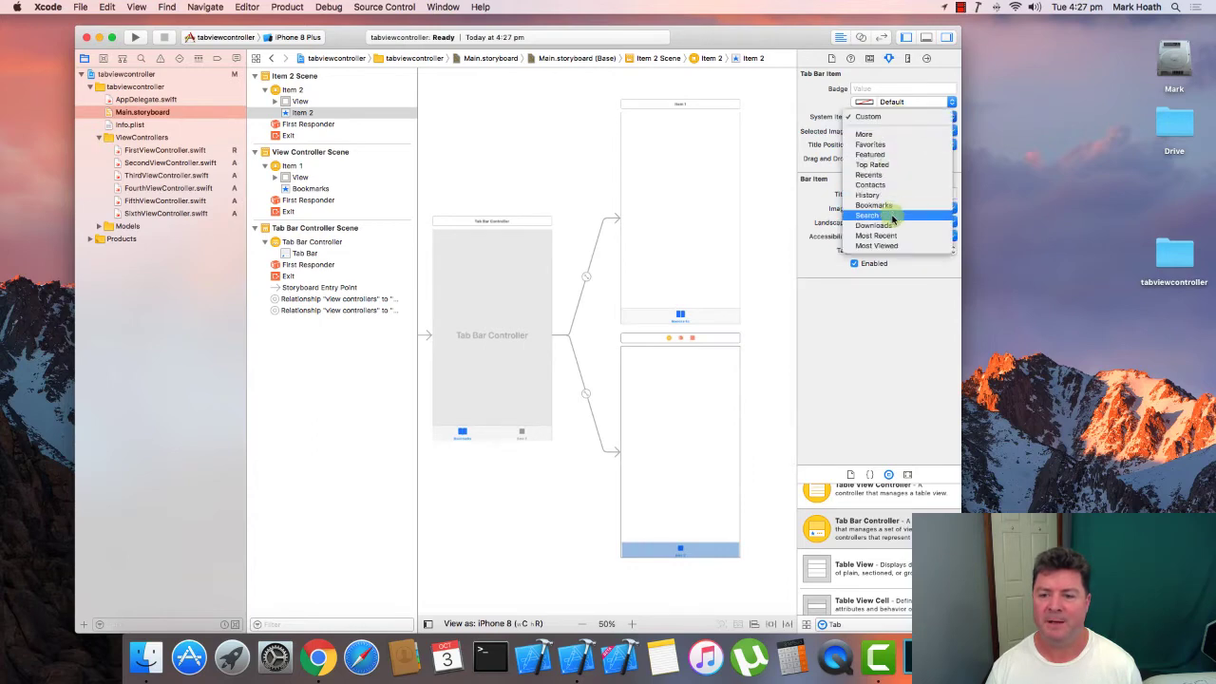
click(866, 215)
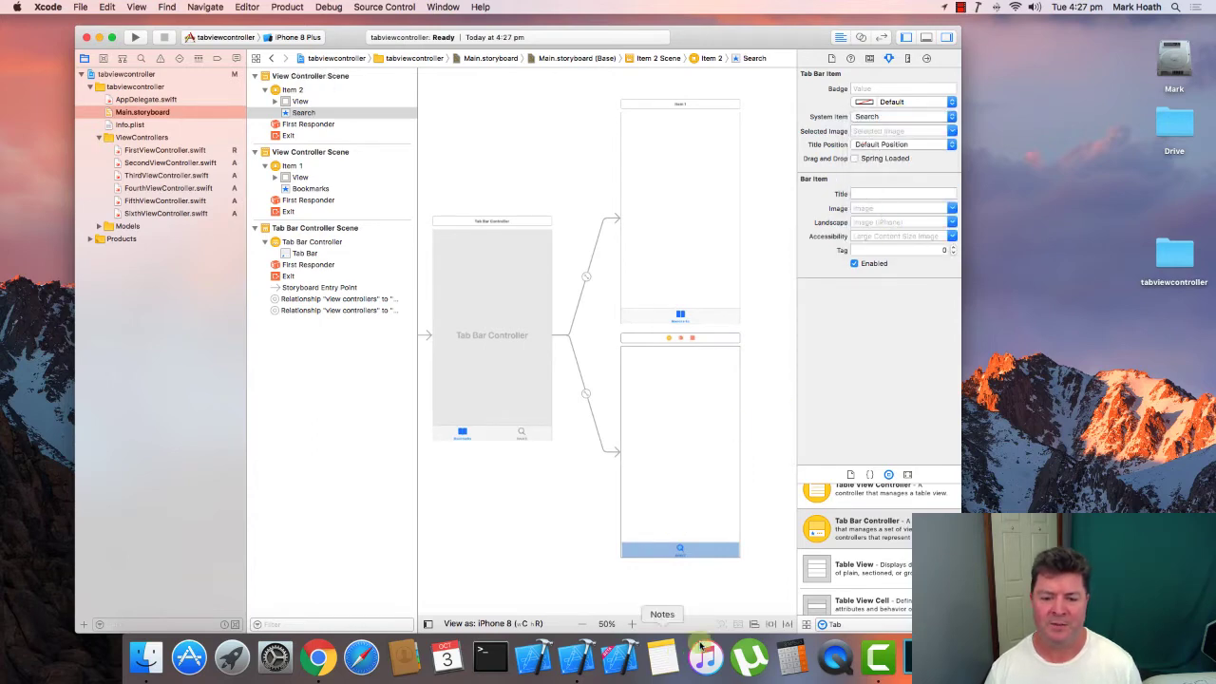
click(615, 350)
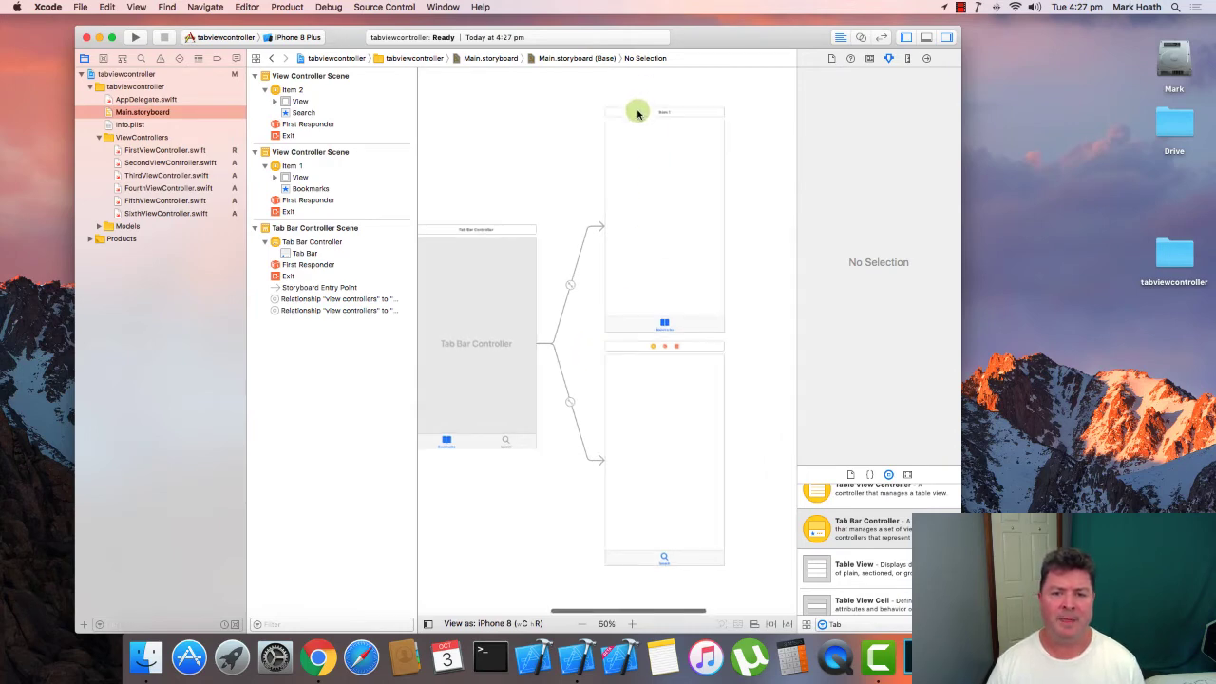
Assign FirstViewController and SecondViewController as custom classes of the two tab scenes
click(665, 113)
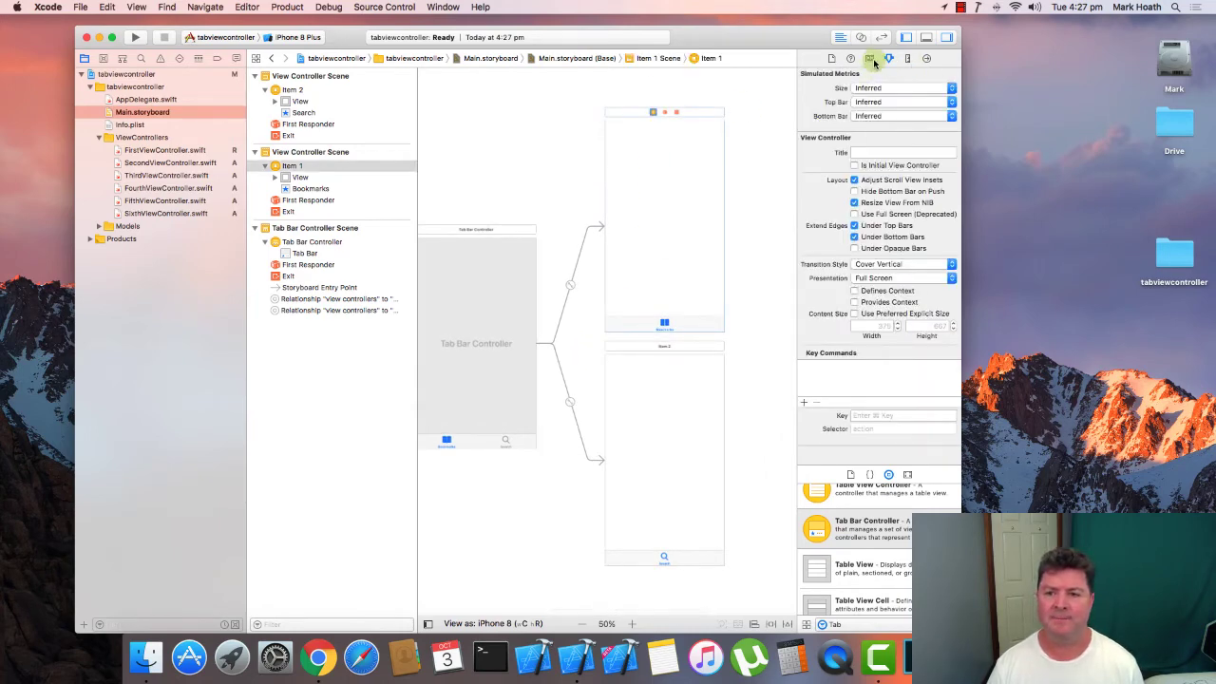
click(870, 57)
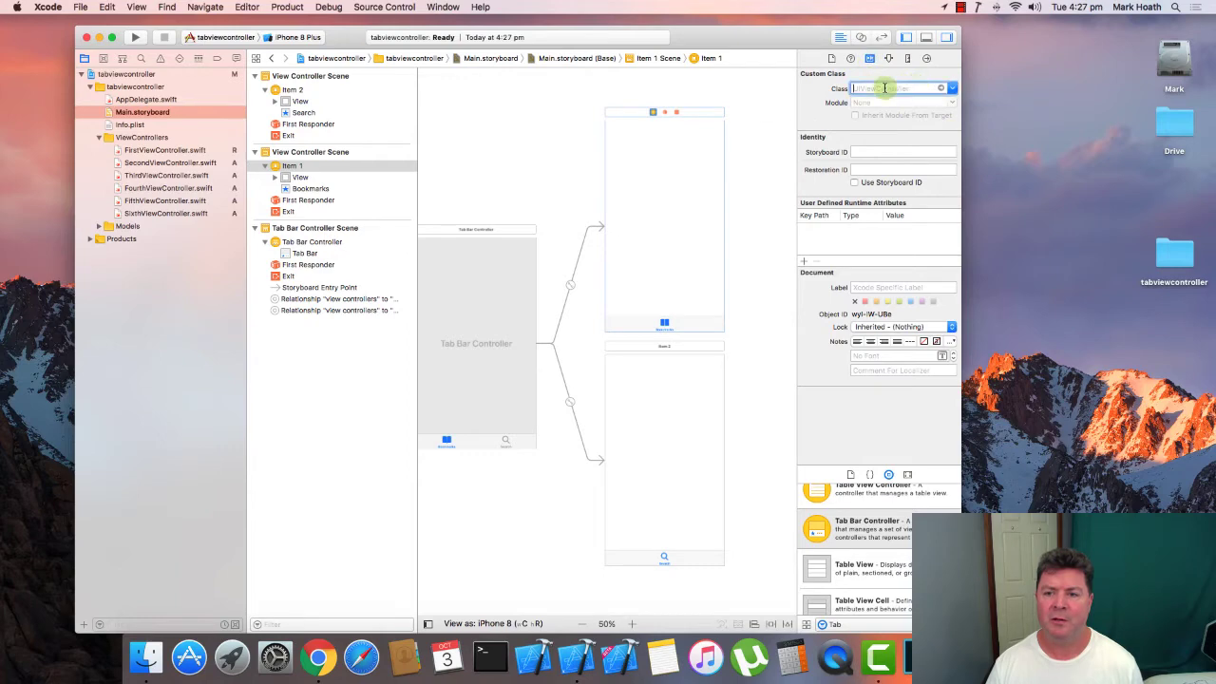
text(FirstViewController)
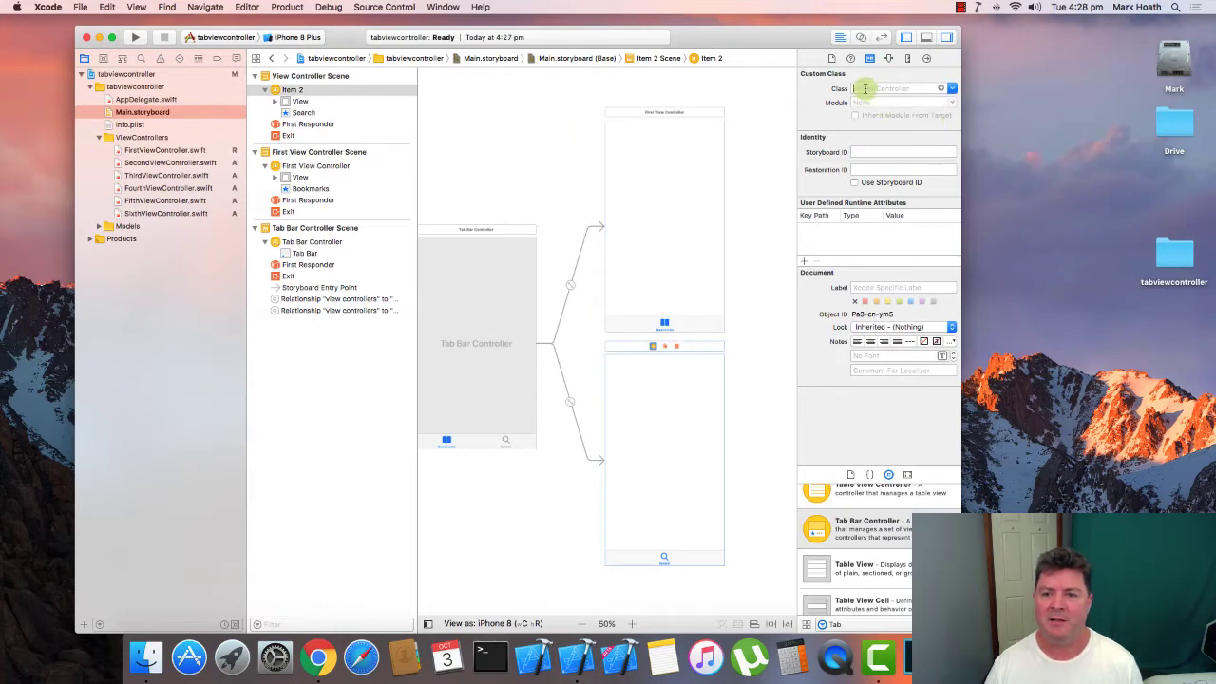
text(SecondViewController)
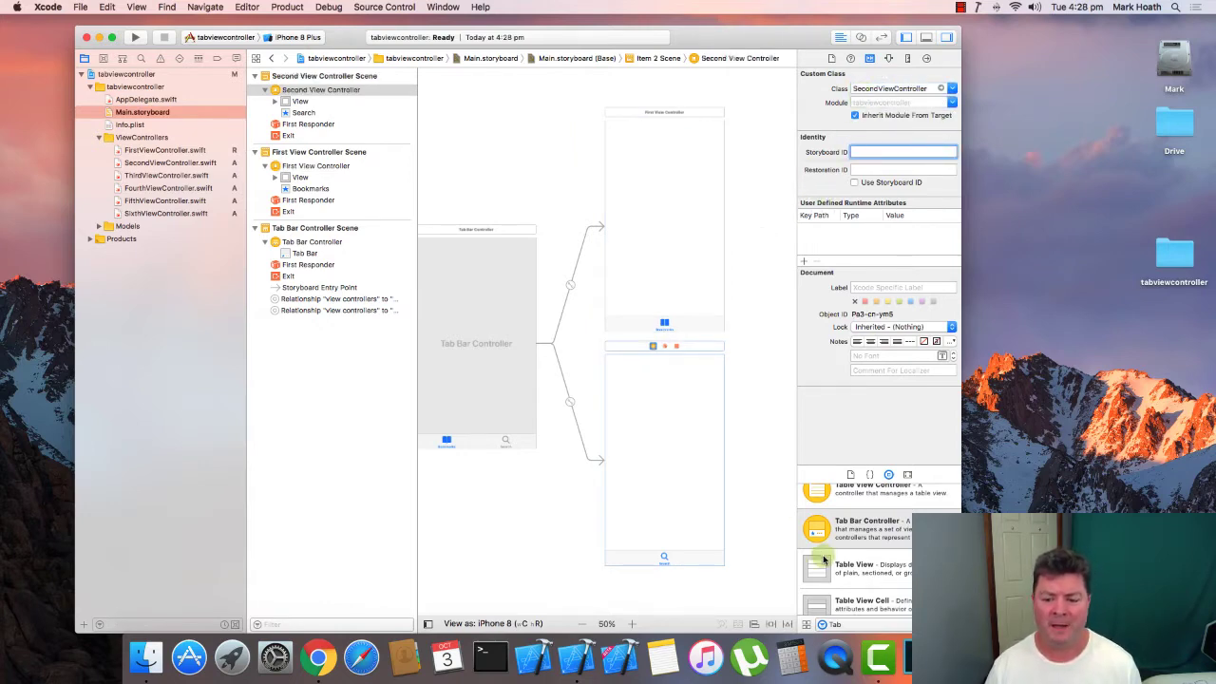
click(855, 116)
text(Label)
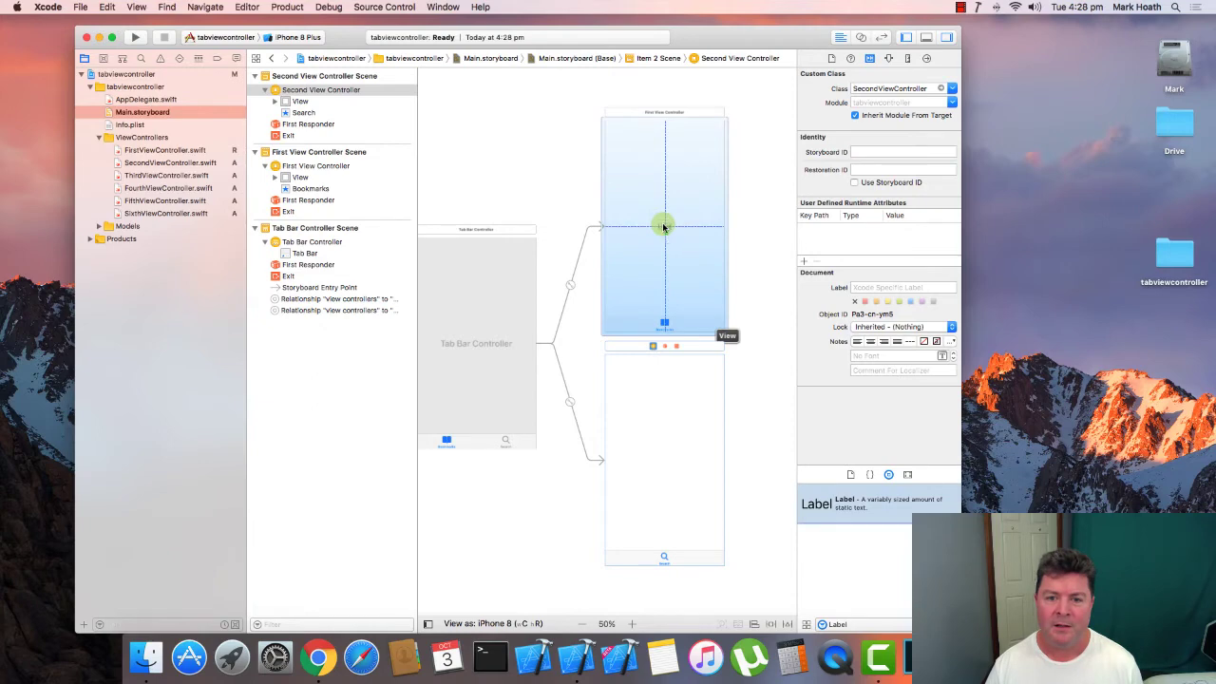
Add centred, constrained labels reading 1 and 2 to the first and second tab screens
click(665, 226)
text(1)
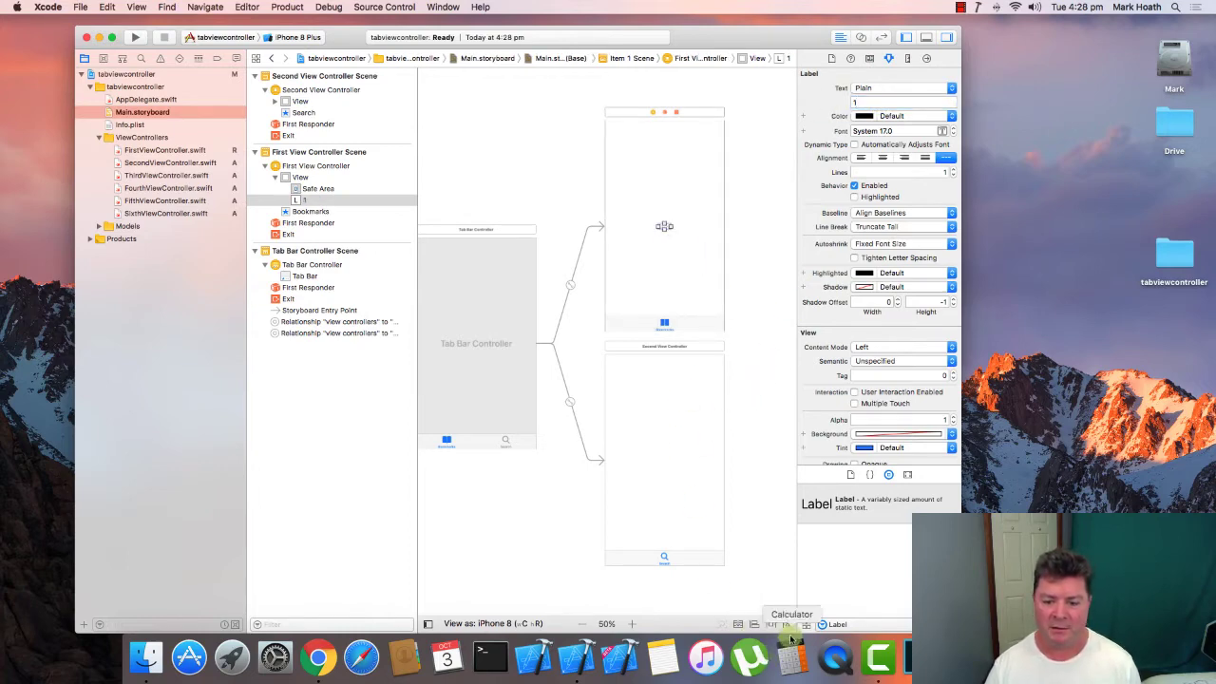
click(805, 623)
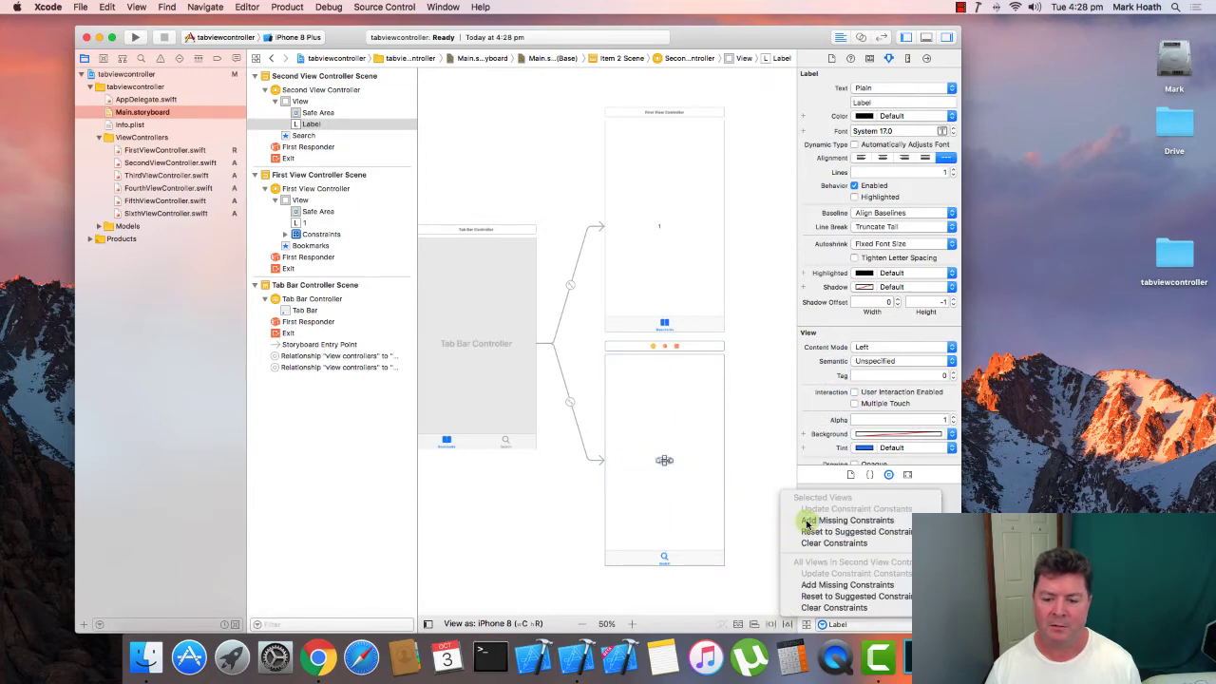
click(853, 520)
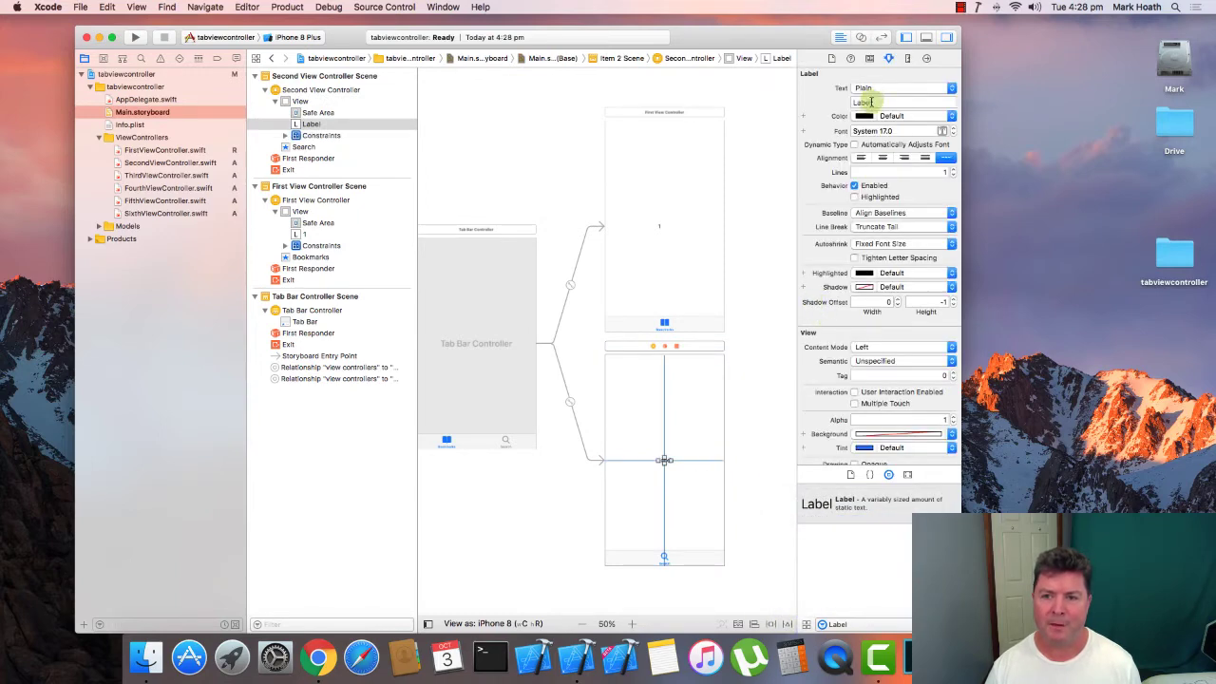
text(2)
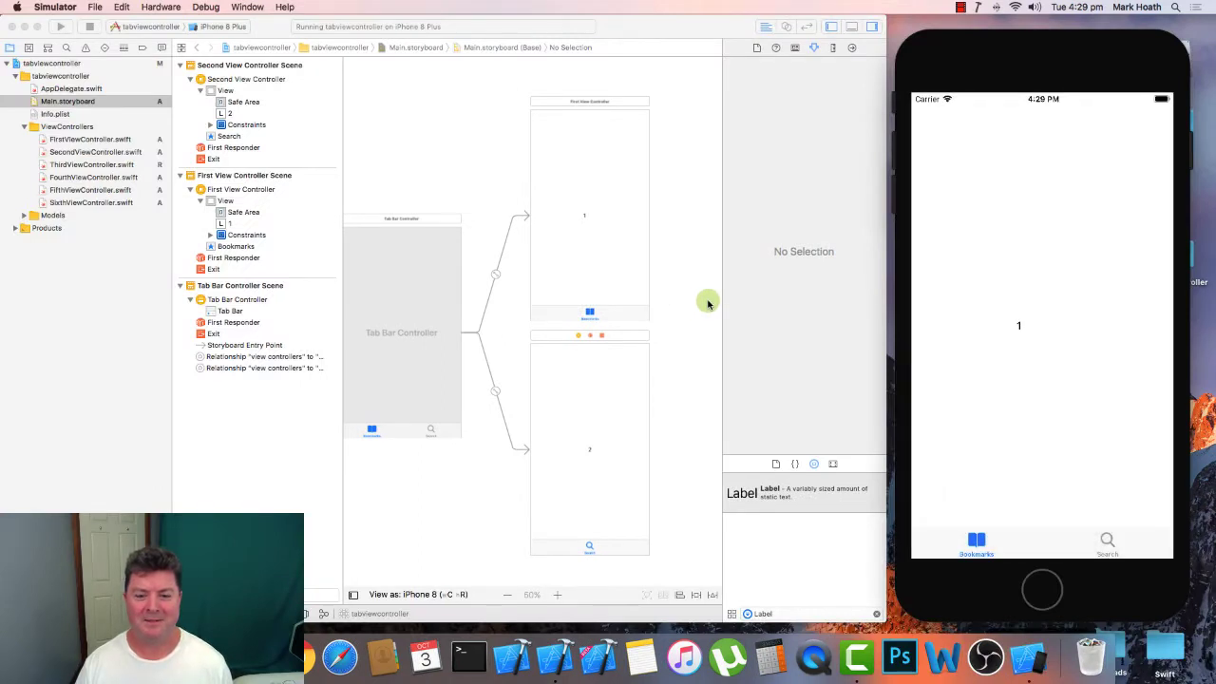
mouse_move(1022, 327)
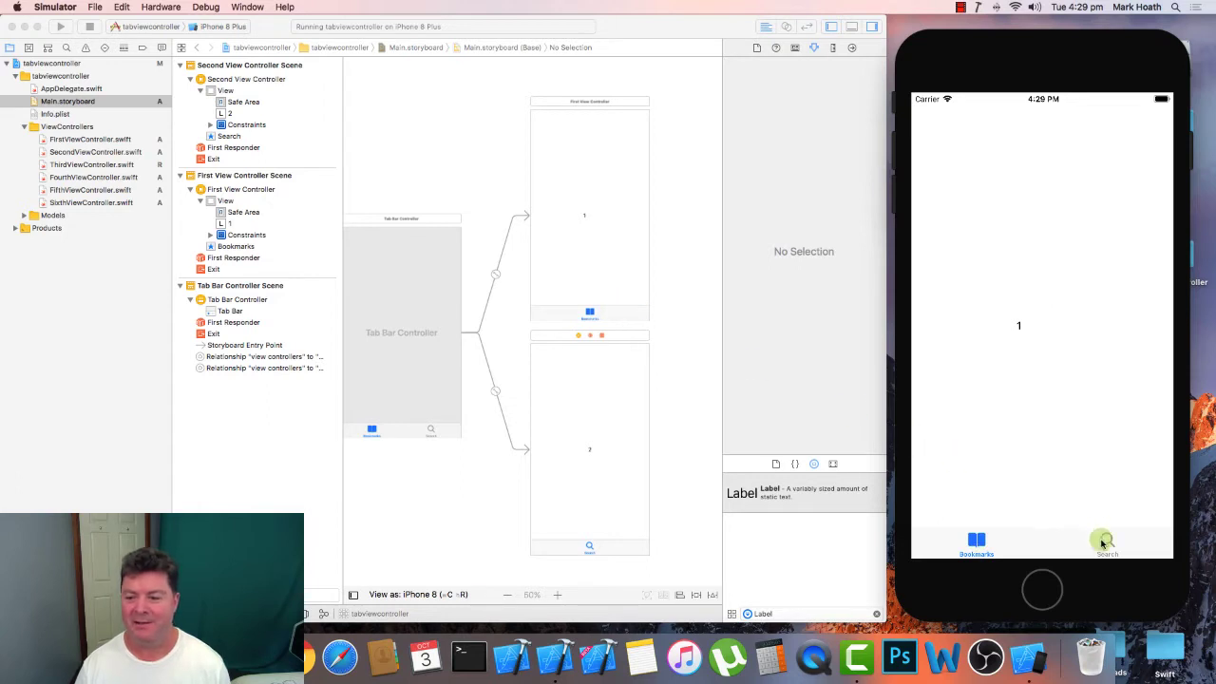
Run the app and switch between Search (2) and Bookmarks (1) tabs in the Simulator
click(1106, 543)
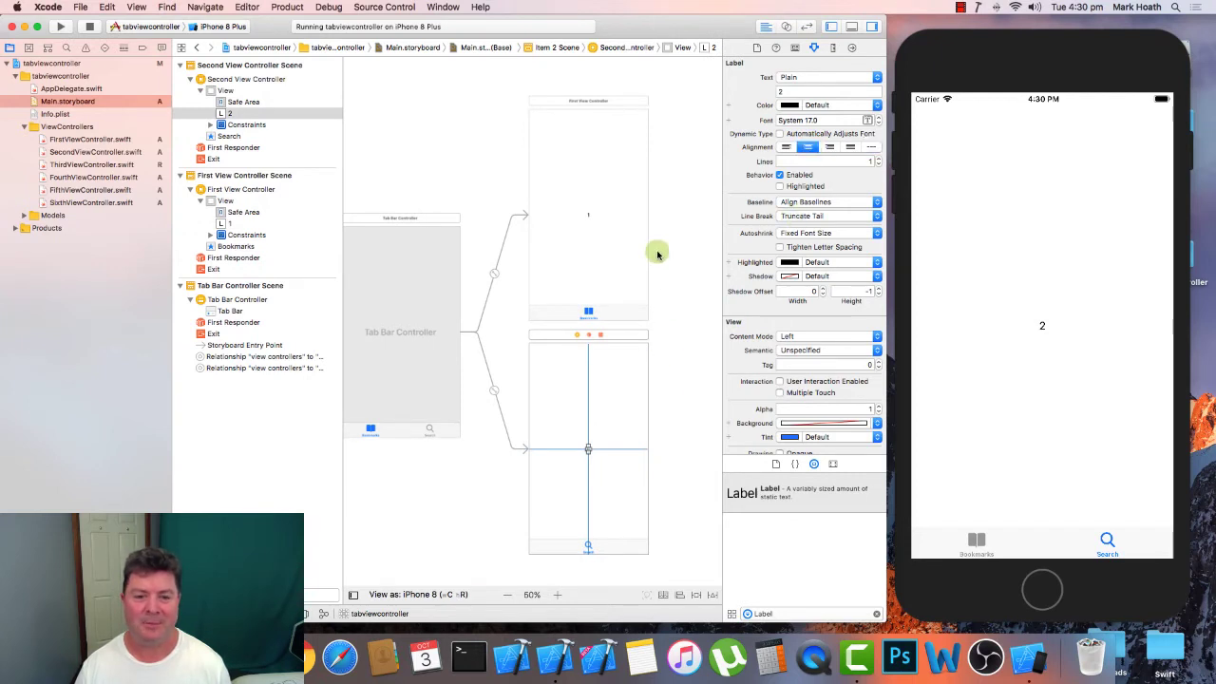
click(977, 544)
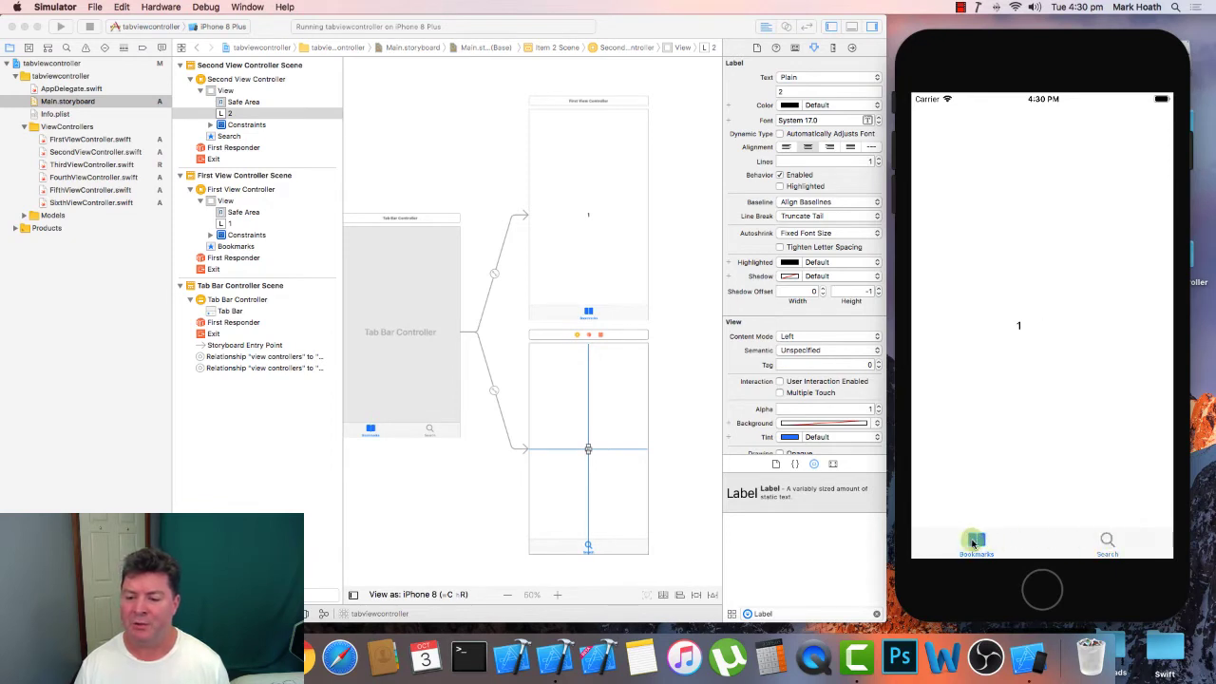
mouse_move(422, 302)
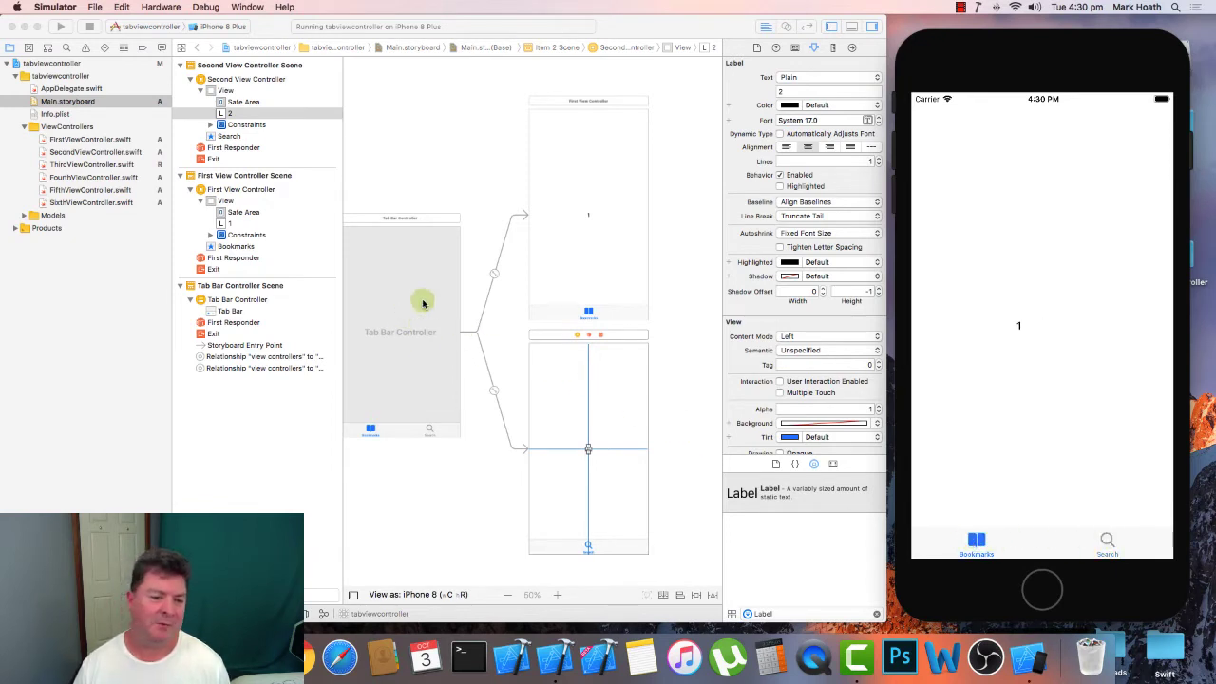
scroll(down, 3)
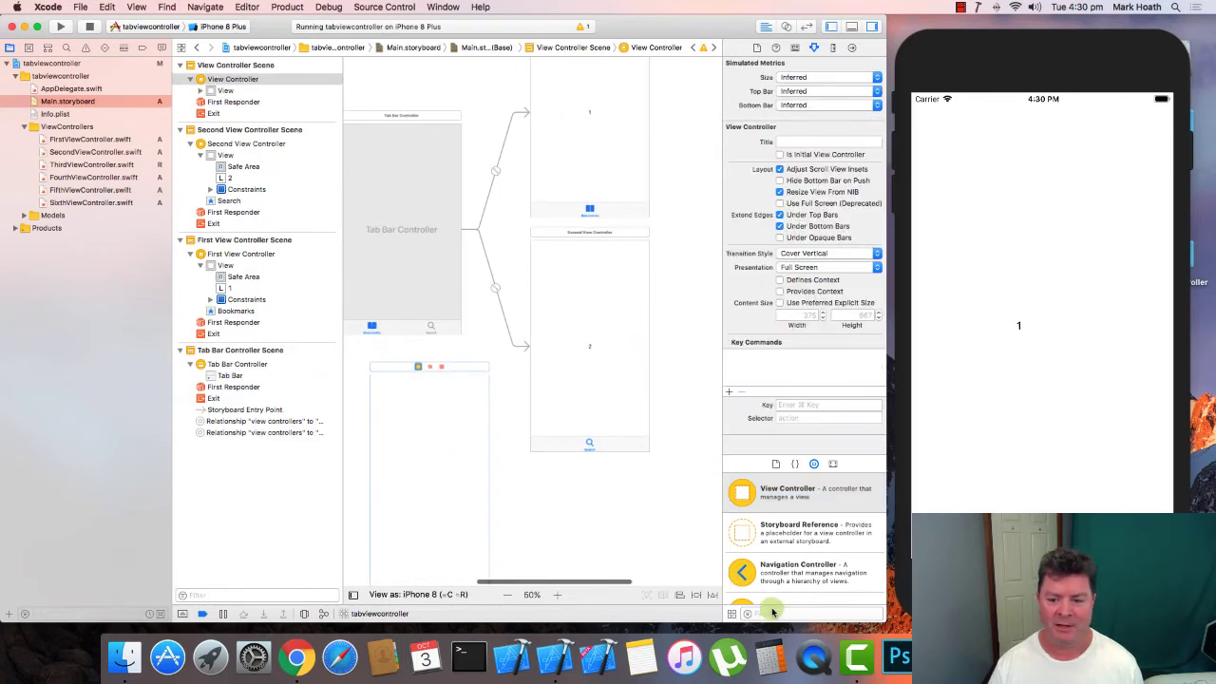
Zoom the storyboard canvas to 25% to see every view controller scene
click(533, 595)
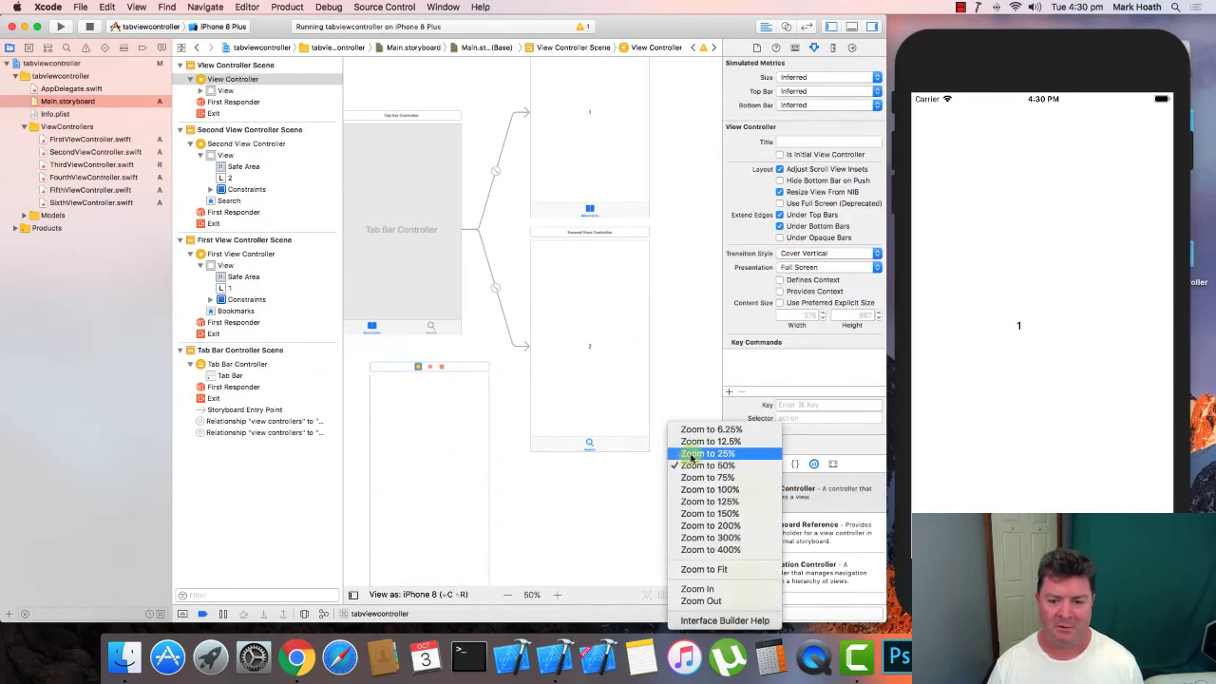
click(710, 453)
text(Lab)
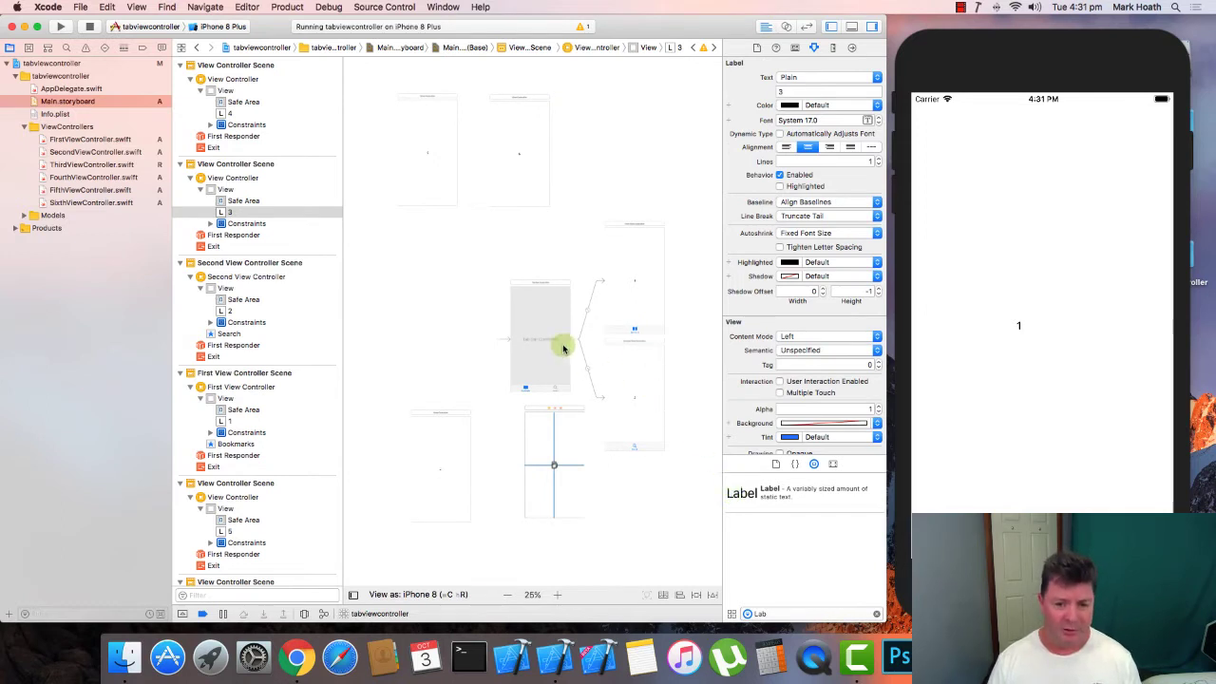
Link a new screen to the tab bar controller as a Contacts system tab
drag(560, 342, 555, 465)
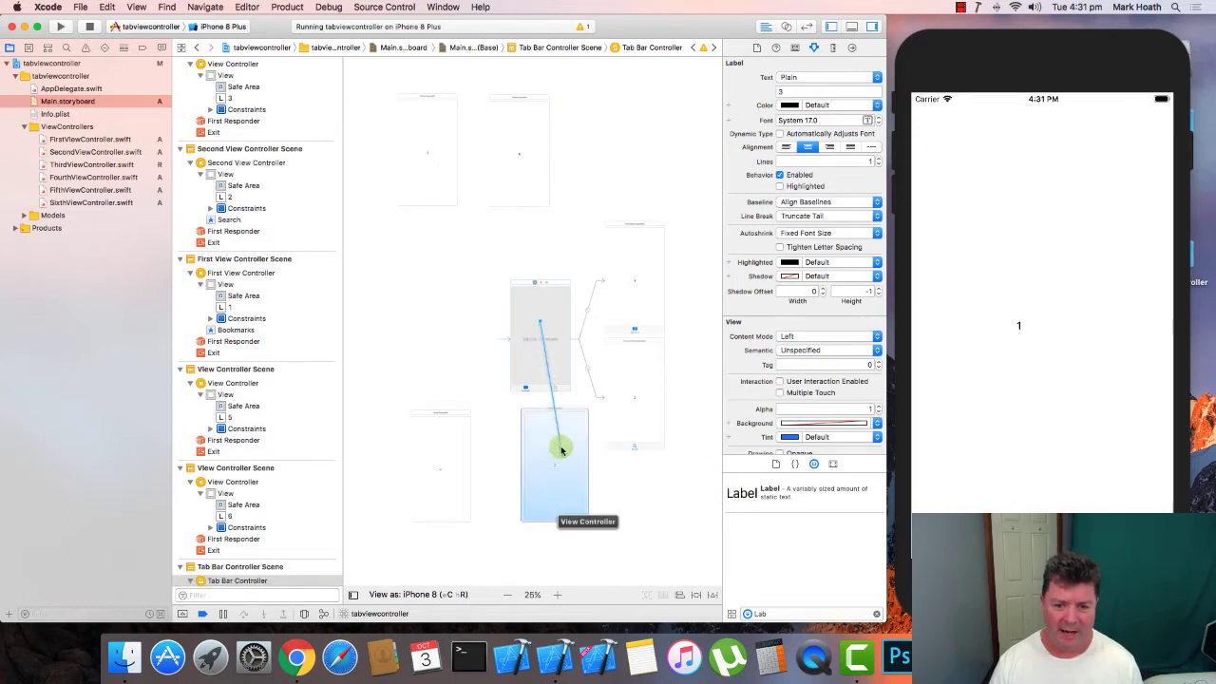
click(555, 446)
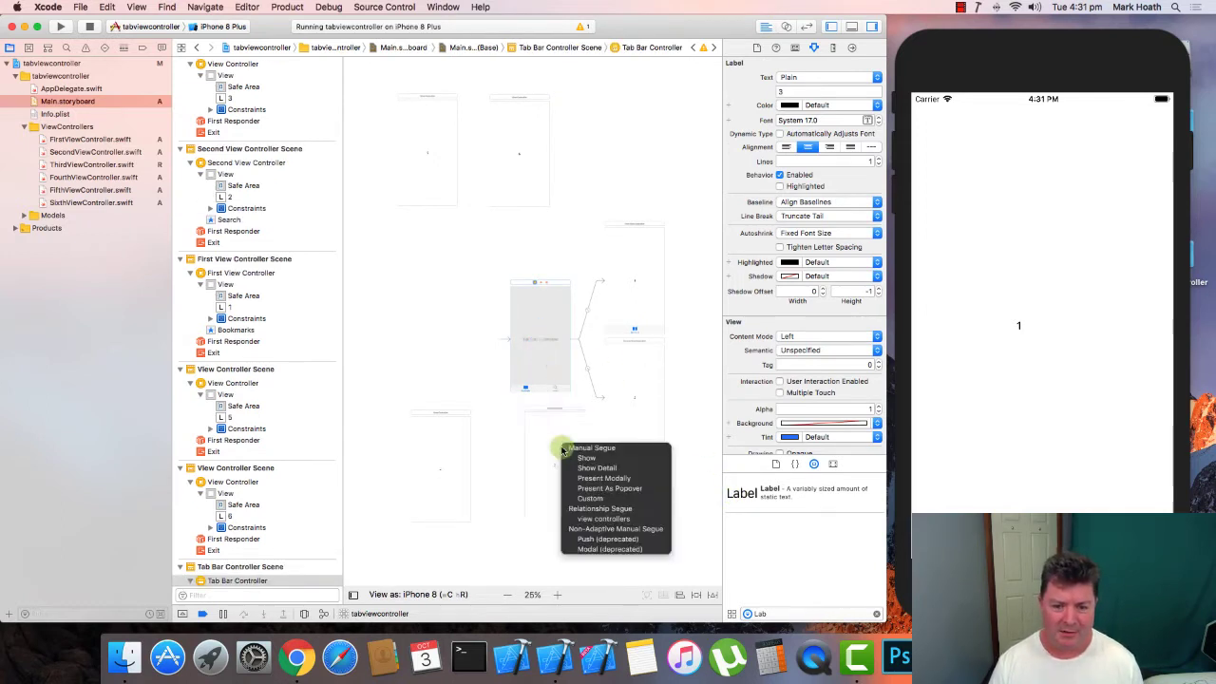
mouse_move(589, 519)
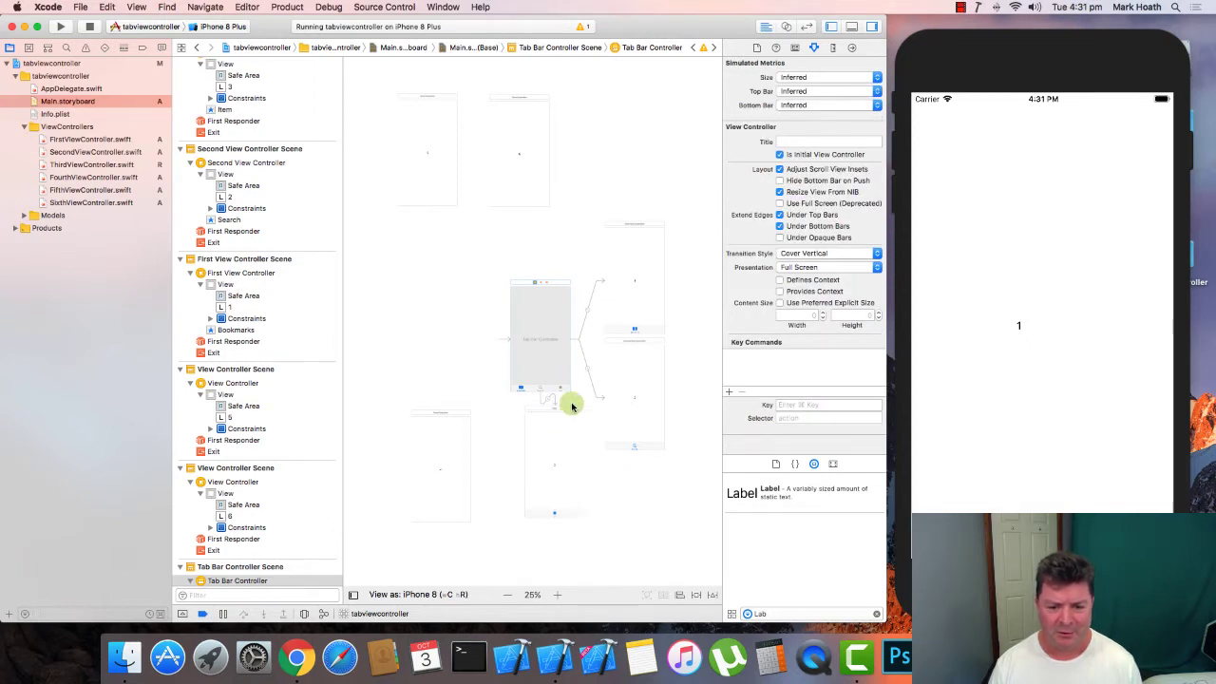
mouse_move(557, 521)
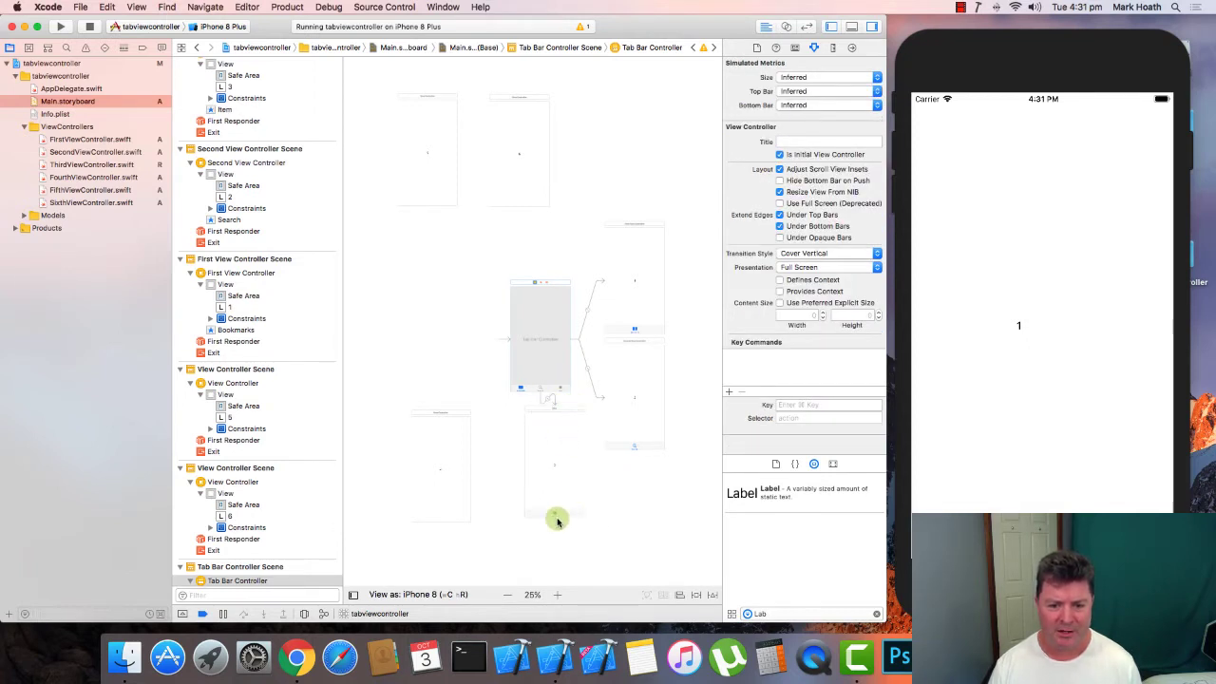
click(555, 513)
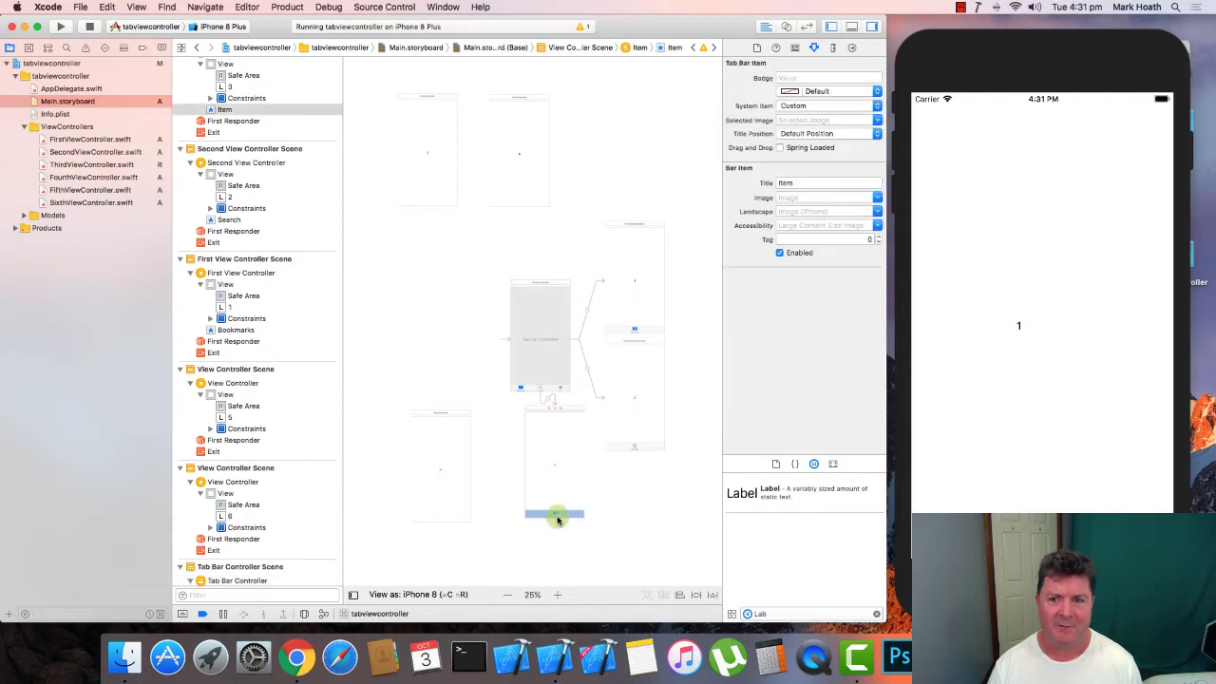
click(827, 106)
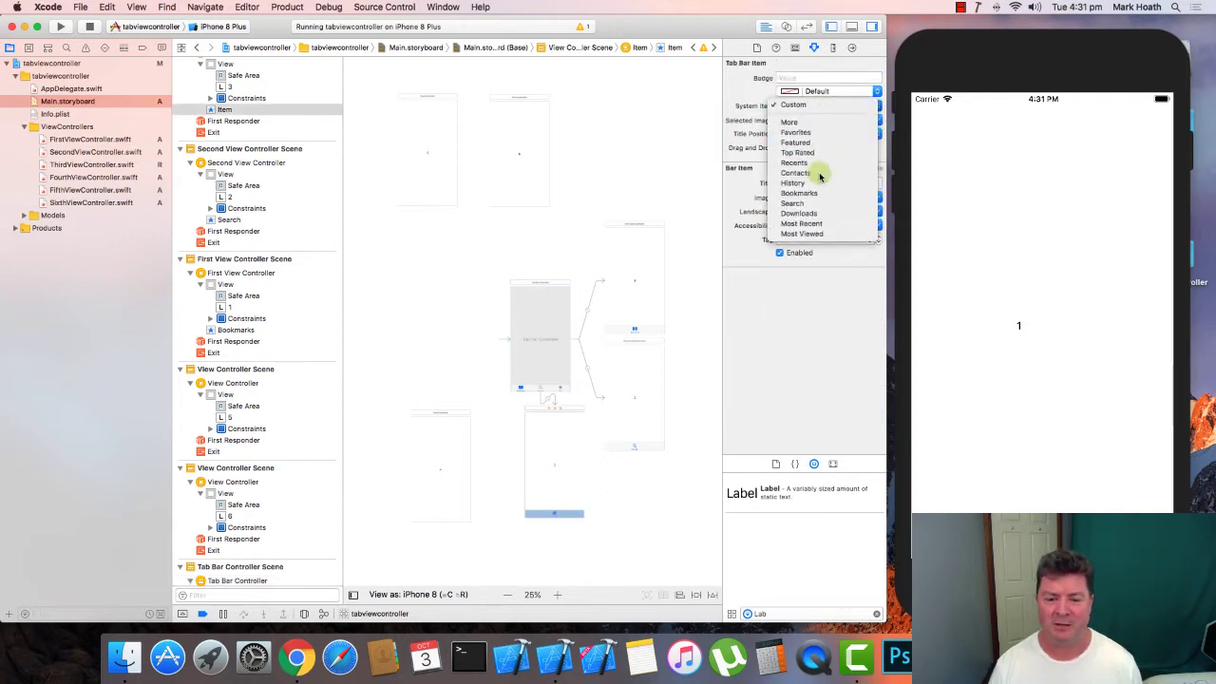
click(794, 173)
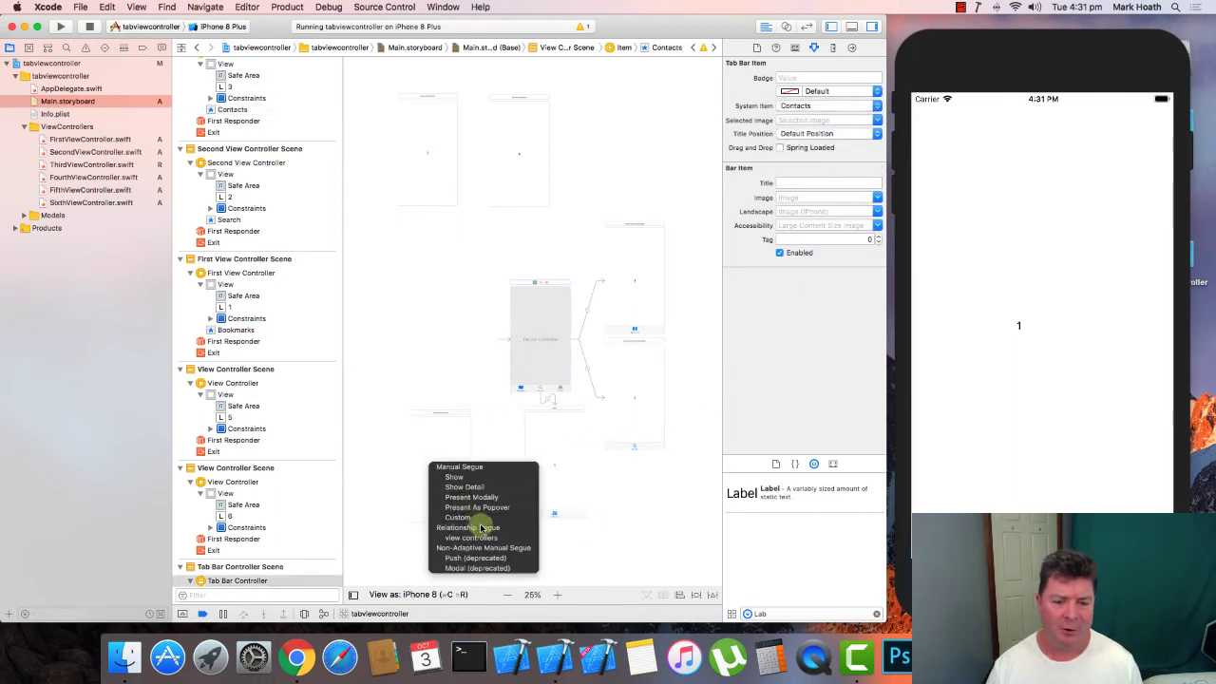
Add two more tabs using the History and Most Viewed system items
click(471, 536)
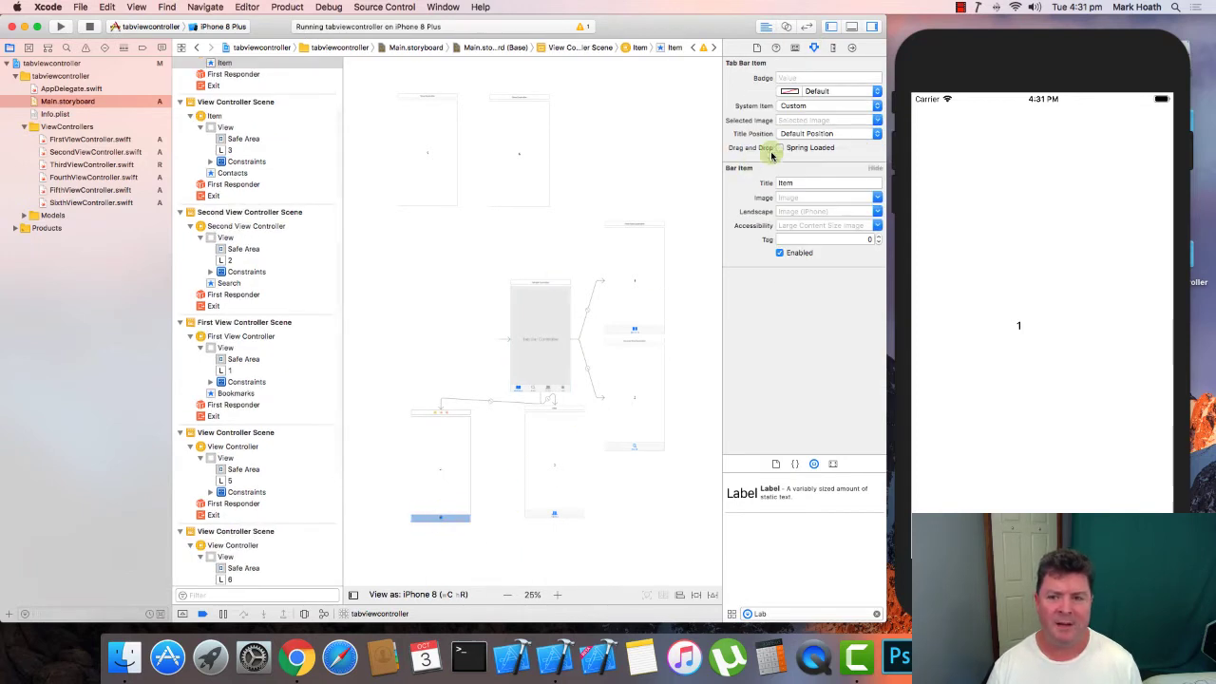
click(826, 107)
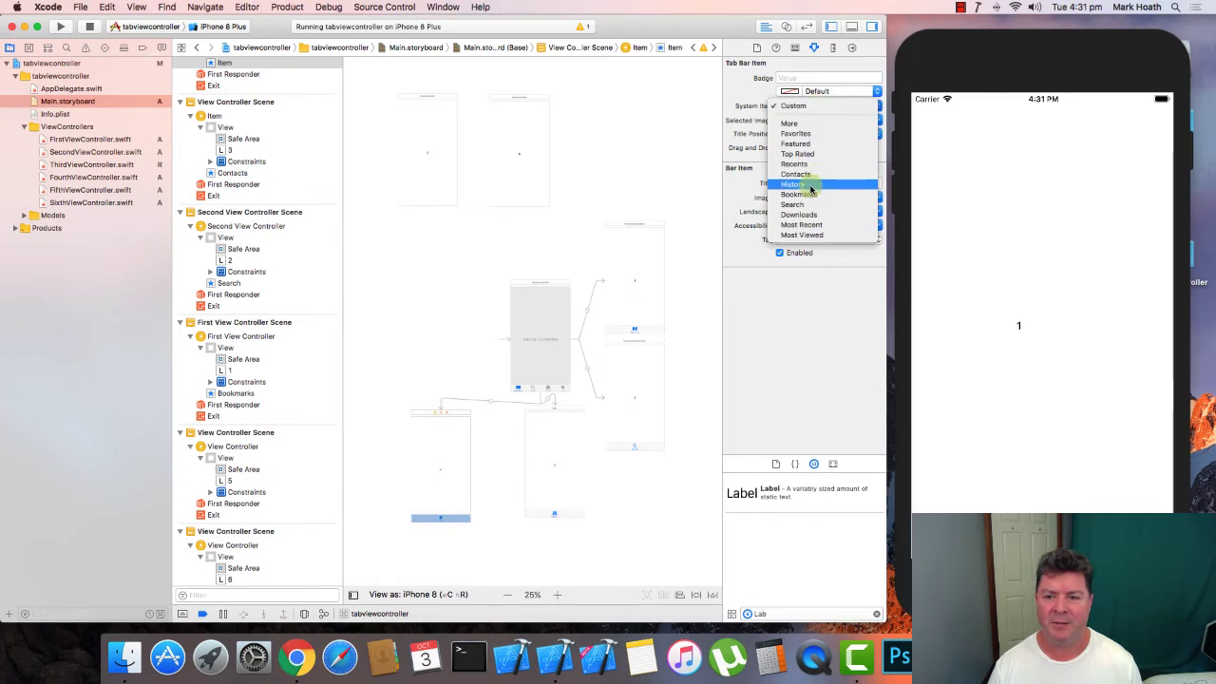
click(794, 182)
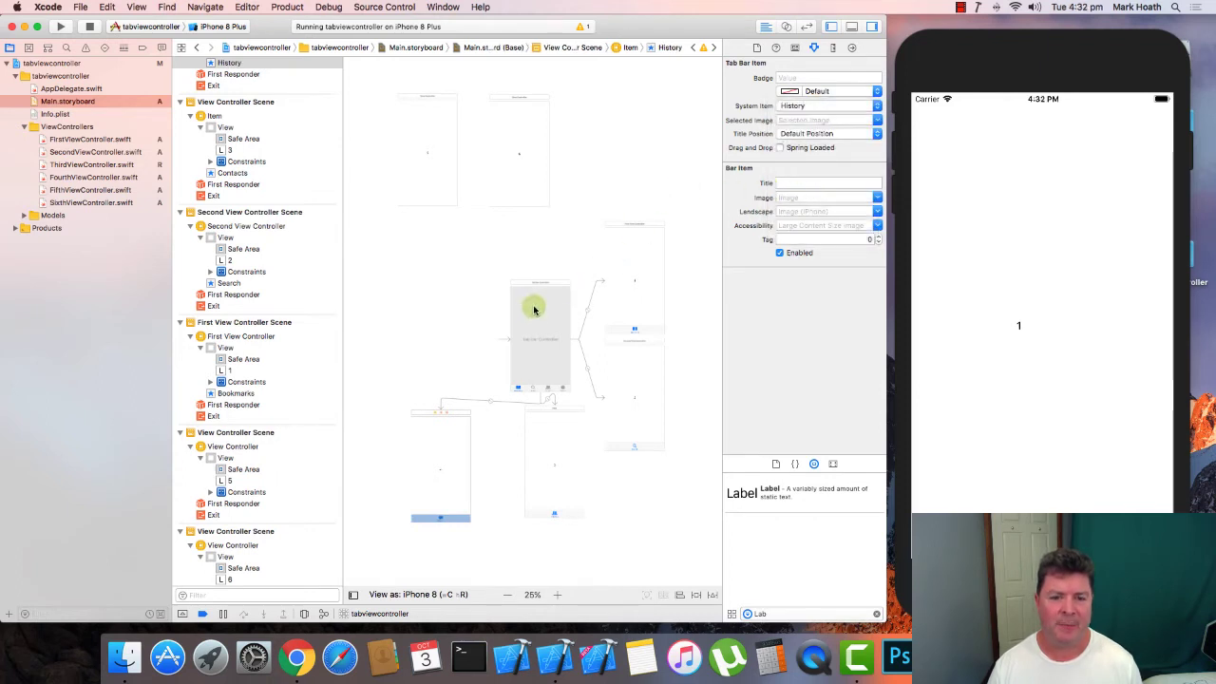
click(536, 308)
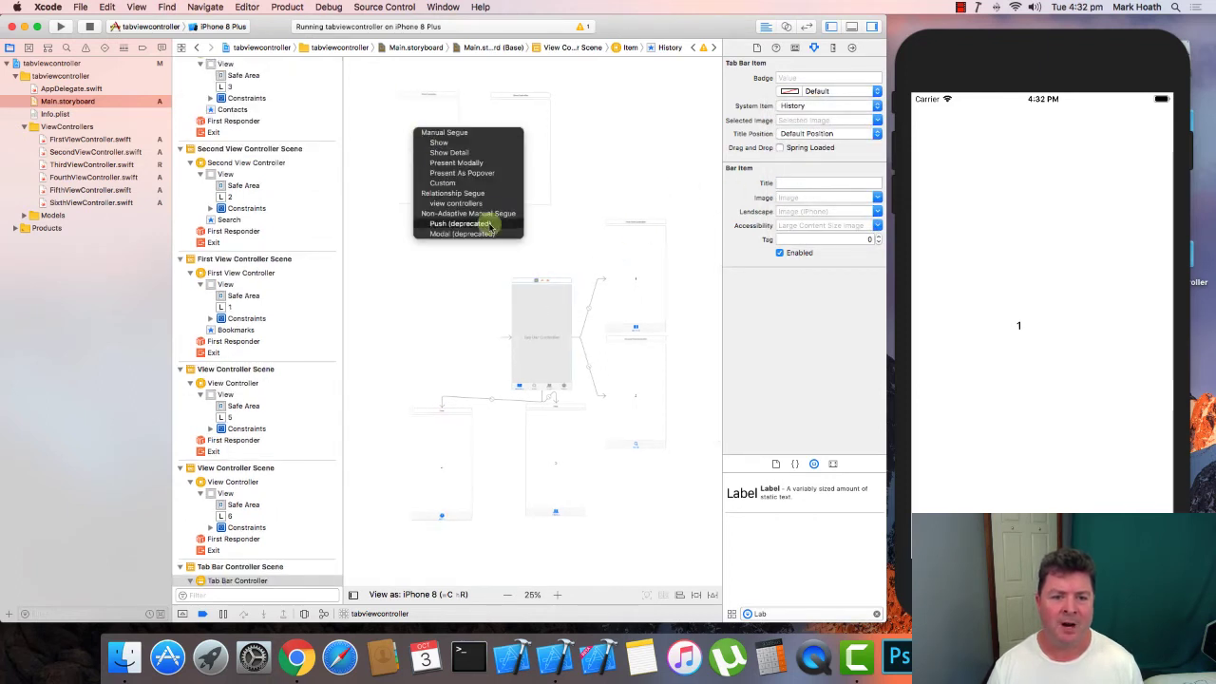
mouse_move(456, 204)
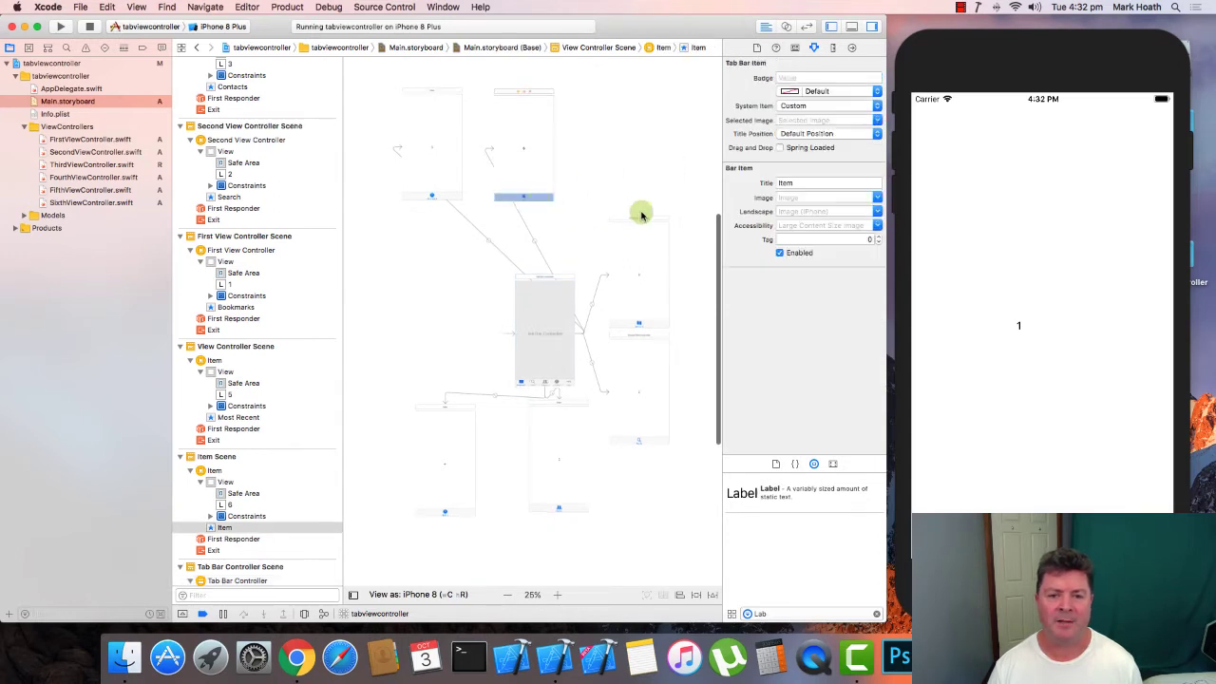
click(827, 106)
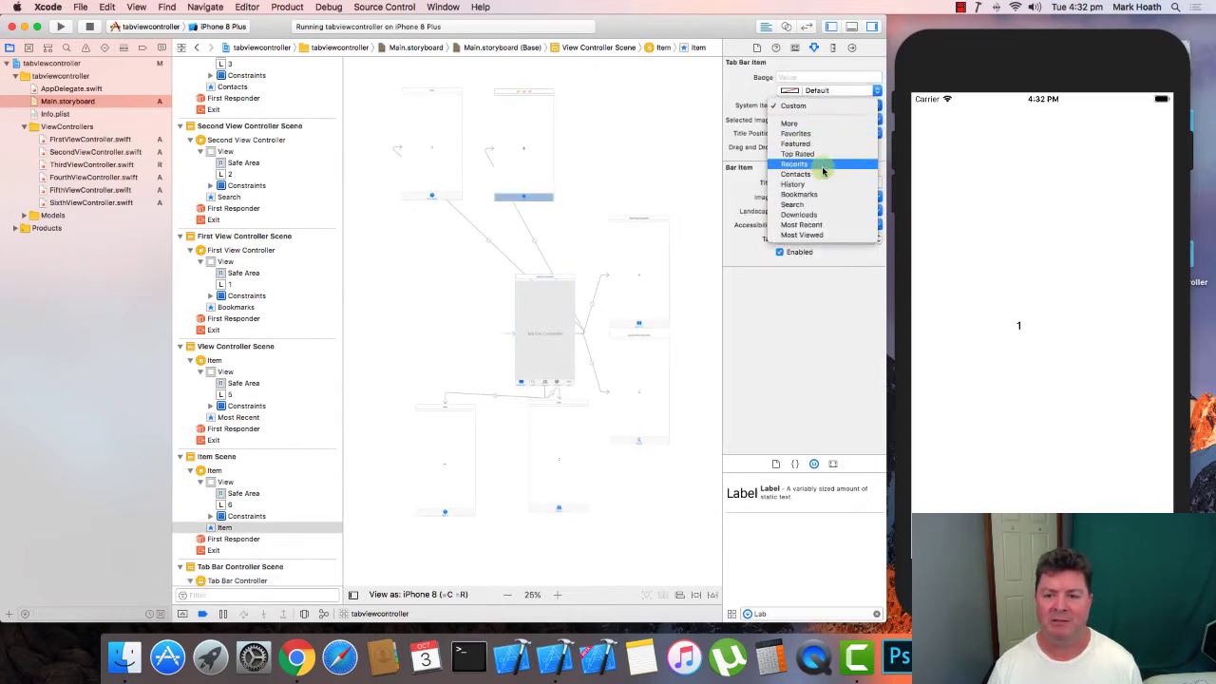
click(802, 235)
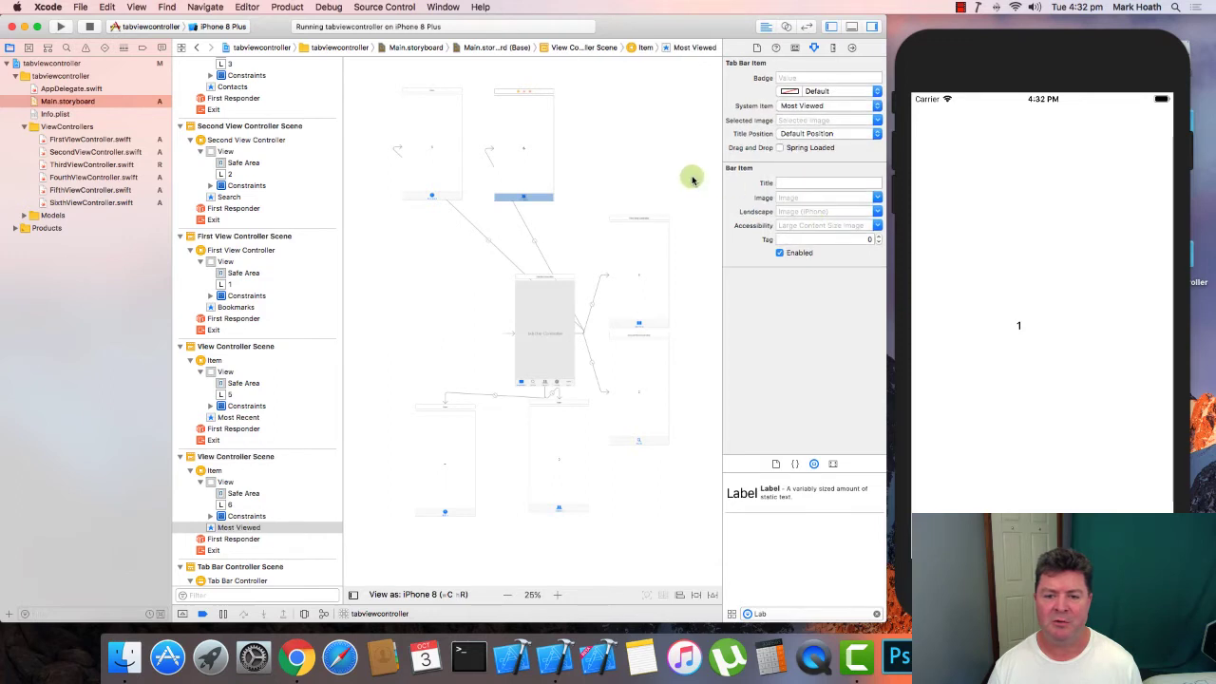
mouse_move(574, 418)
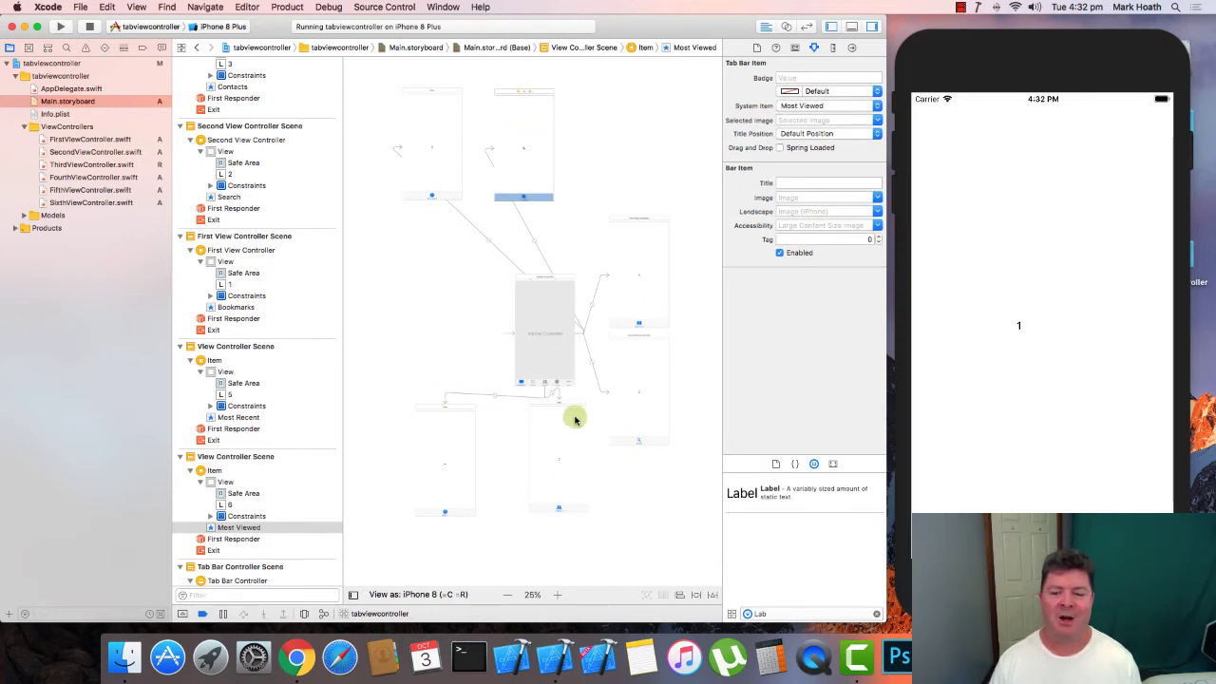
mouse_move(543, 414)
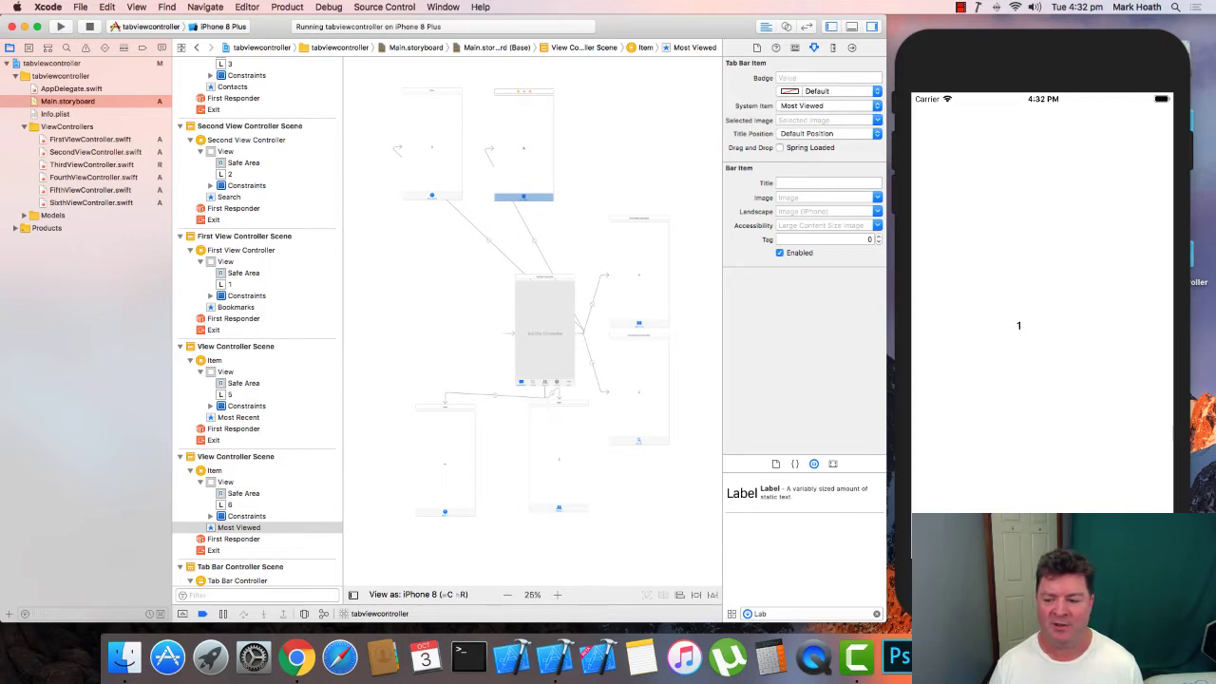
mouse_move(682, 485)
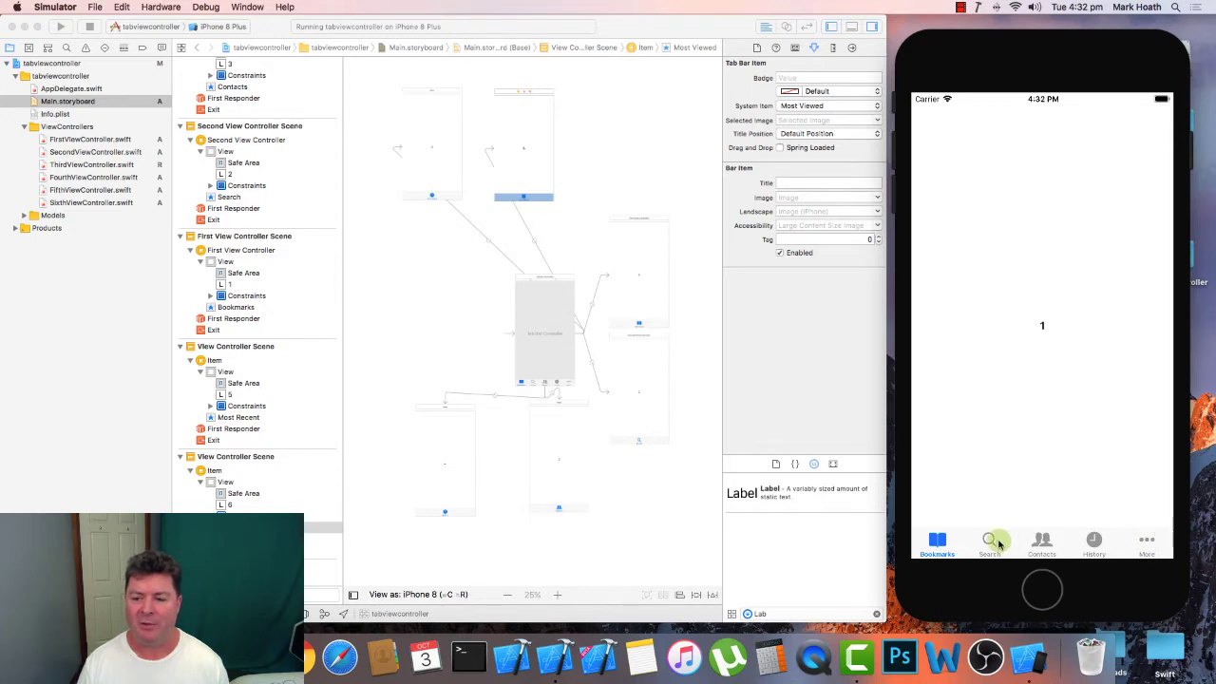
Tap through the app's tabs, the More list and its Most Viewed page, then return to More
click(1041, 541)
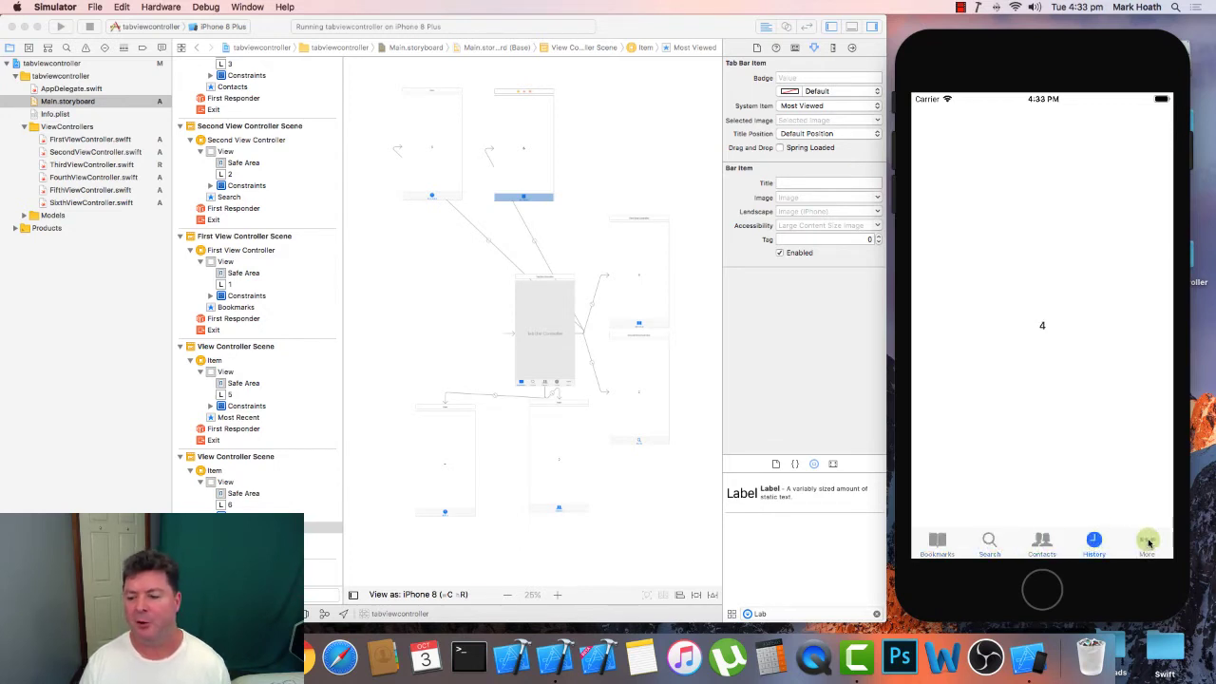
click(1148, 541)
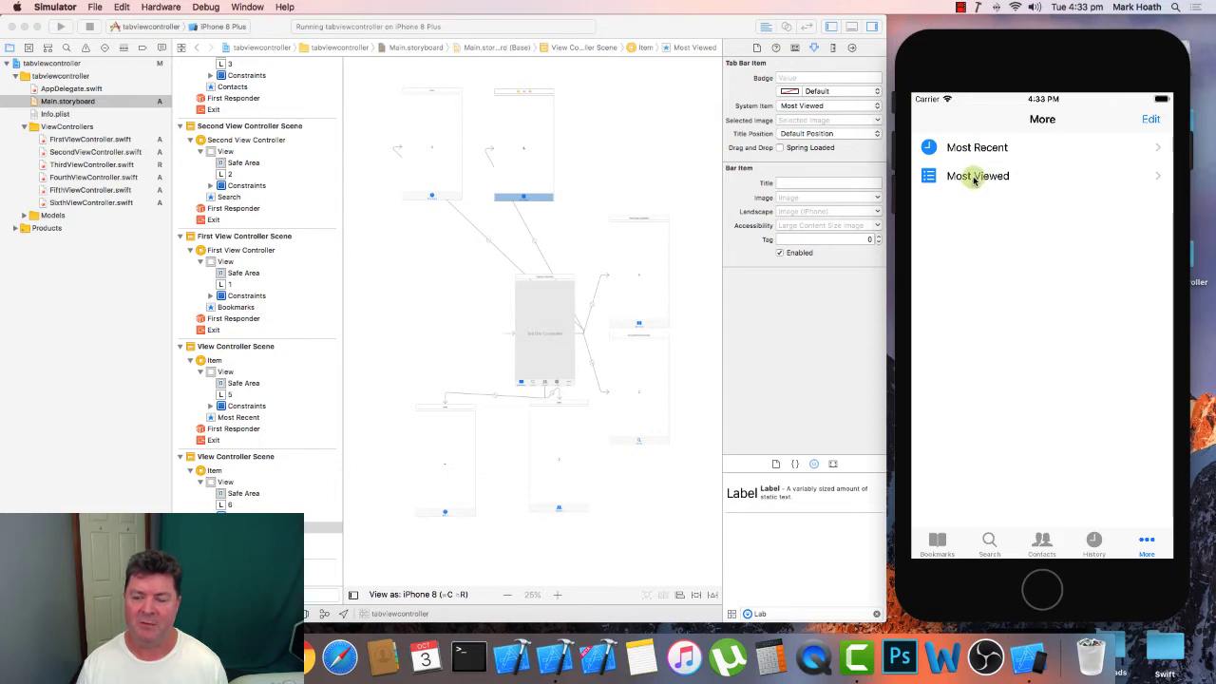
click(976, 175)
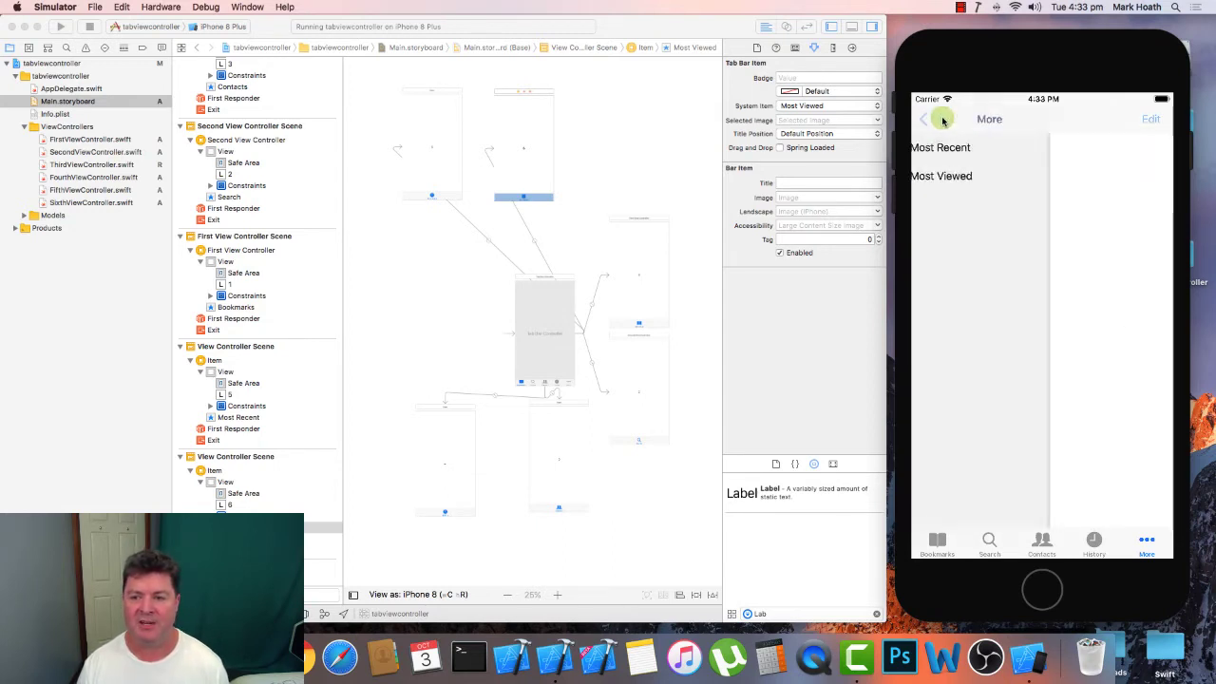
click(940, 175)
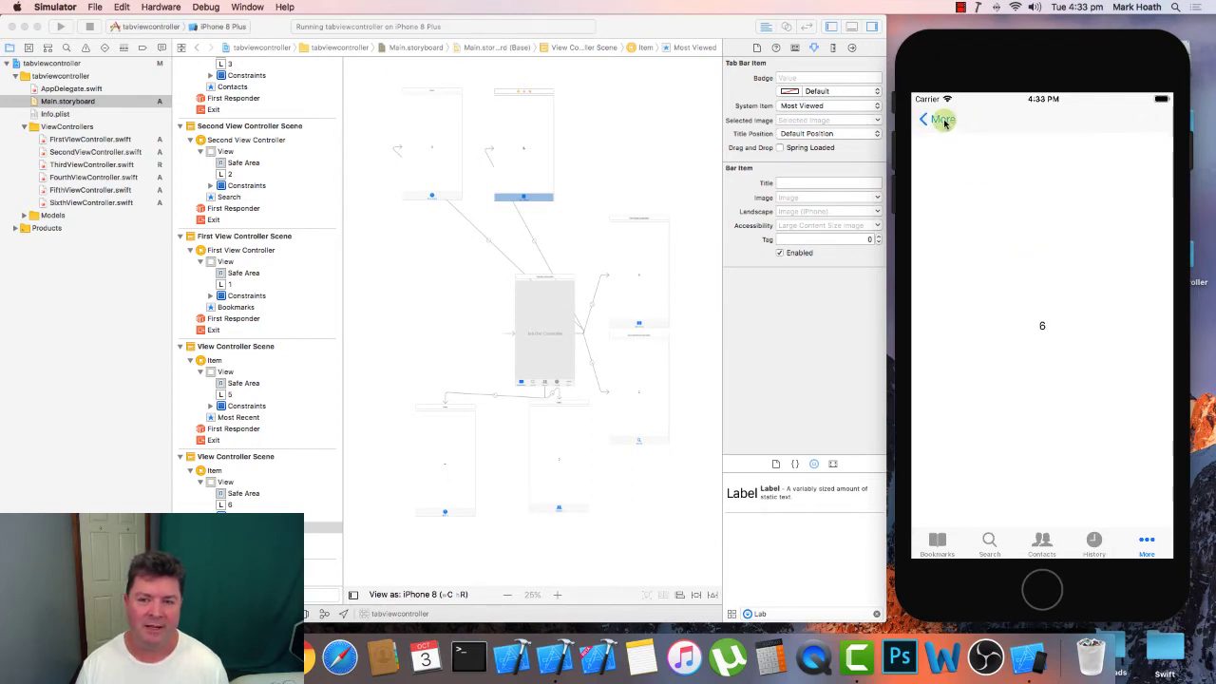
click(1147, 541)
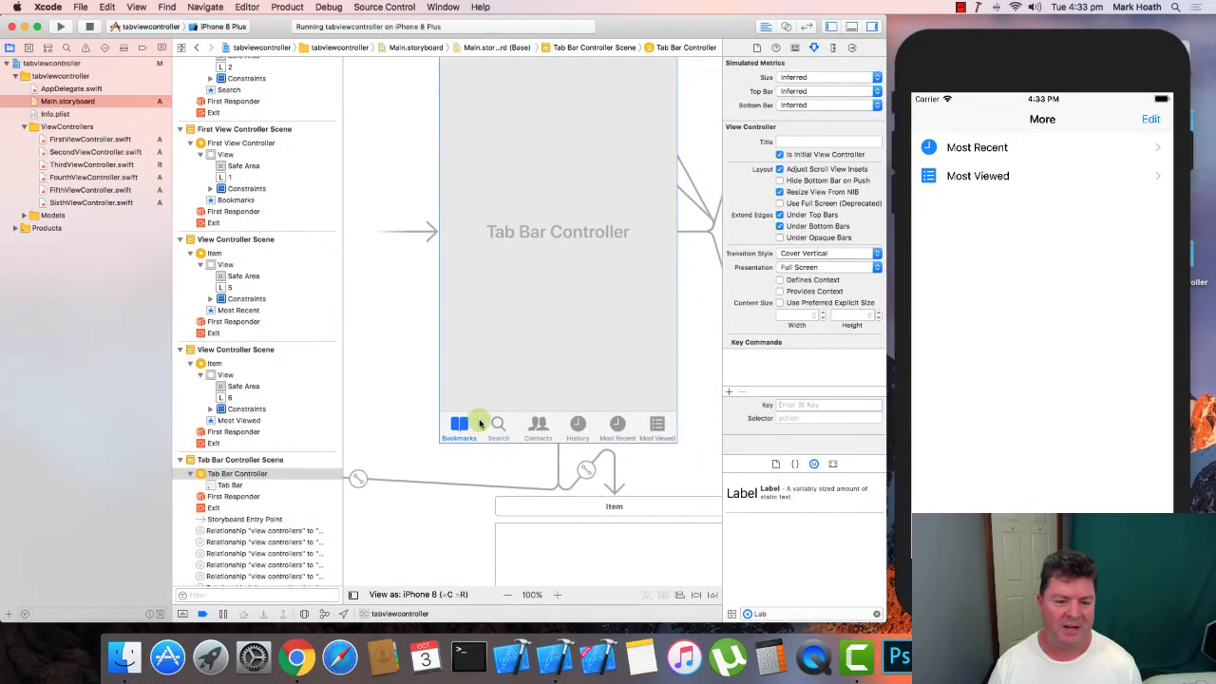
Select the Tab Bar Controller's tab bar to show its Attributes inspector
click(456, 426)
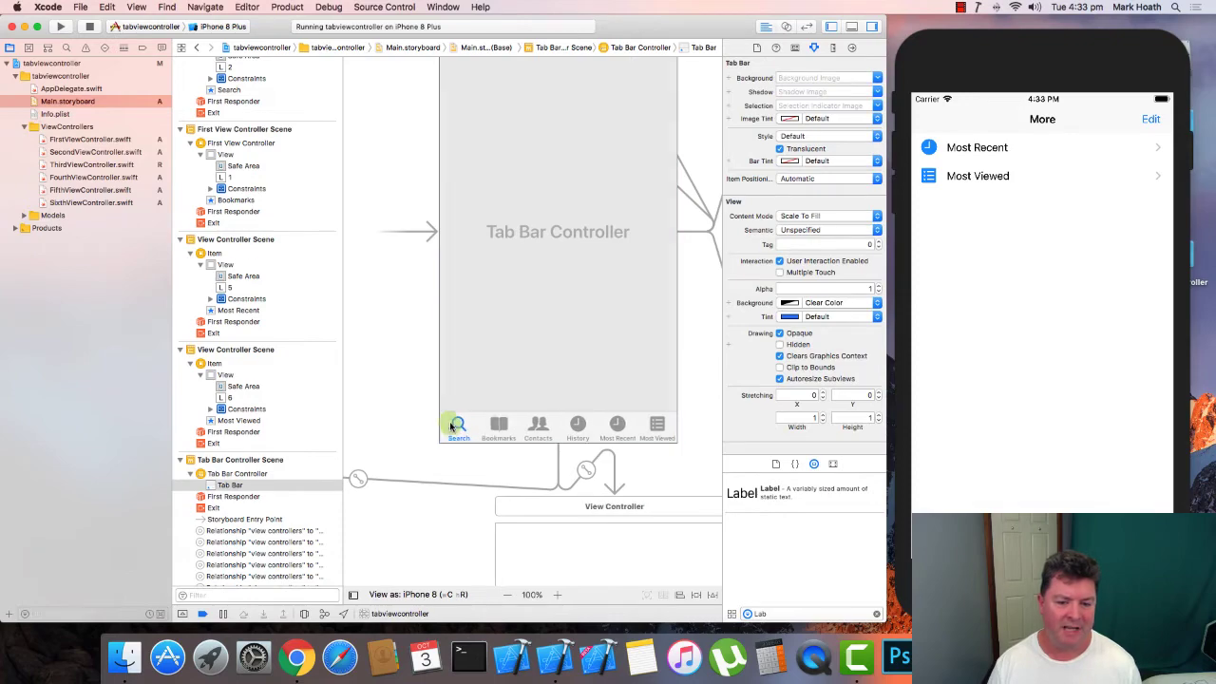
click(618, 425)
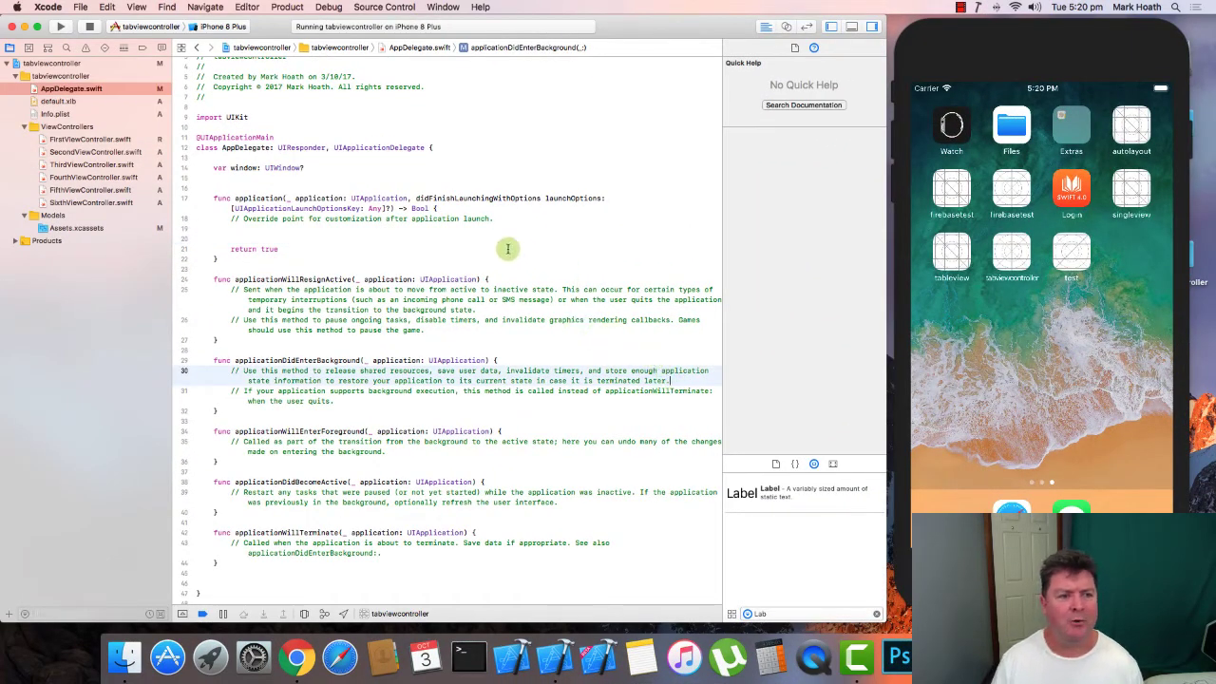
Start a new Cocoa Touch Class file in the ViewControllers group
click(66, 125)
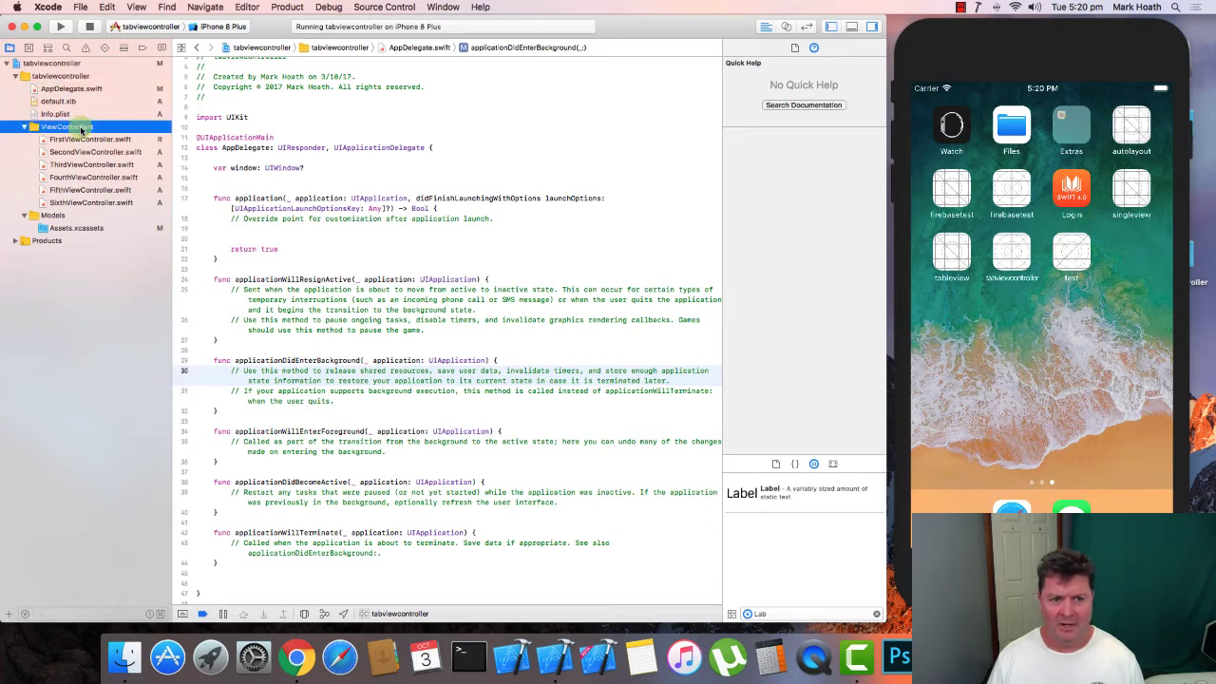
right_click(65, 125)
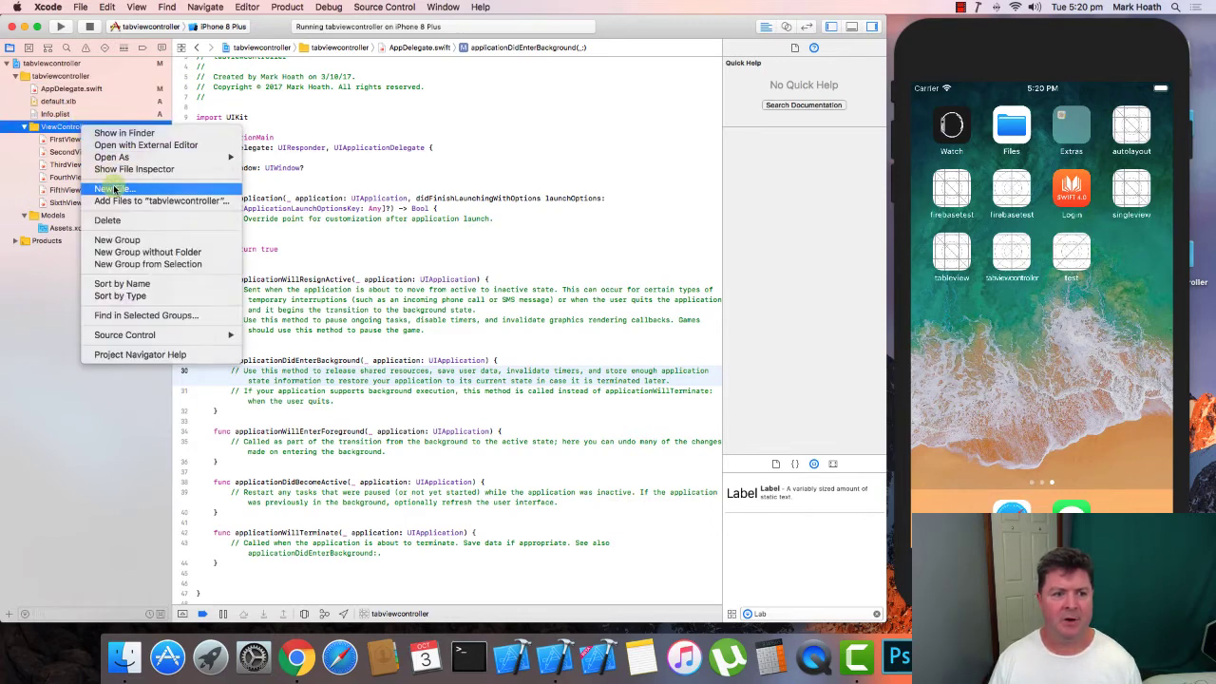
click(114, 190)
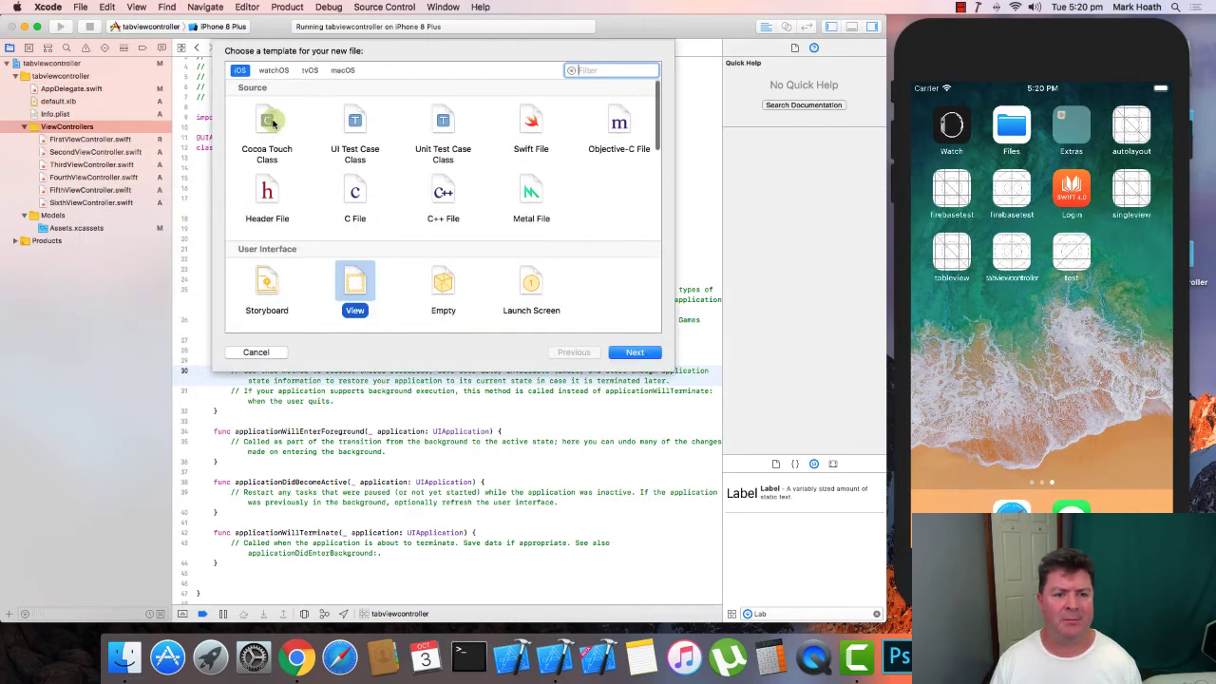
click(266, 129)
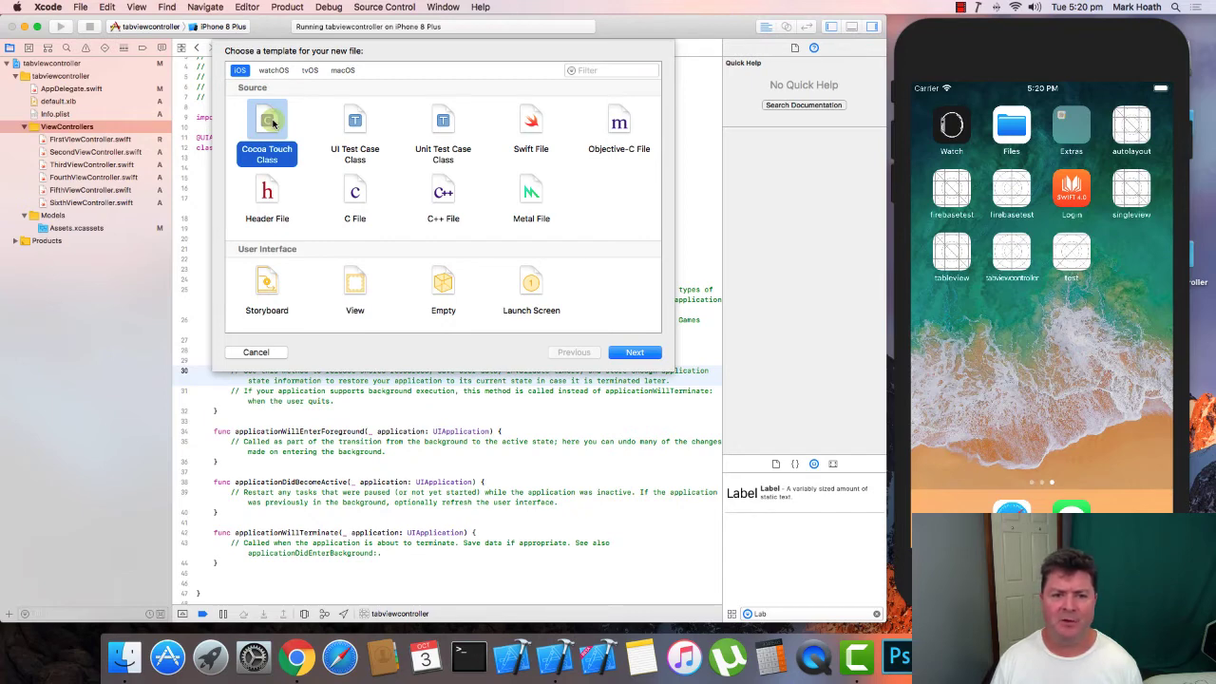
click(635, 352)
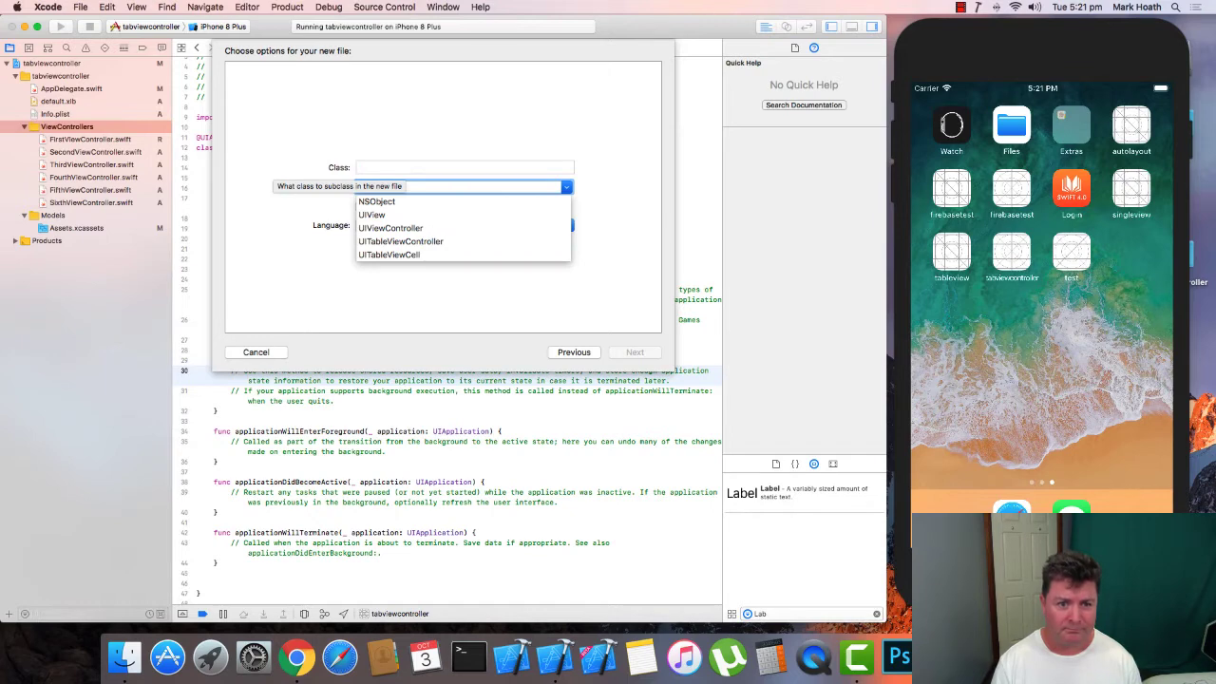
Name the class CustomerTabBar, subclass UITabBarController, and create it in ViewControllers
text(TabBar)
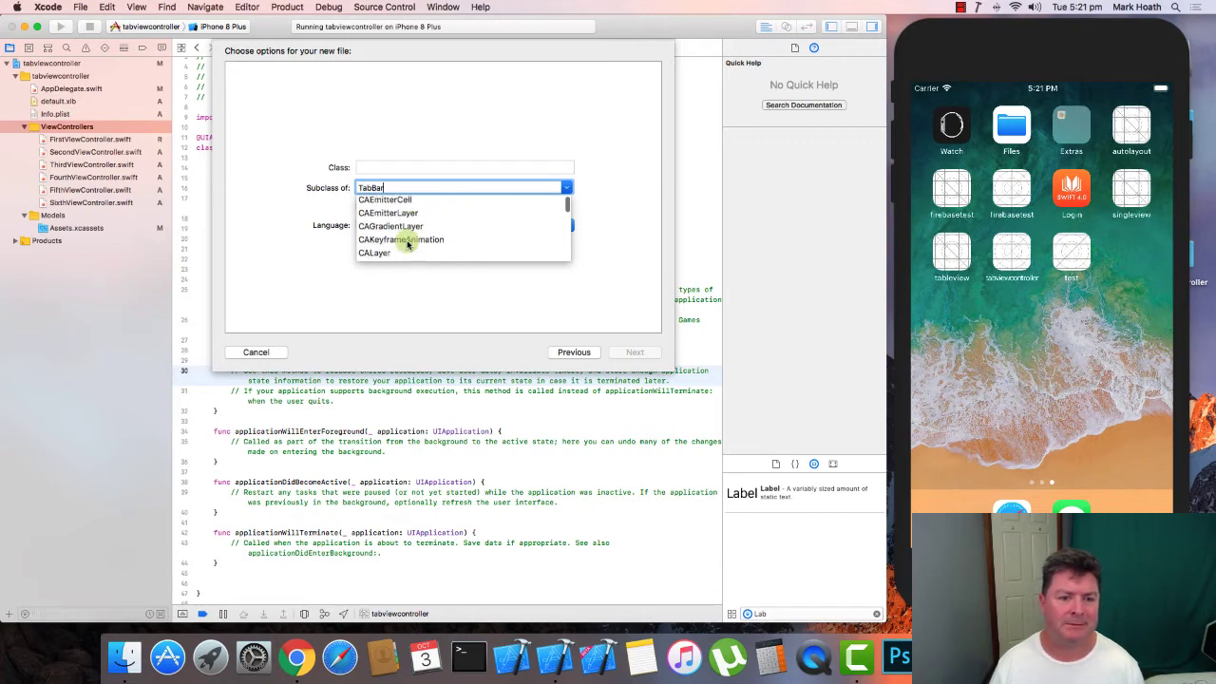
scroll(down, 3)
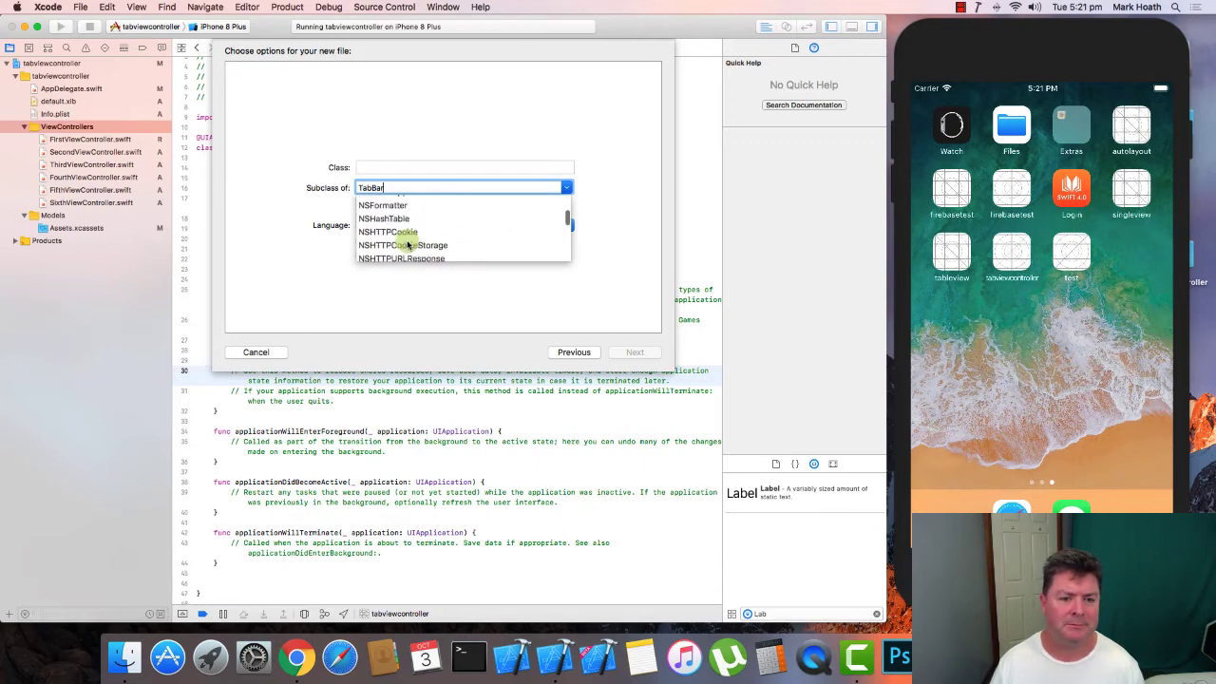
scroll(down, 3)
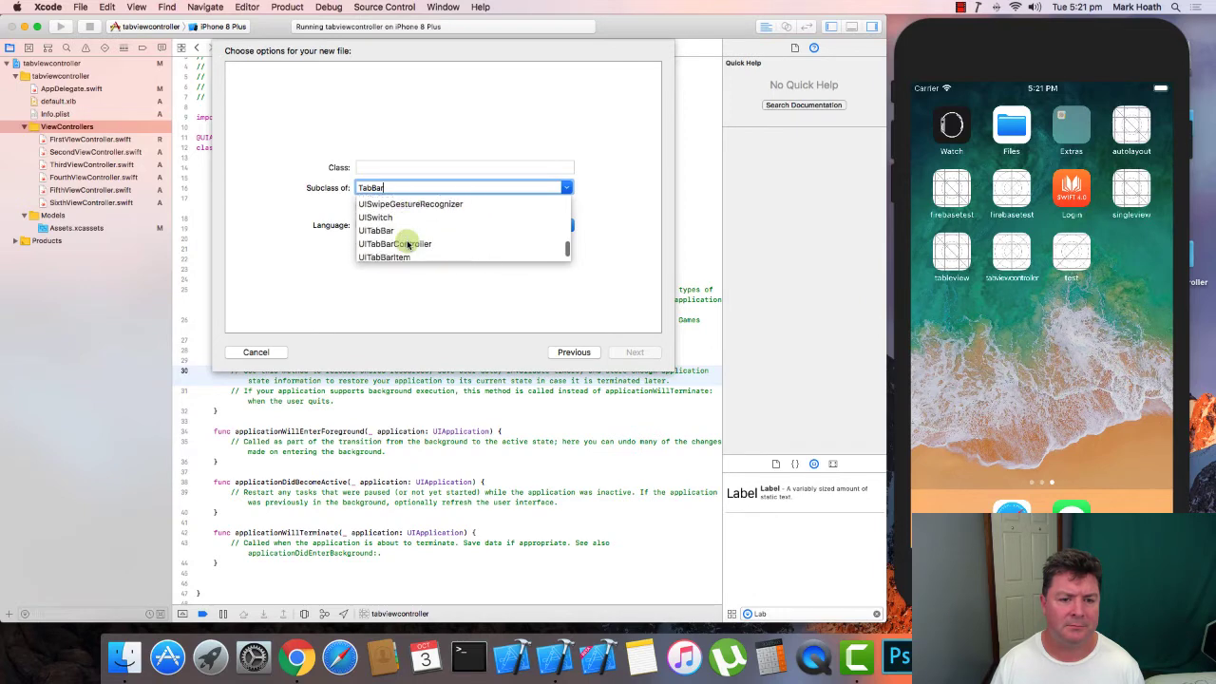
scroll(down, 3)
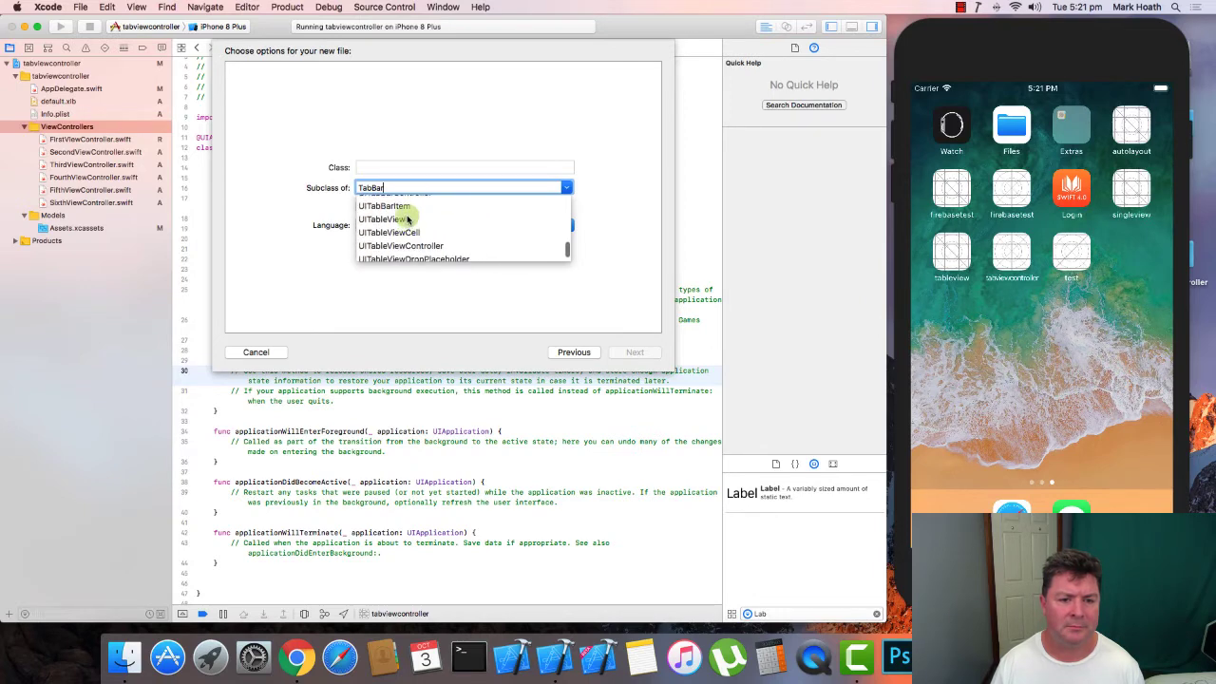
click(388, 205)
text(C)
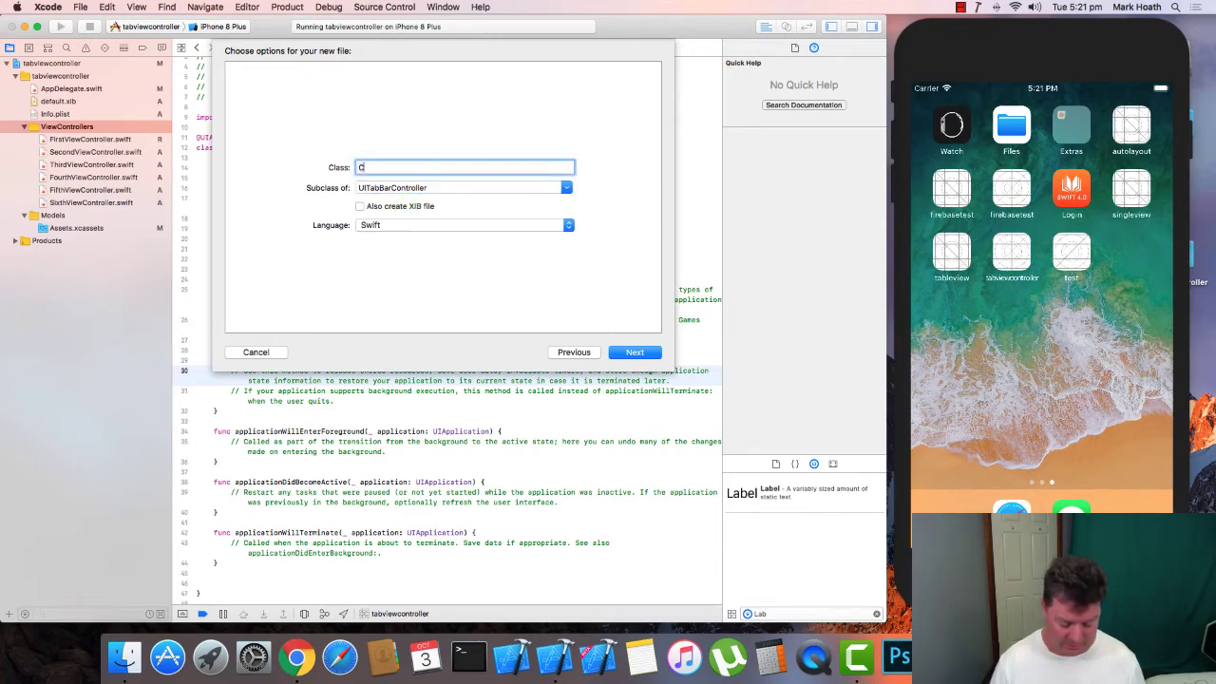
text(ustomerTabBar)
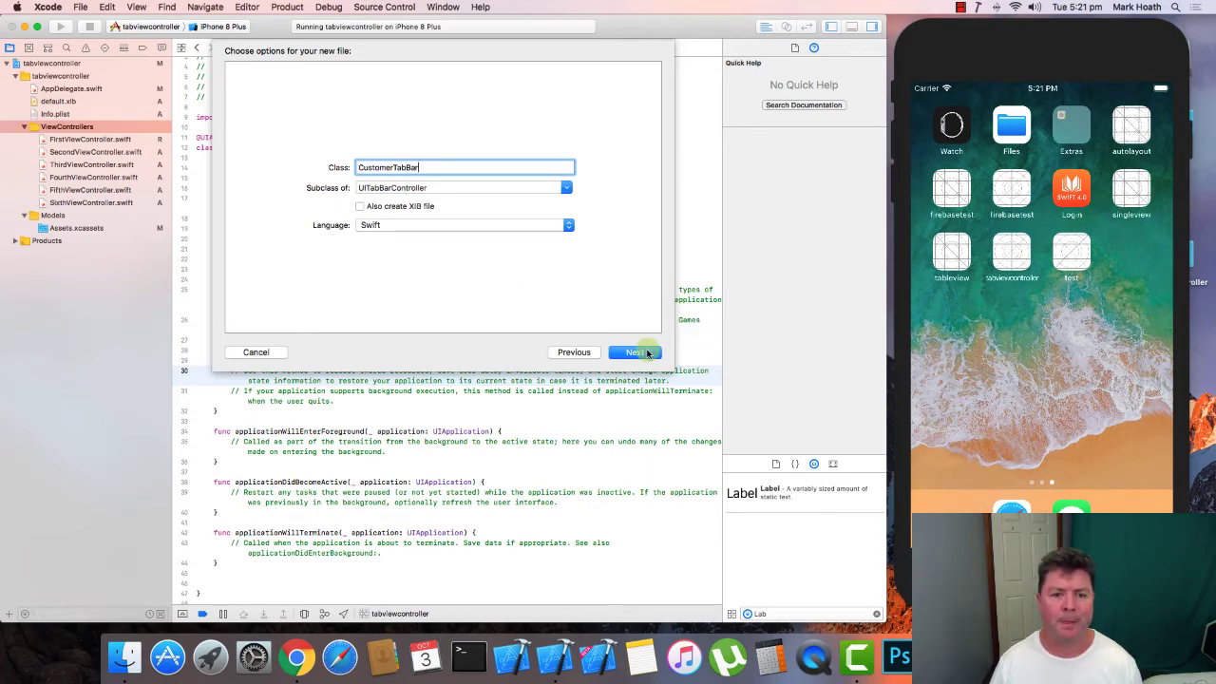
click(635, 352)
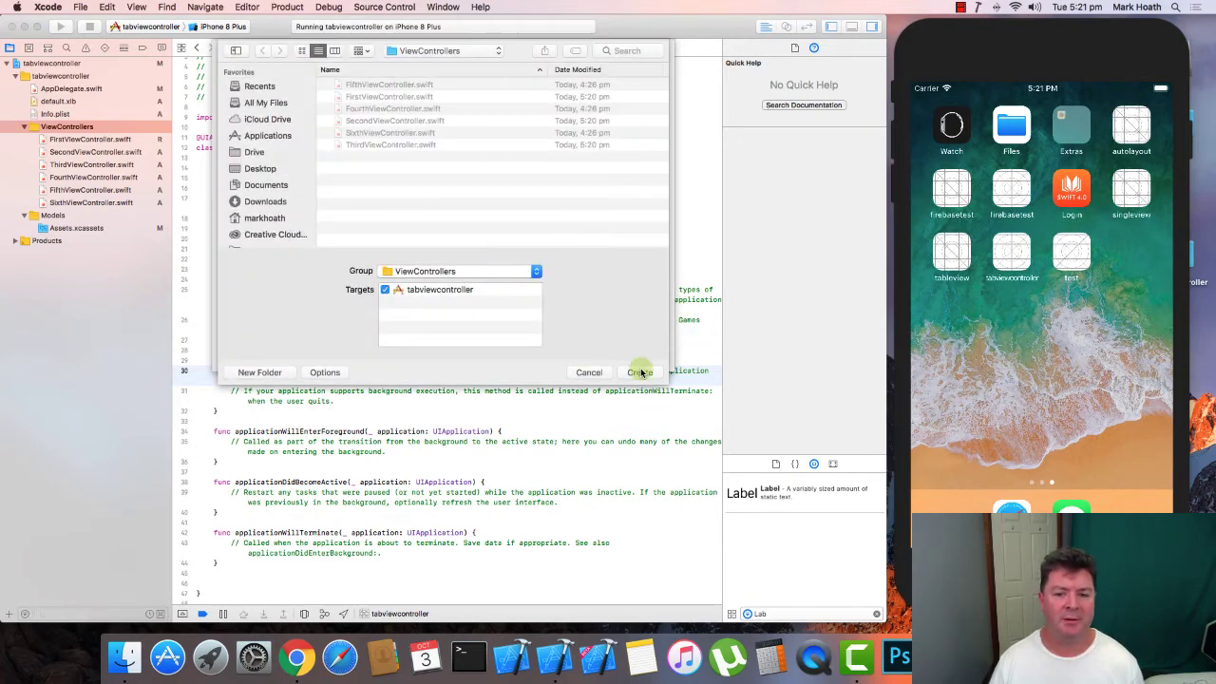
click(639, 370)
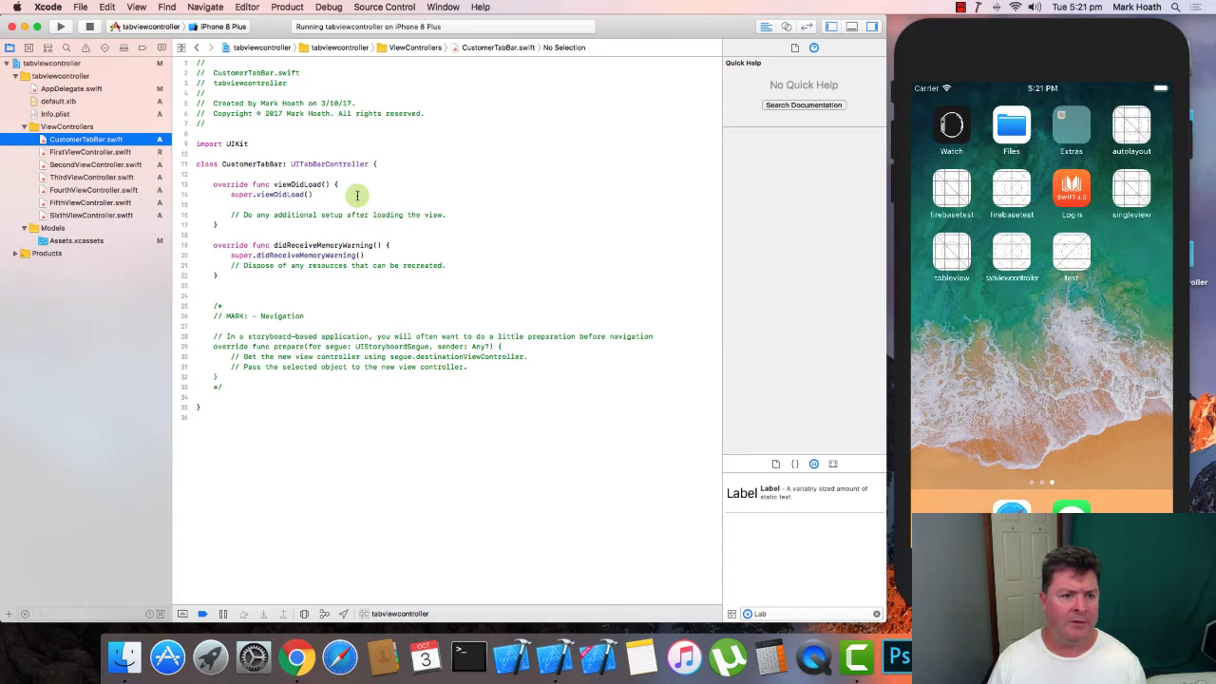
In AppDelegate, create window = UIWindow(frame: UIScreen.main.bounds)
click(71, 89)
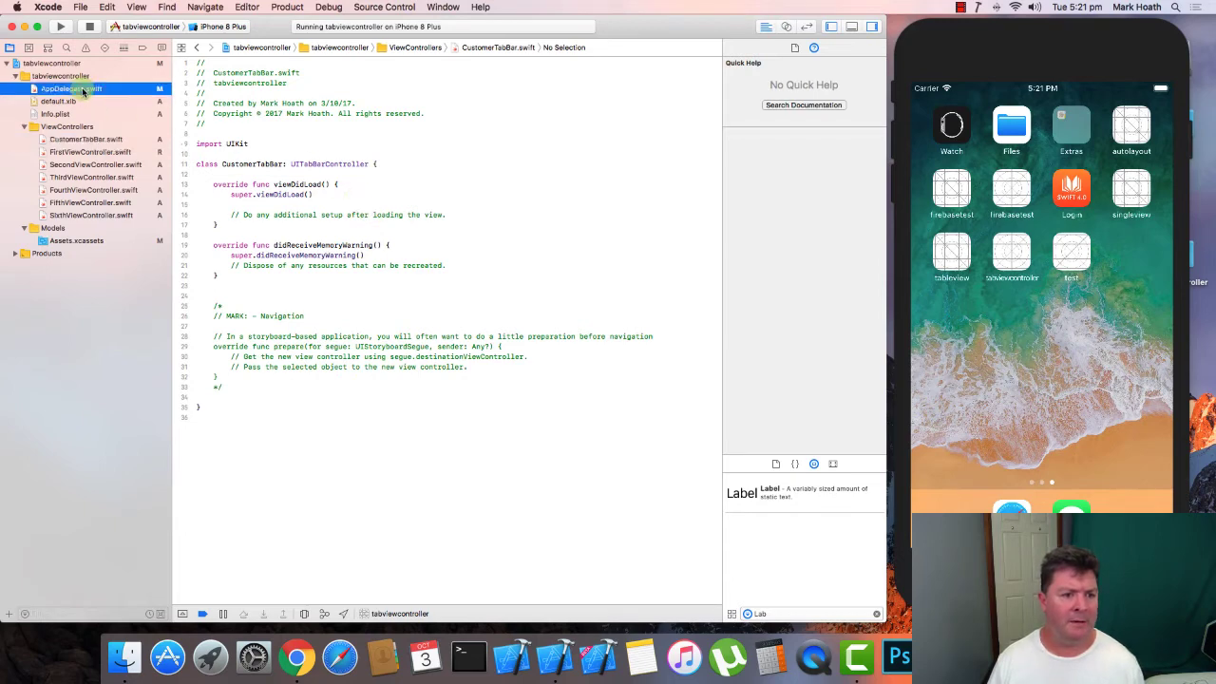
click(72, 89)
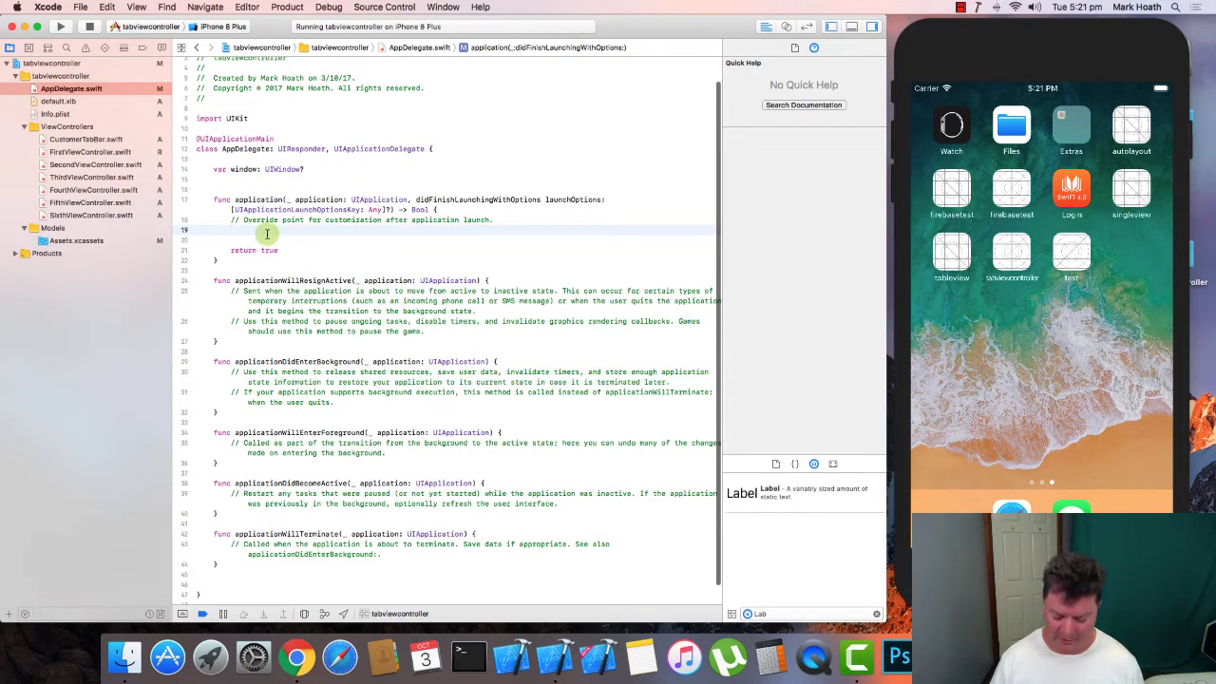
text(window)
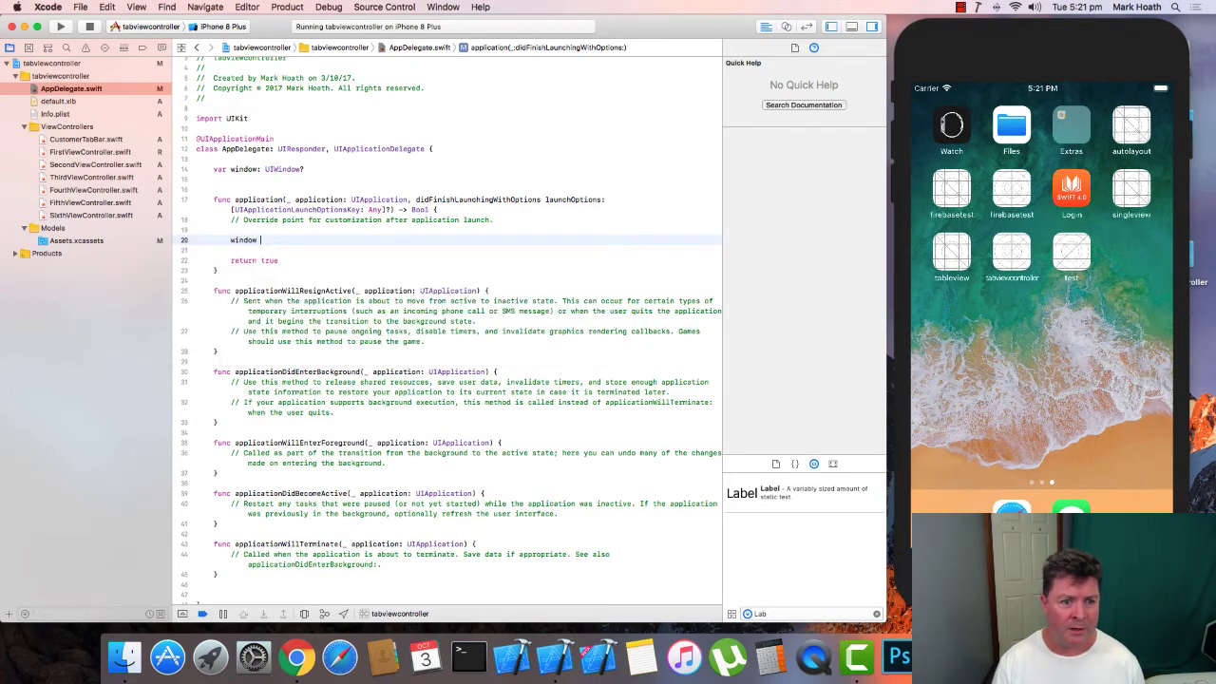
text(= UIWind)
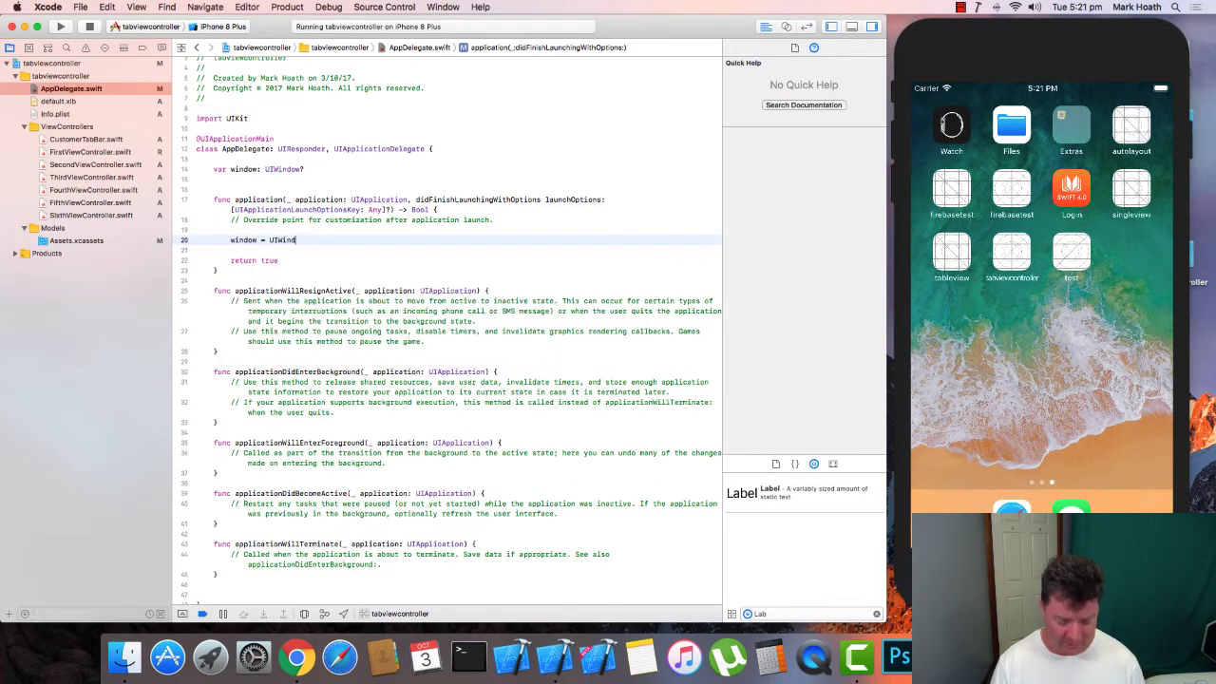
text((frame: CGRect)
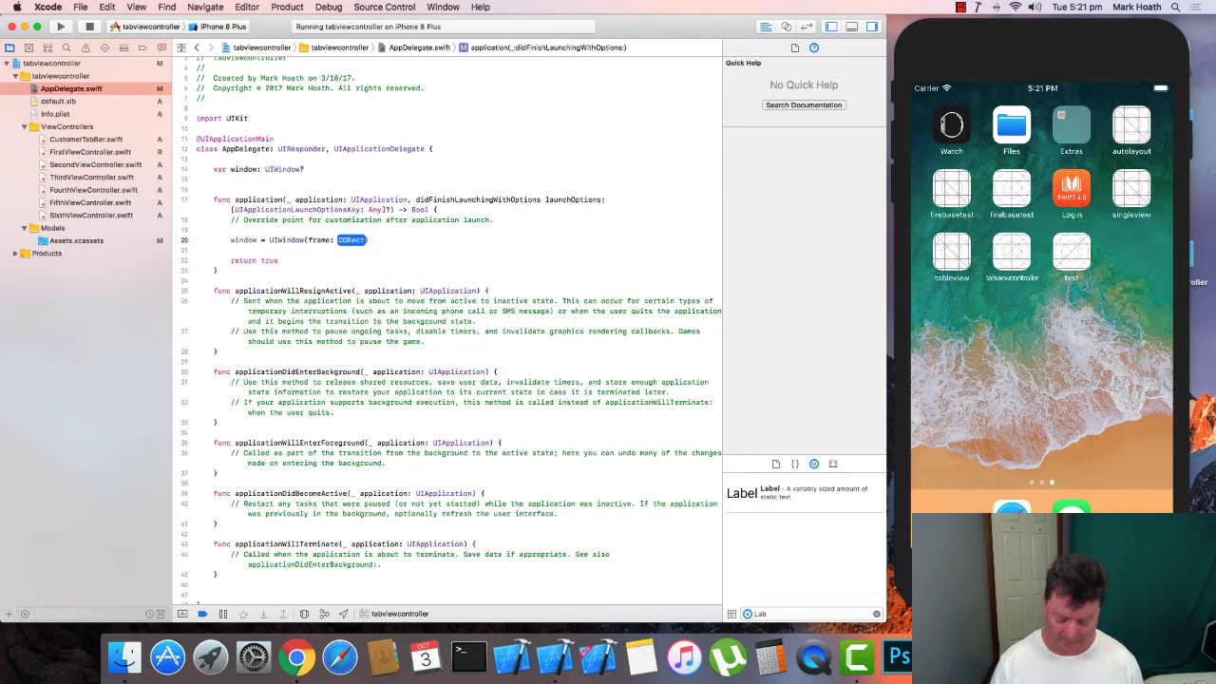
text(UIScreen.main.bounds)
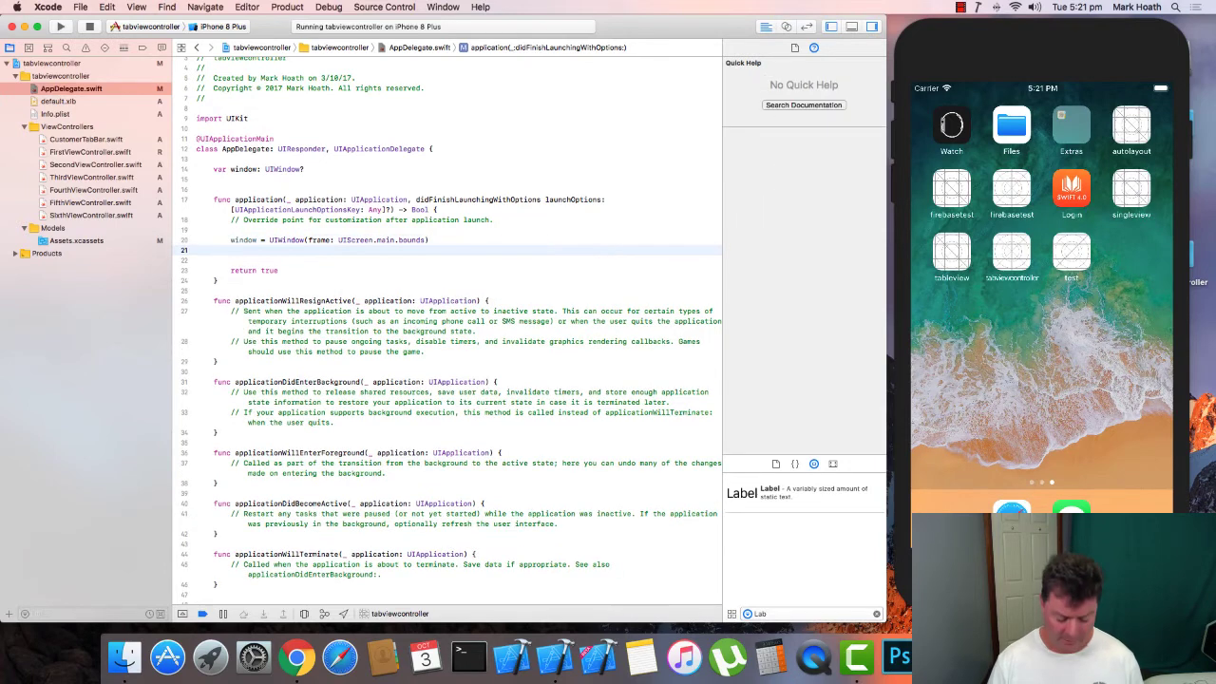
Make the window key and visible and set rootViewController to FirstViewController()
text(window)
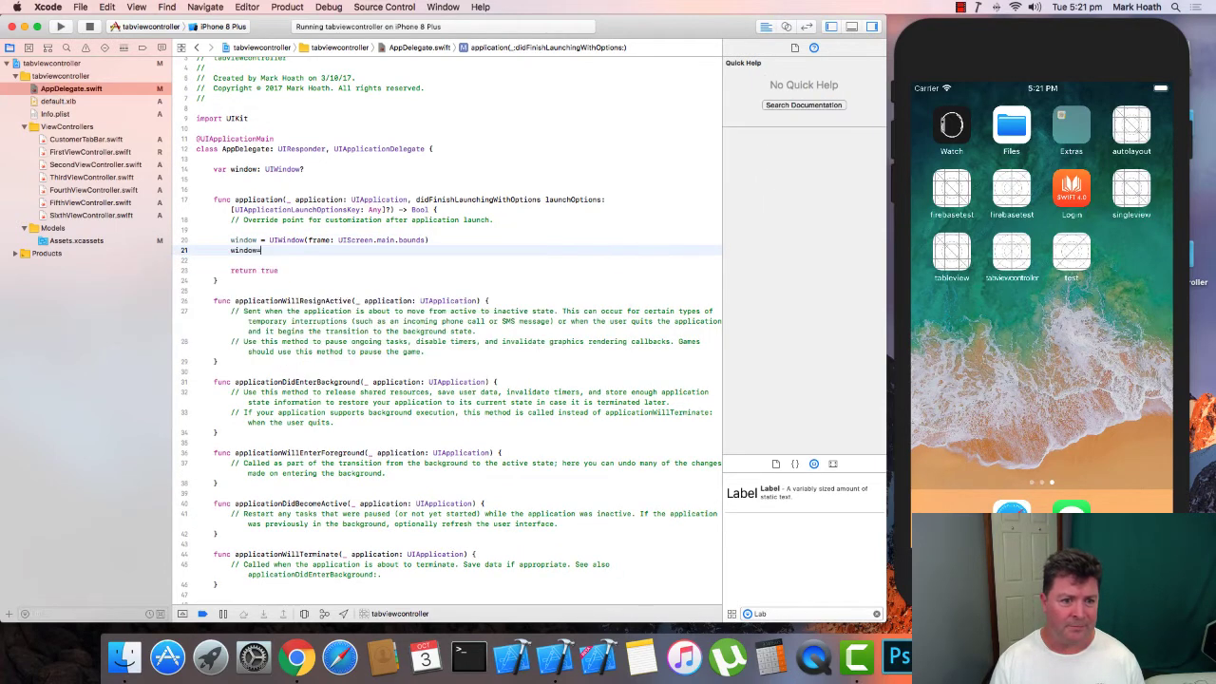
text(.)
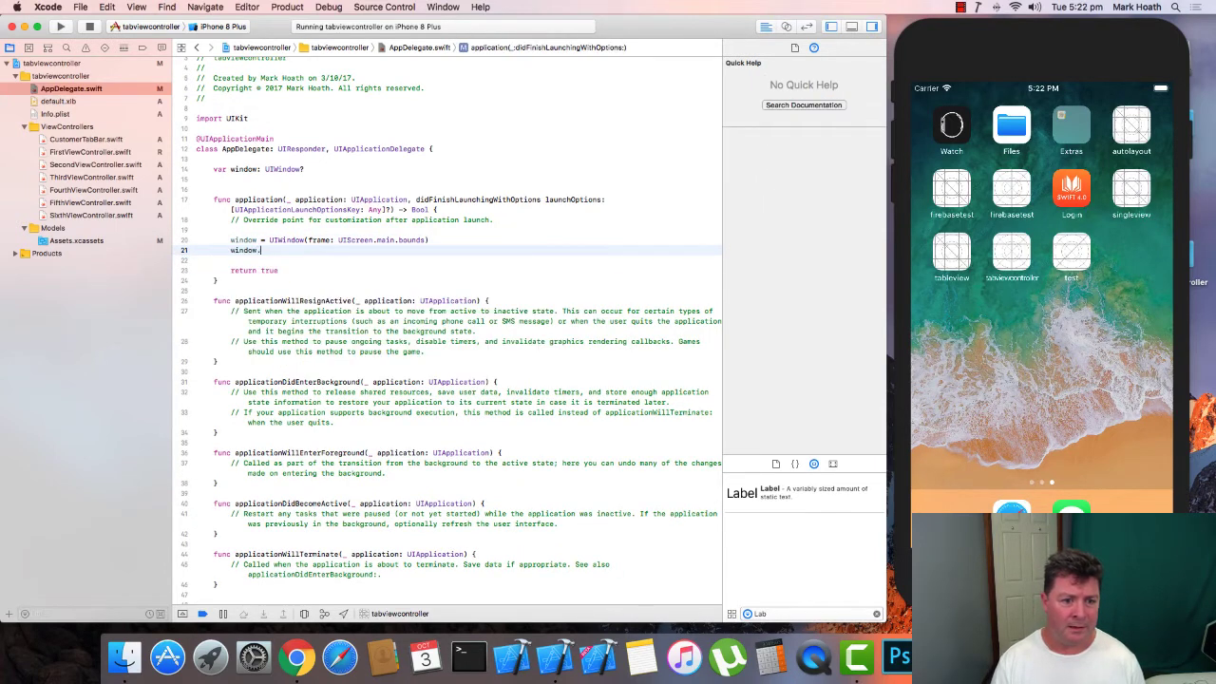
text(?.makeKeyAndVisible())
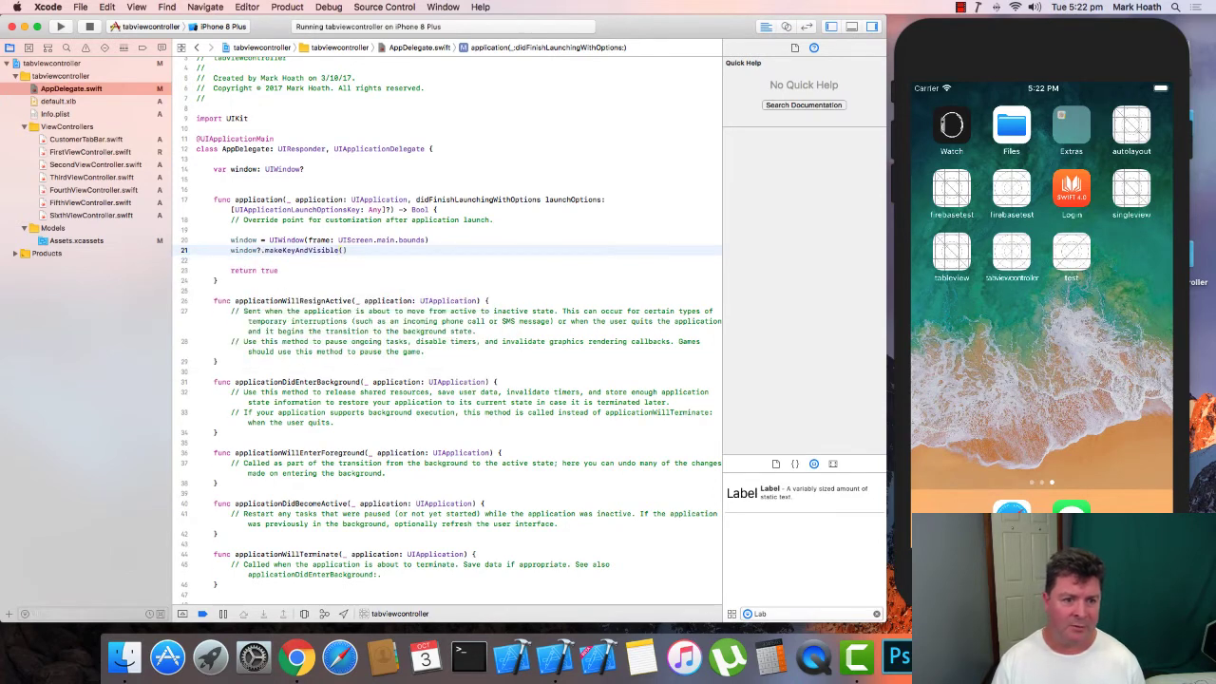
text(window?.rootViewController =)
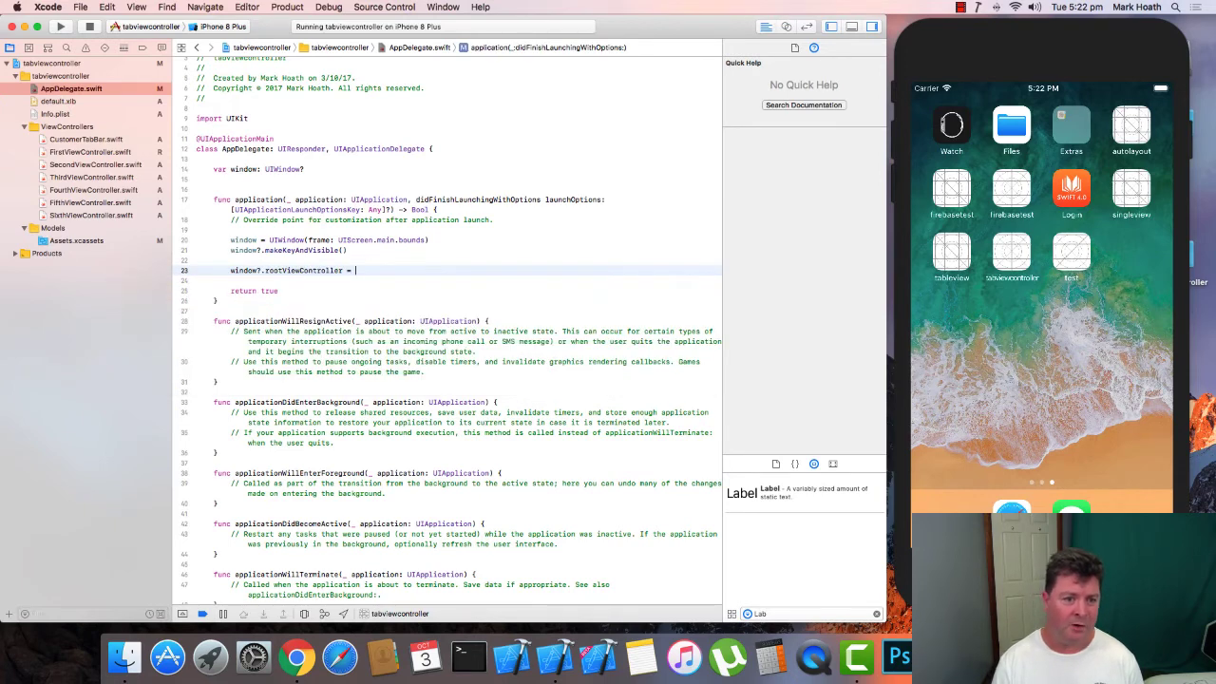
text(FirstViewController()
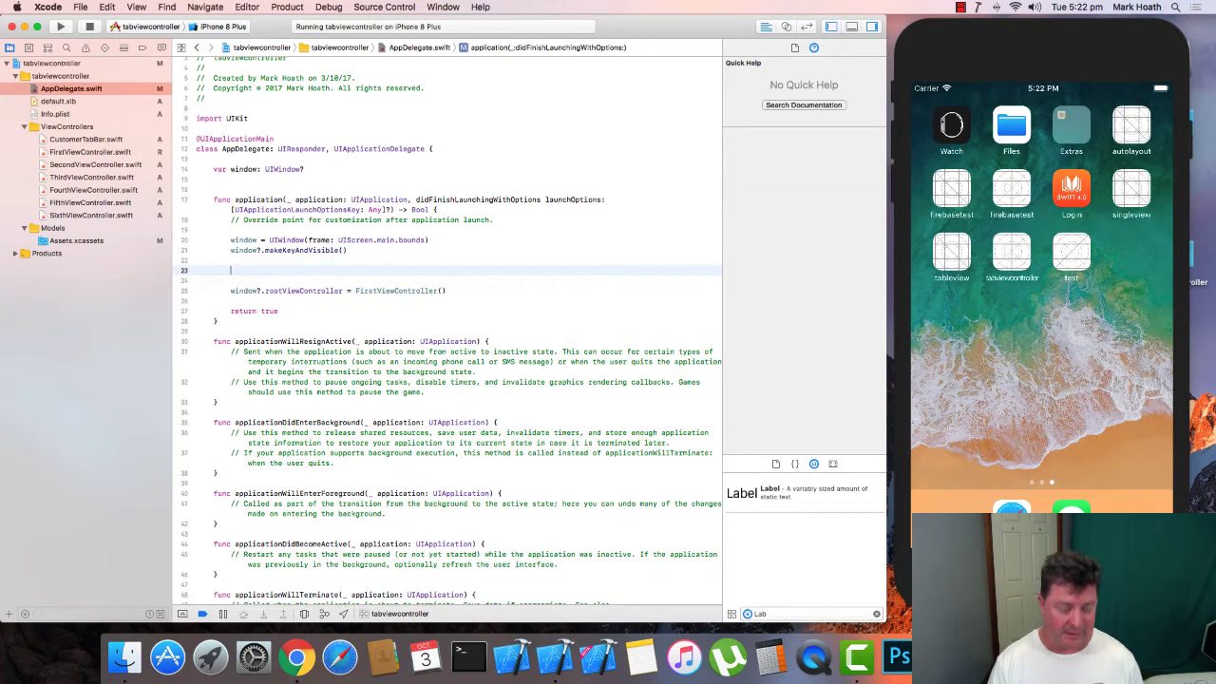
Add let customTabBar = CustomerTabBar(), checking the class name in its source file
text(let customerTab)
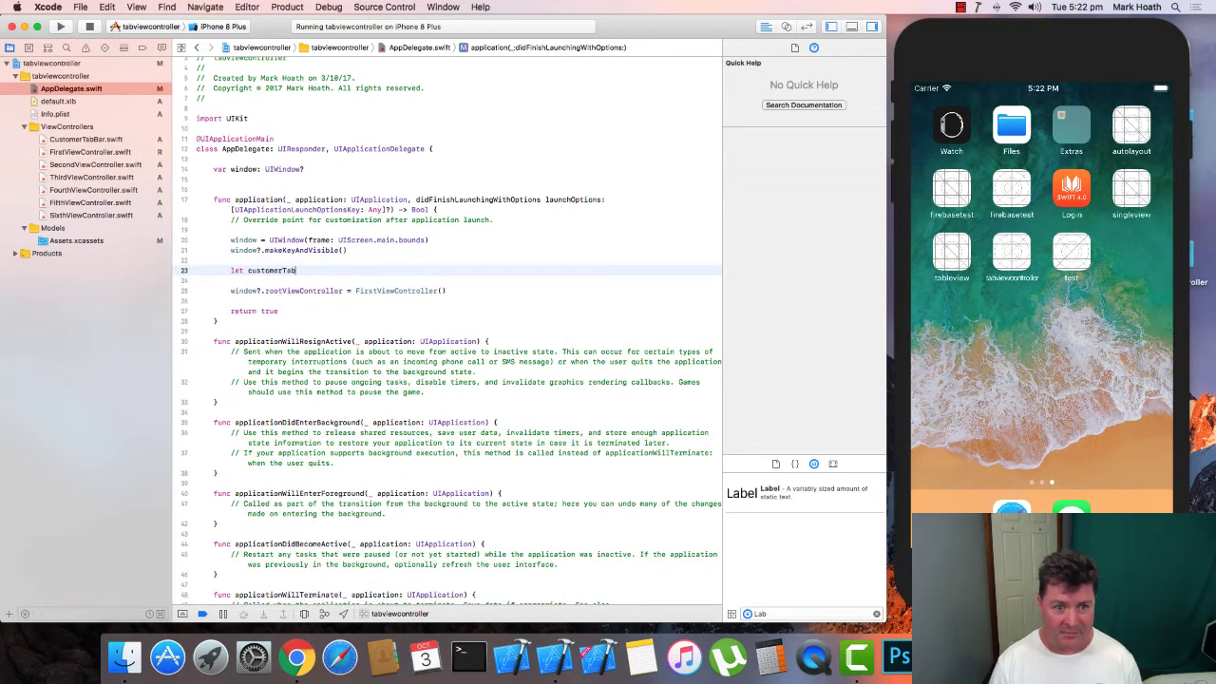
text(Bar =)
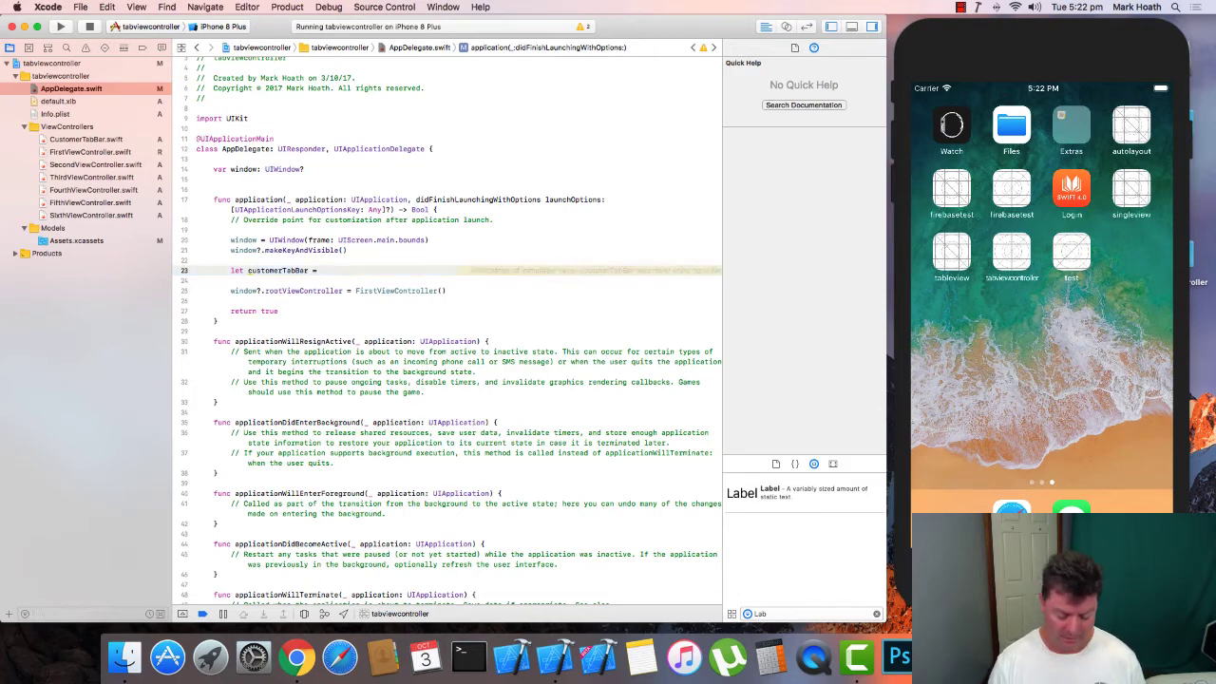
text(CustomerTabBar()
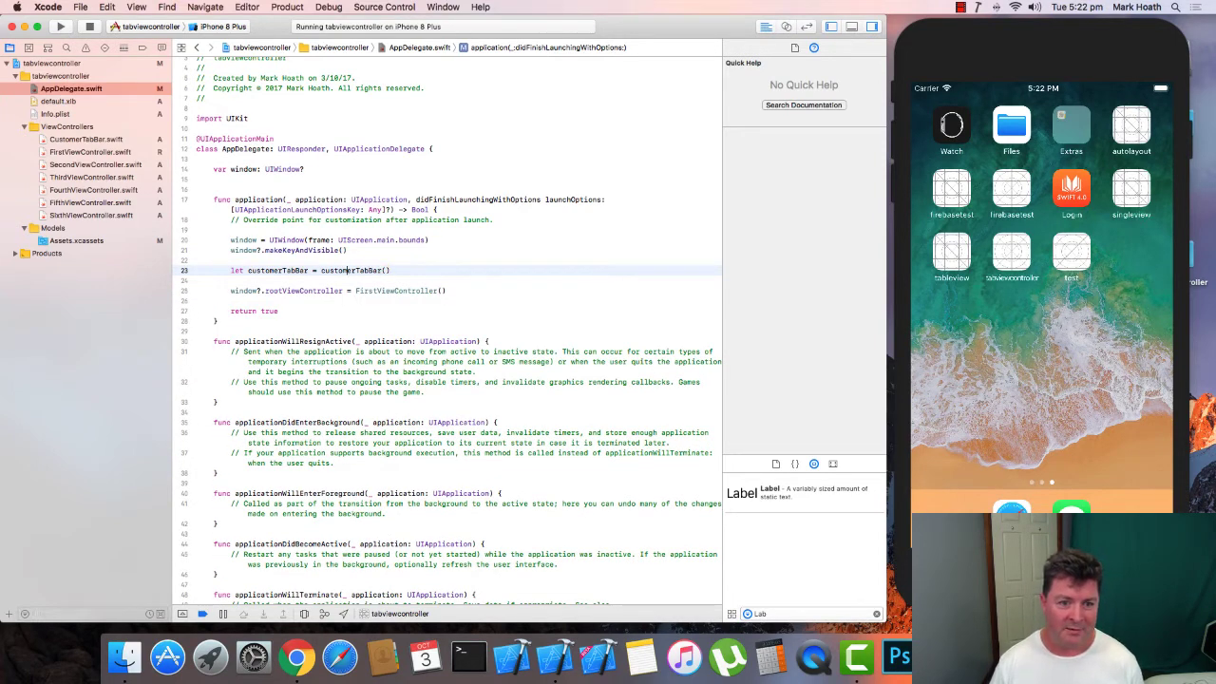
double_click(338, 270)
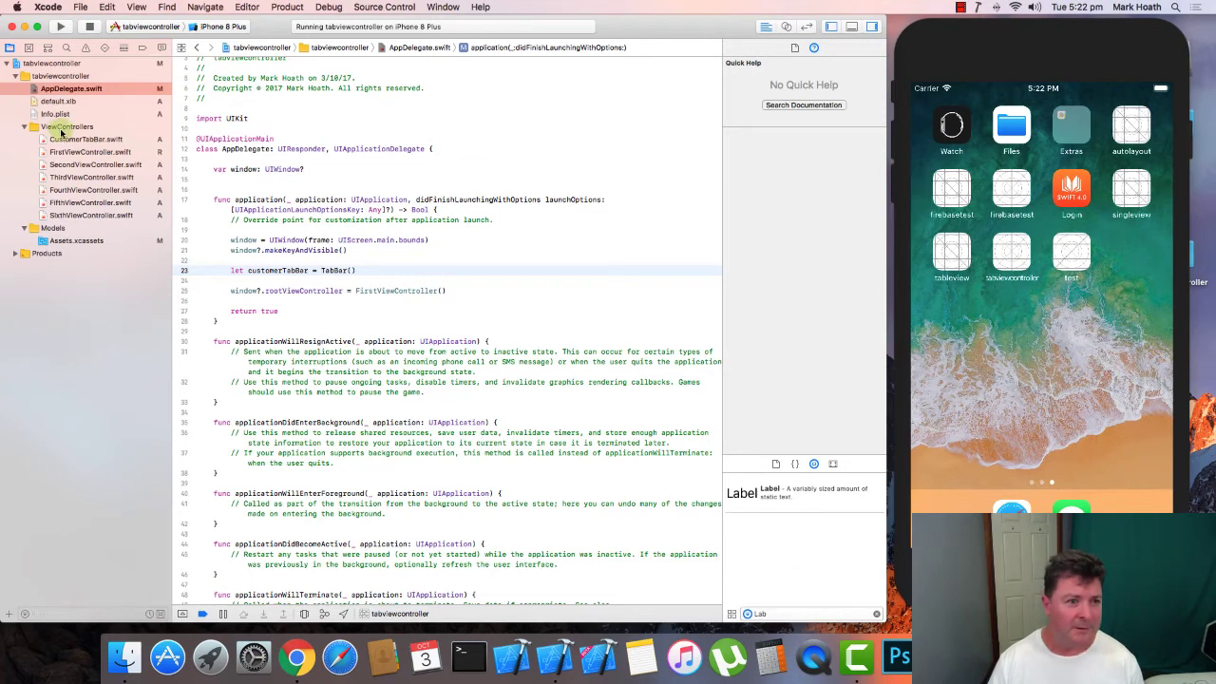
click(86, 140)
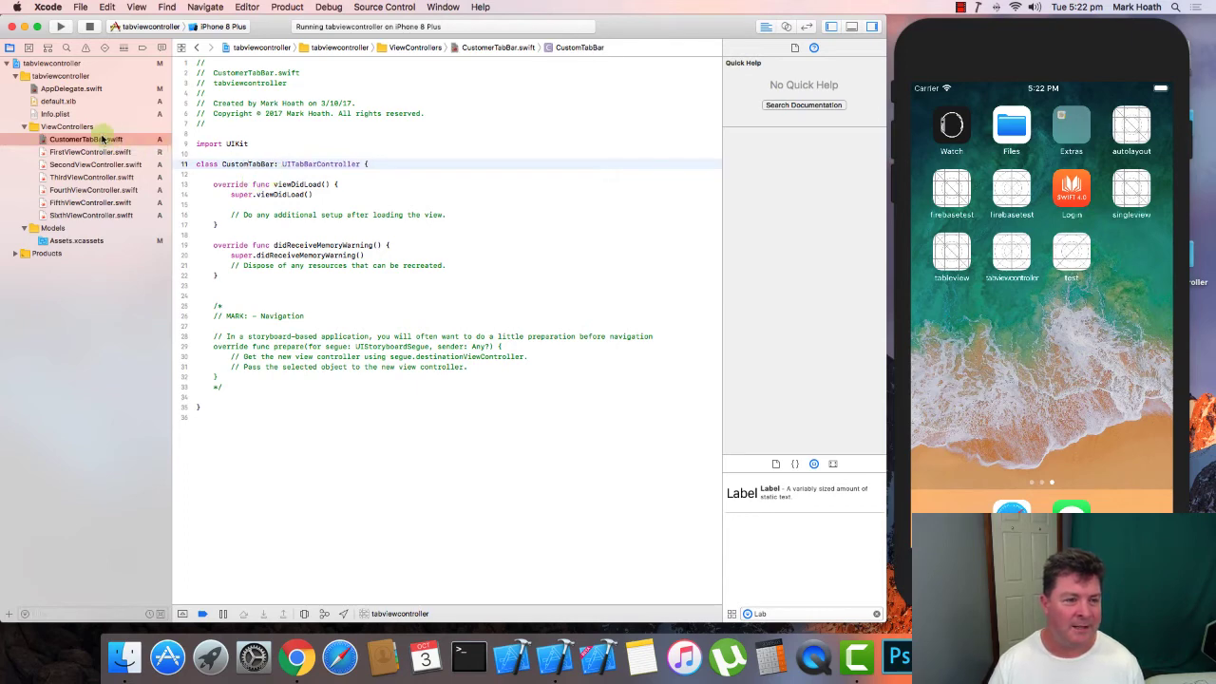
double_click(88, 139)
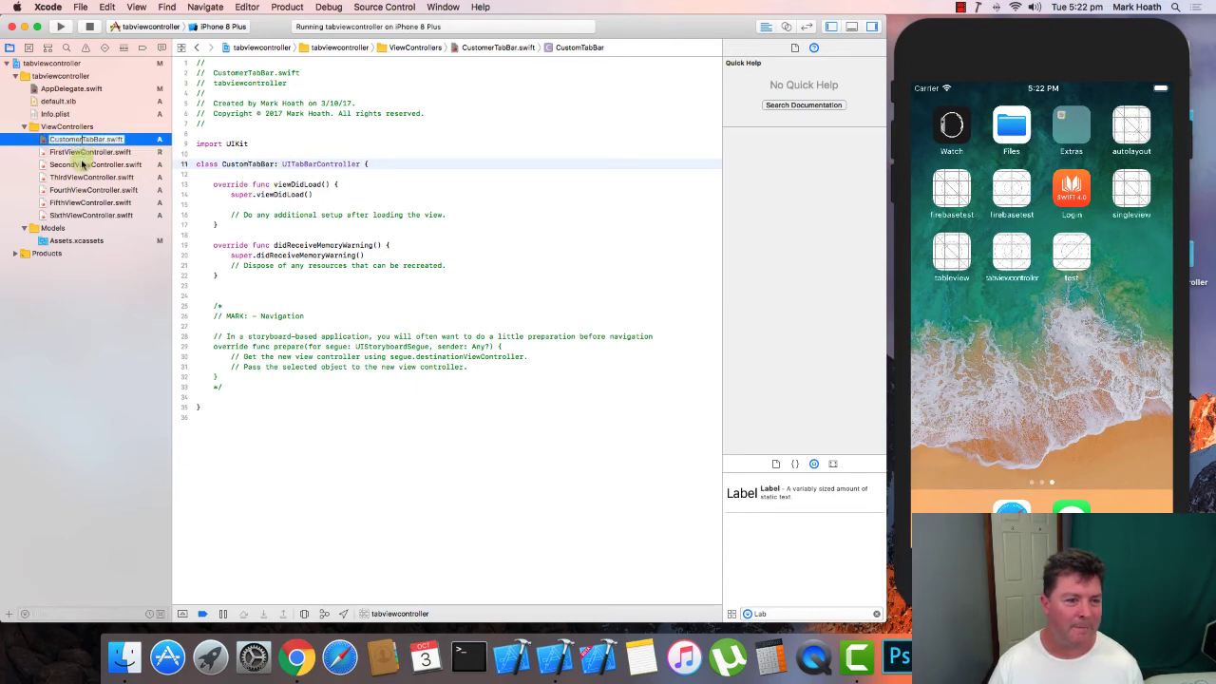
click(95, 164)
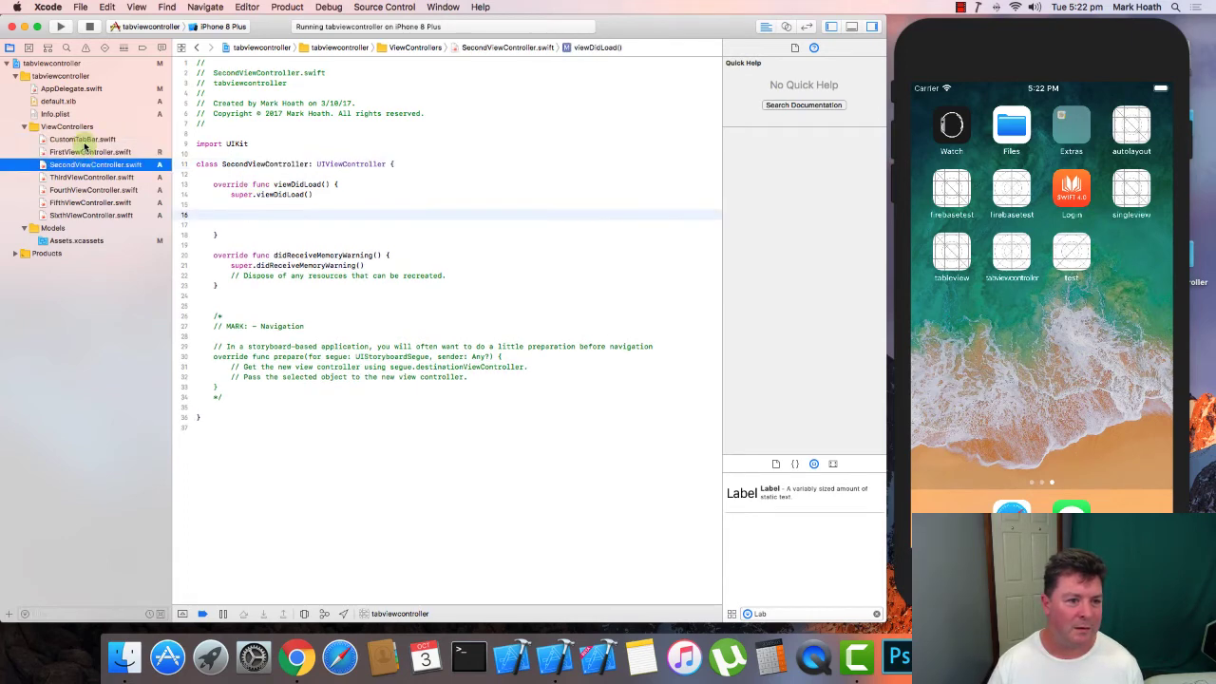
click(71, 90)
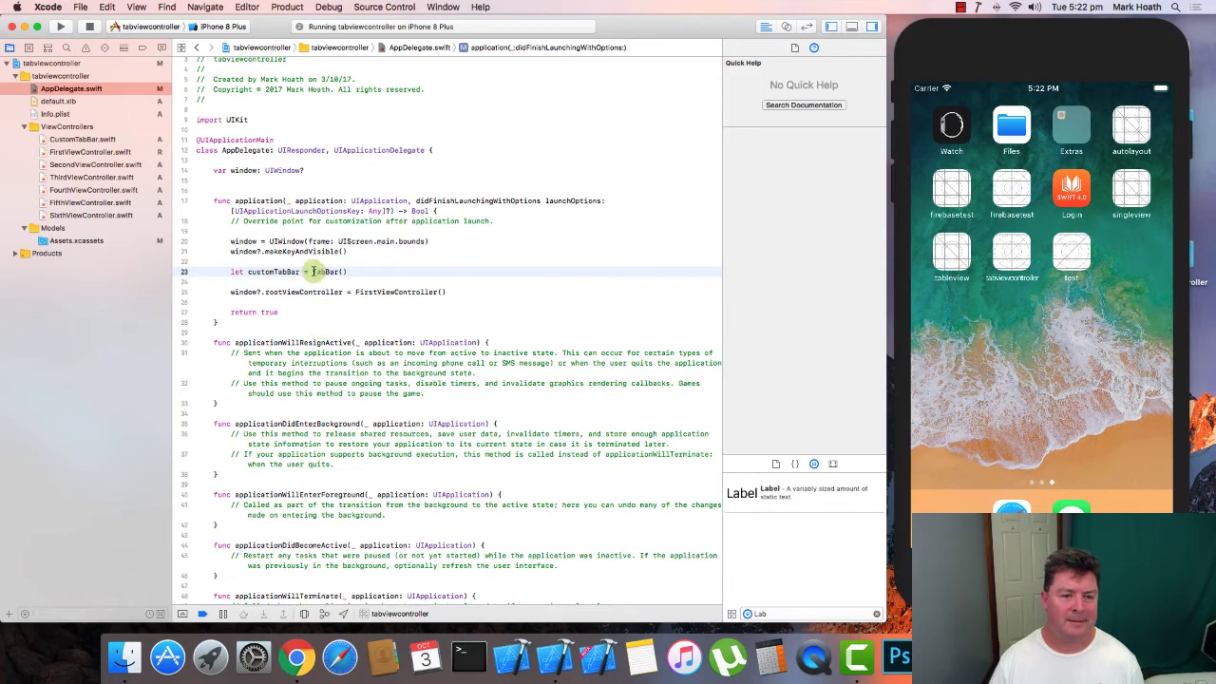
text(Custom)
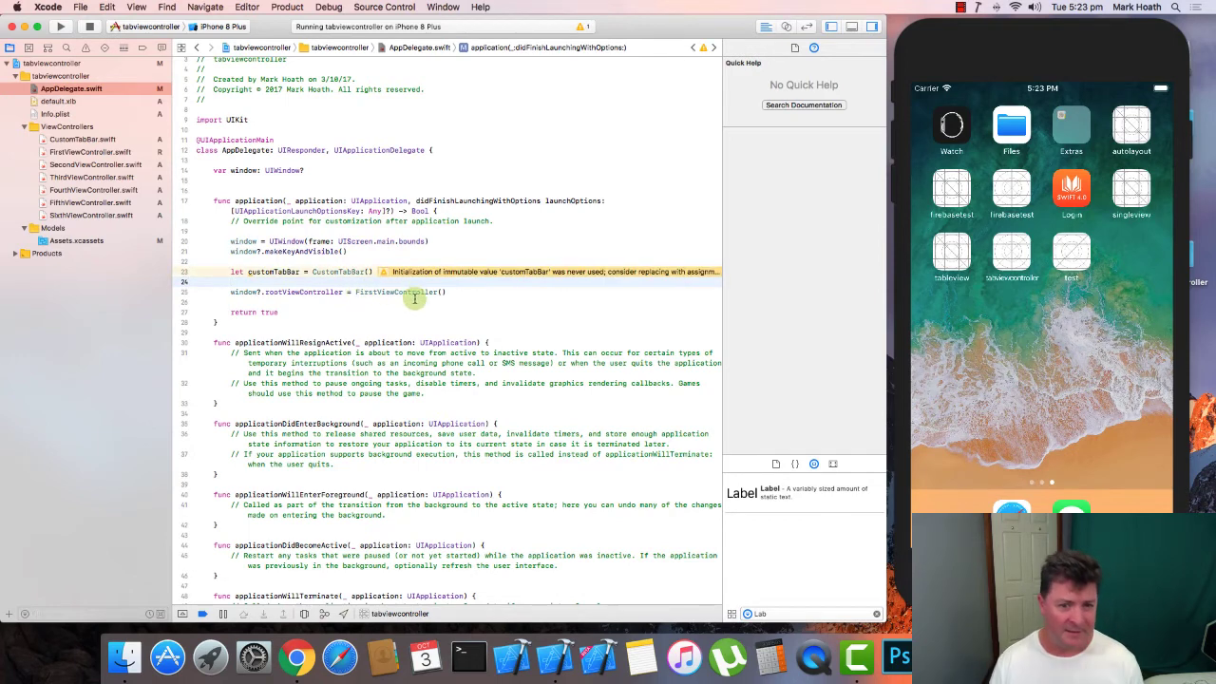
mouse_move(468, 296)
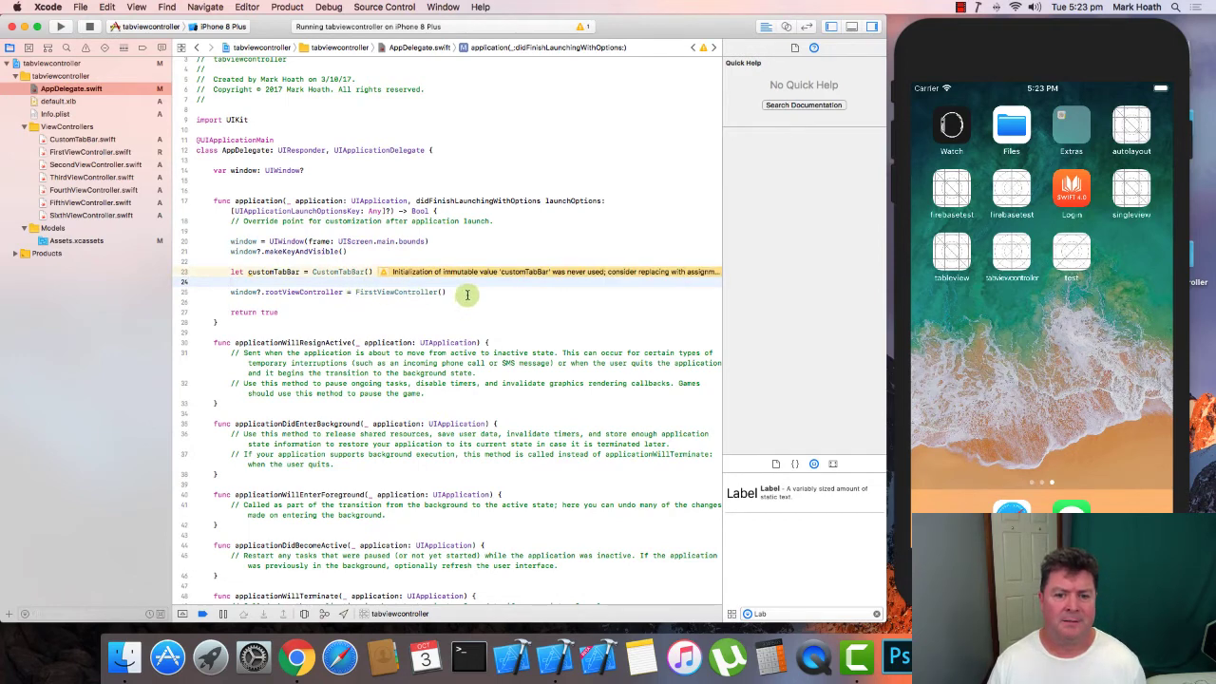
Replace FirstViewController() with customTabBar as the window's rootViewController
click(395, 293)
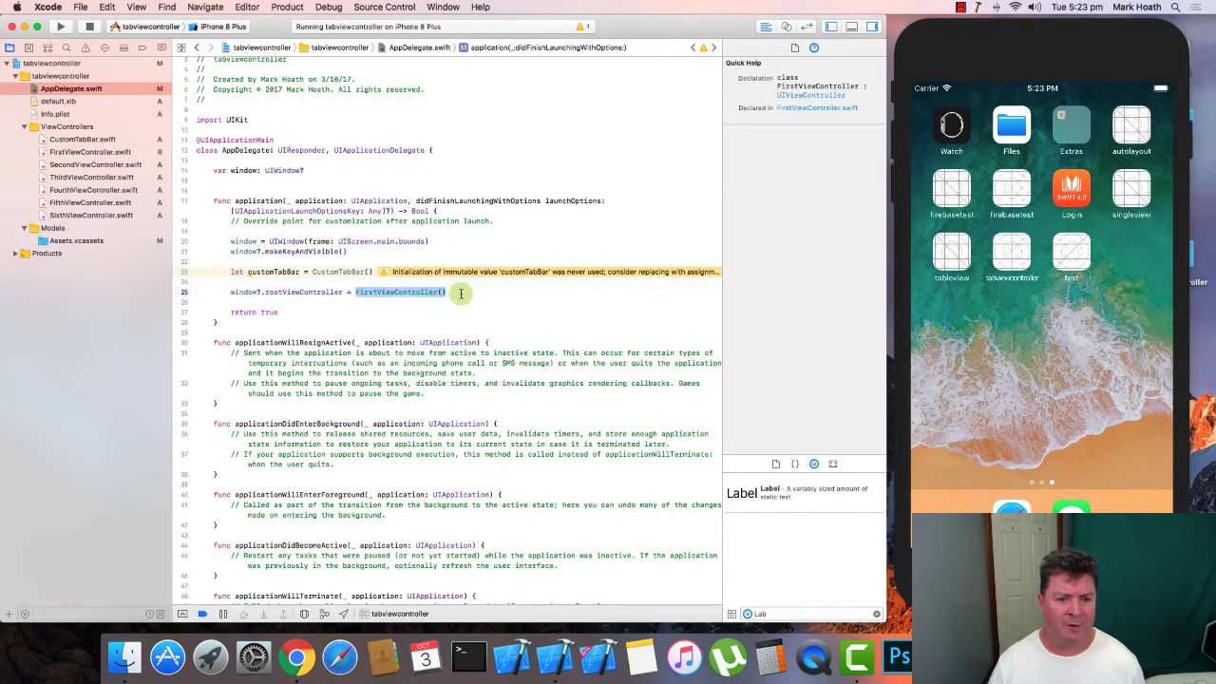
text(cus)
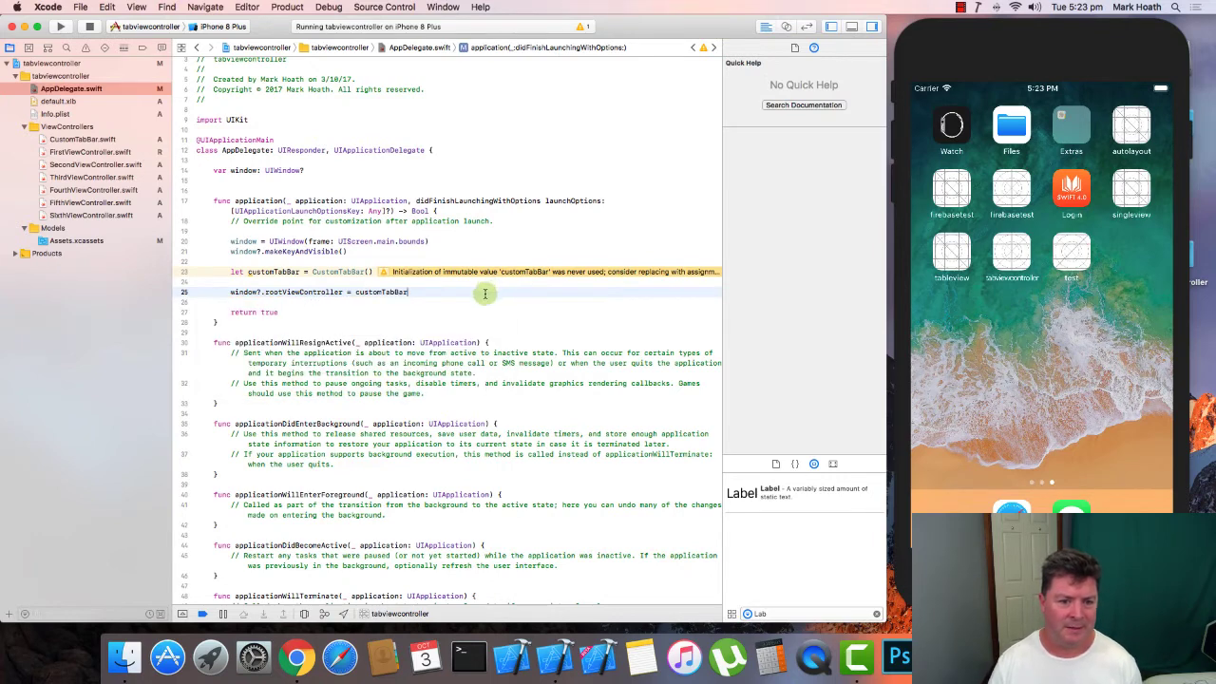
In CustomTabBar viewDidLoad, declare firstVC and secondVC as First/SecondViewController instances
click(83, 140)
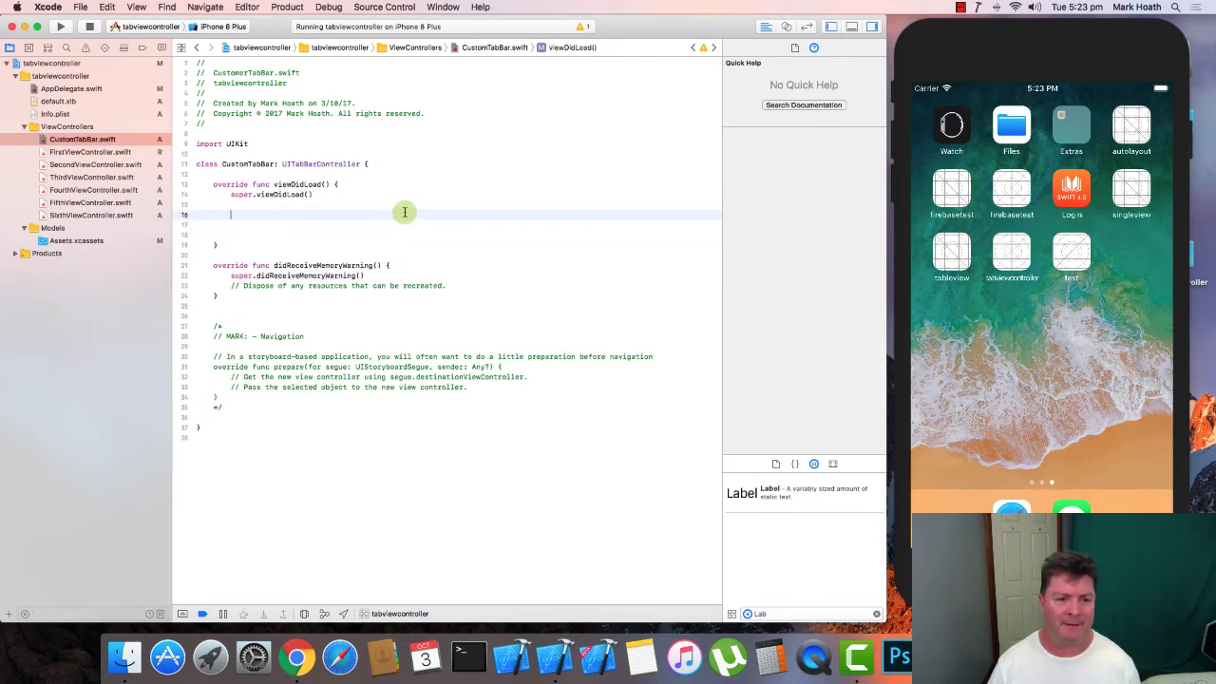
mouse_move(878, 292)
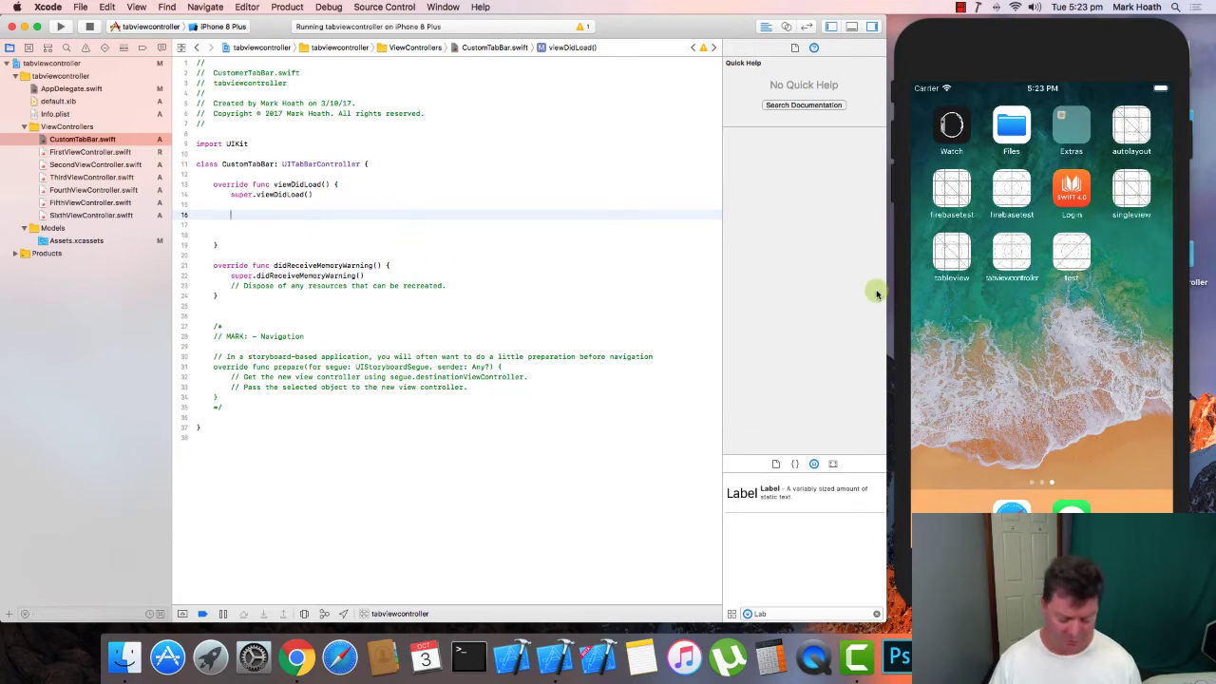
text(let)
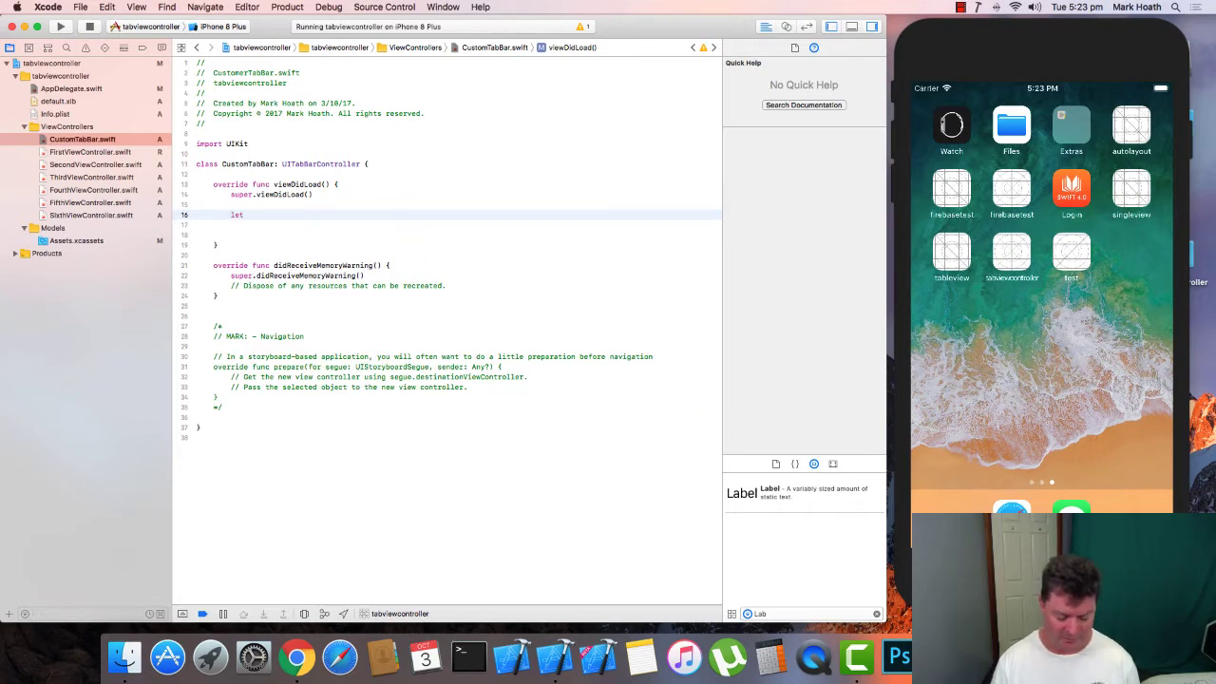
text(firstVC = FirstViewController()
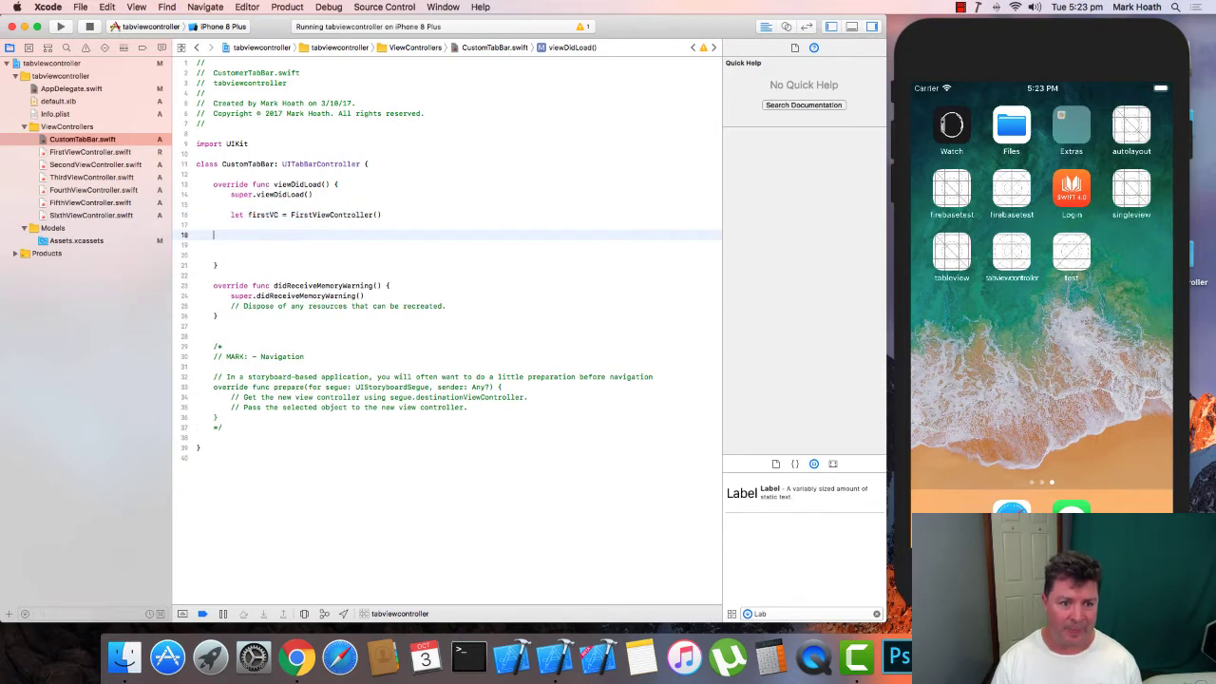
key(Backspace)
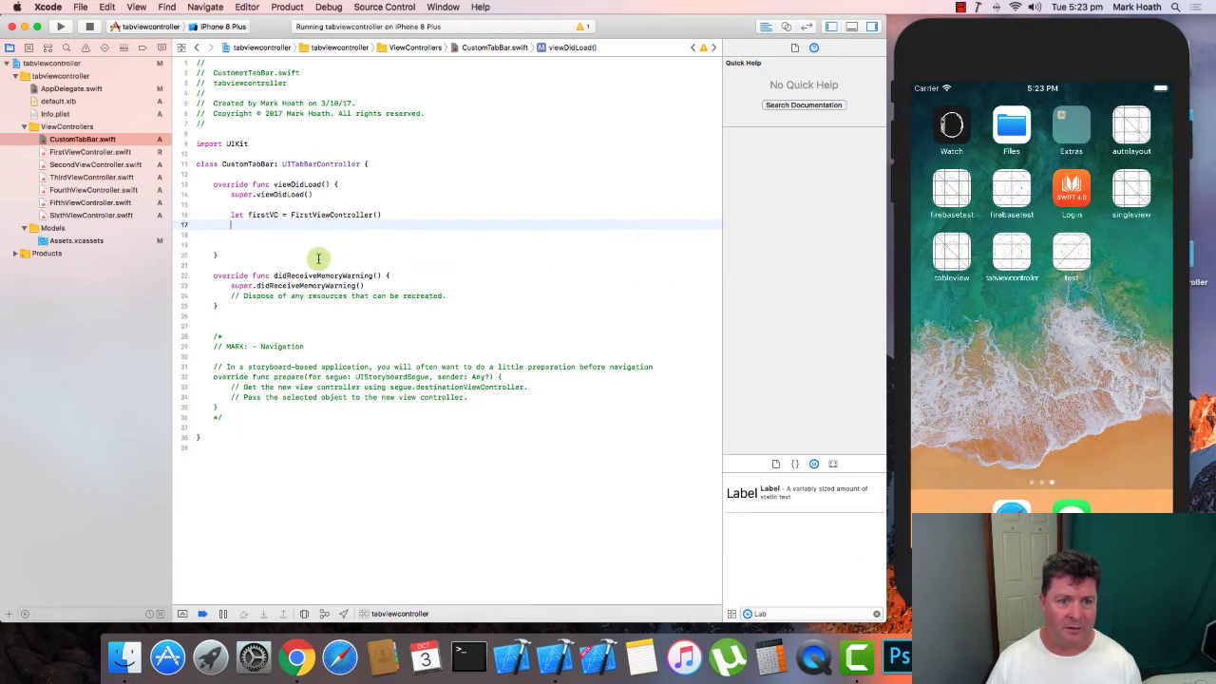
text(let se)
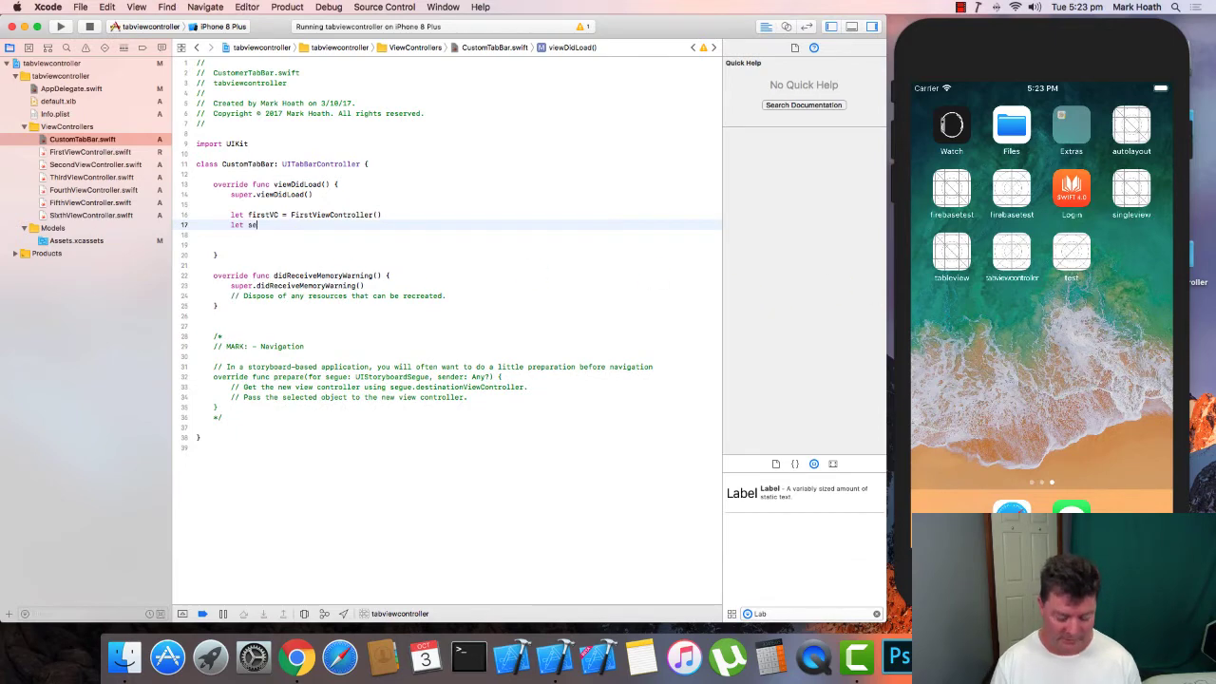
text(econdVC =)
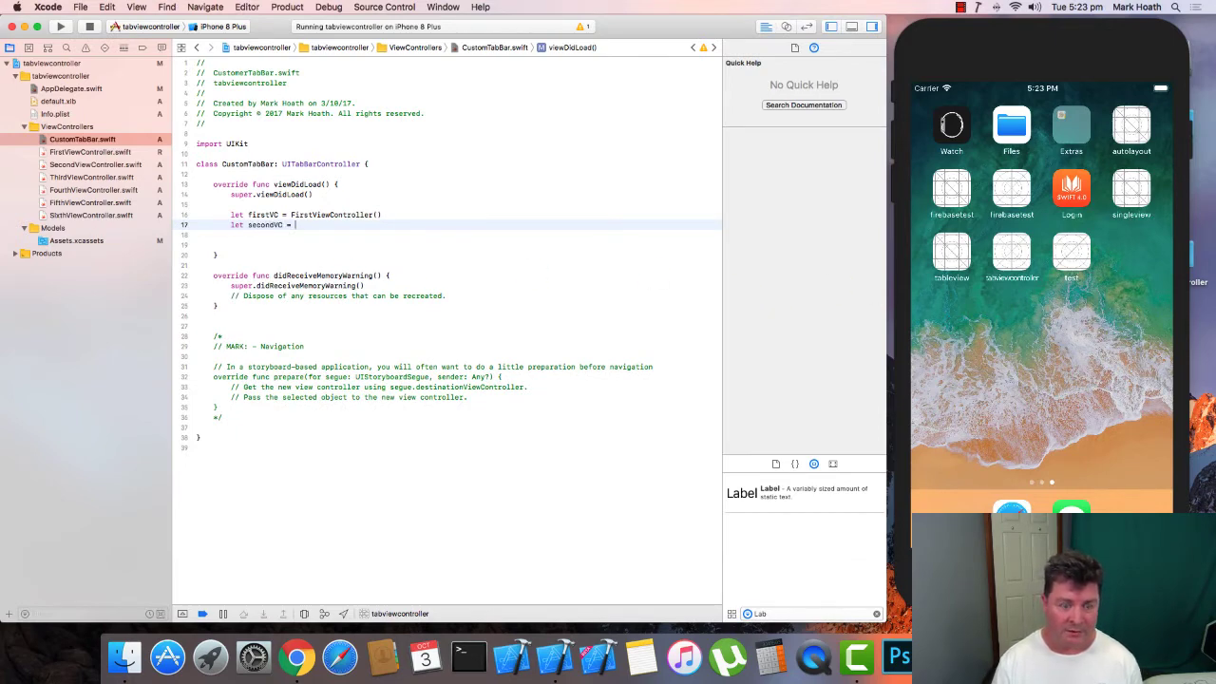
text(SE)
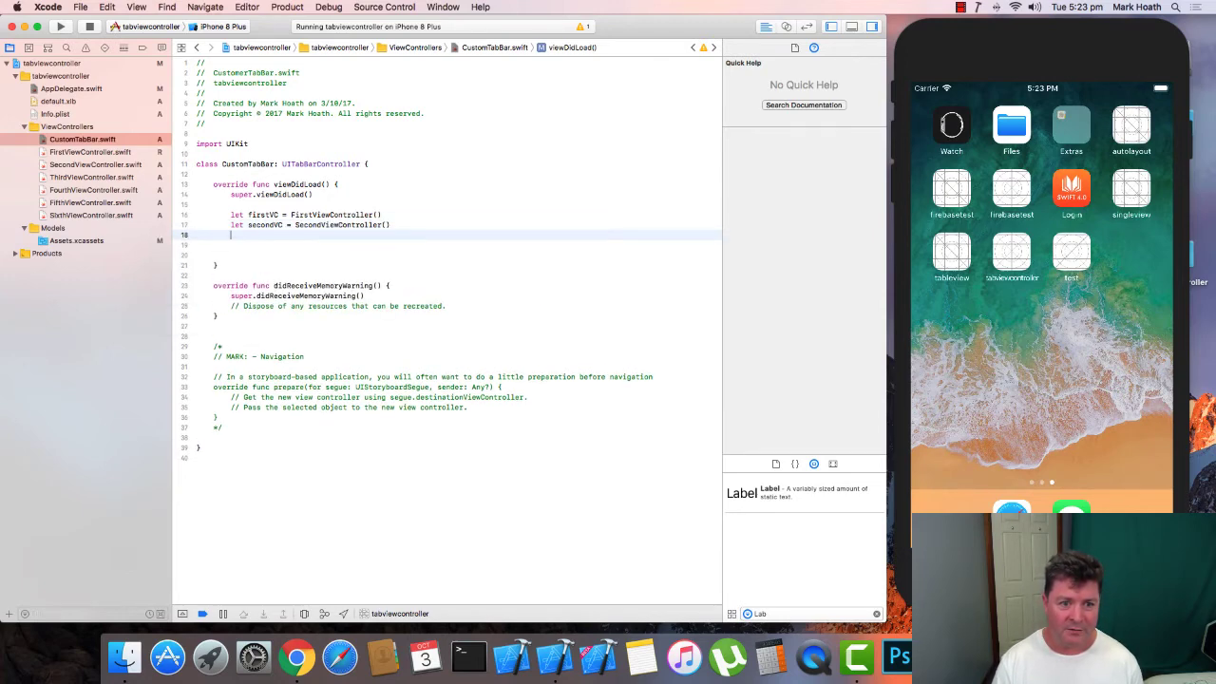
Declare thirdVC = ThirdViewController() and start a new line
text(let thi)
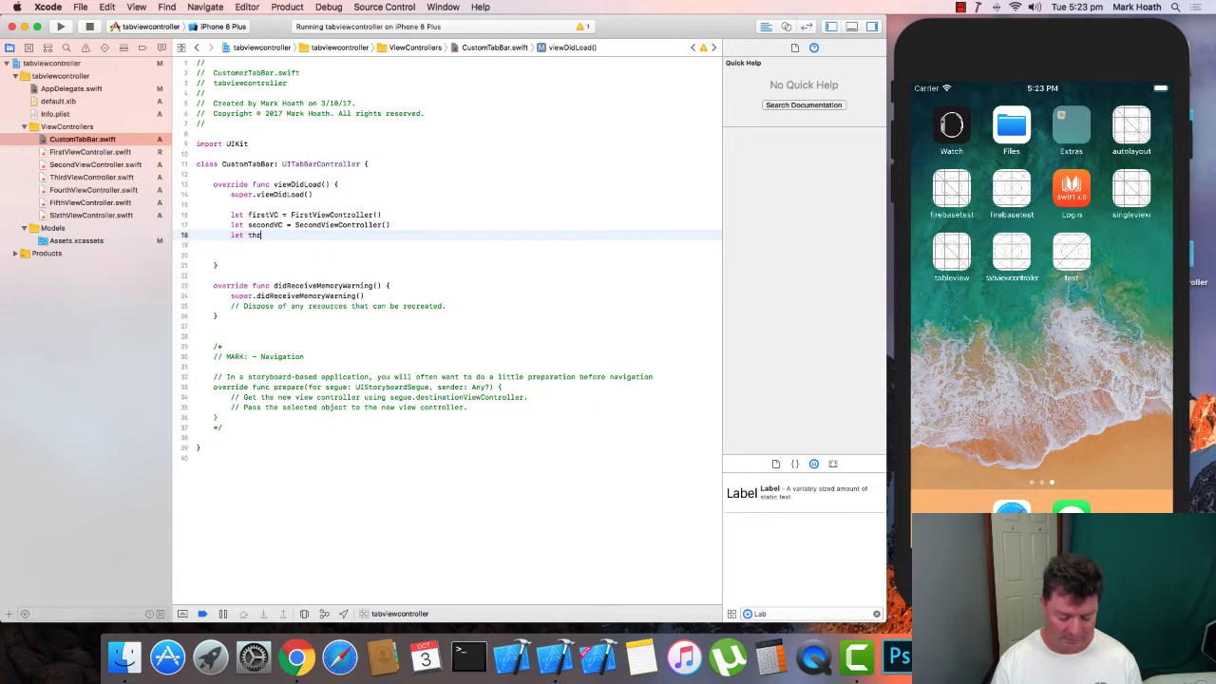
text(rid)
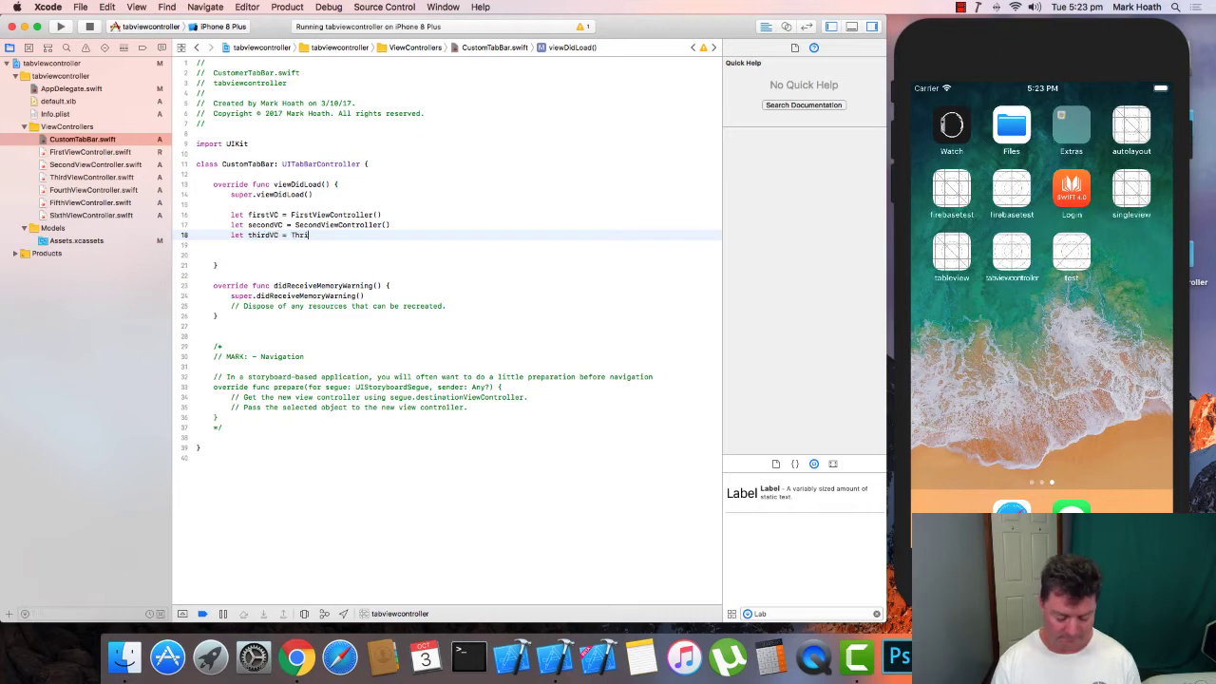
text(Thr)
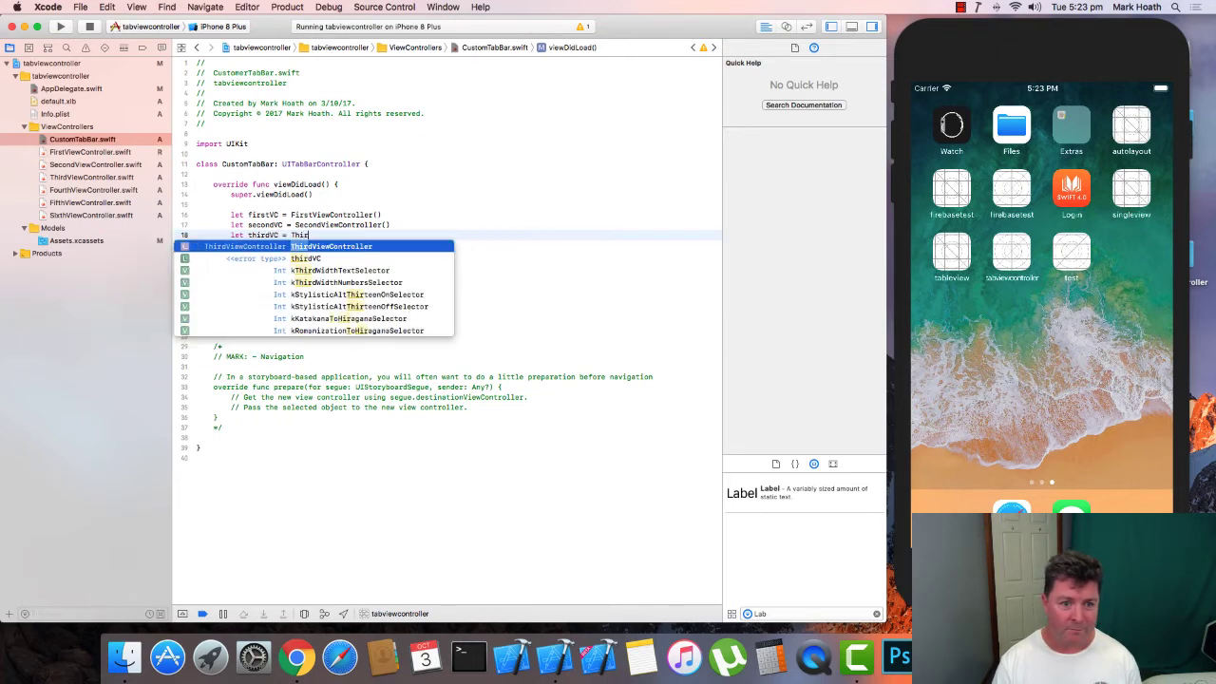
key(return)
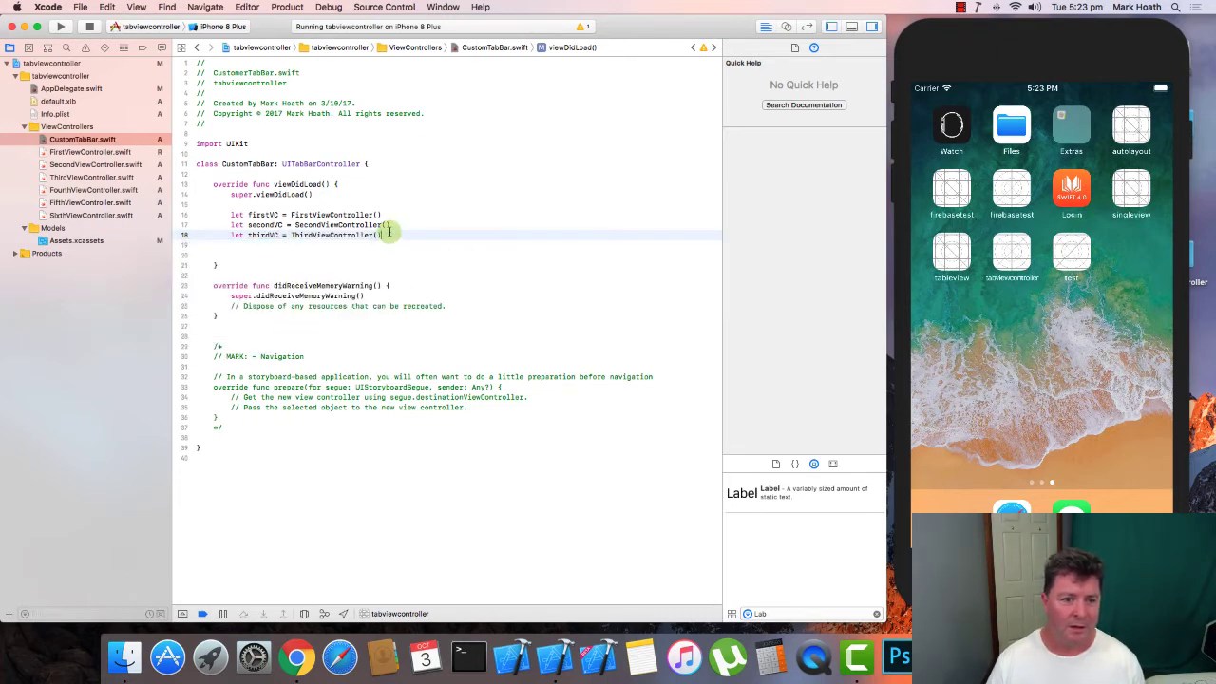
key(return)
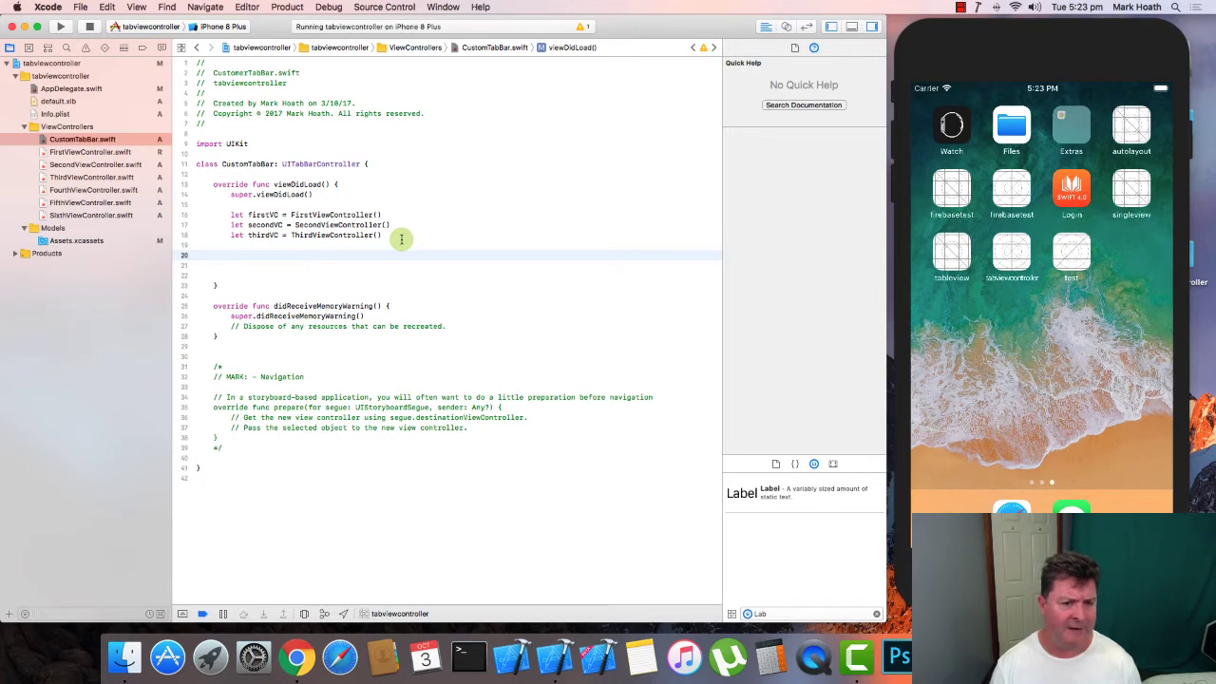
Set firstVC.tabBarItem.title to "Blue"
text(first)
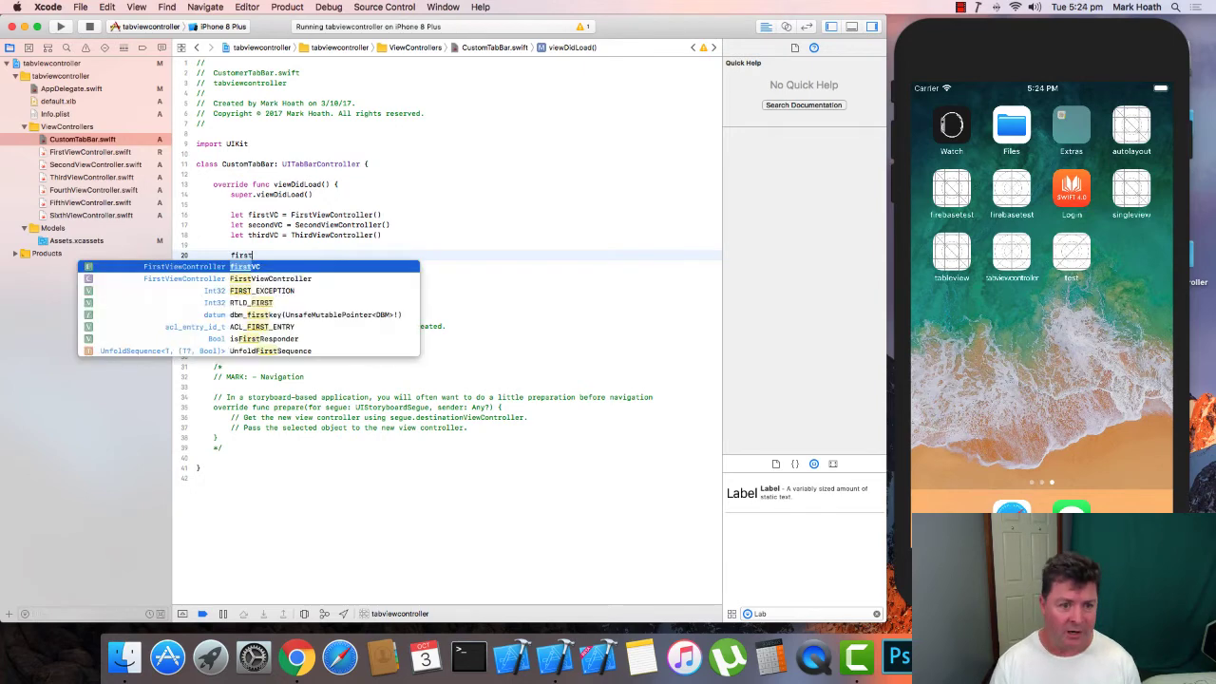
text(VC.)
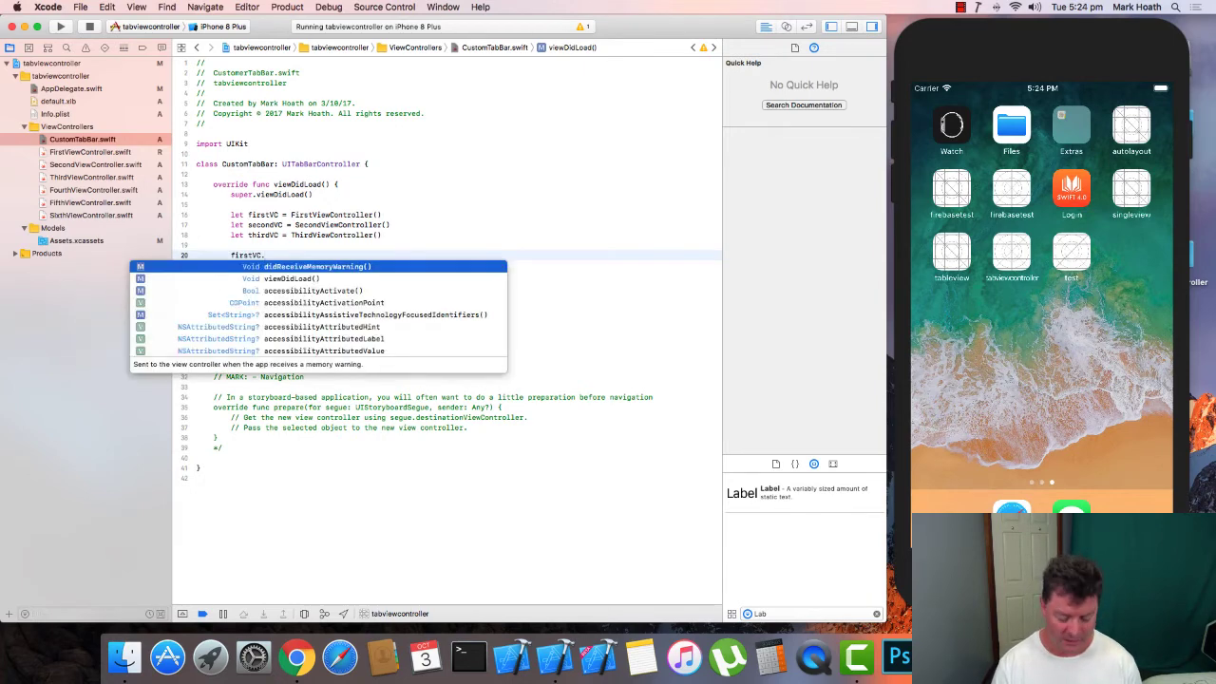
text(tabBarItem.title = "Ima)
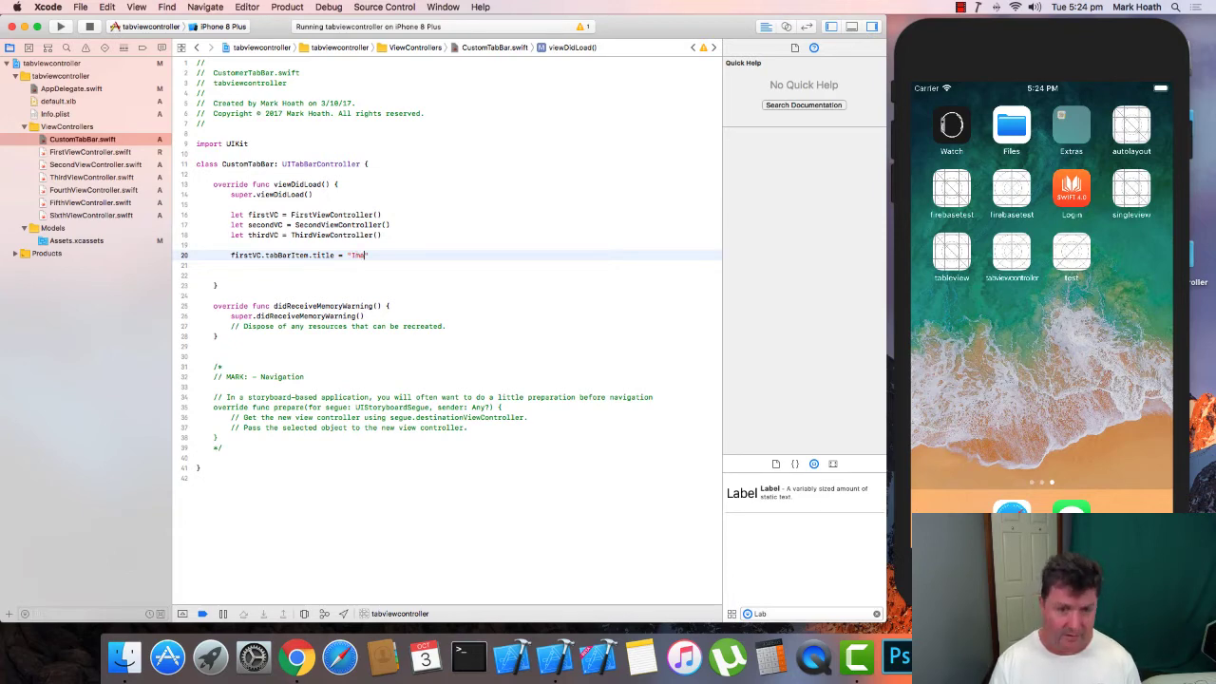
text(Number)
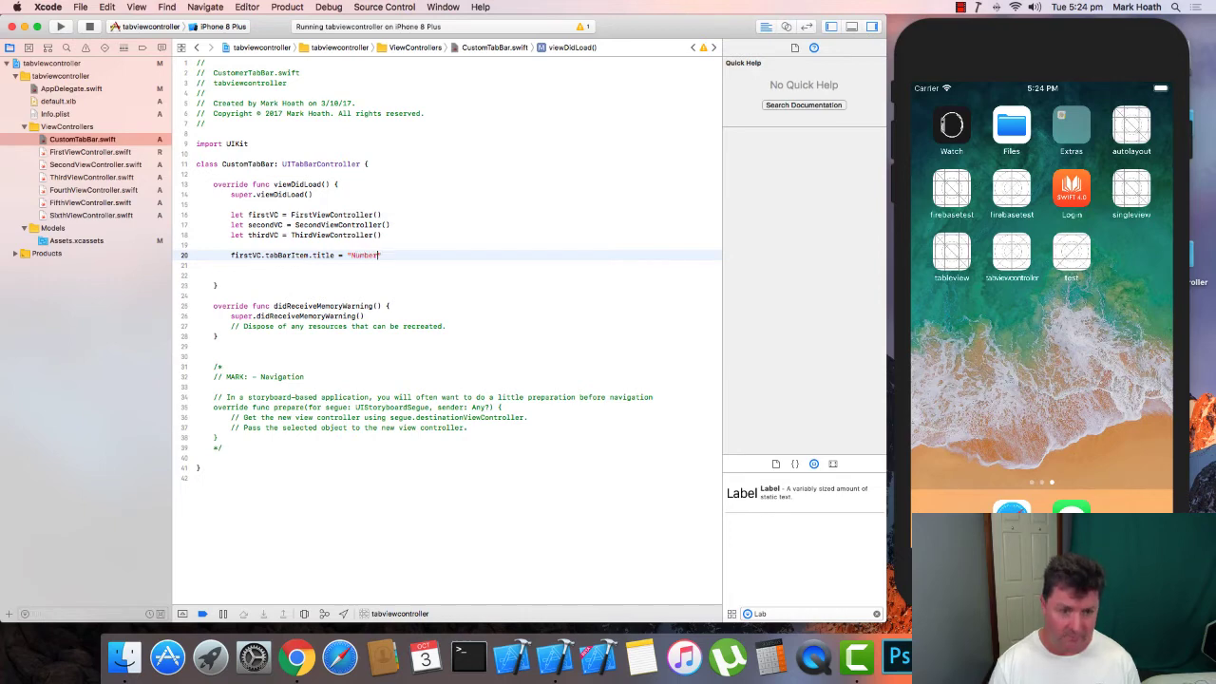
text(1")
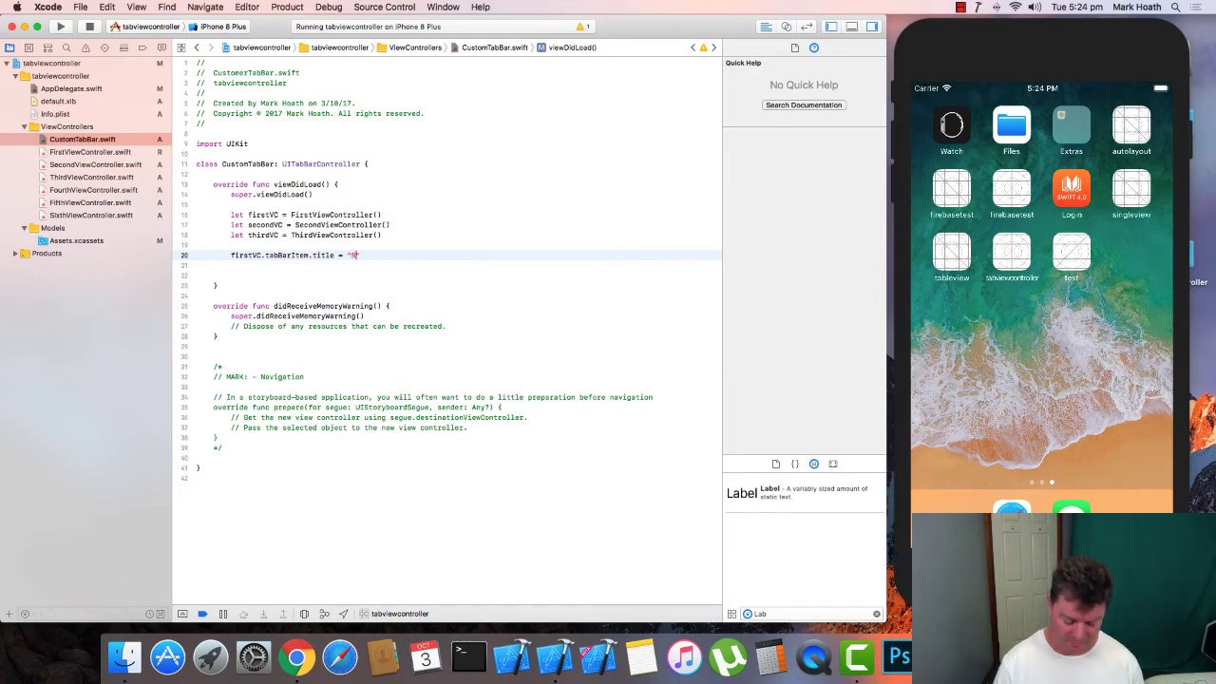
text(Blue)
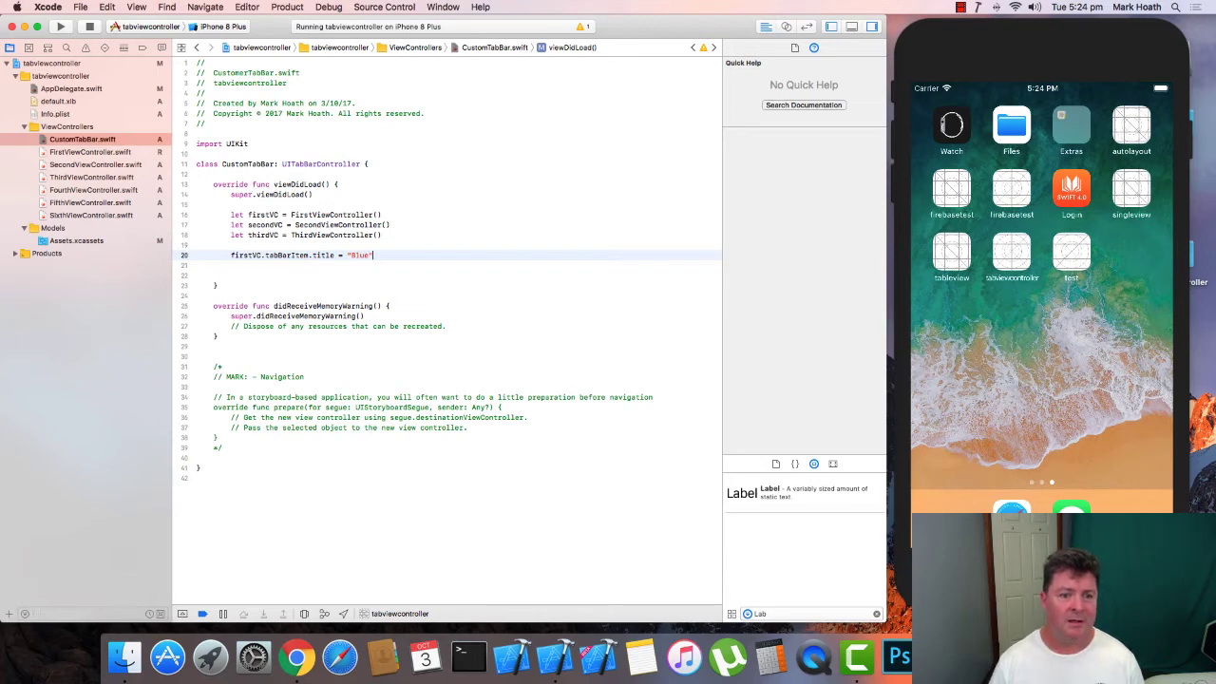
Set secondVC's tab title to "Red" and start thirdVC's title line
text(secondVC.tabBarItem.)
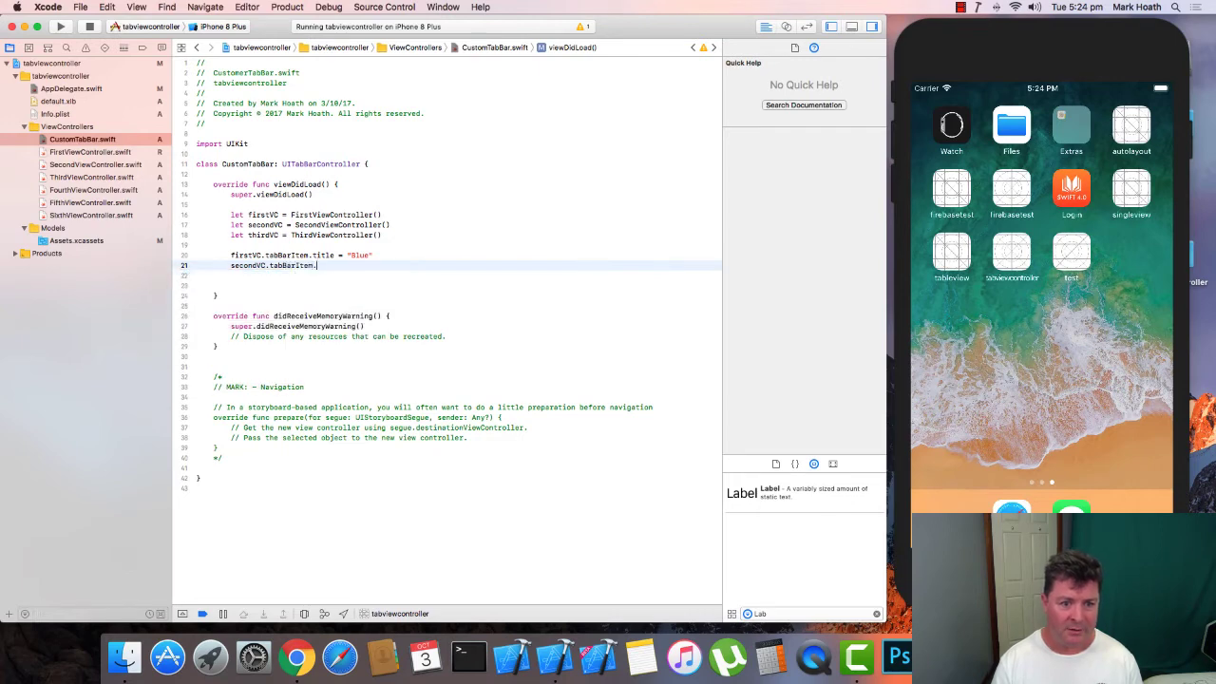
text(title = "Red")
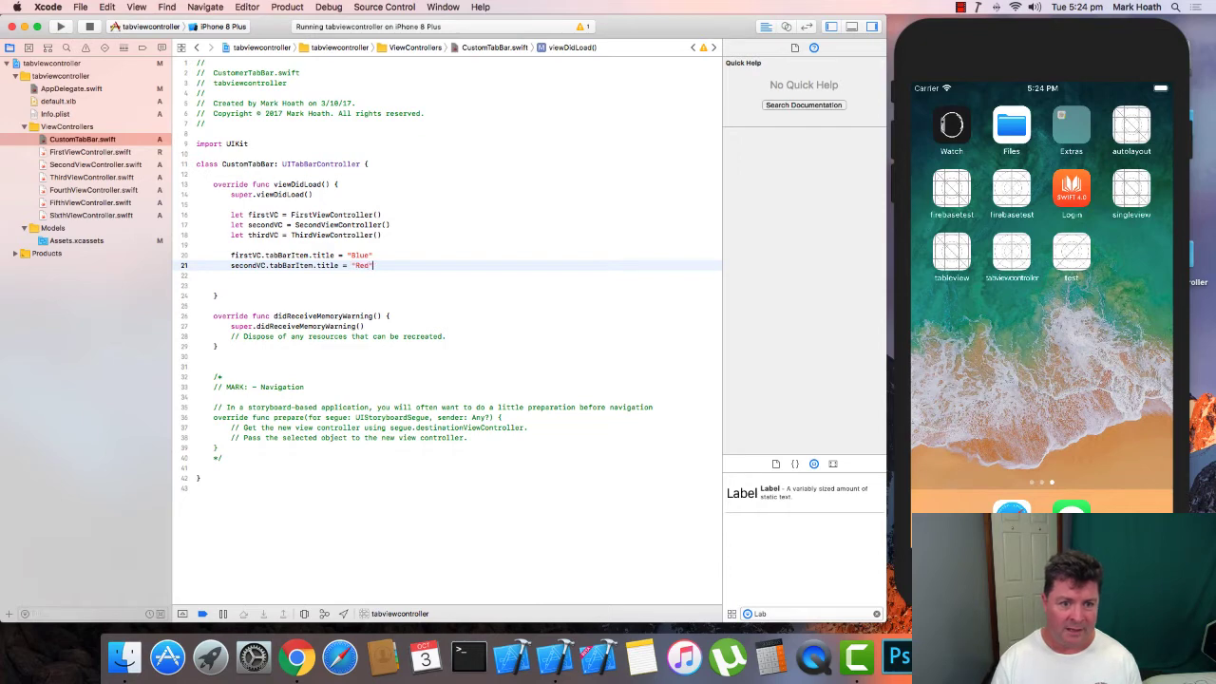
text(thri)
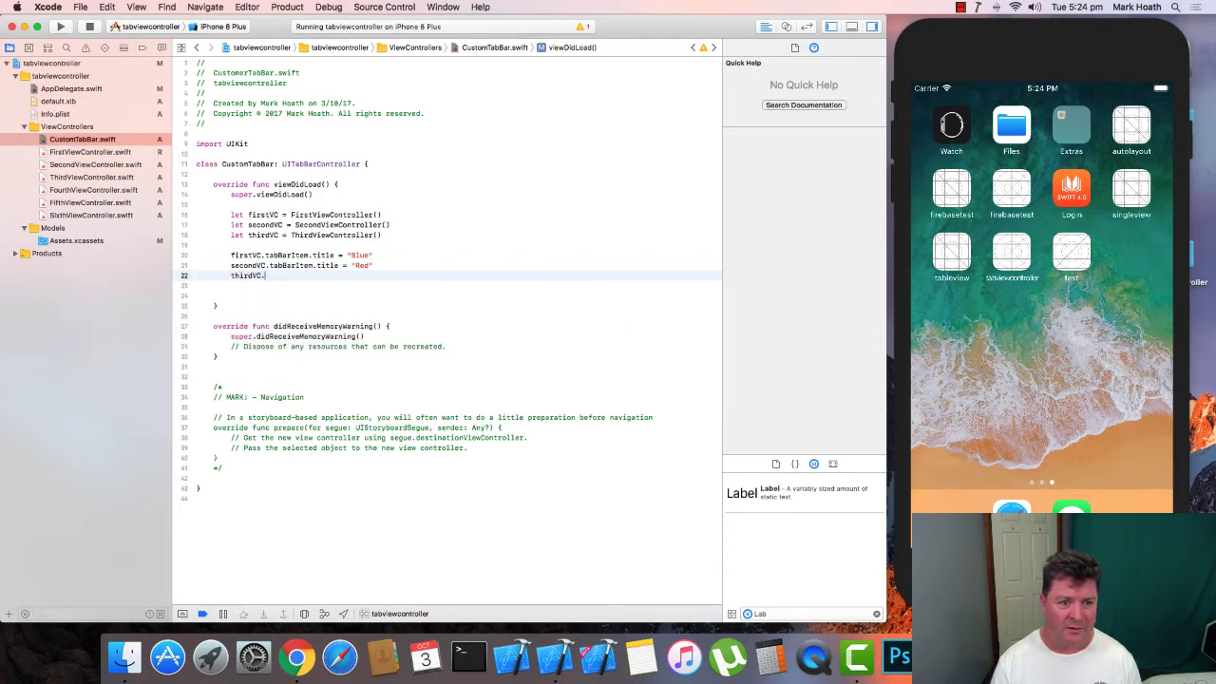
text(tabBarItem)
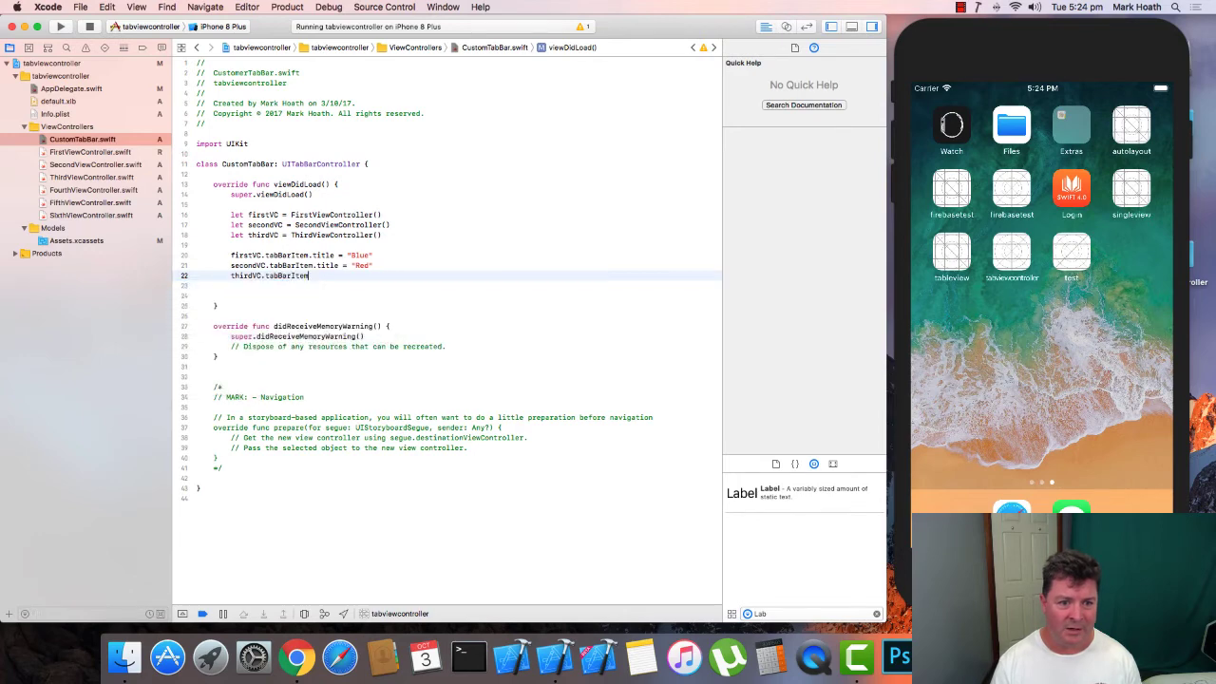
text(title =)
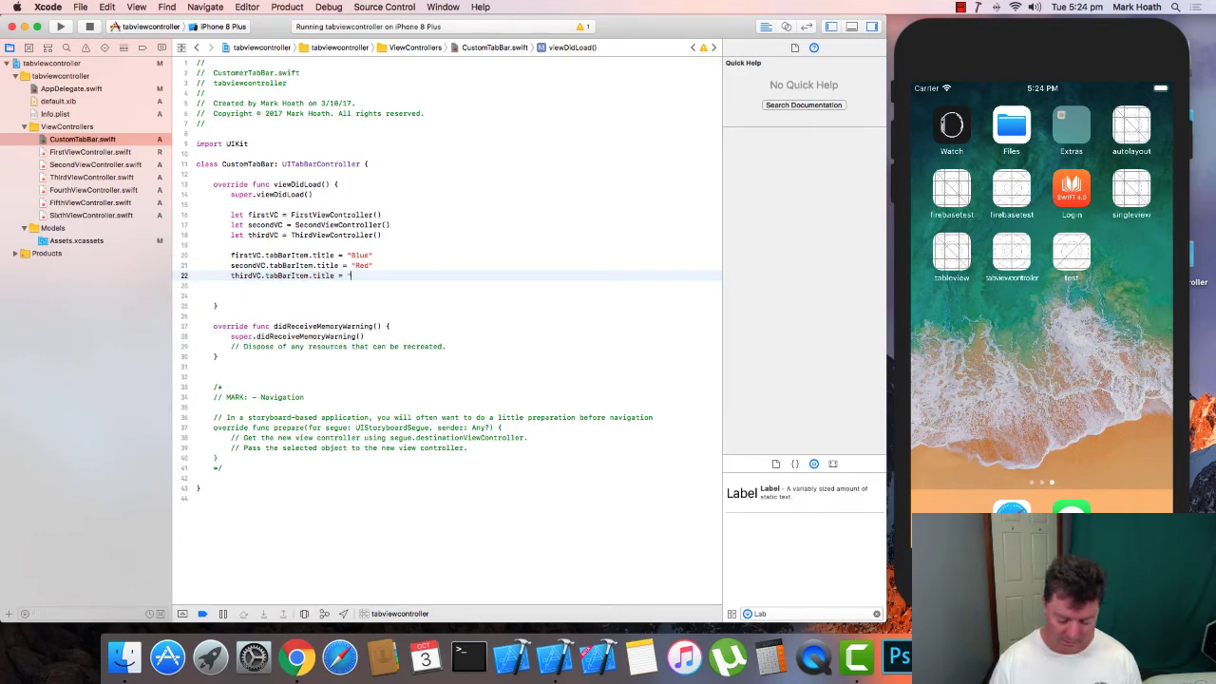
Finish the "Green" title, then set FirstViewController's view.backgroundColor to .blue
text(Green)
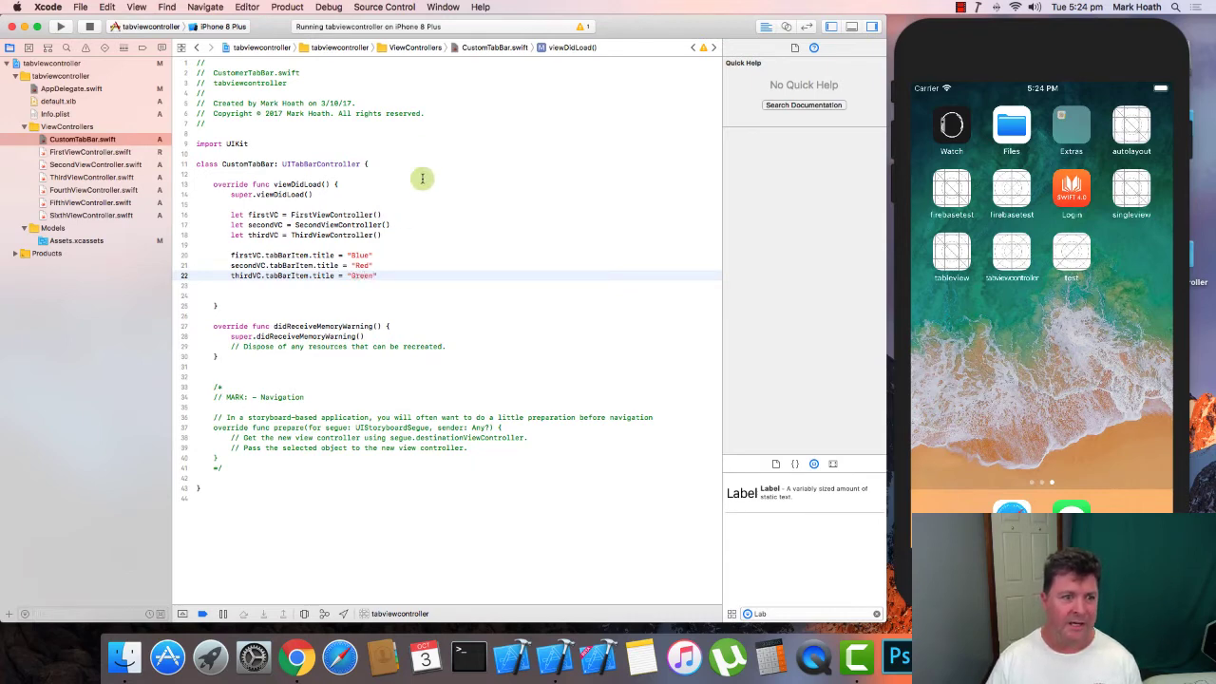
click(91, 152)
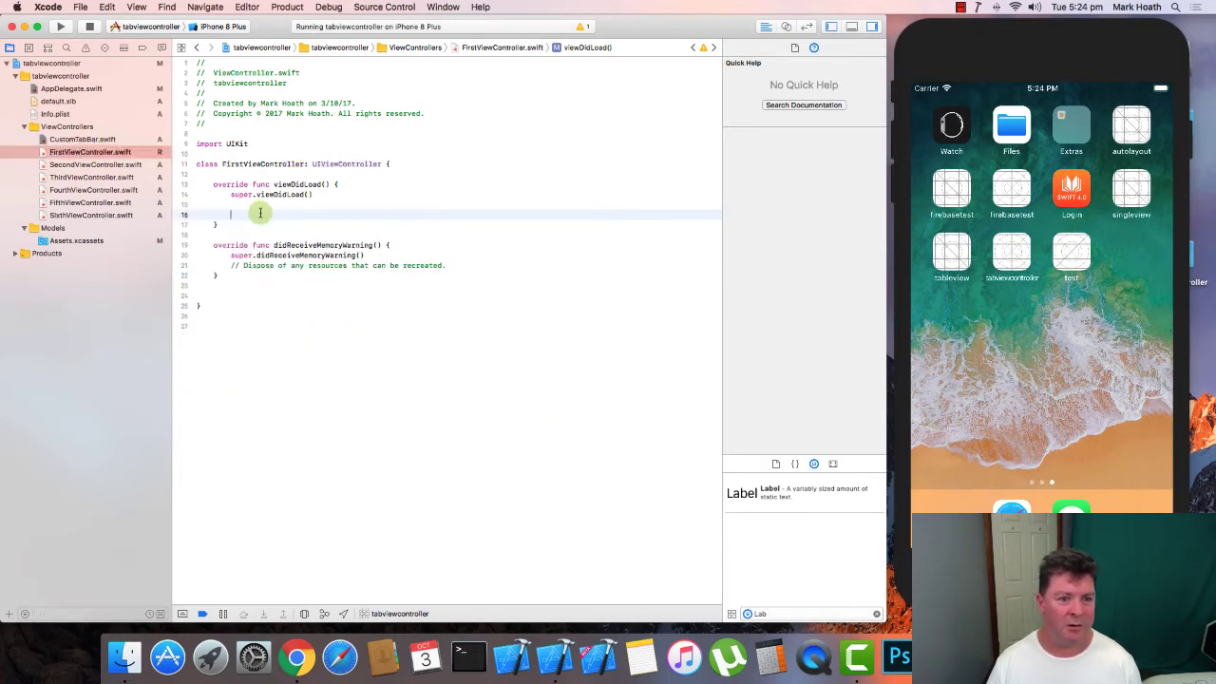
text(view.)
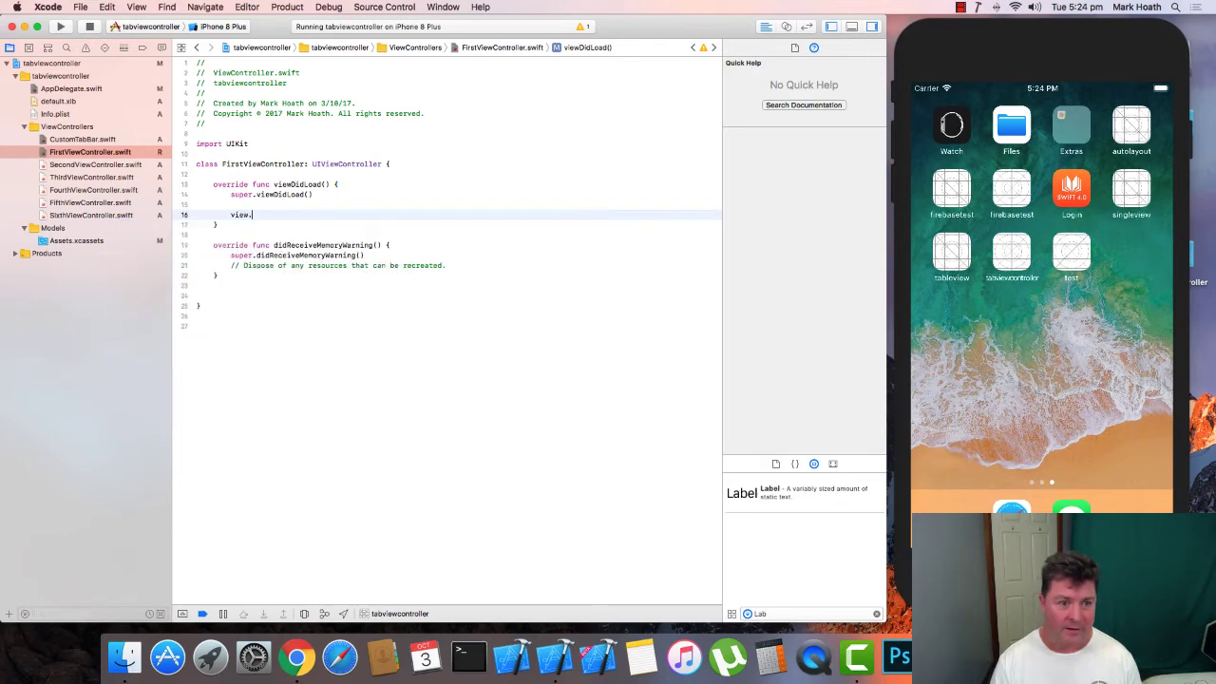
text(backgroundColor =)
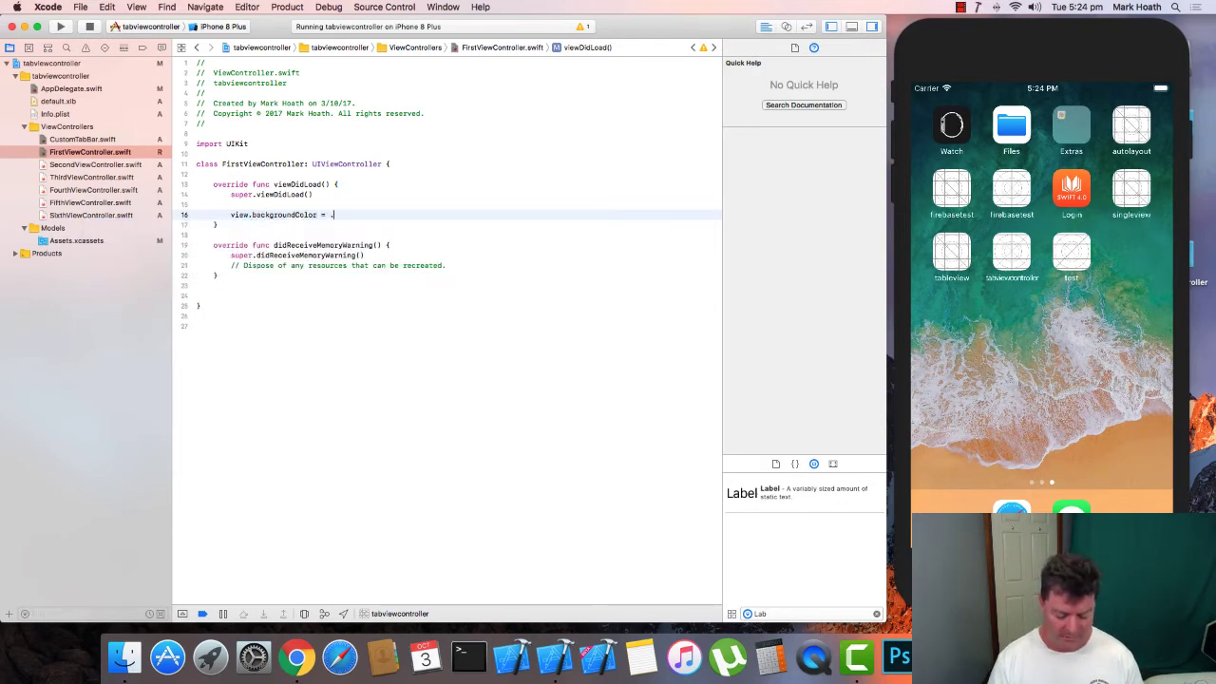
text(.red)
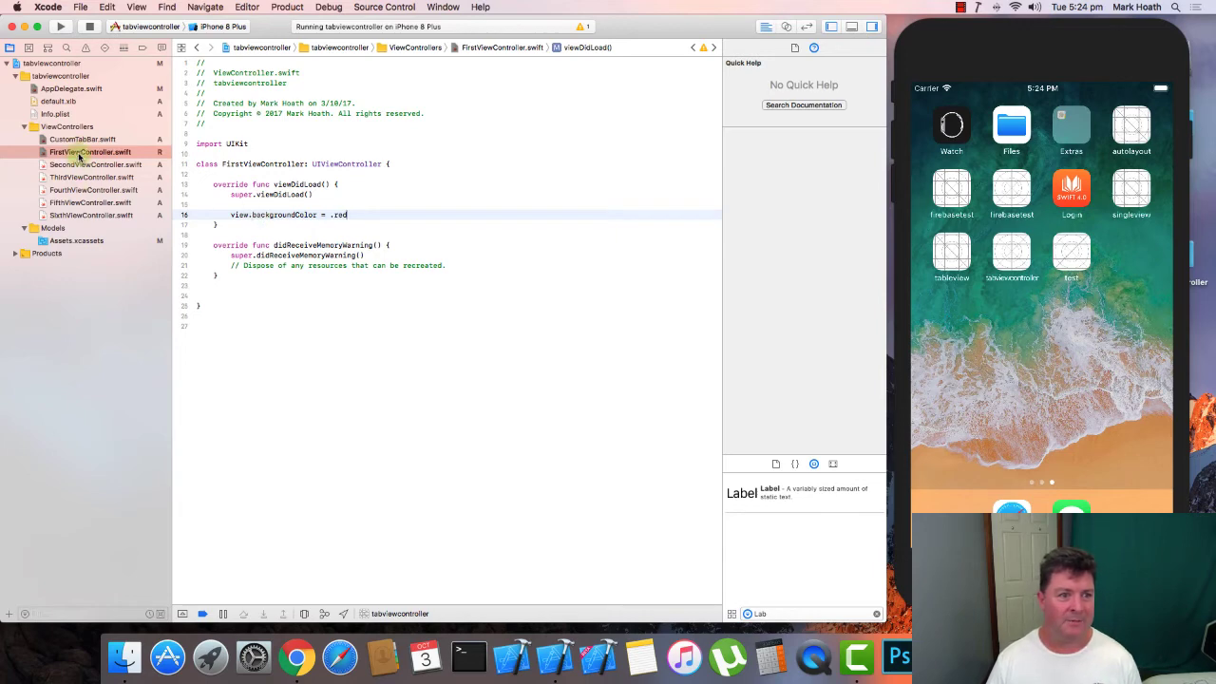
click(83, 138)
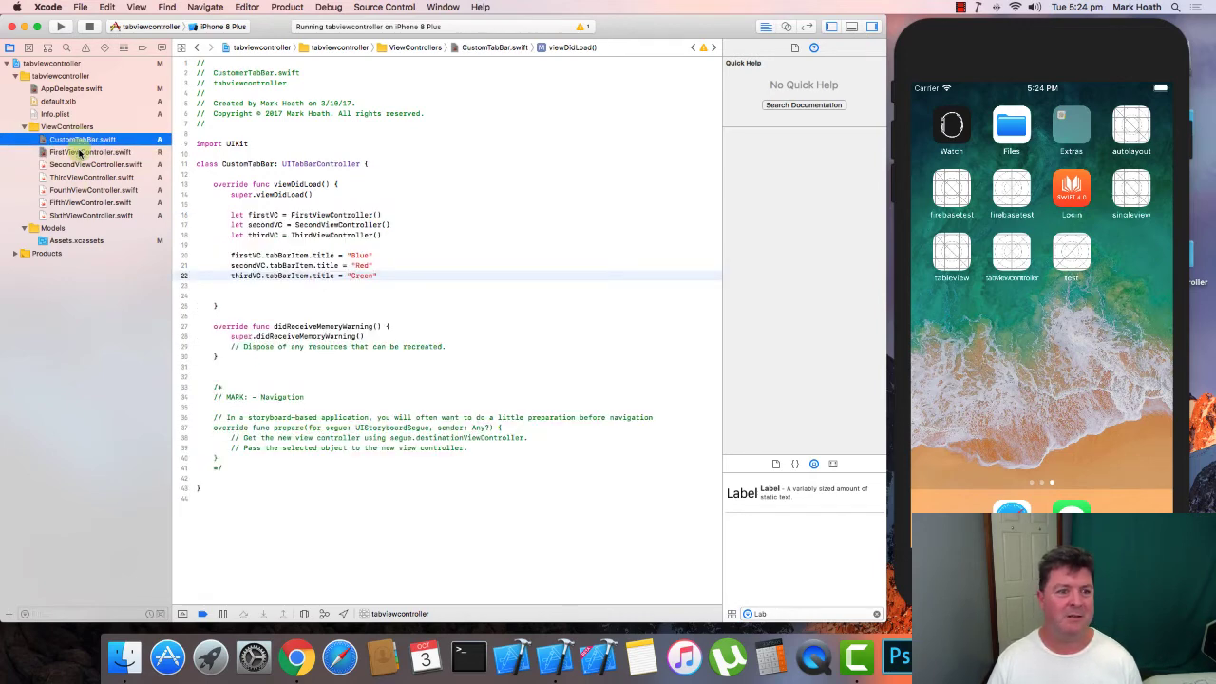
click(91, 152)
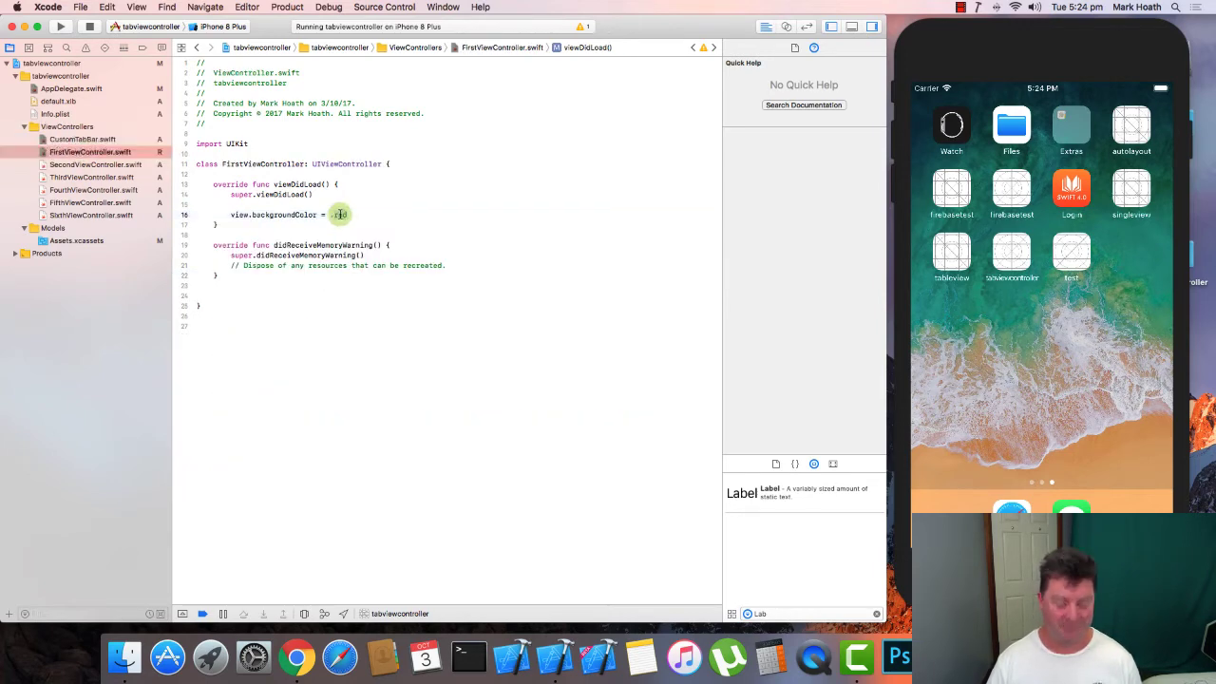
text(.blue)
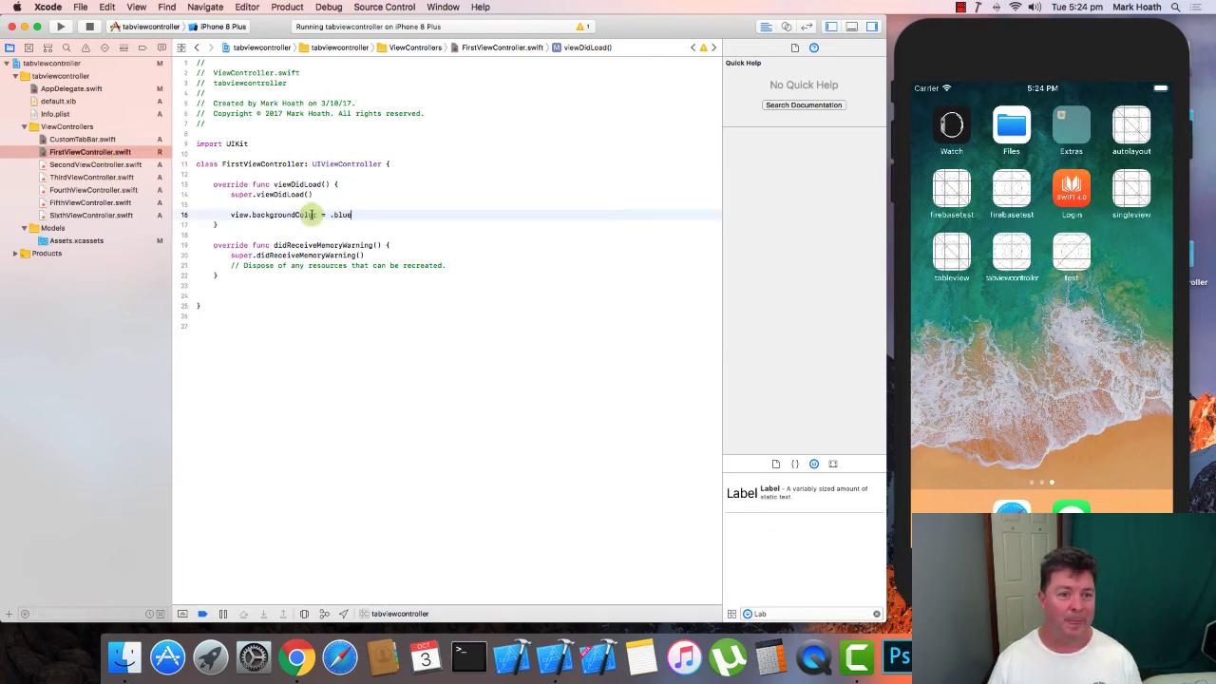
Set ThirdViewController's background to .green and return to CustomTabBar.swift
click(95, 164)
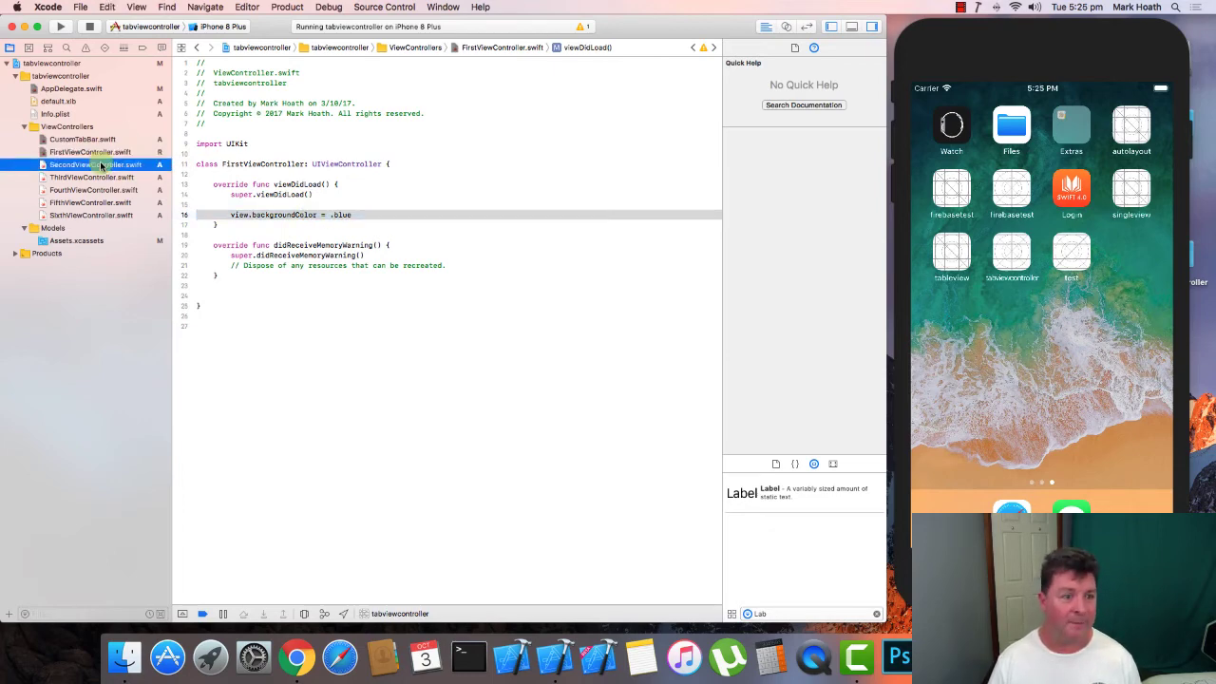
click(95, 164)
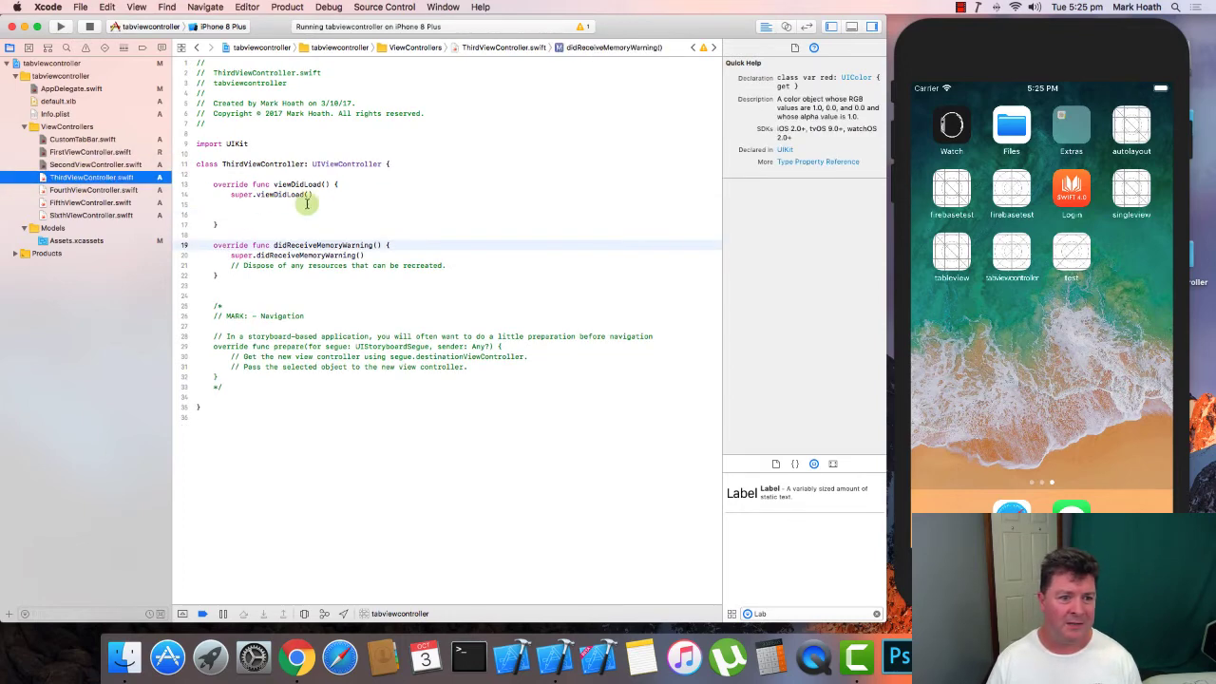
text(view.backgroundColor = .blue)
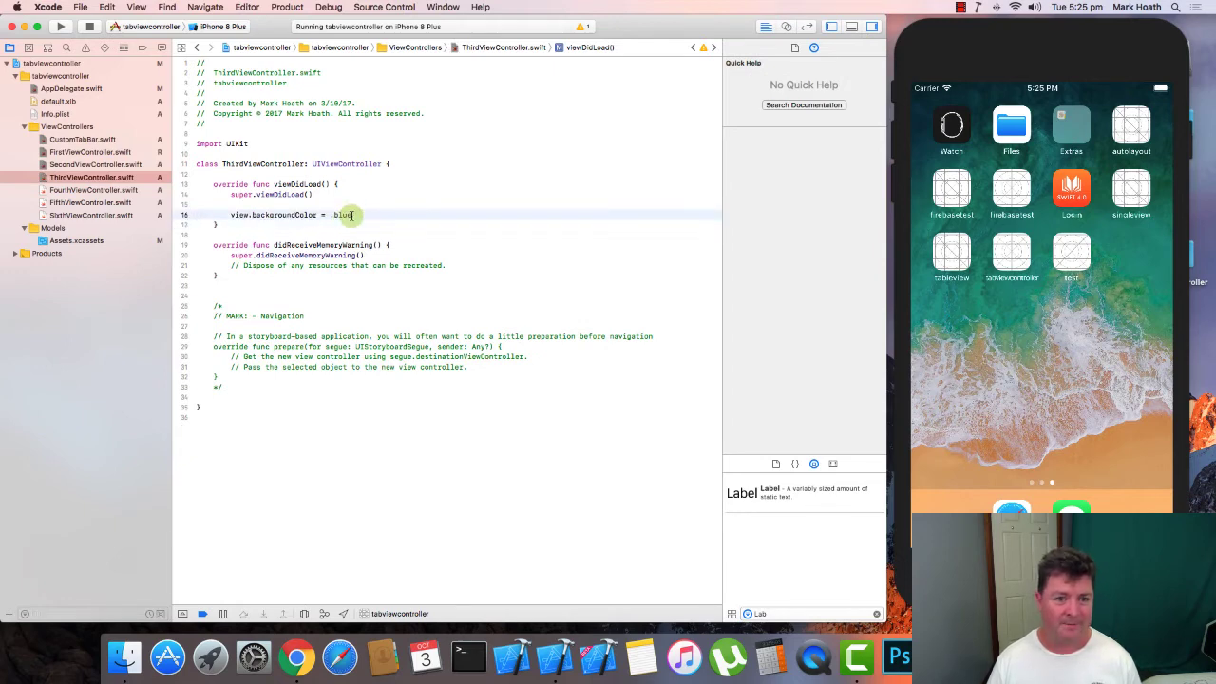
text(green)
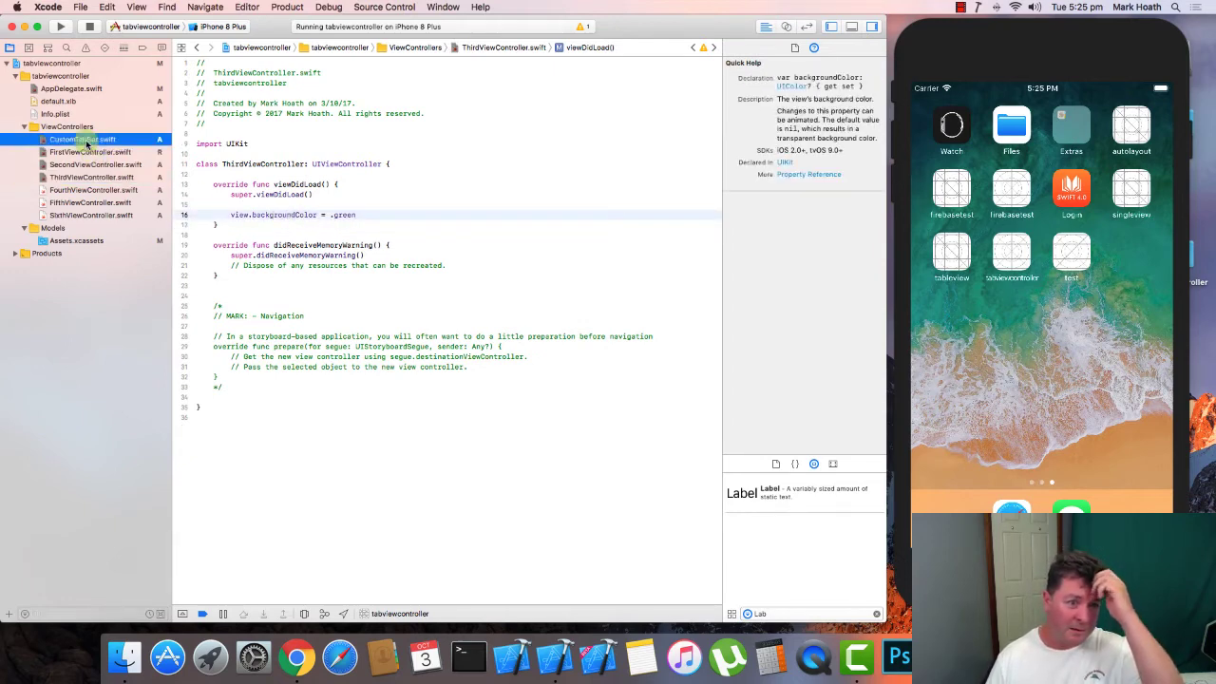
click(83, 139)
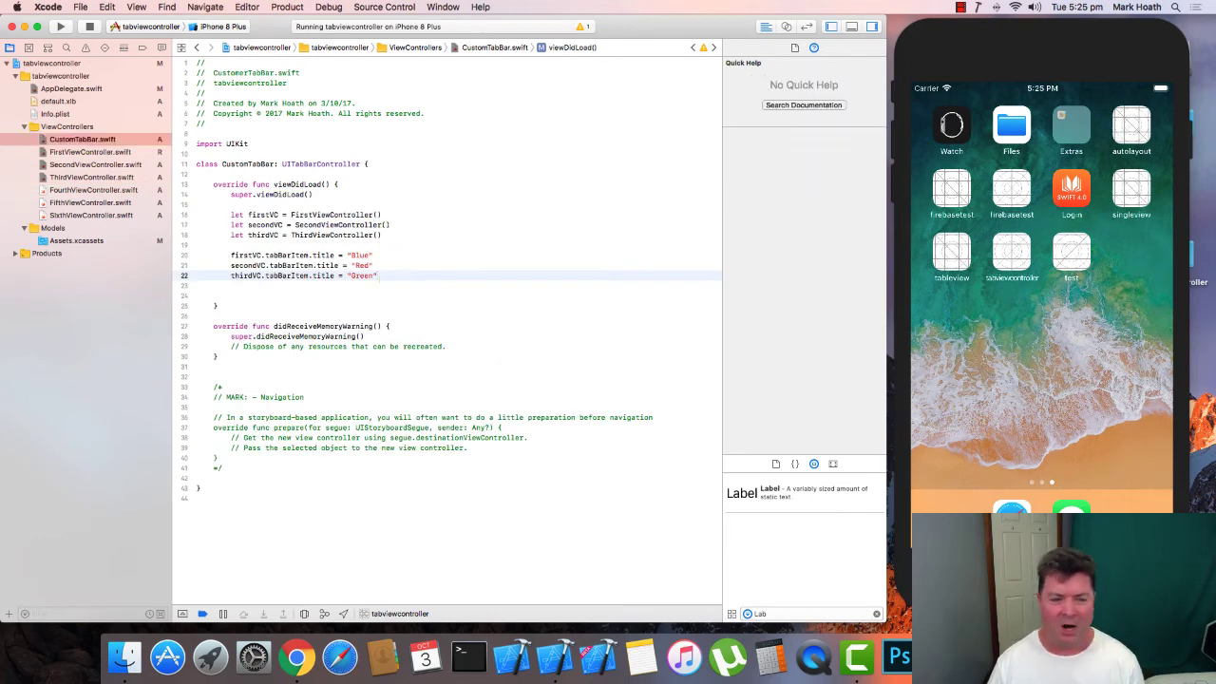
Set firstVC.tabBarItem.image = UIImage(named: "1")
text(first)
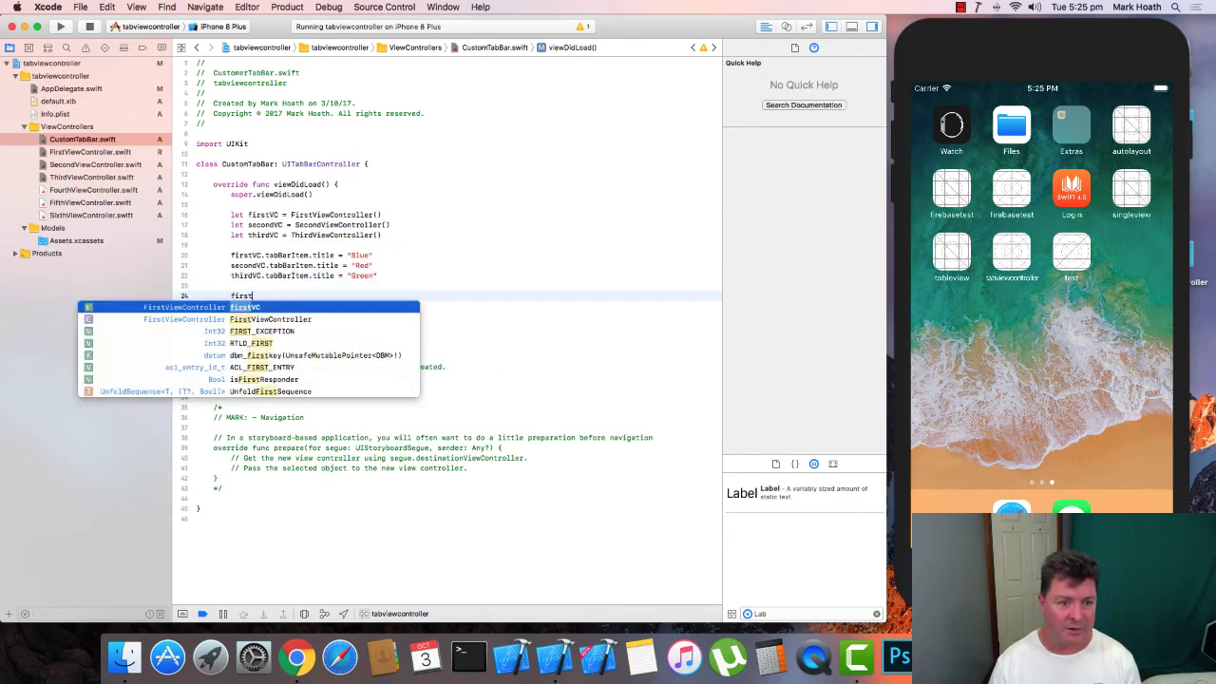
text(.tabBarItem.image =)
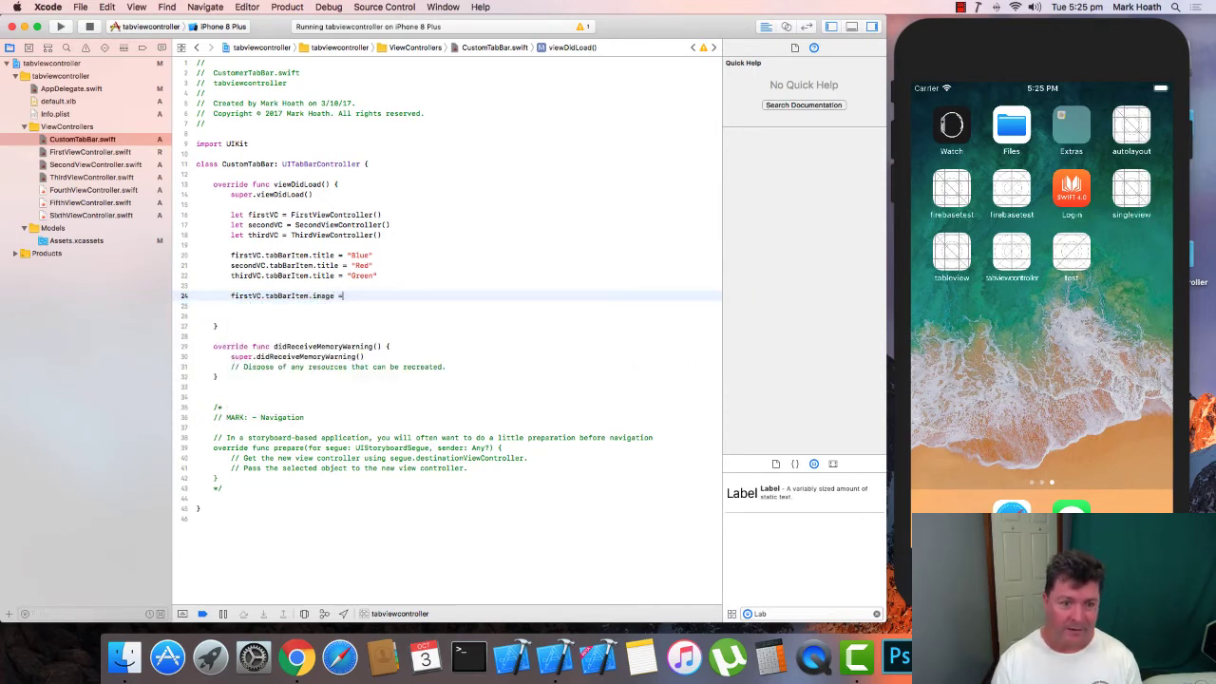
text(UIImage)
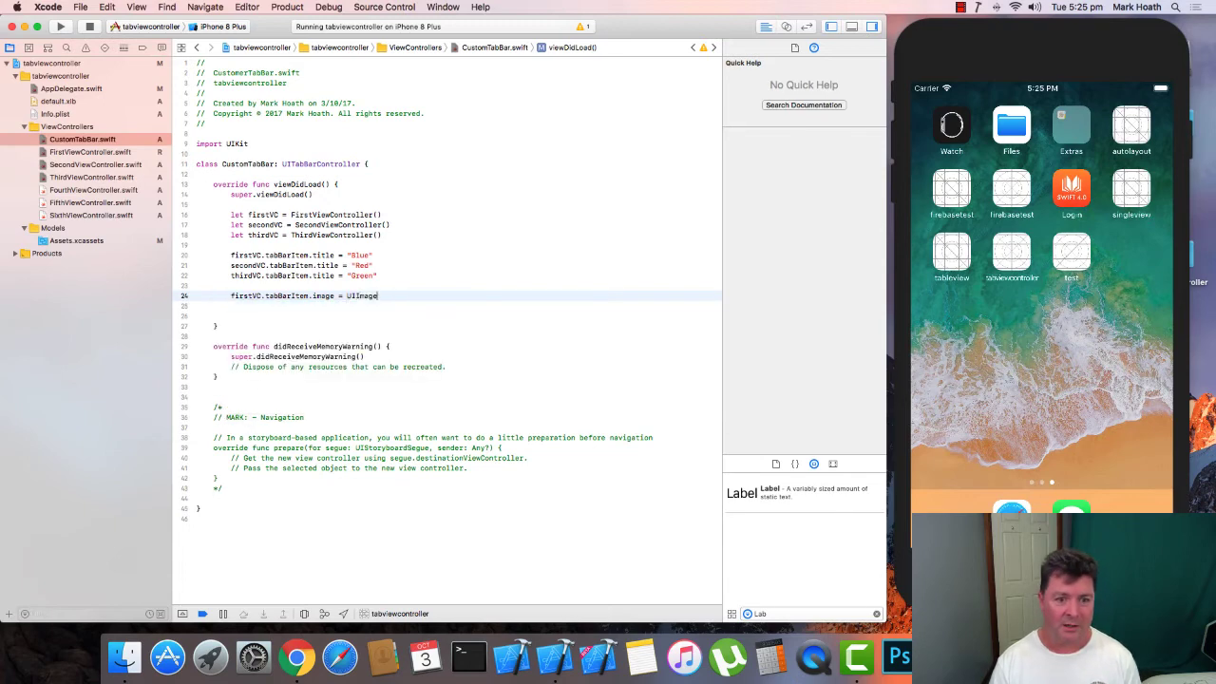
text(()
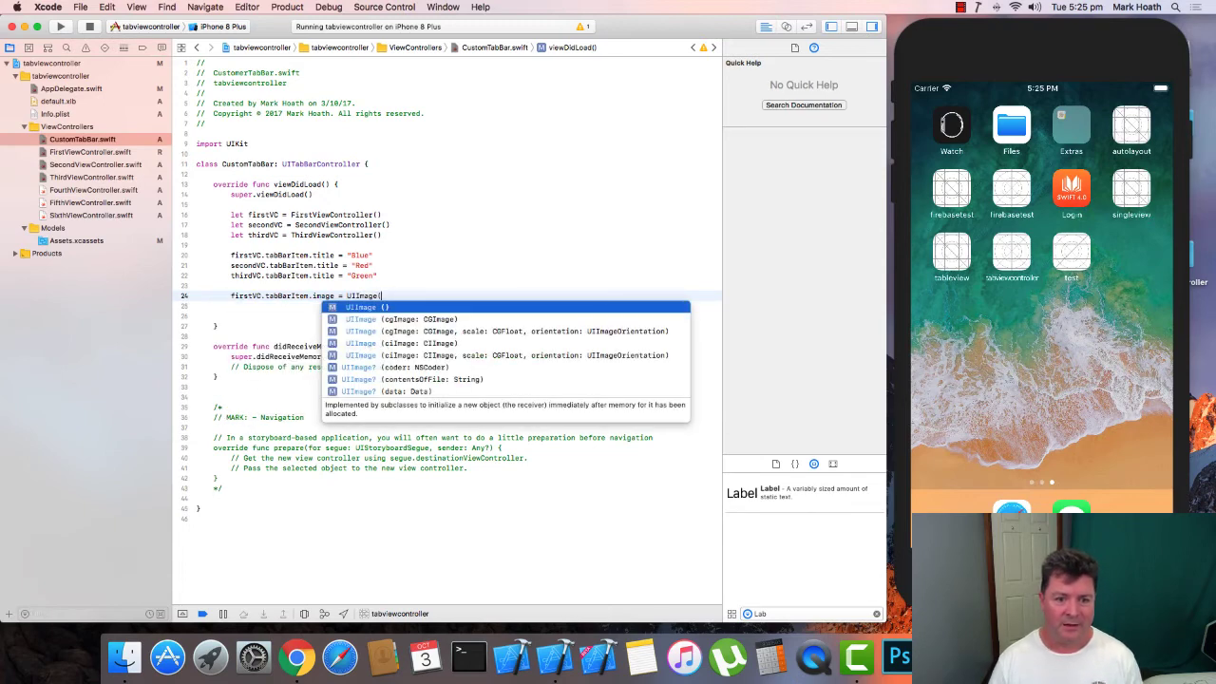
text(named:)
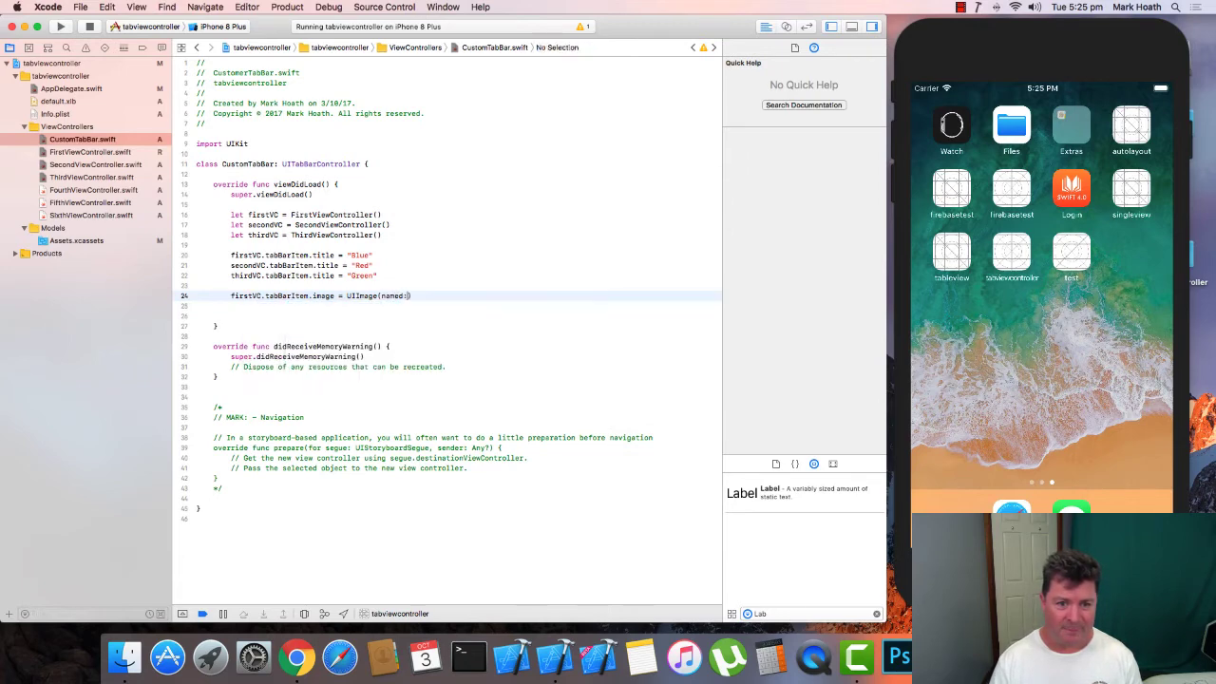
text("1)
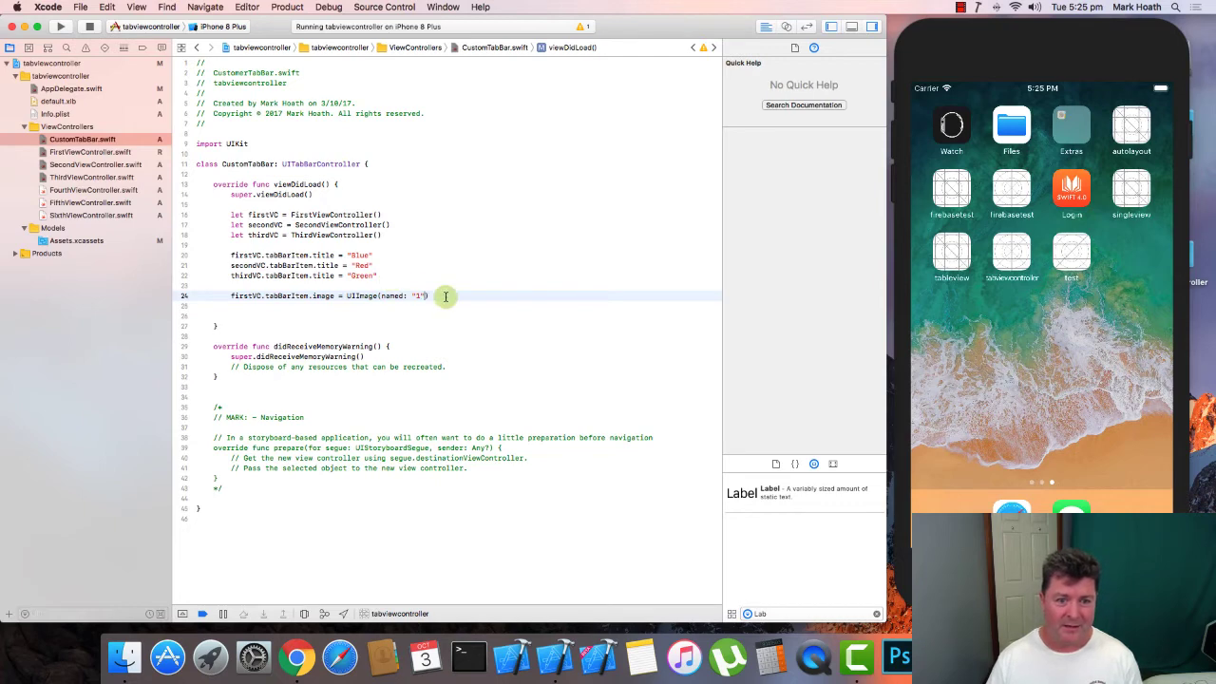
Duplicate the line for secondVC and thirdVC with images "2" and "3"
triple_click(314, 296)
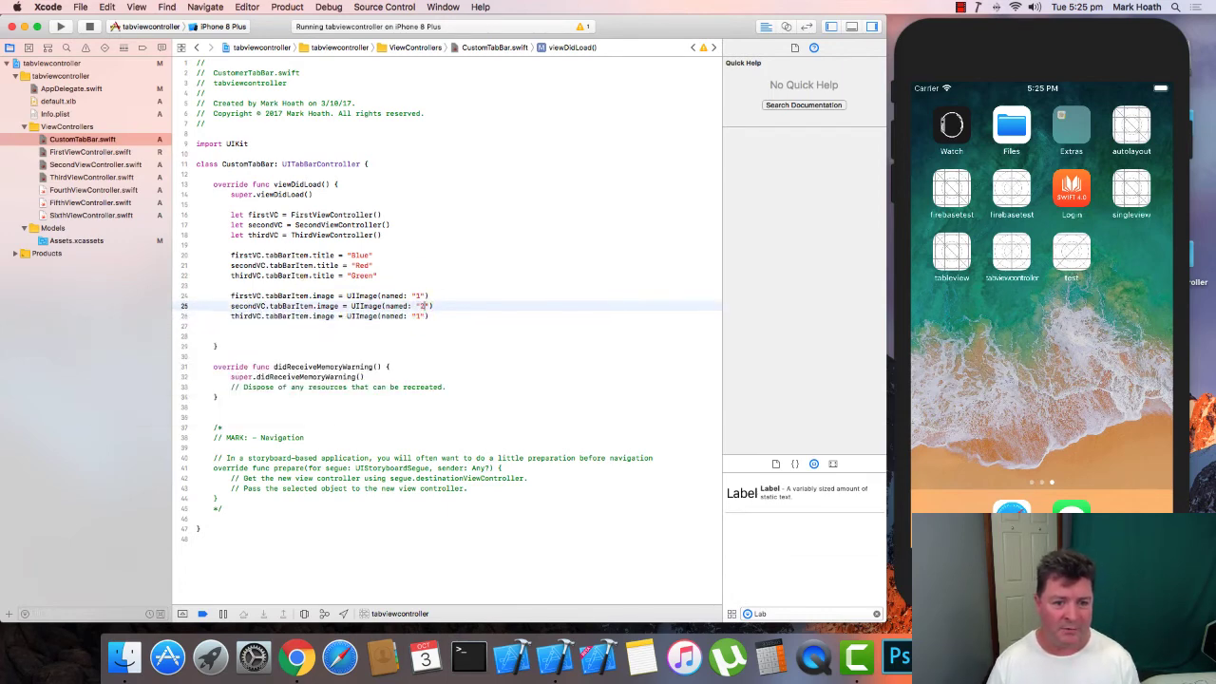
text(3)
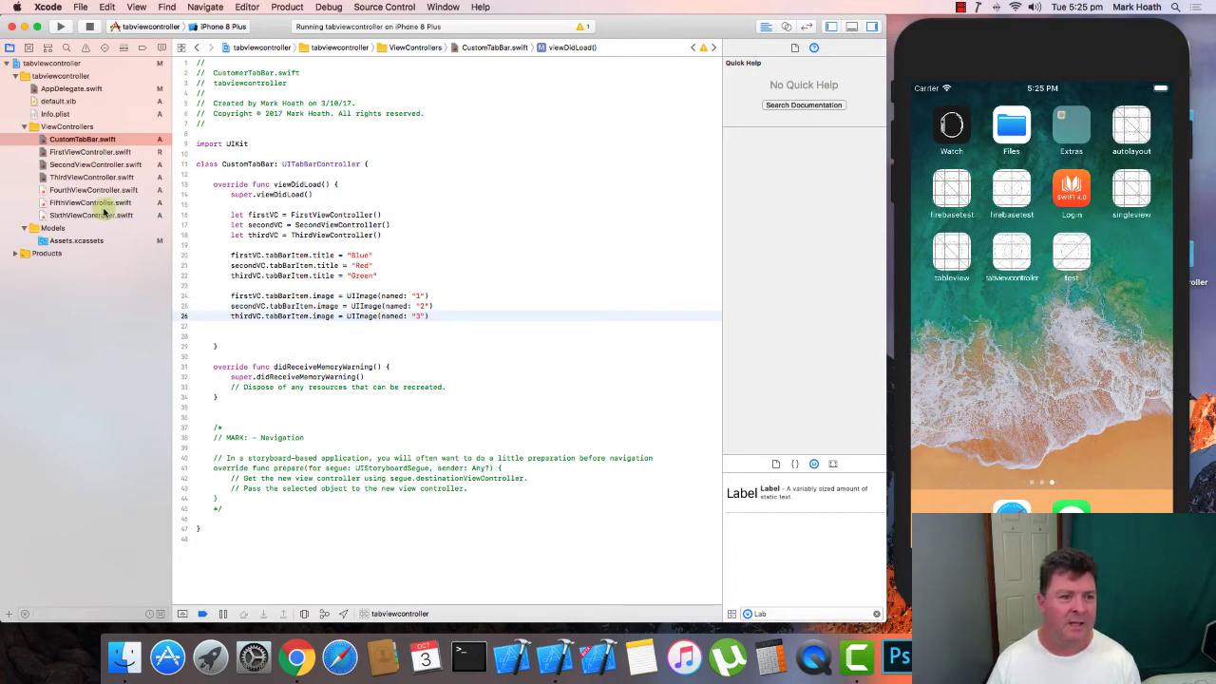
Show Assets.xcassets with image sets 1, 2, 3 and run the app in the Simulator
click(76, 239)
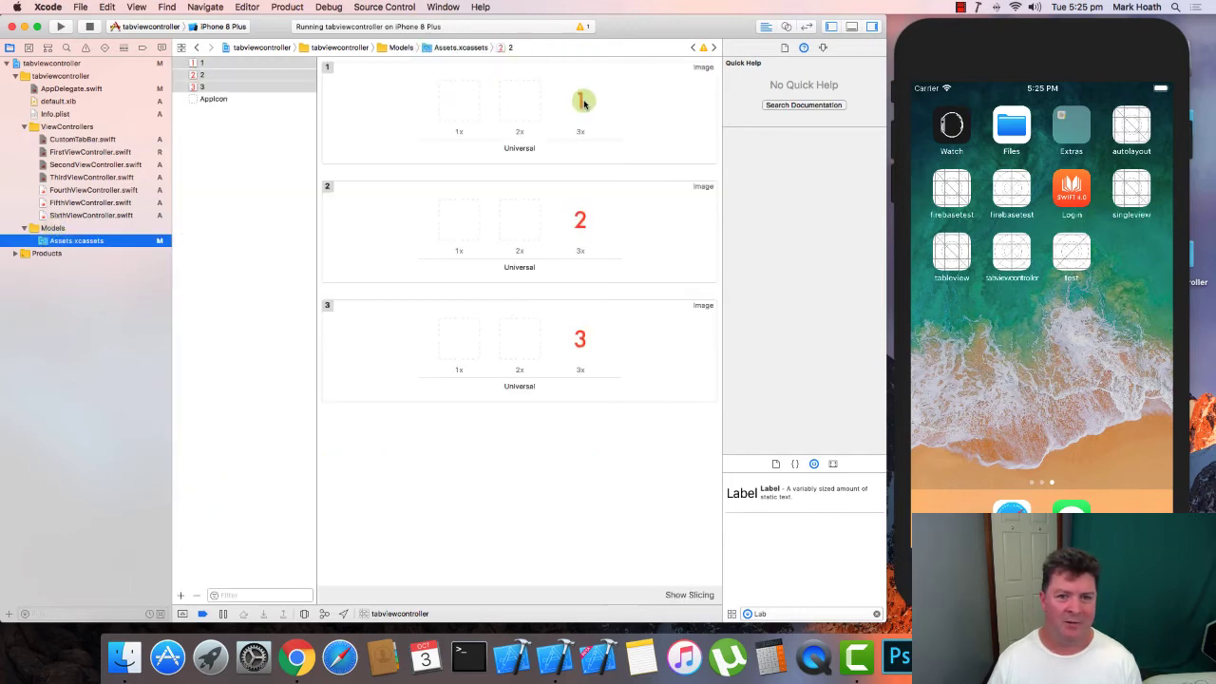
click(460, 104)
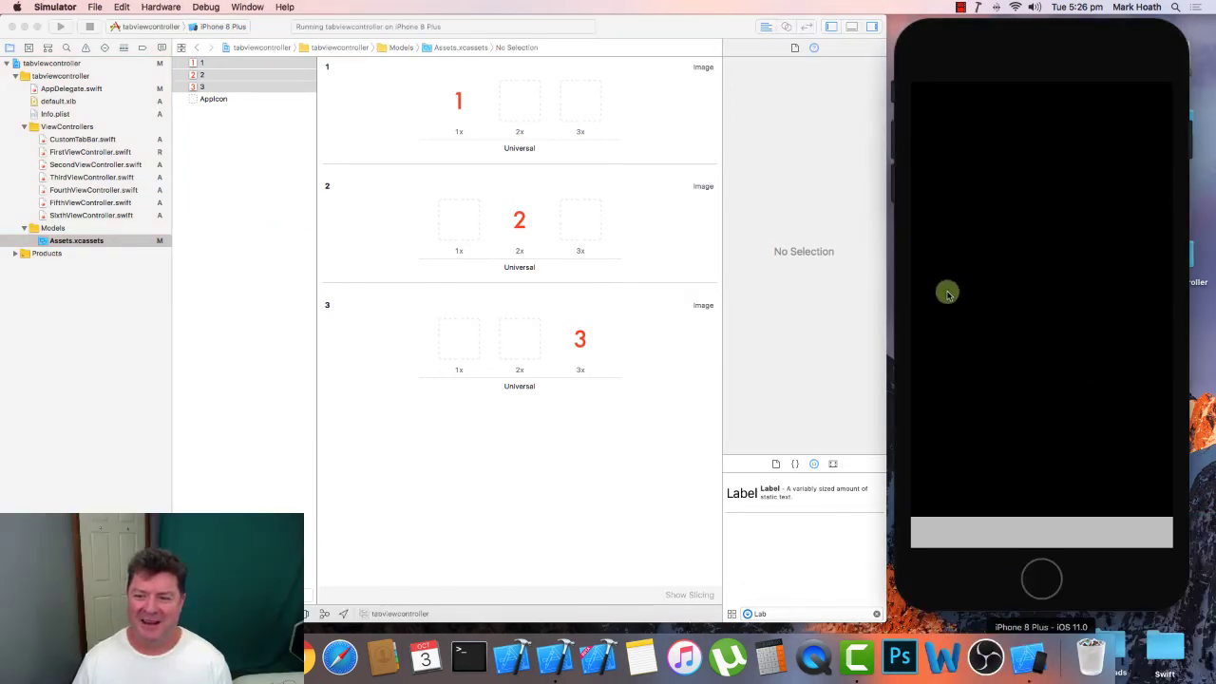
mouse_move(1074, 202)
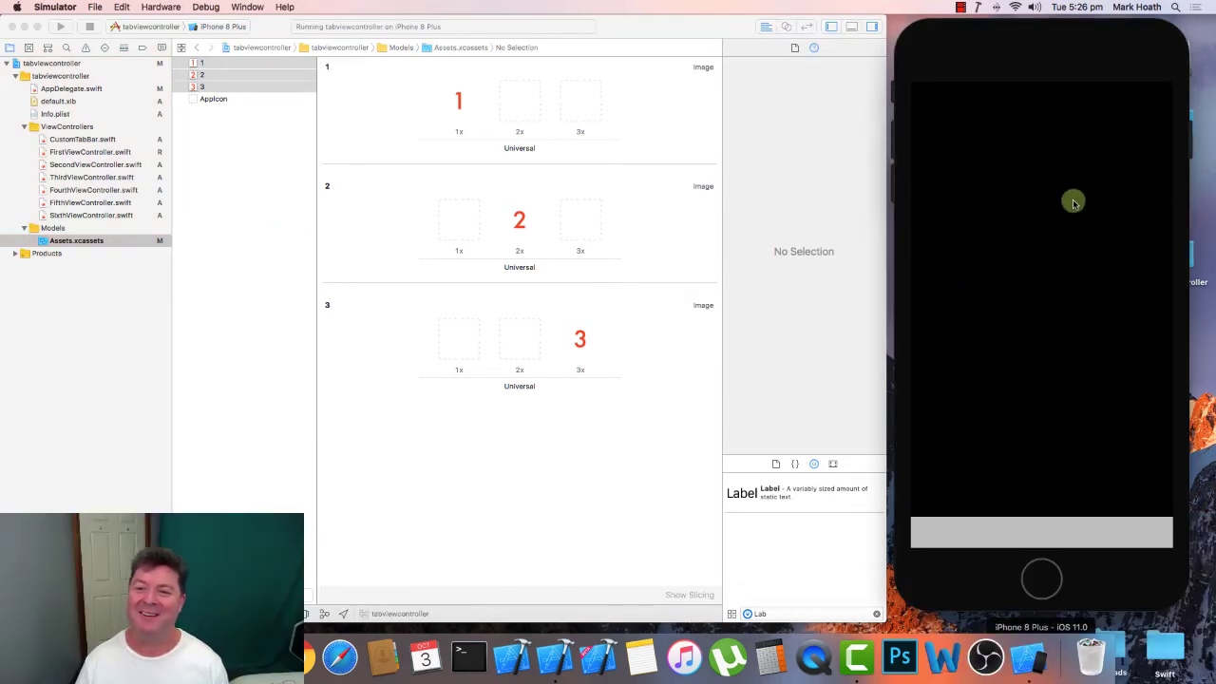
mouse_move(357, 141)
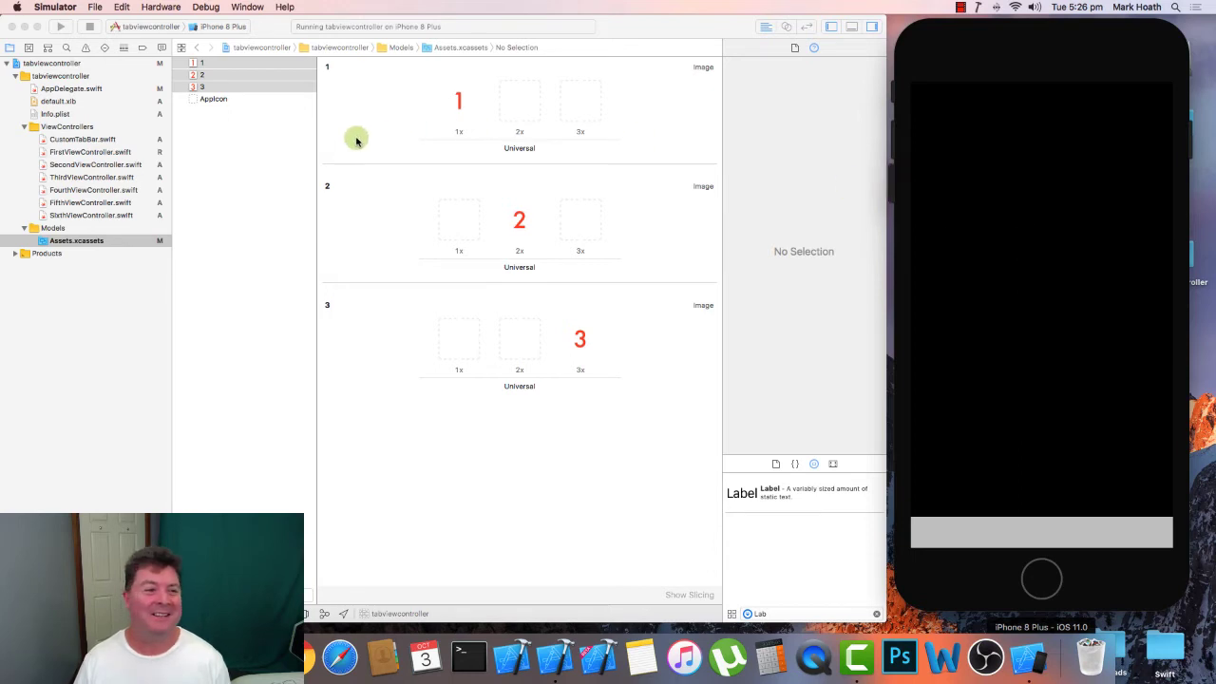
Add viewControllers = [firstVC, secondVC, ...] at the end of viewDidLoad in CustomTabBar.swift
click(84, 139)
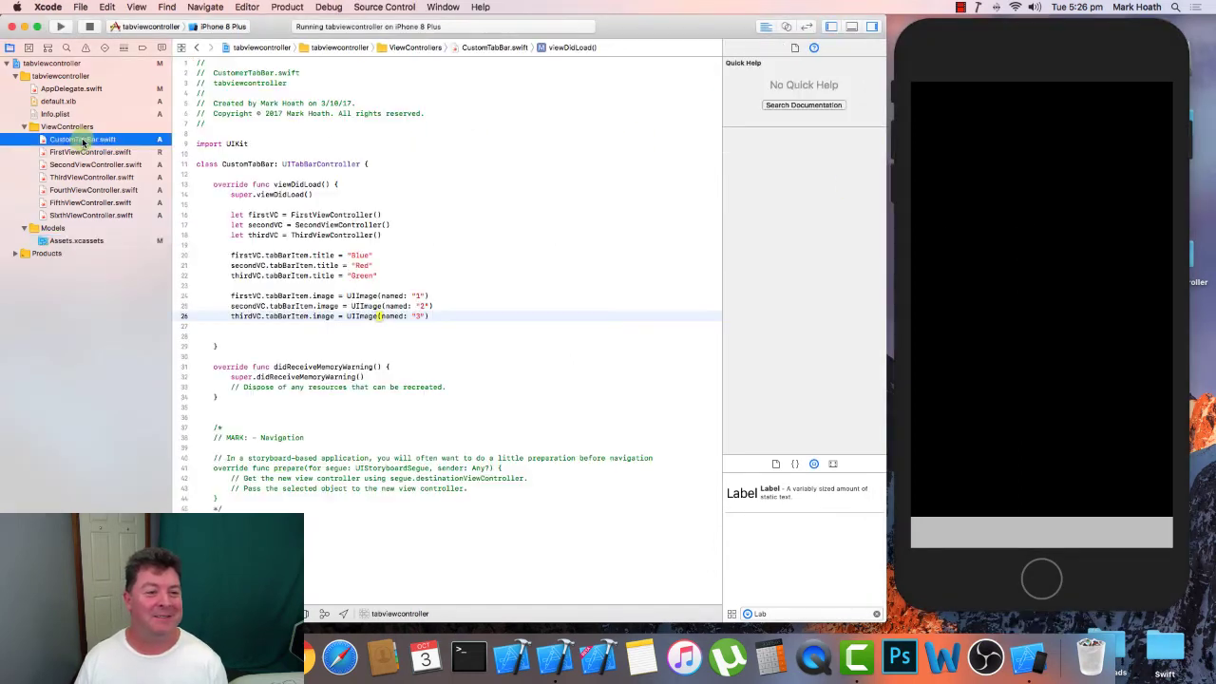
click(270, 336)
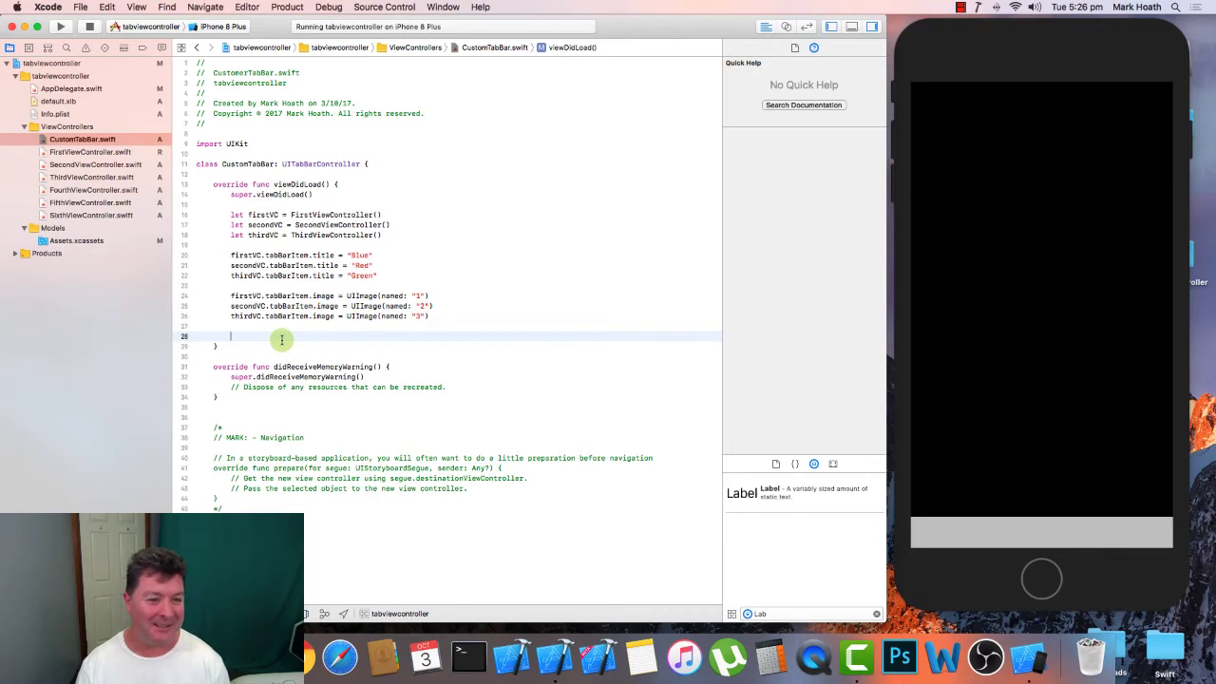
text(view)
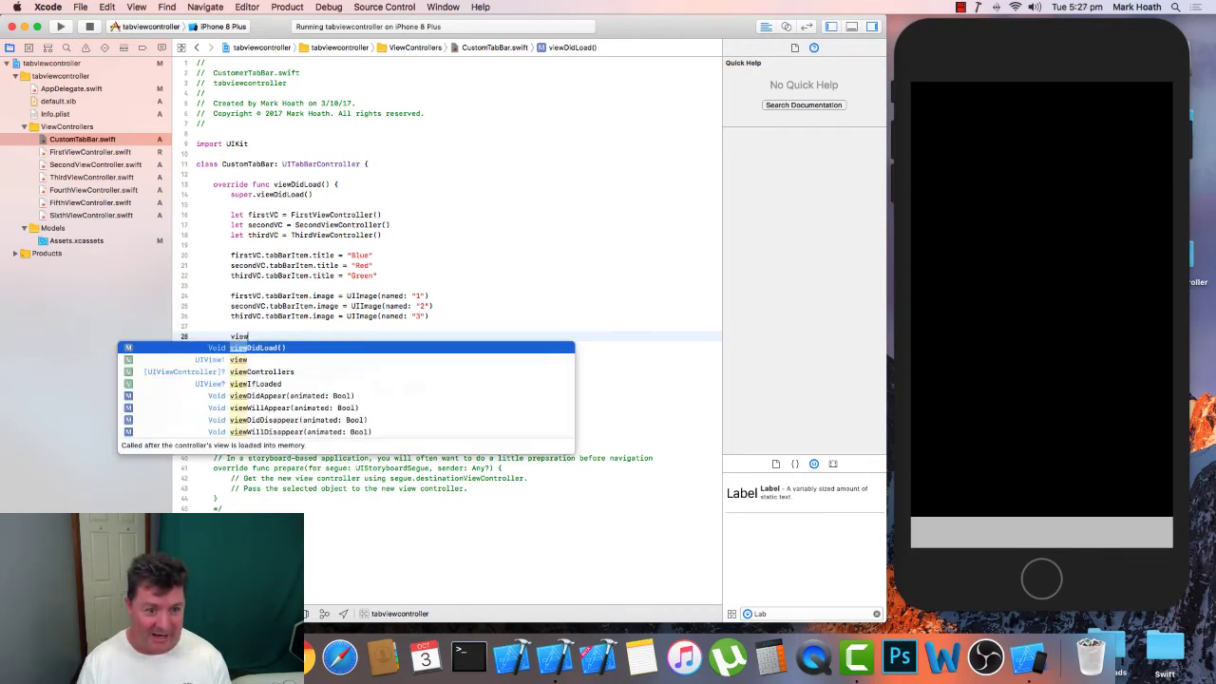
key(Down)
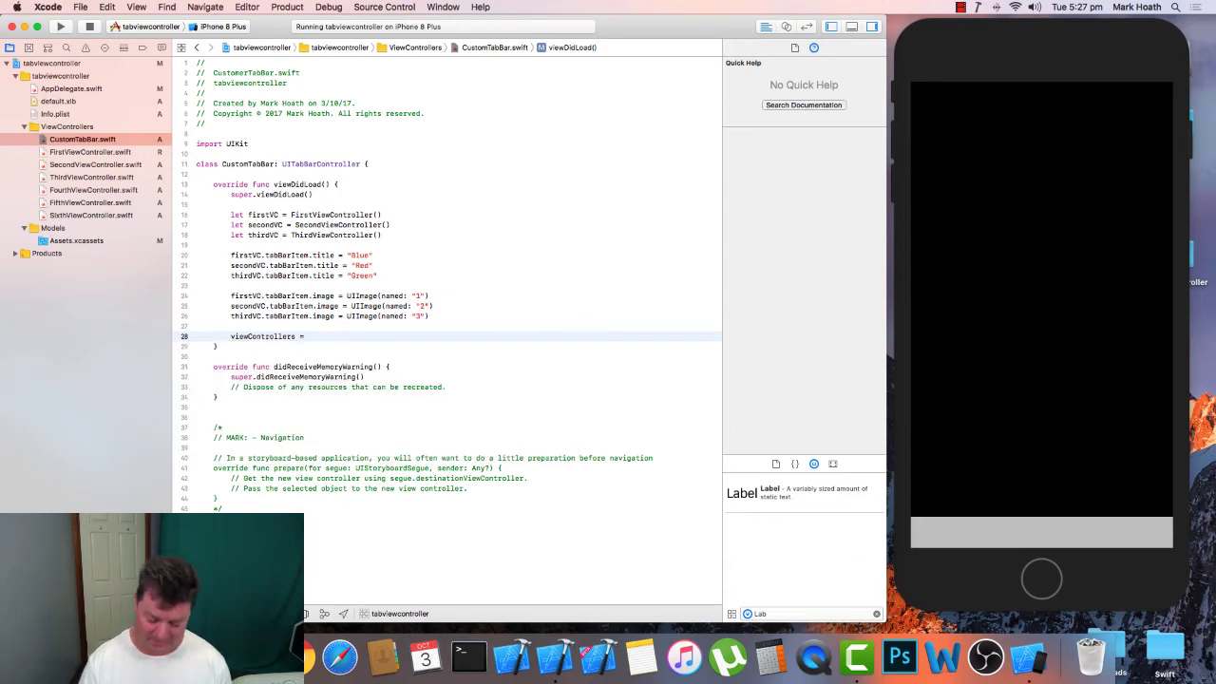
text([])
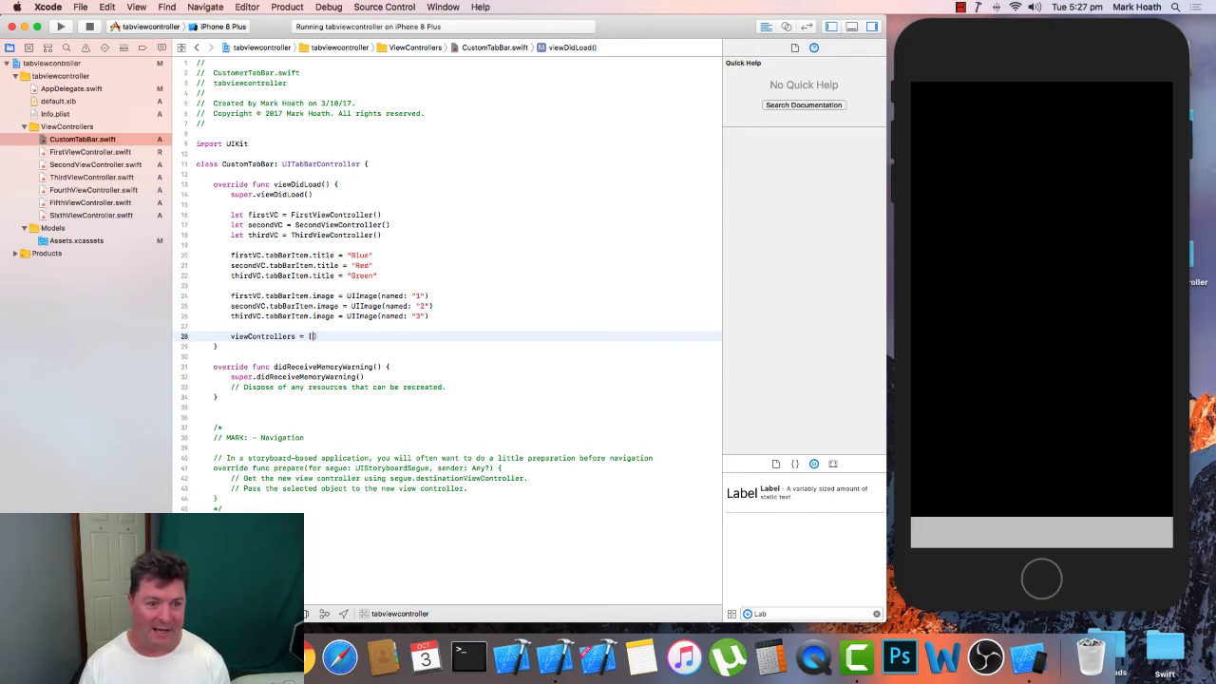
text(firstVC)
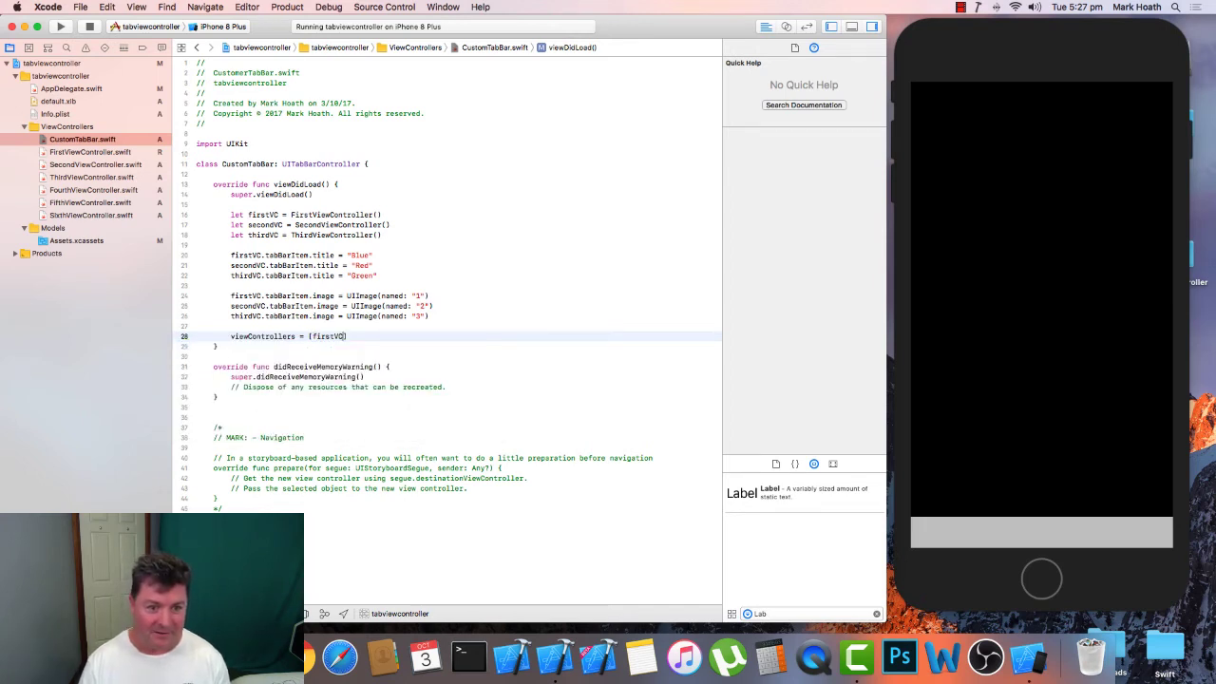
text(, secondVC)
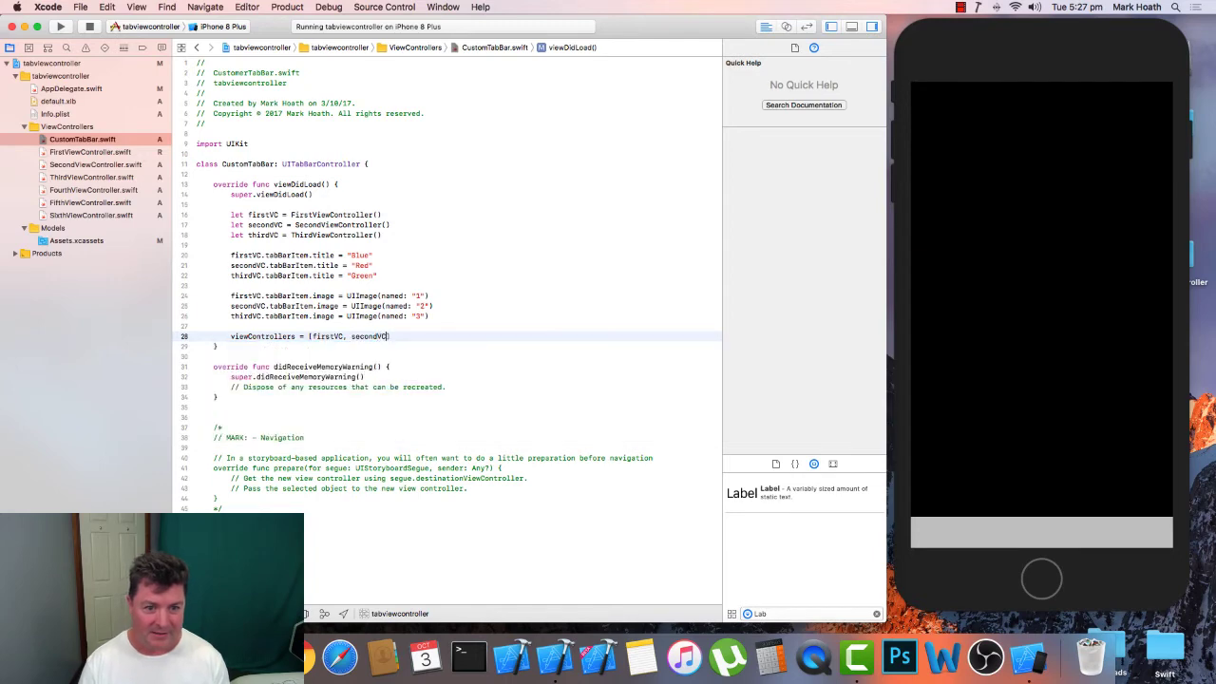
text(thrid)
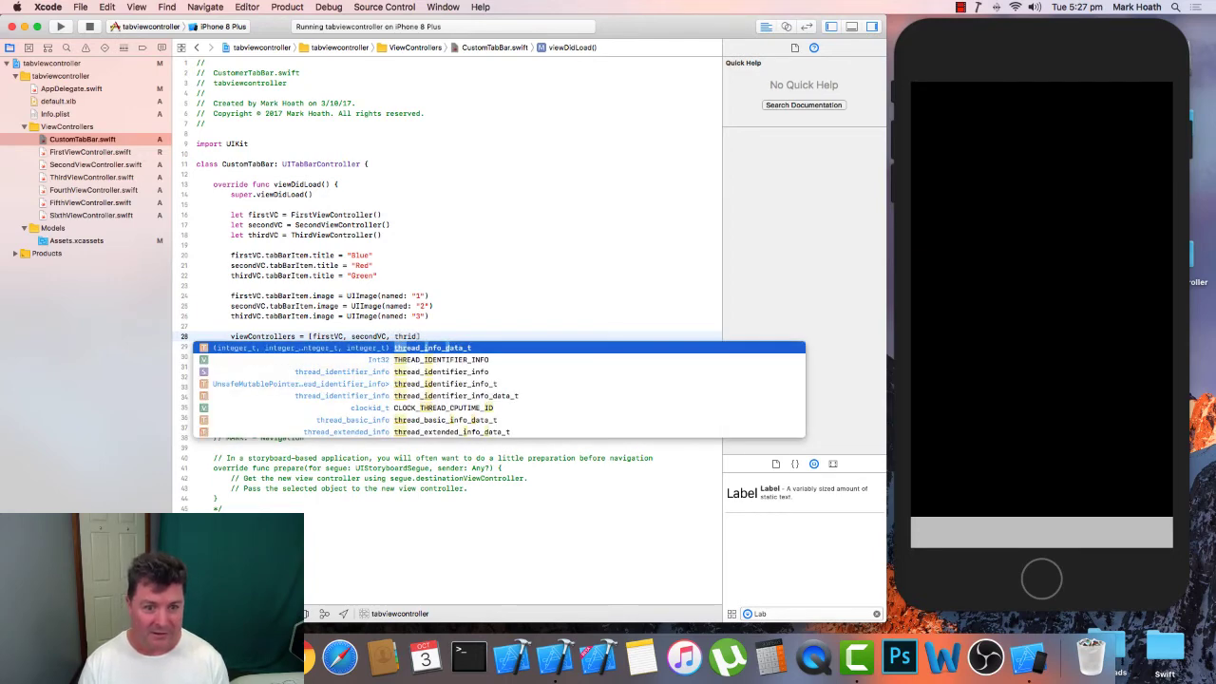
Complete the array with thirdVC, run the app showing the blue tab, and return to Assets.xcassets
key(Escape)
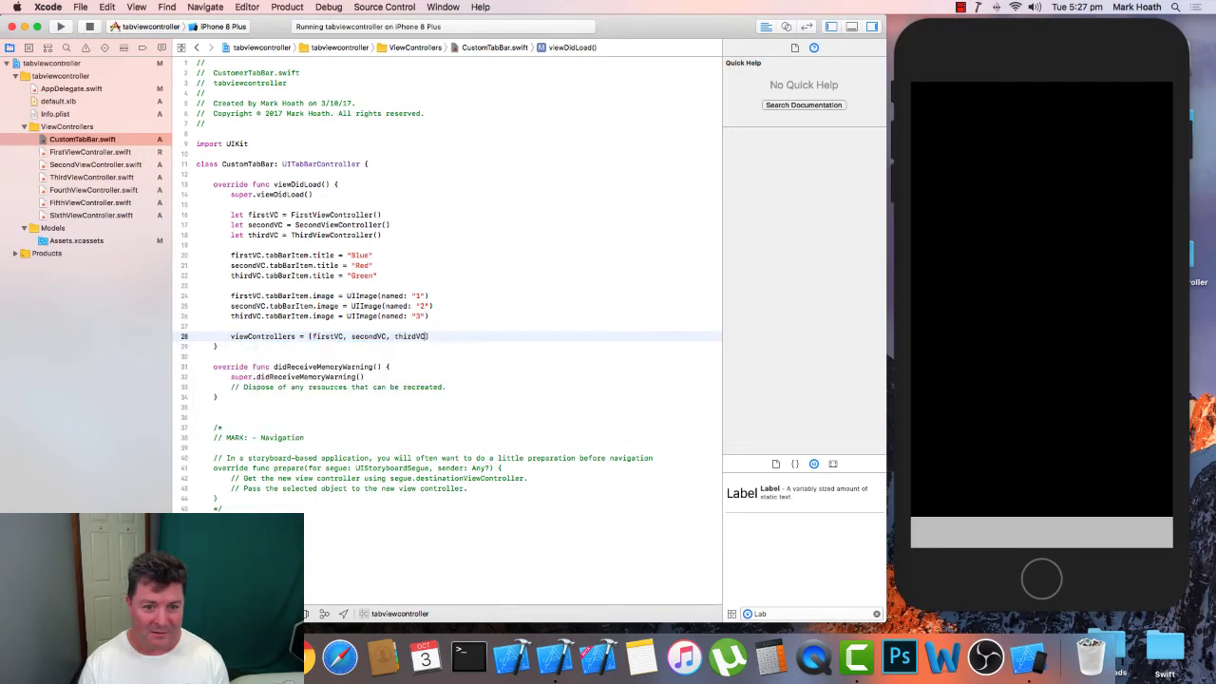
click(61, 26)
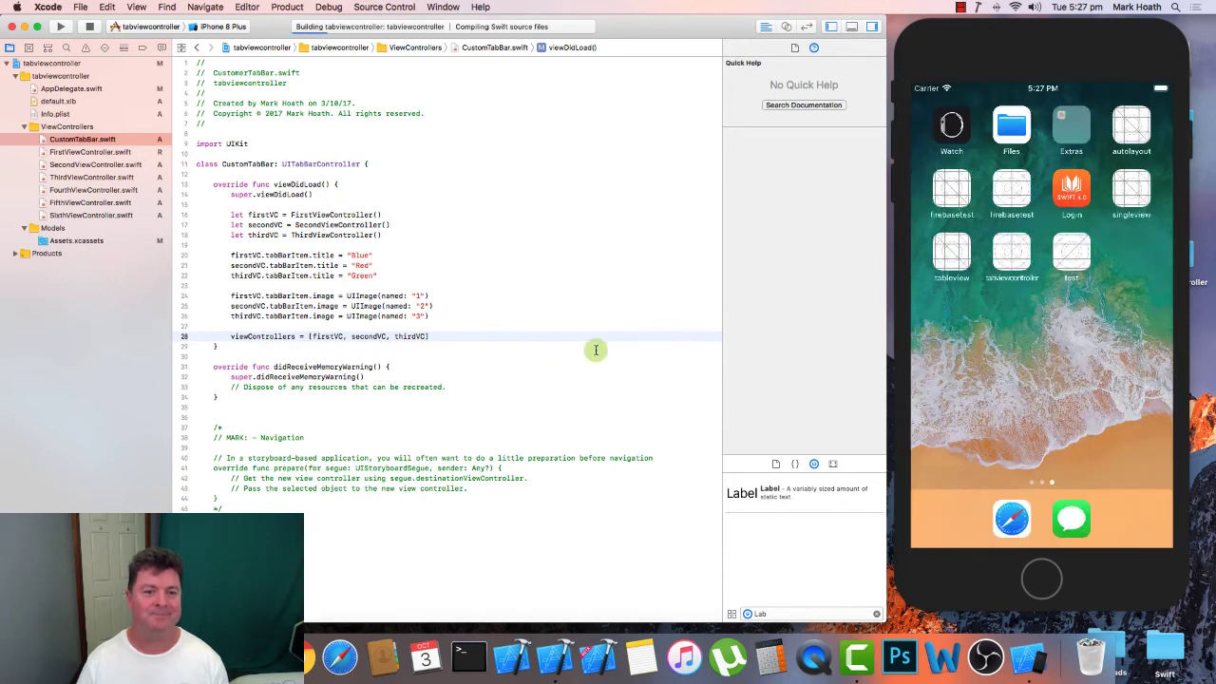
click(61, 27)
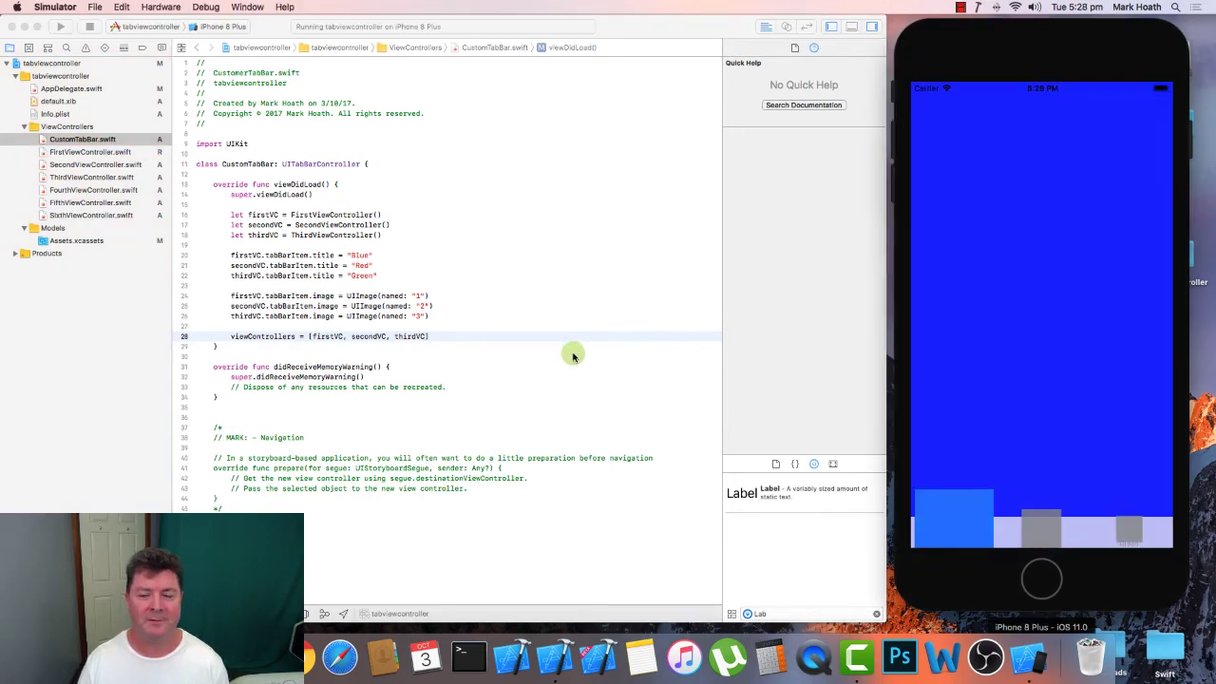
mouse_move(555, 281)
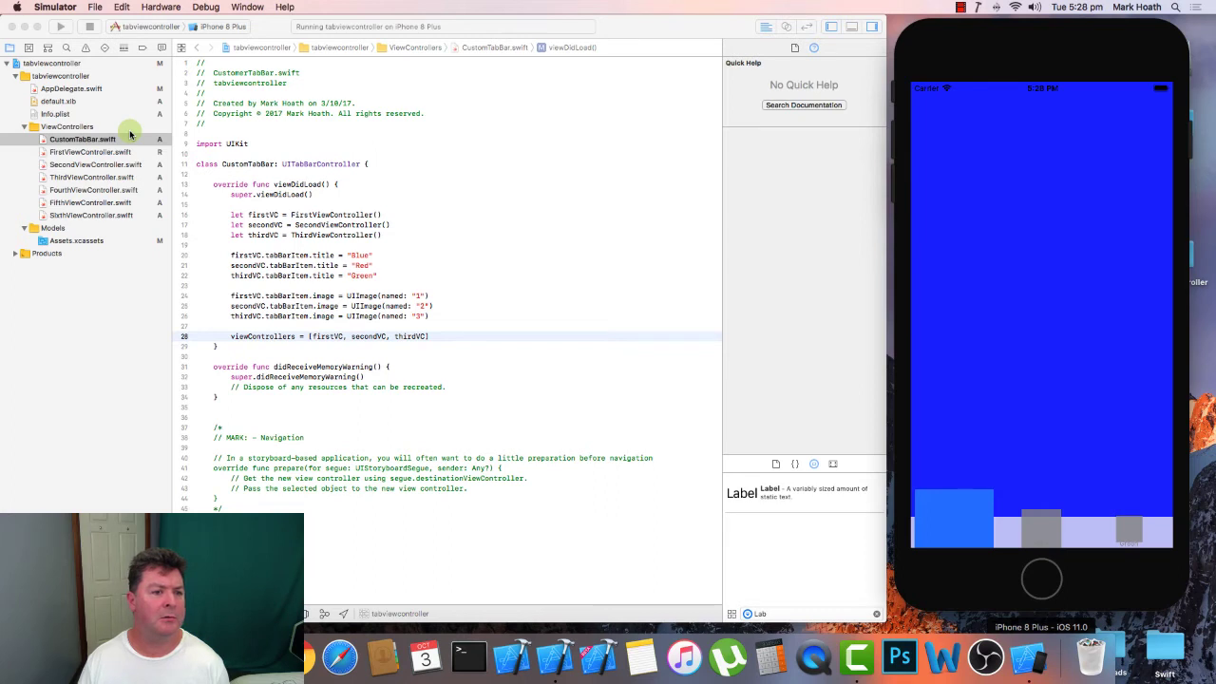
click(76, 240)
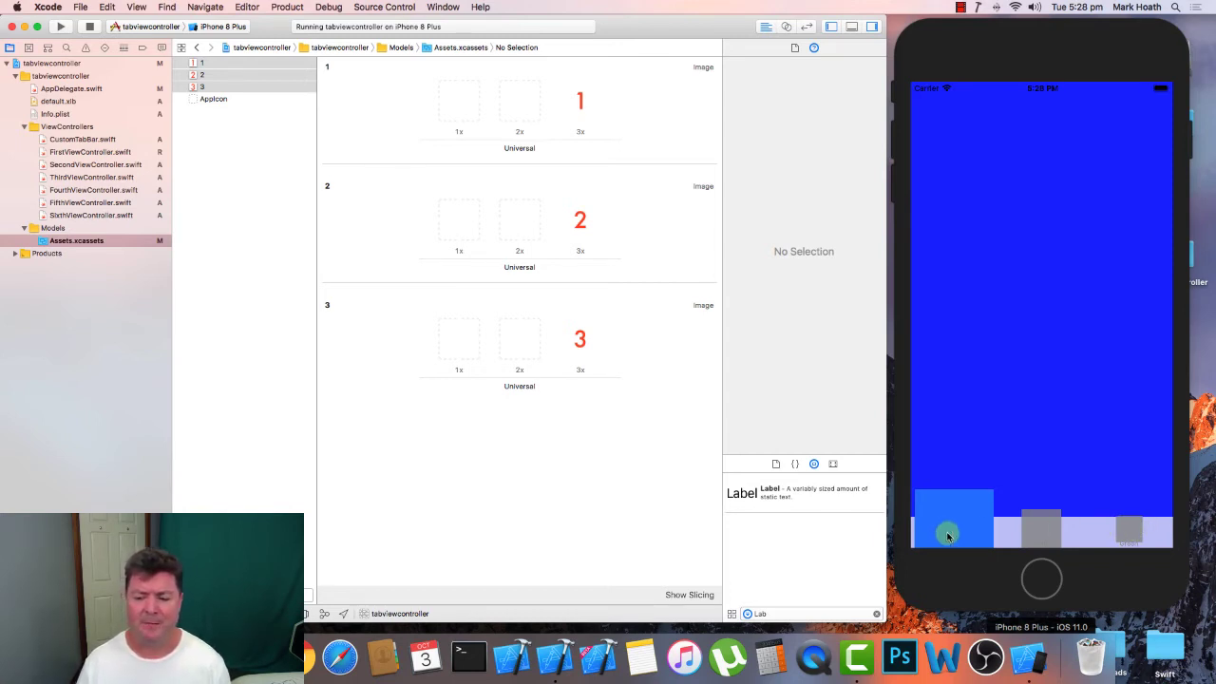
mouse_move(549, 308)
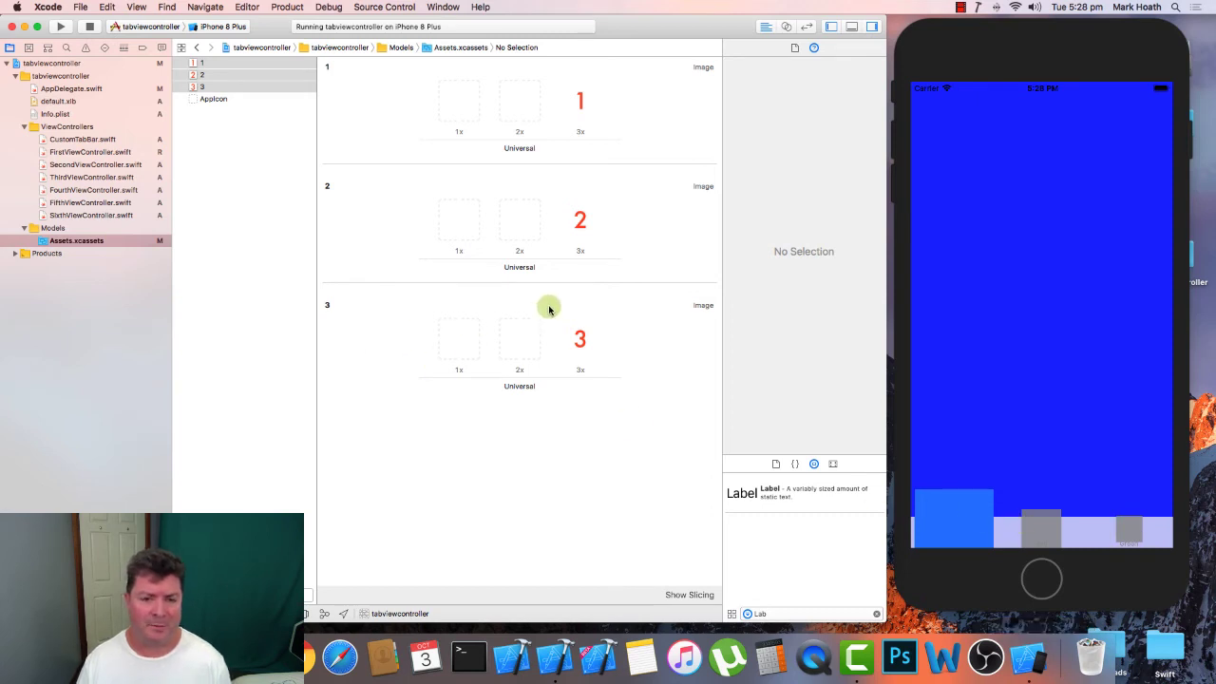
mouse_move(1130, 532)
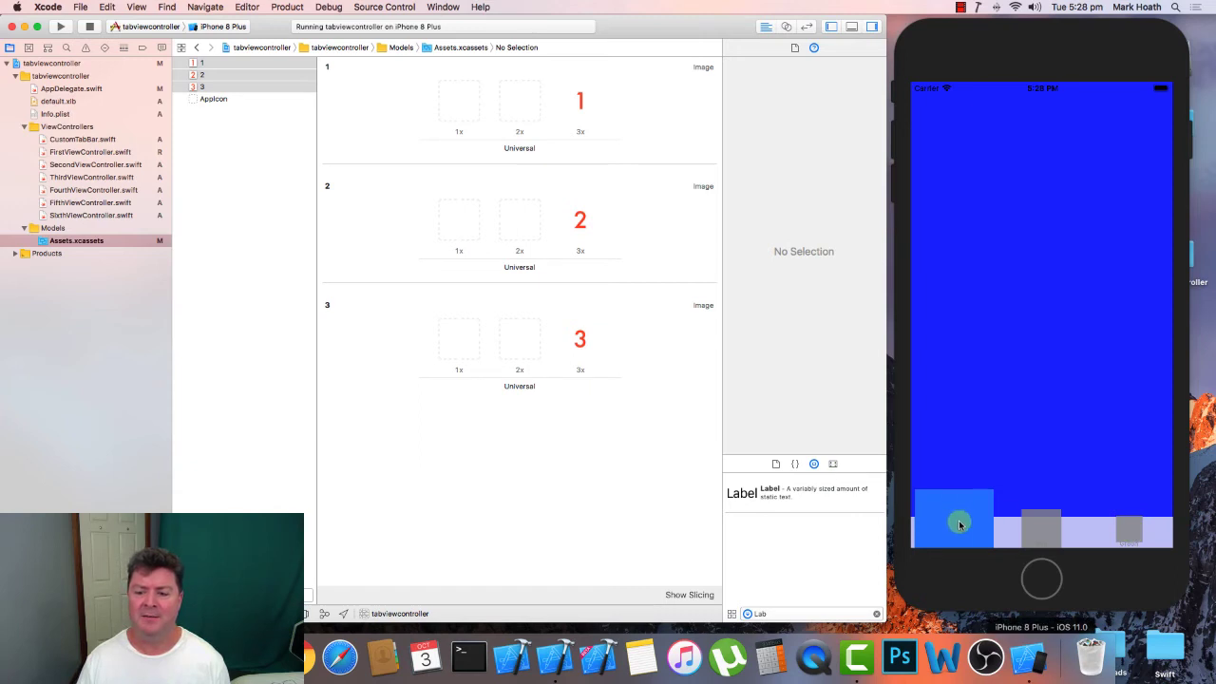
mouse_move(536, 498)
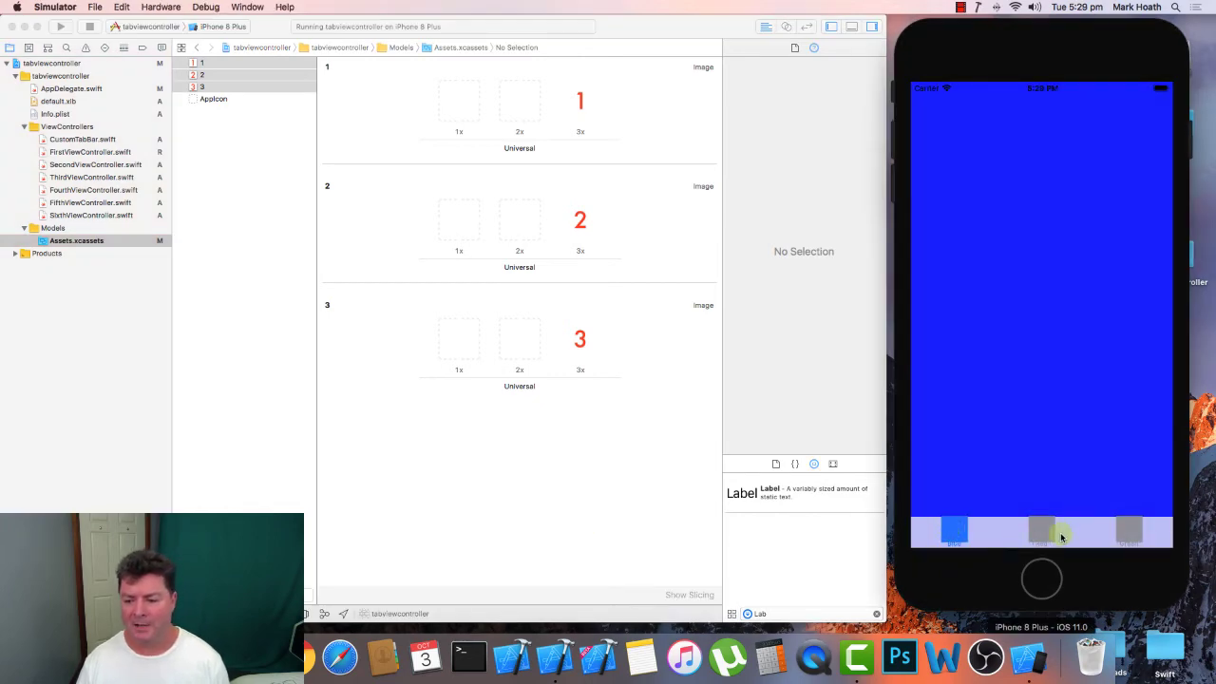
Check the Red and Green tabs in Simulator, then select placeholder image slots in the asset catalog
click(1131, 530)
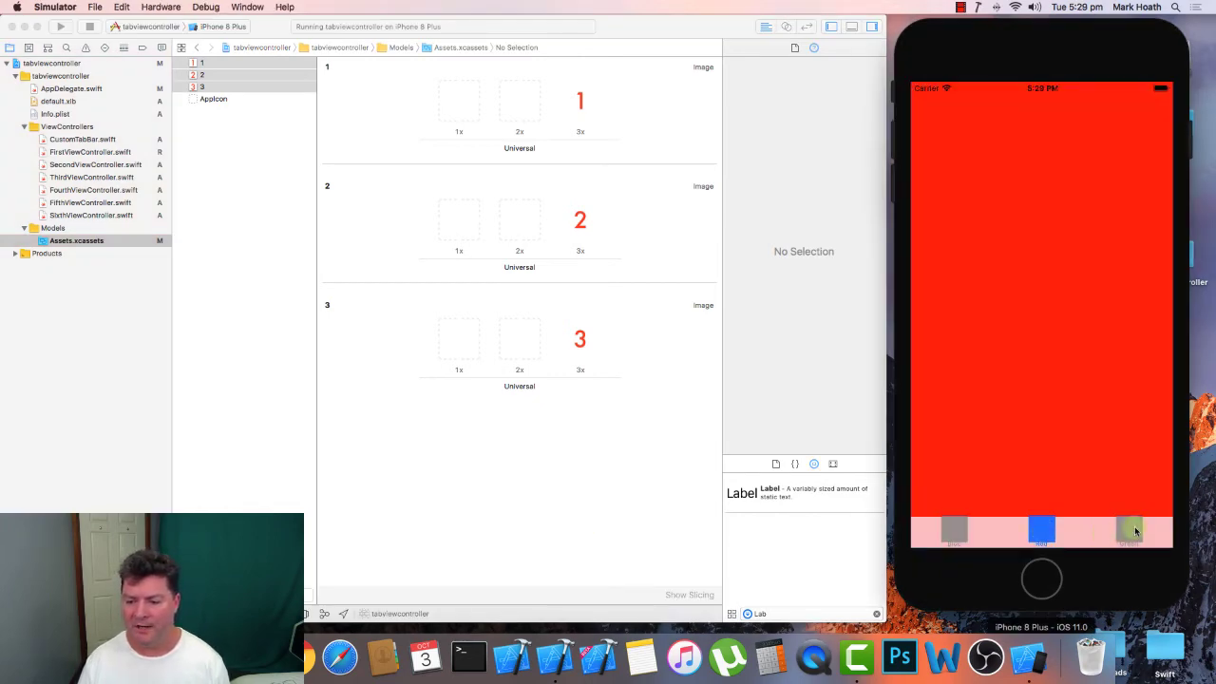
click(1129, 531)
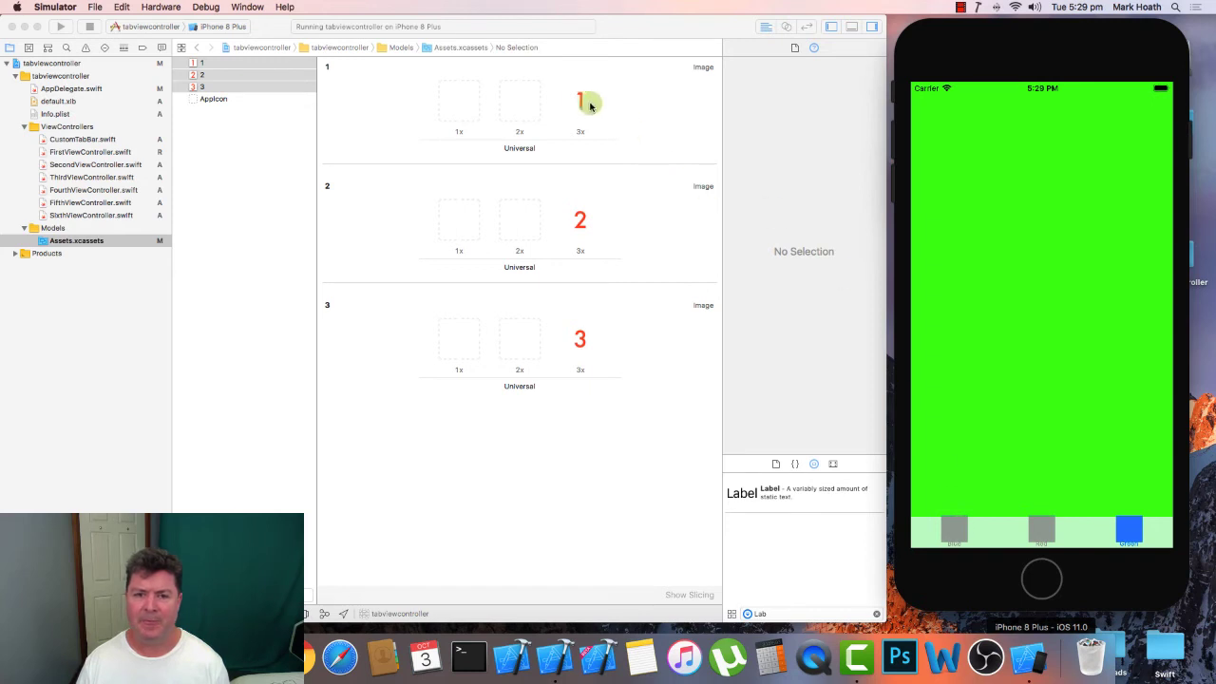
click(581, 103)
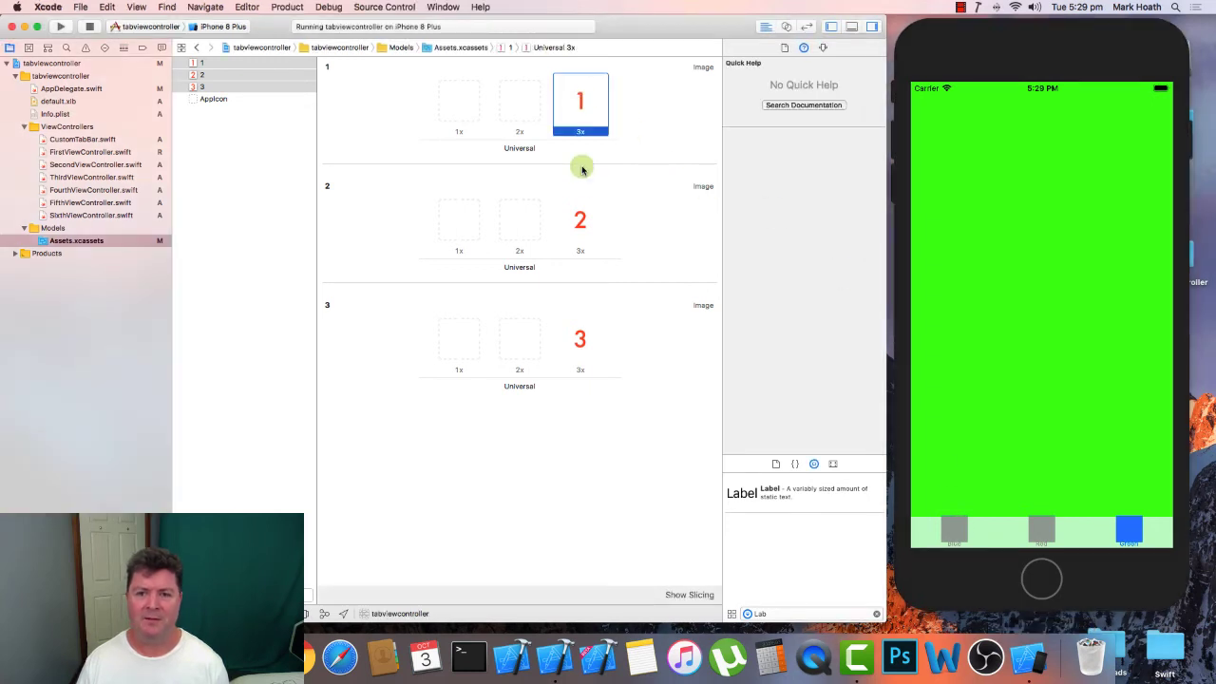
click(582, 342)
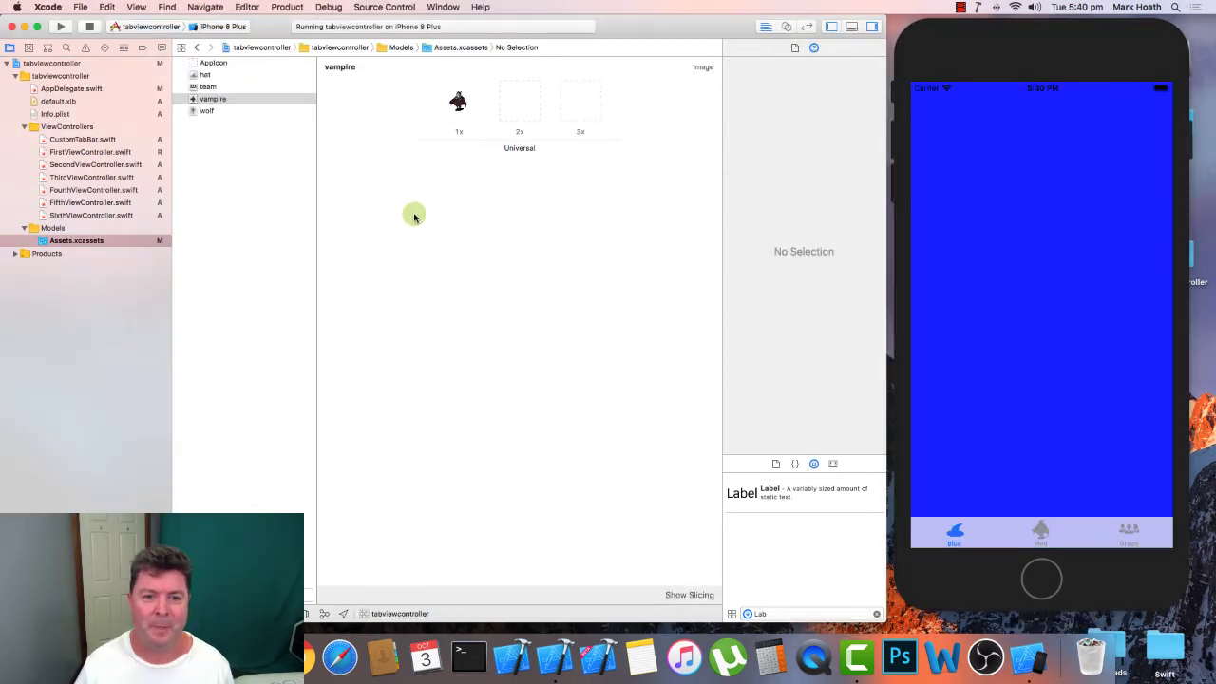
mouse_move(228, 224)
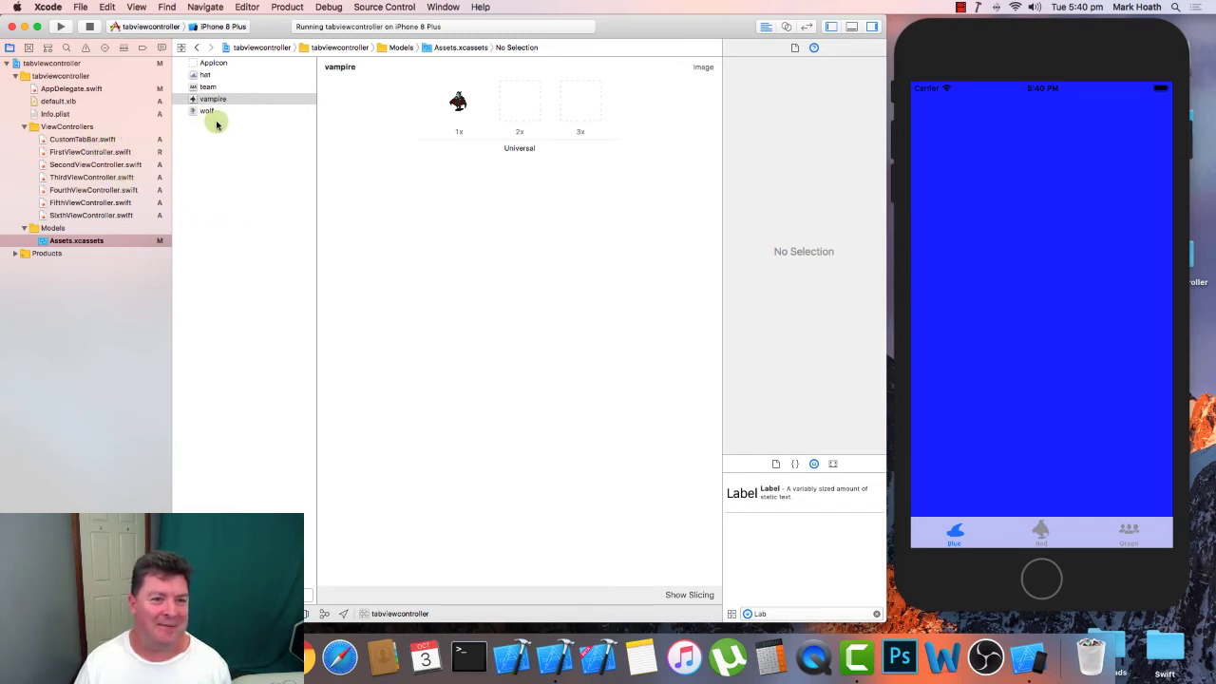
mouse_move(236, 110)
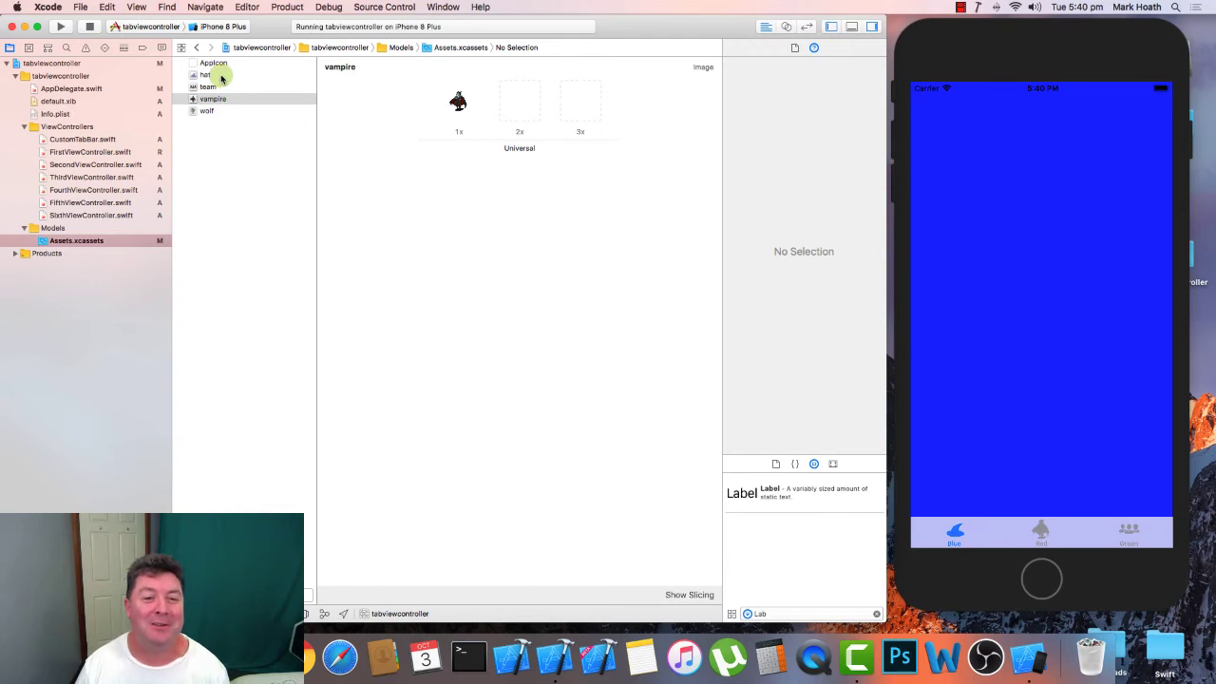
Delete the wolf image set, review the team and vampire sets, and return to CustomTabBar.swift
click(207, 87)
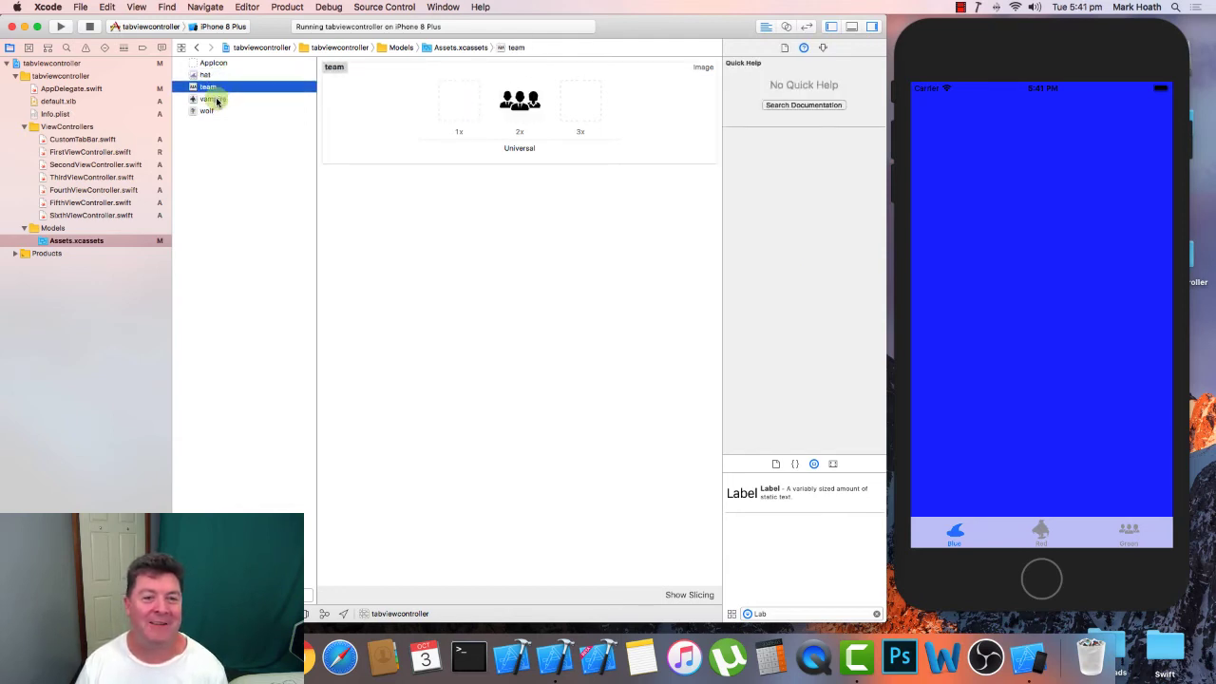
click(207, 110)
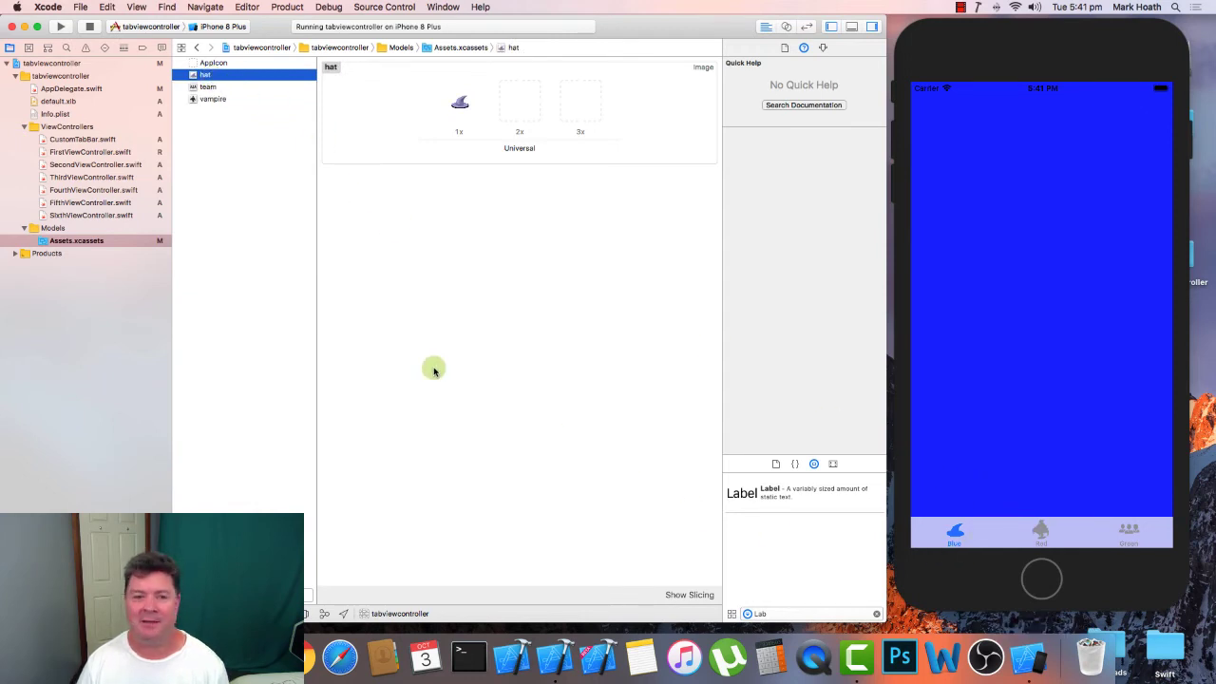
mouse_move(520, 106)
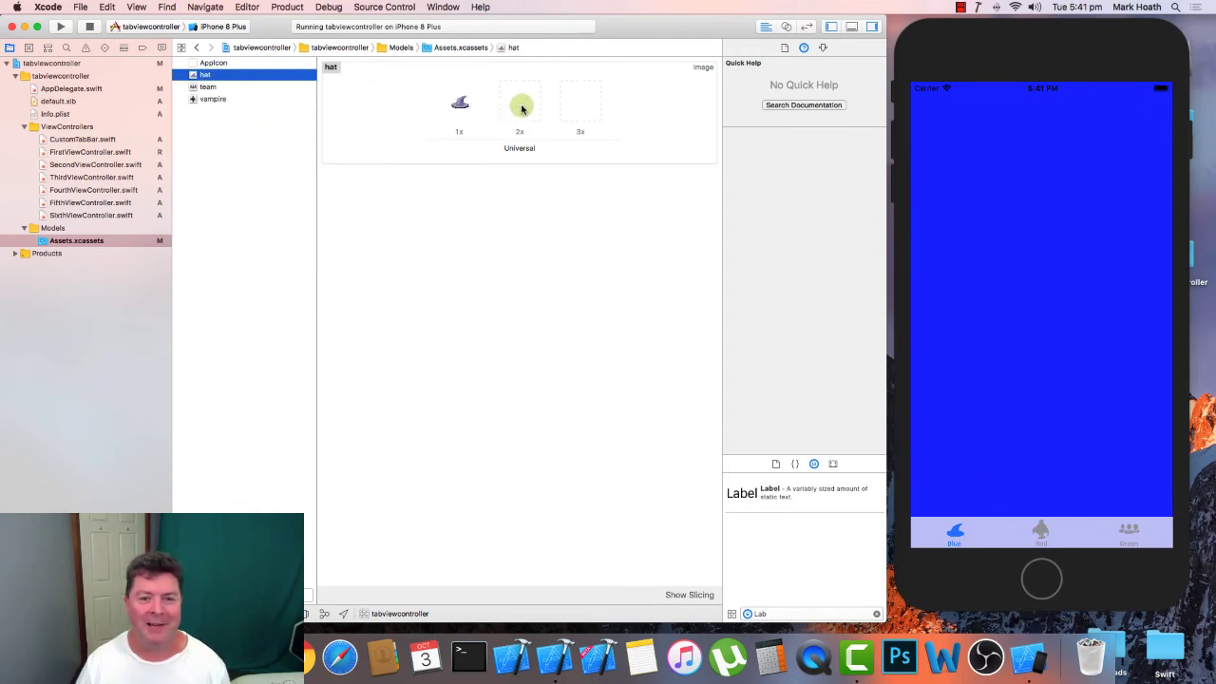
click(213, 99)
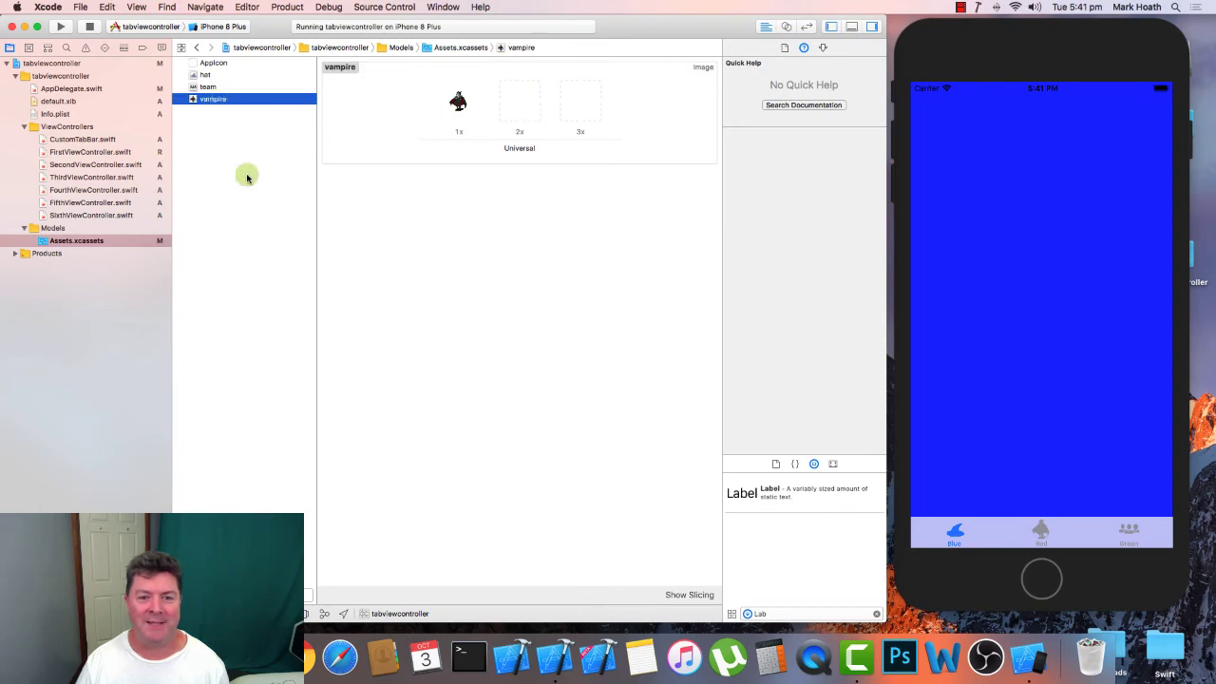
click(84, 139)
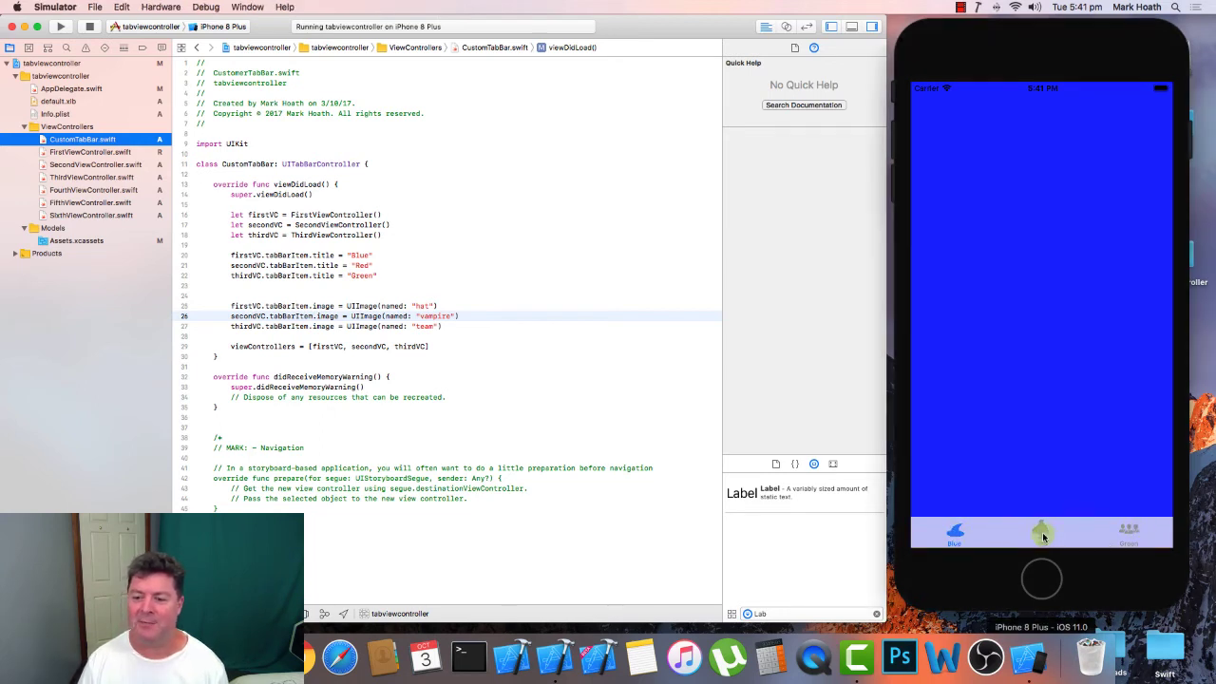
Verify the hat, vampire and team icons by tapping the Red and Green tabs, then move to AppDelegate.swift
click(1041, 532)
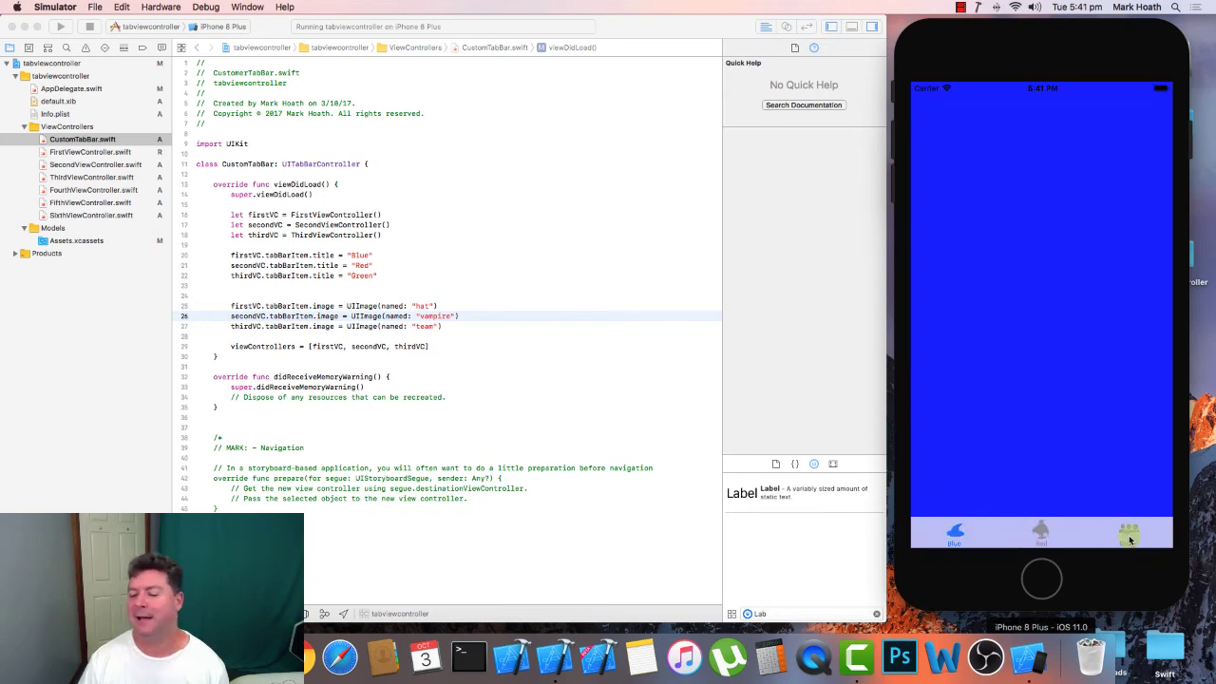
click(1129, 534)
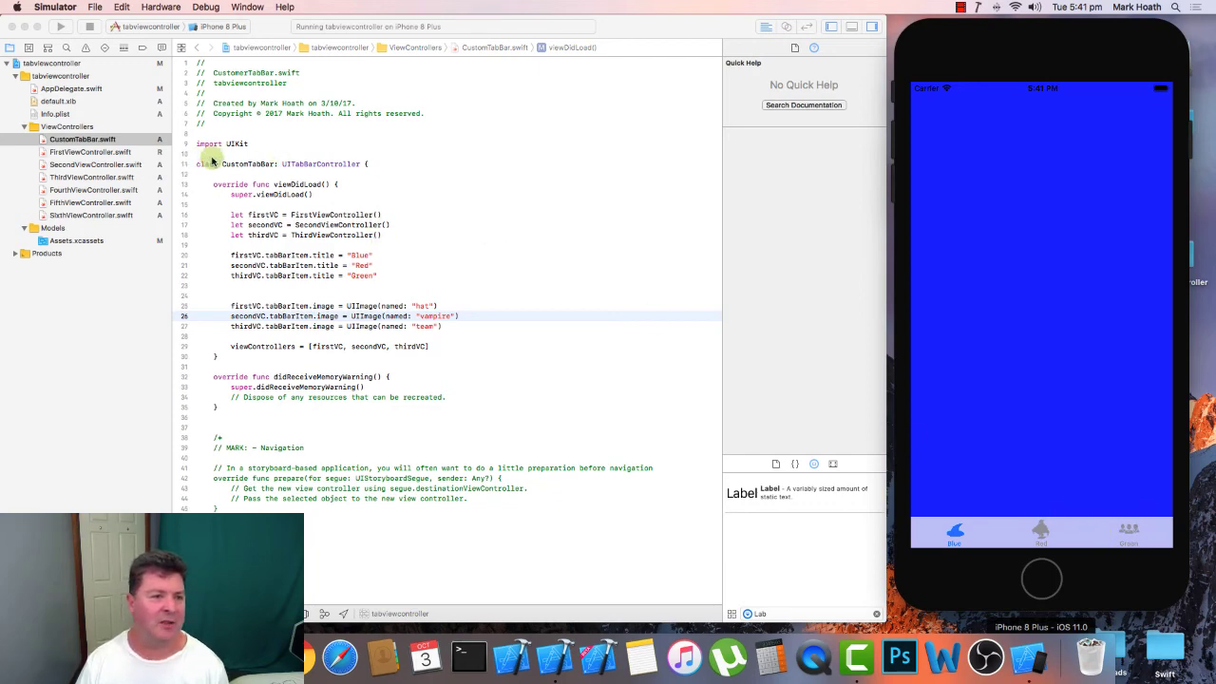
click(72, 89)
text(customTabBar.)
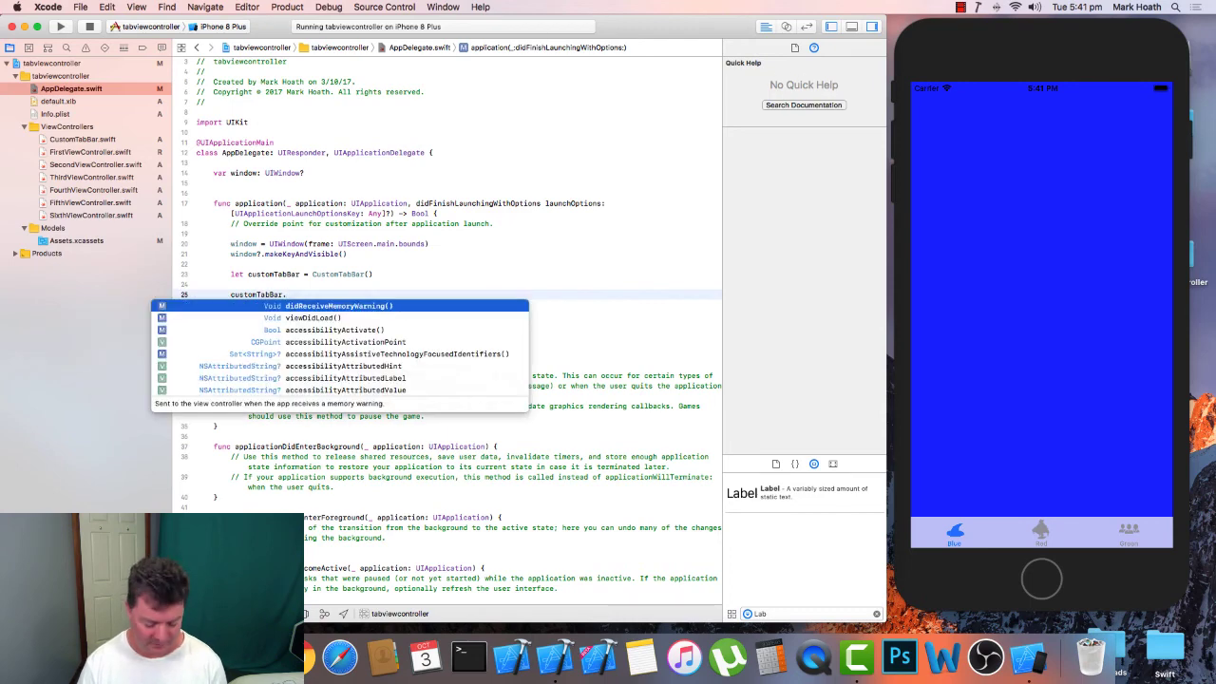
Set customTabBar.tabBar.isTranslucent = false and confirm the opaque bar across Blue, Red and Green tabs
text(tabBar.isTranslucent = false)
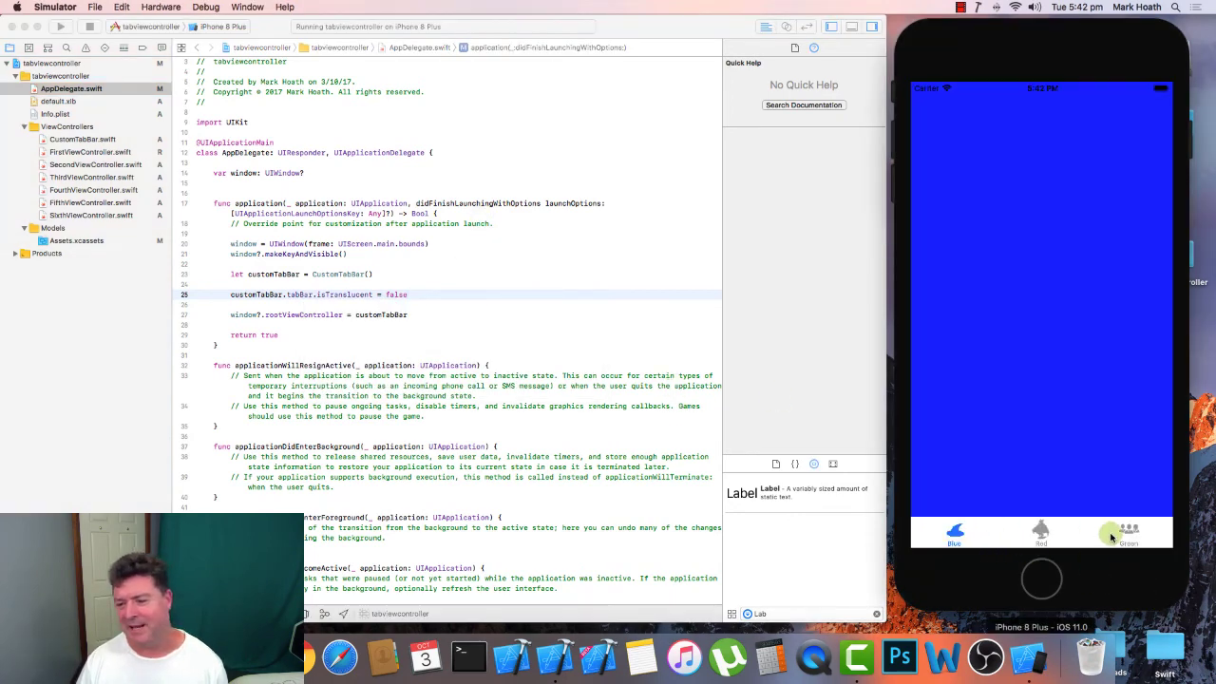
click(1041, 534)
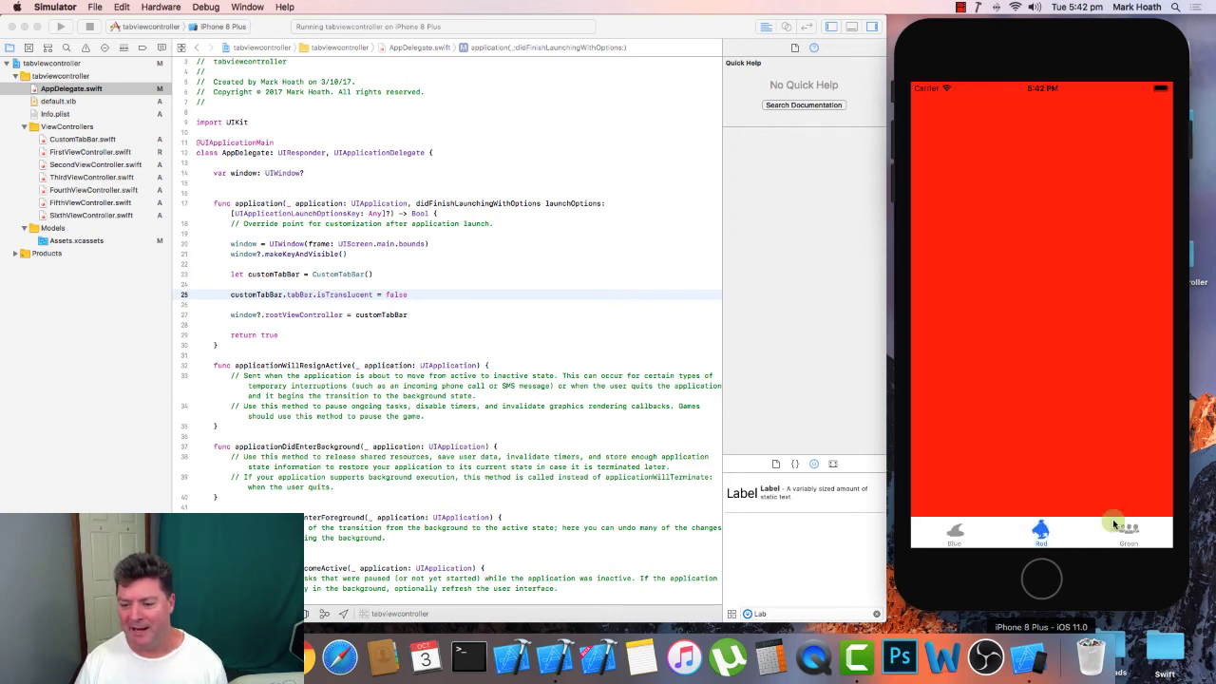
click(1129, 533)
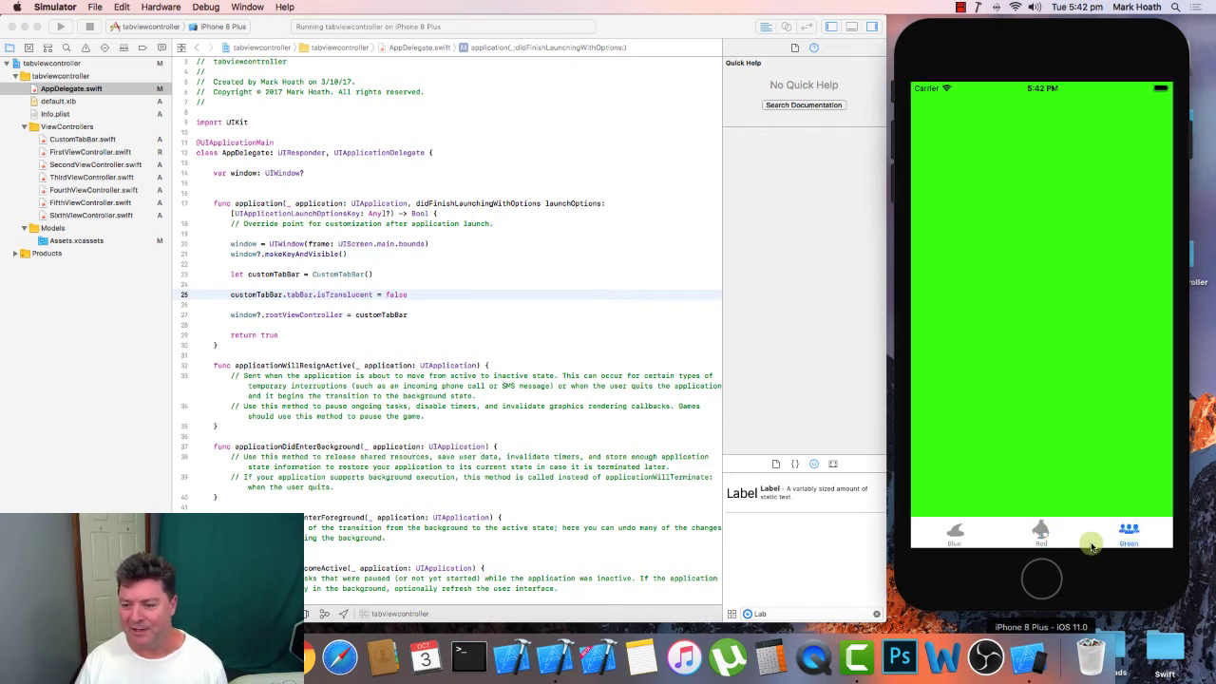
click(1041, 534)
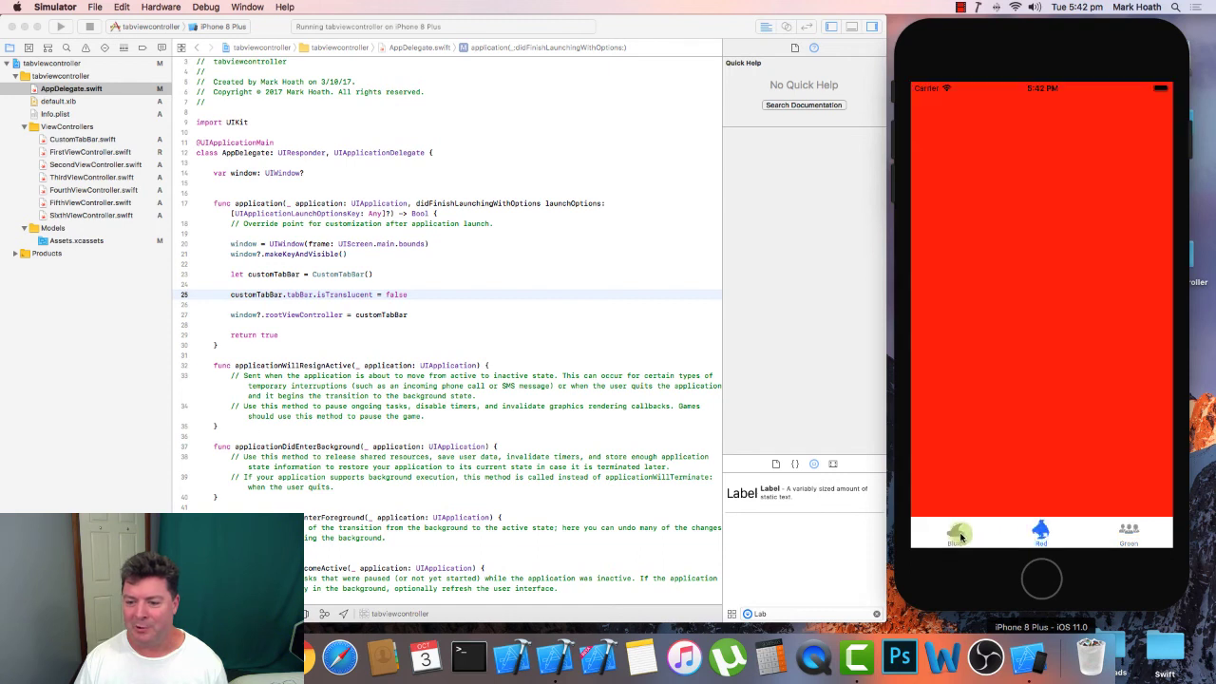
click(1129, 532)
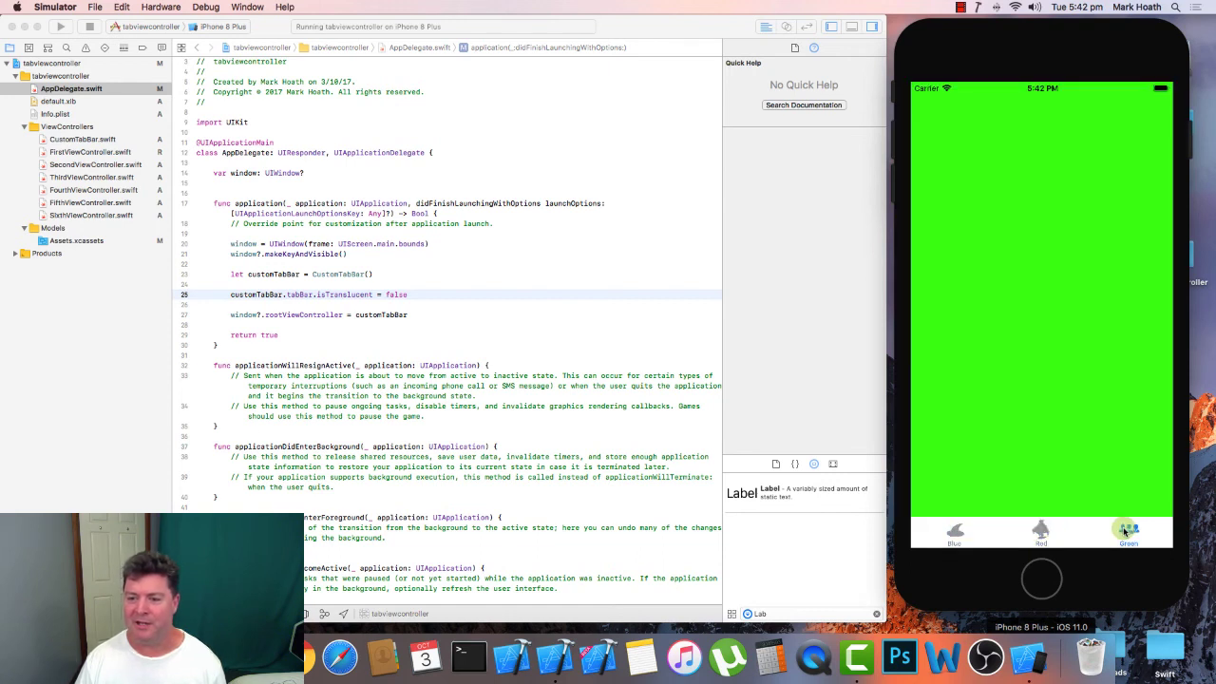
click(954, 532)
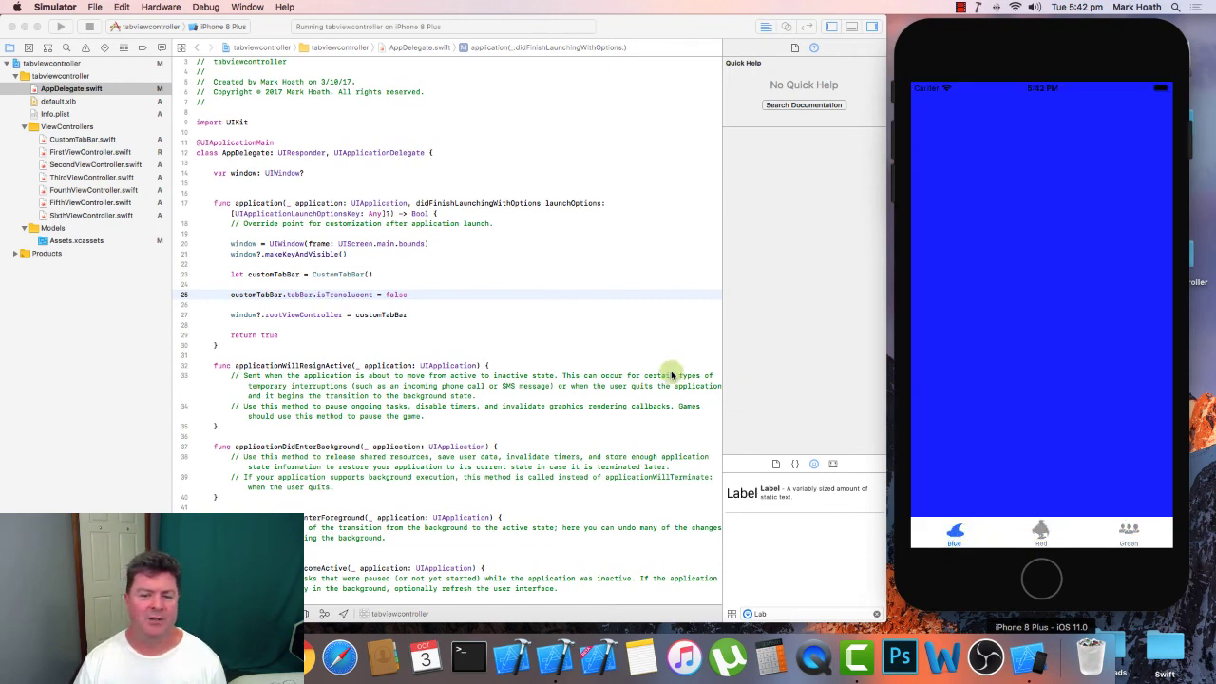
mouse_move(1049, 386)
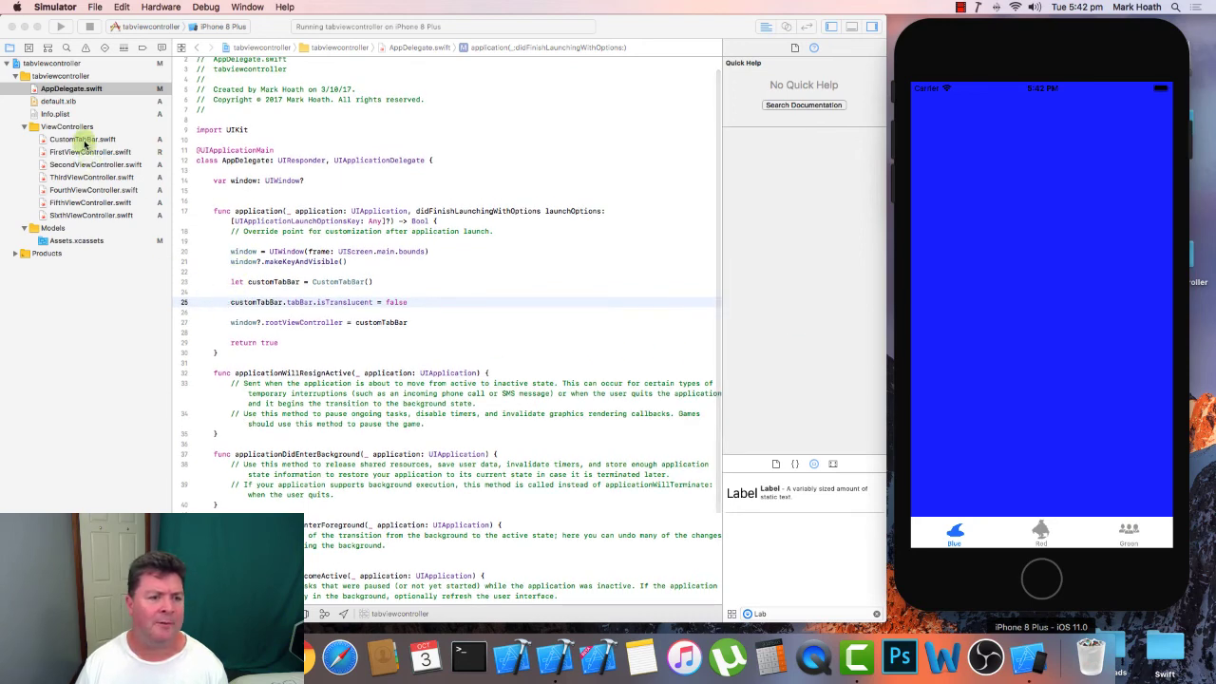
Reopen CustomTabBar.swift and switch among the Red and Green tabs to confirm the finished app
click(84, 139)
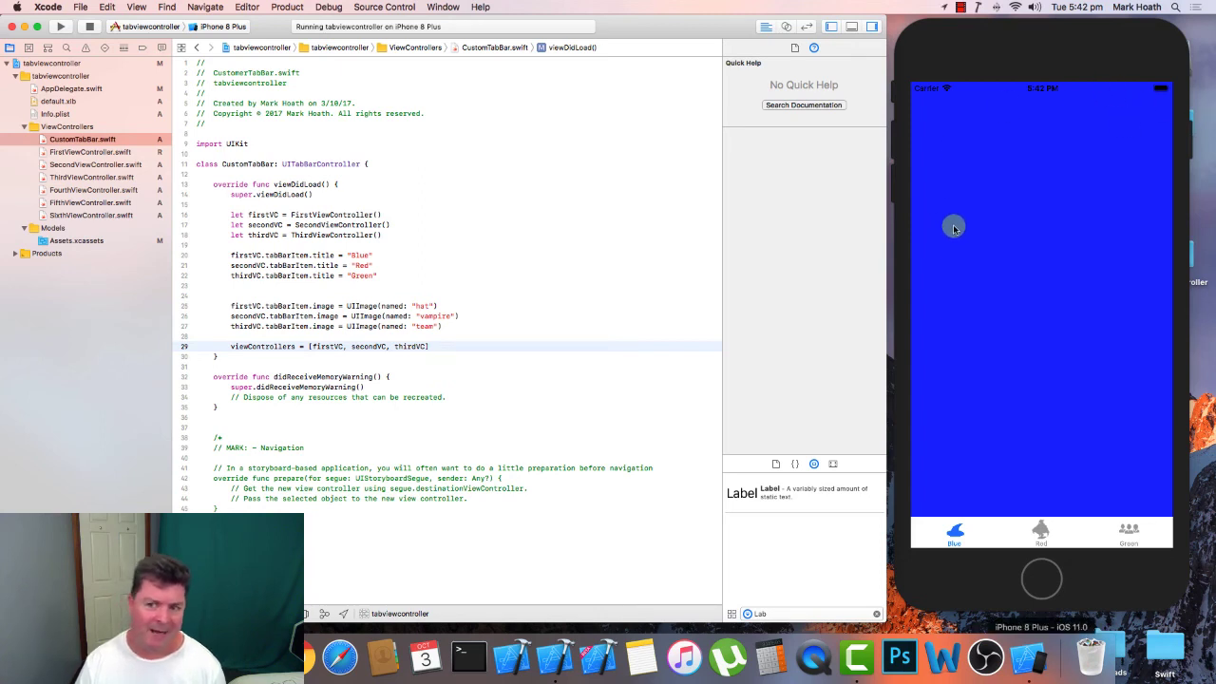
mouse_move(1090, 265)
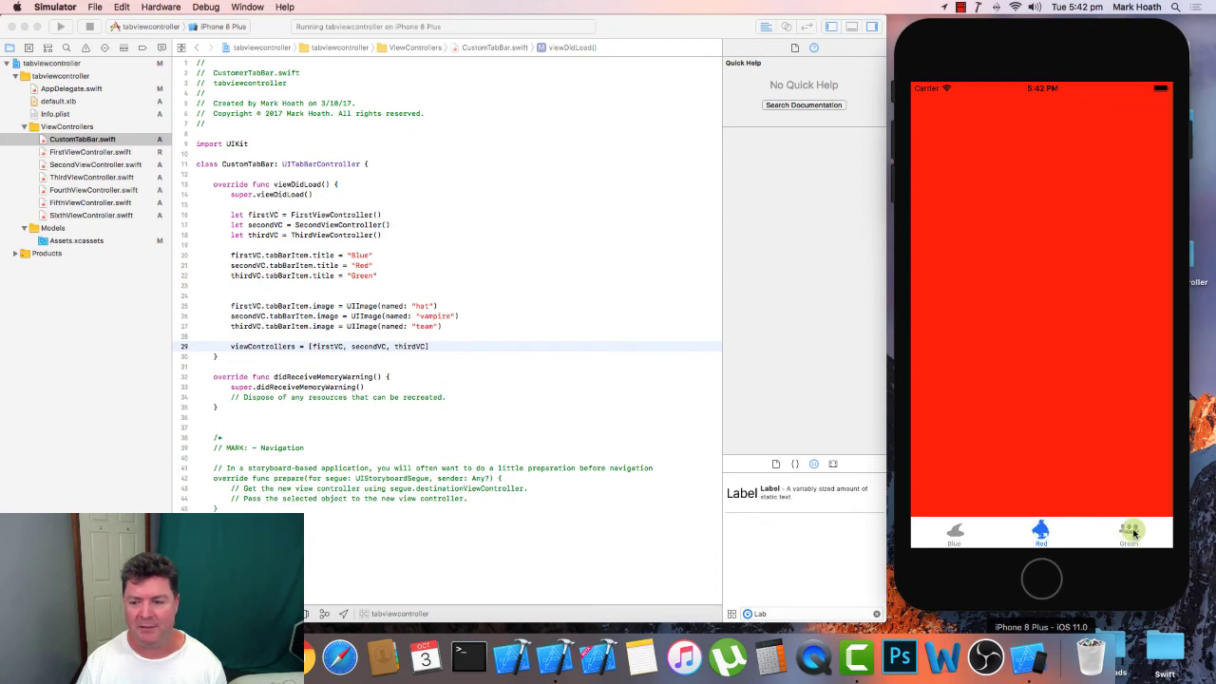
click(1128, 532)
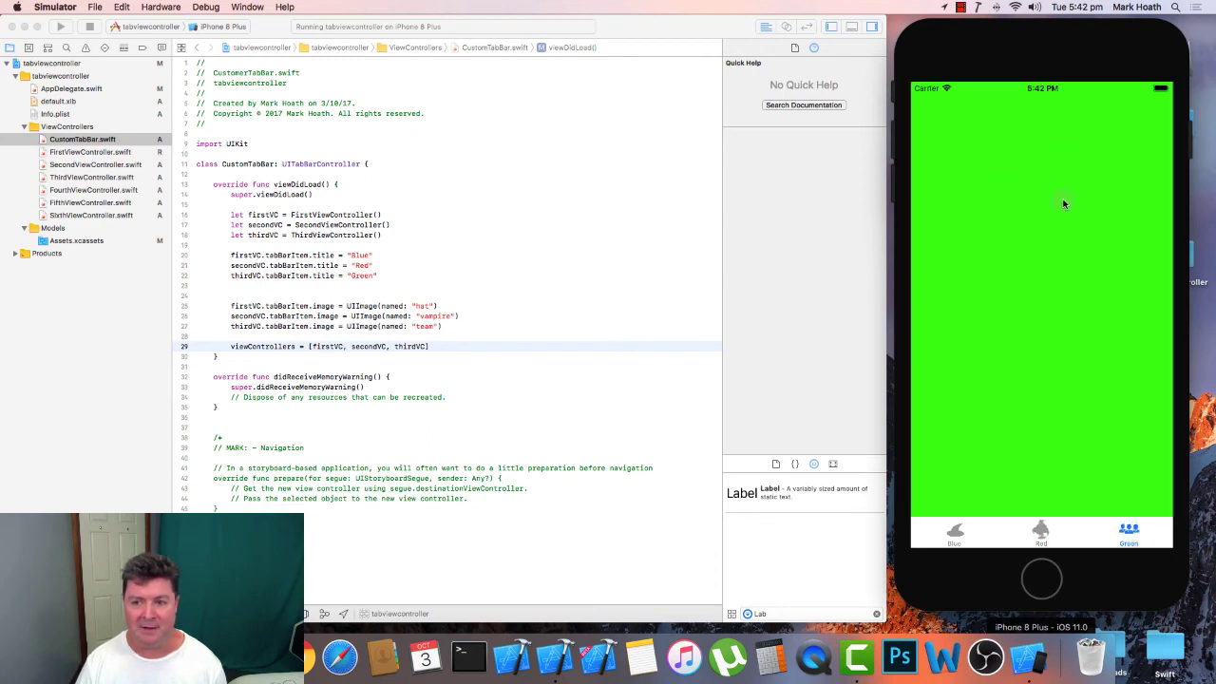
click(1041, 532)
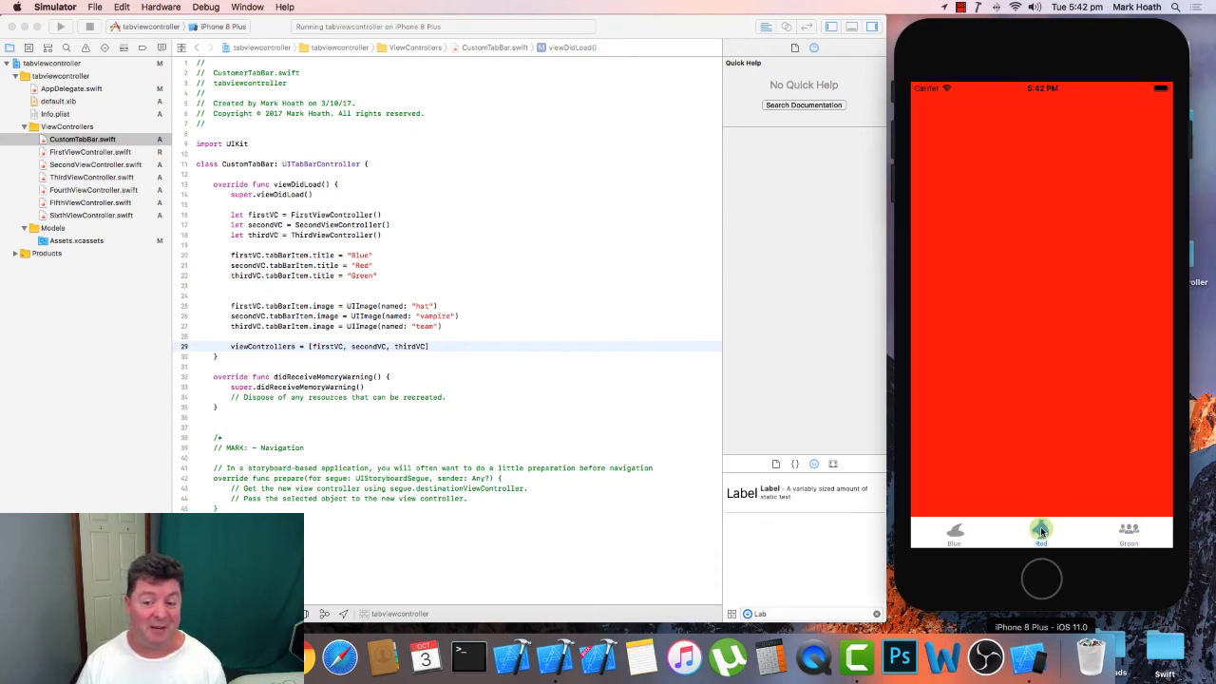
click(1041, 532)
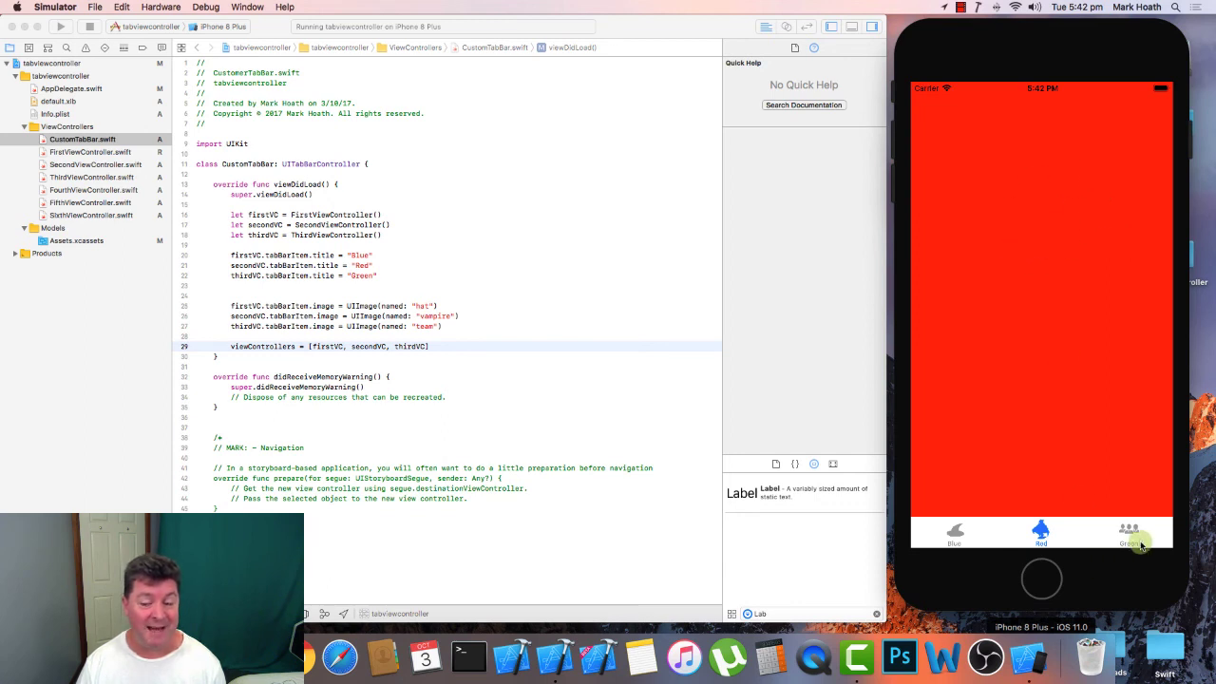
click(1129, 534)
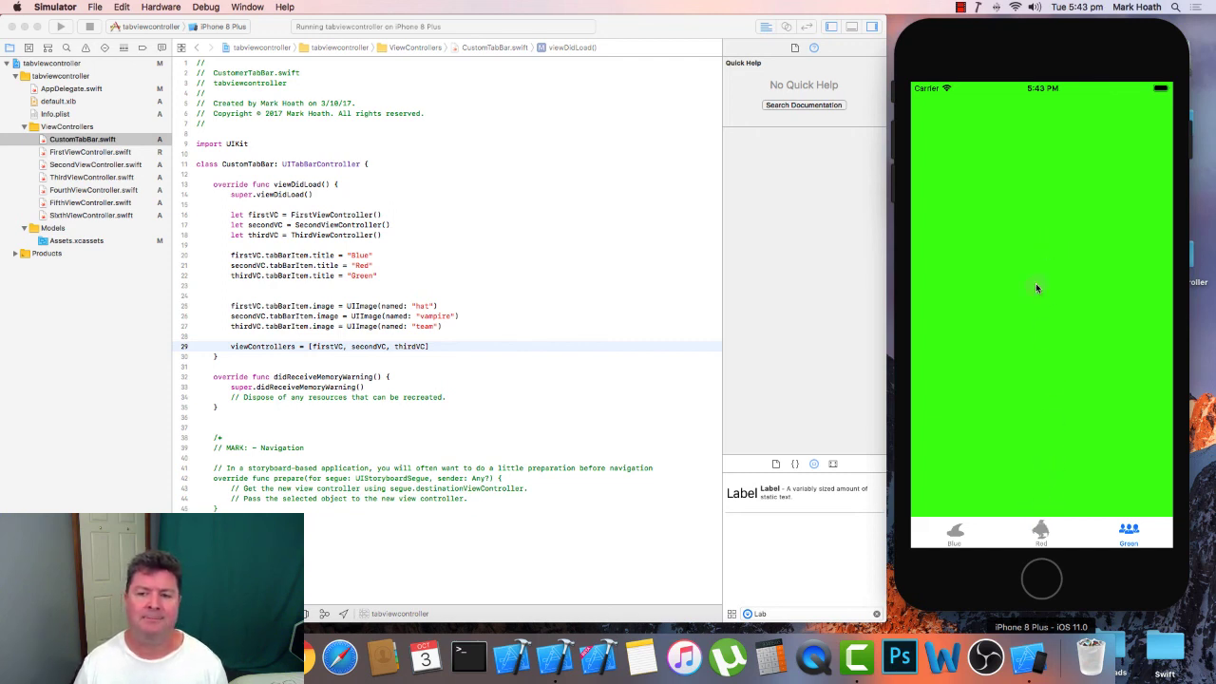
mouse_move(1022, 267)
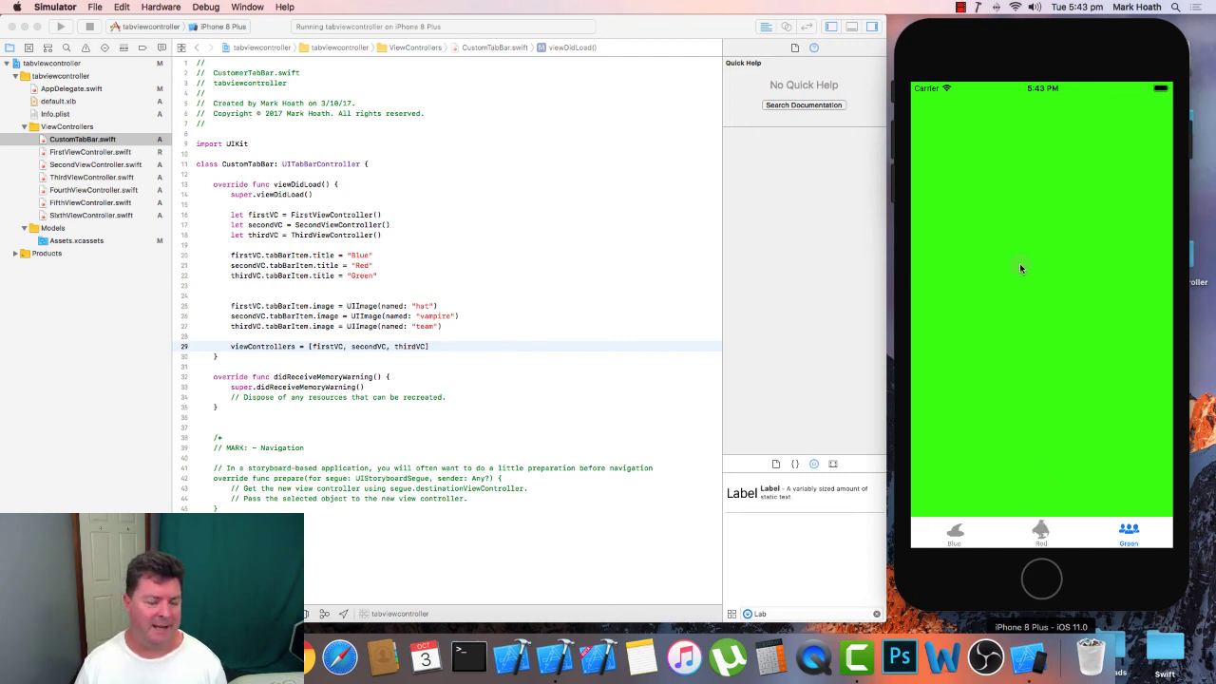